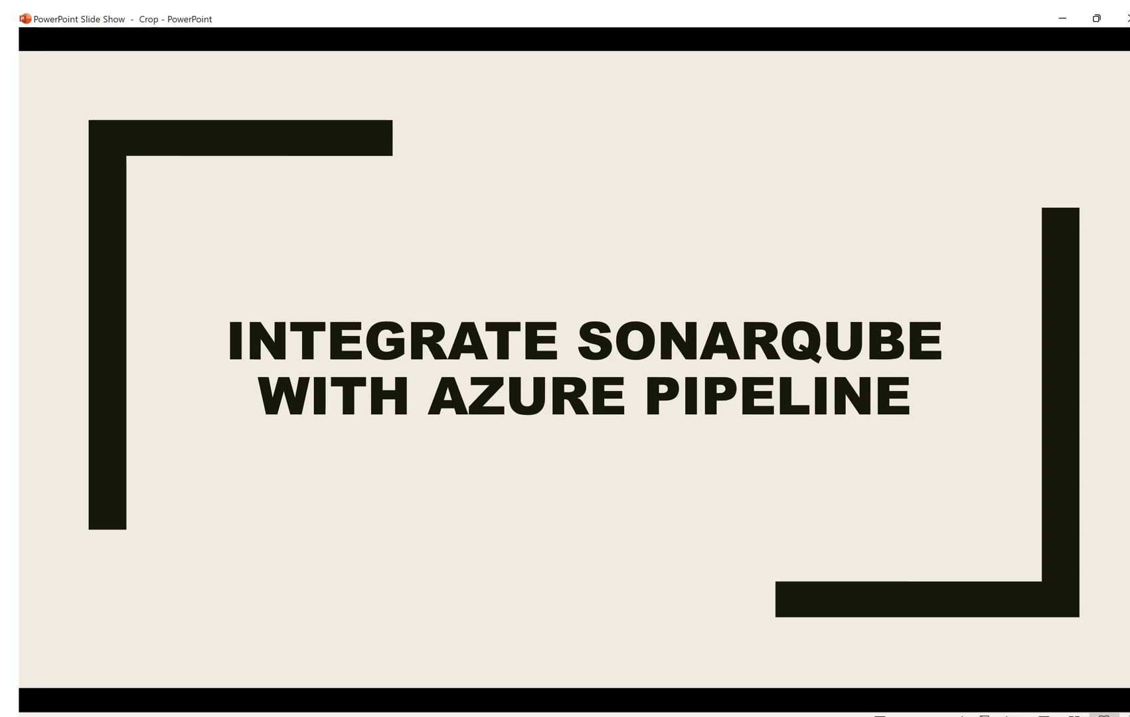
Advance the slideshow from the title slide to the SonarQube overview slide
key("right")
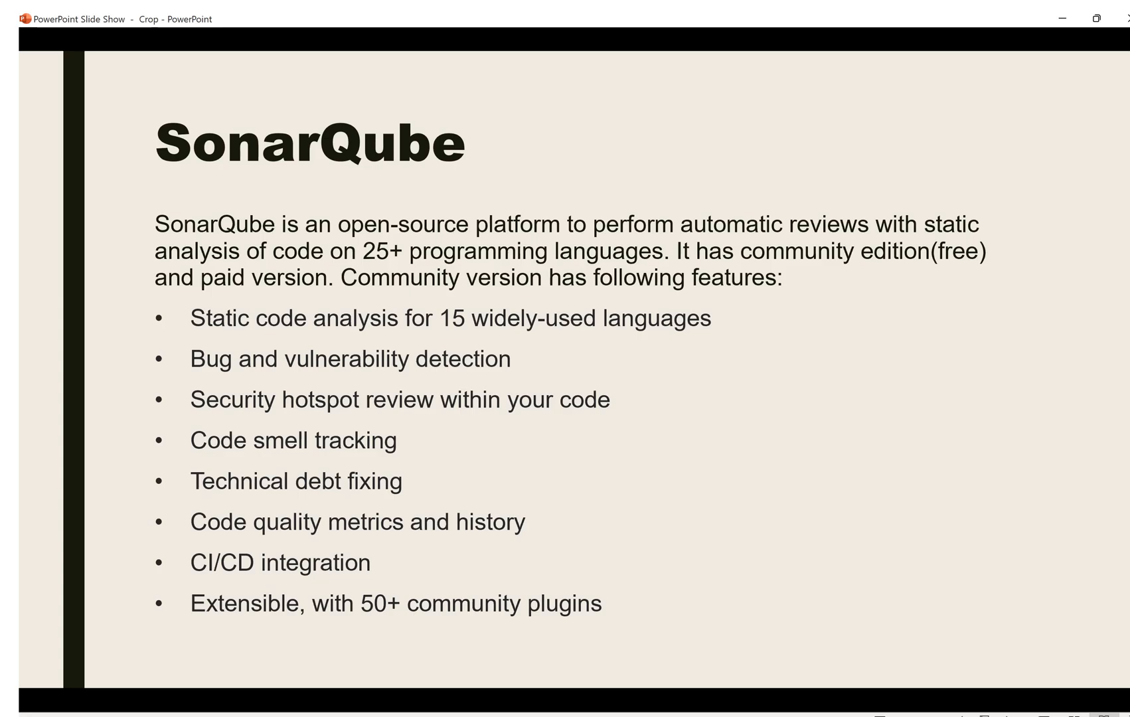
mouse_move(762, 473)
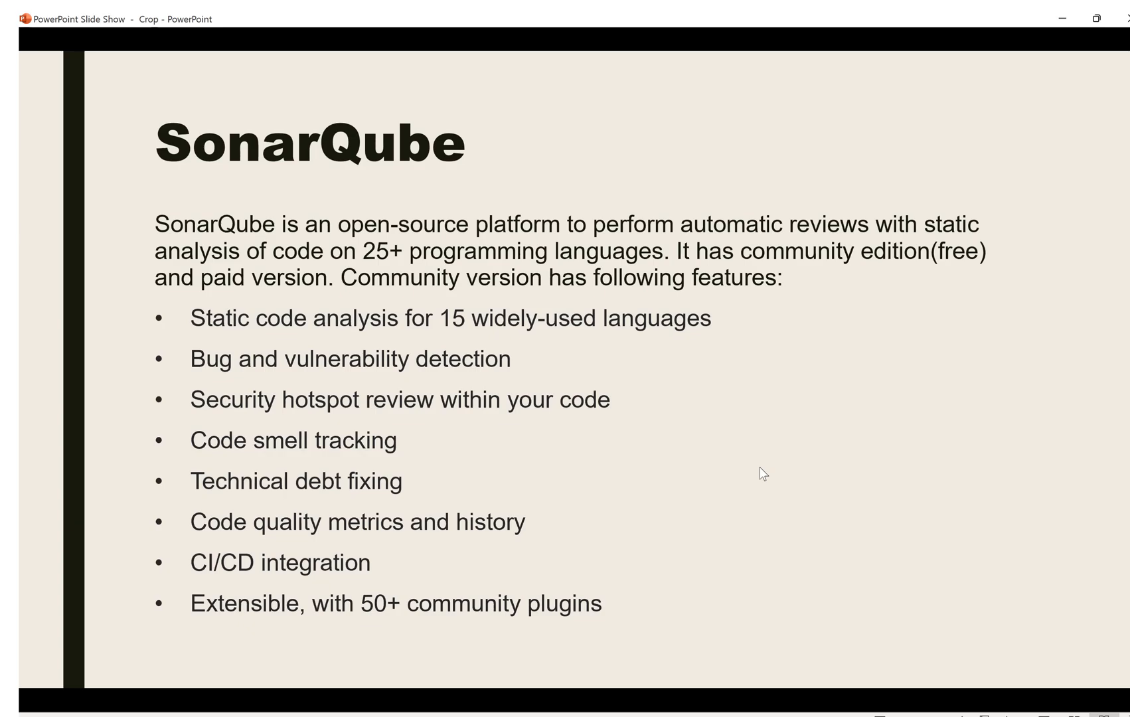
mouse_move(654, 419)
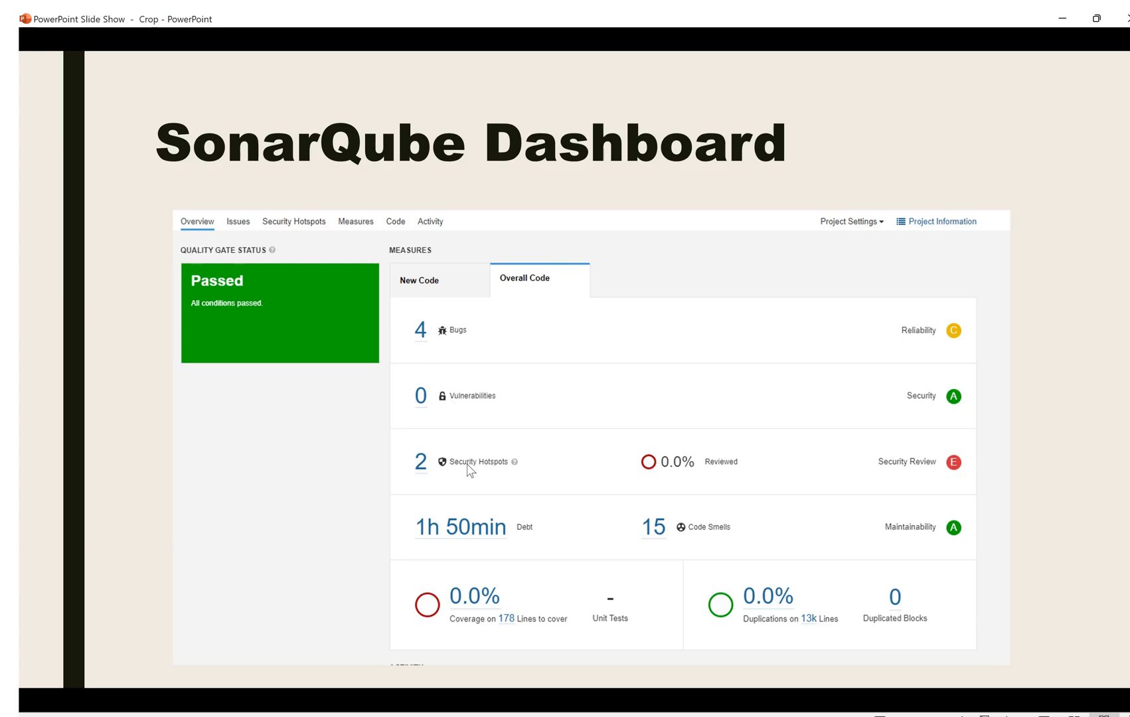
mouse_move(524, 542)
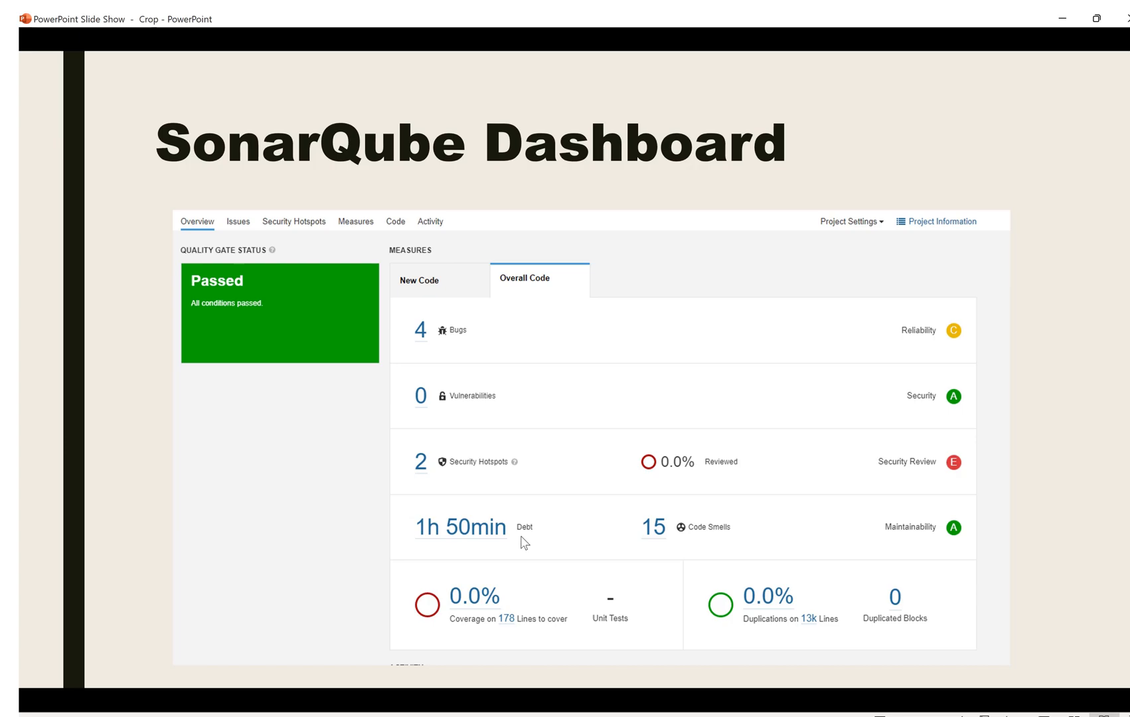
mouse_move(697, 548)
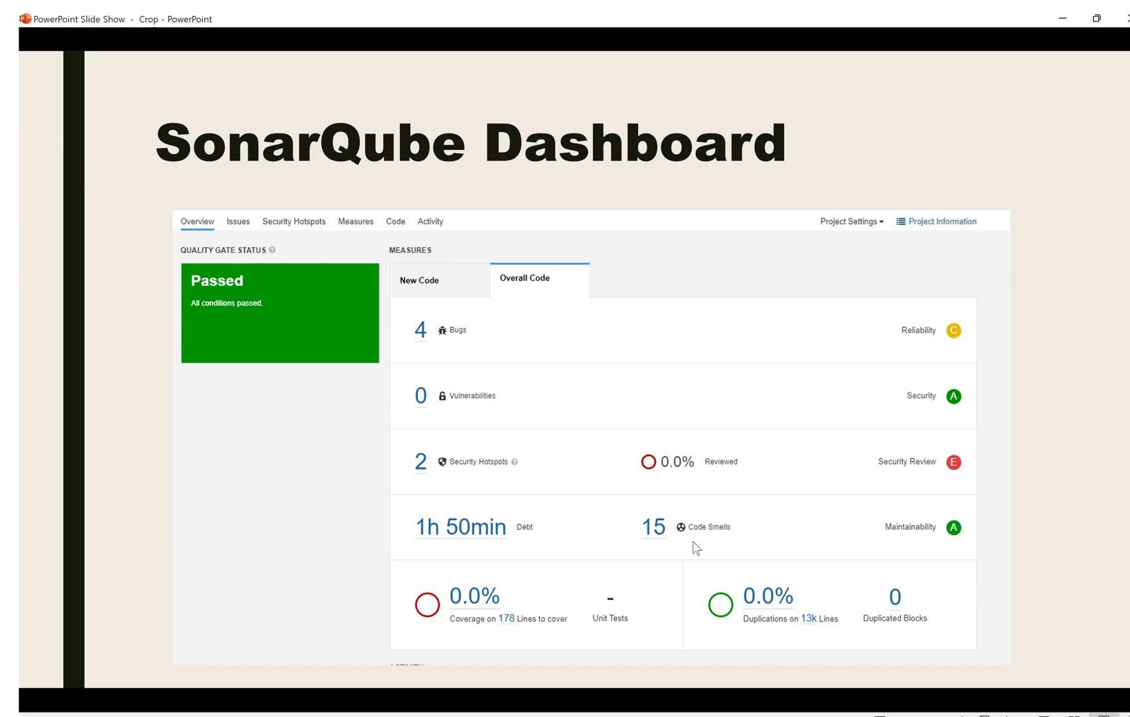
mouse_move(660, 537)
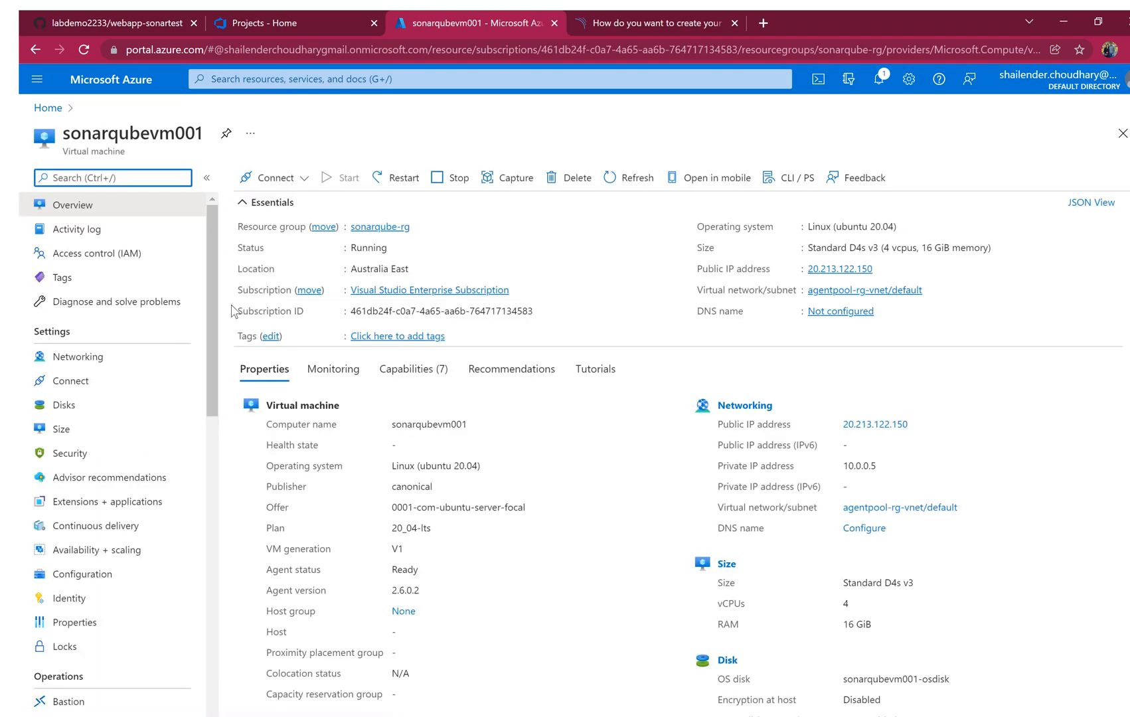
Switch from the Azure VM overview to the SonarQube project creation page
left_click(656, 22)
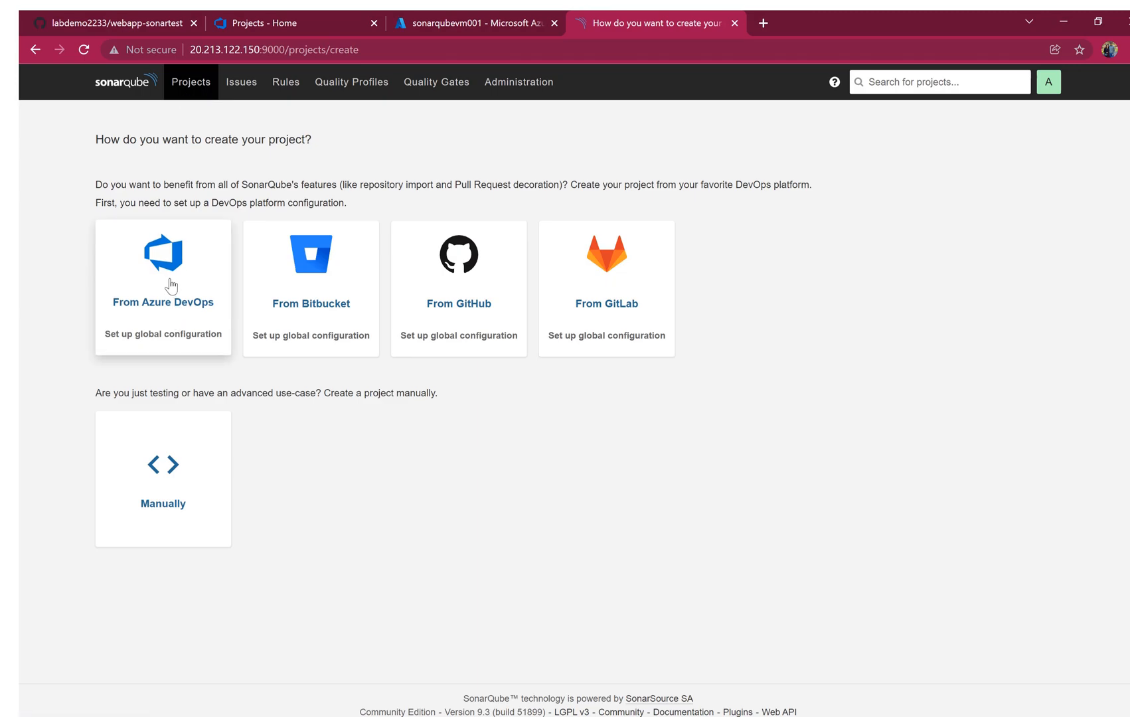
Start an Azure DevOps configuration named Sonar-Integration with the dev.azure.com organization URL
left_click(163, 270)
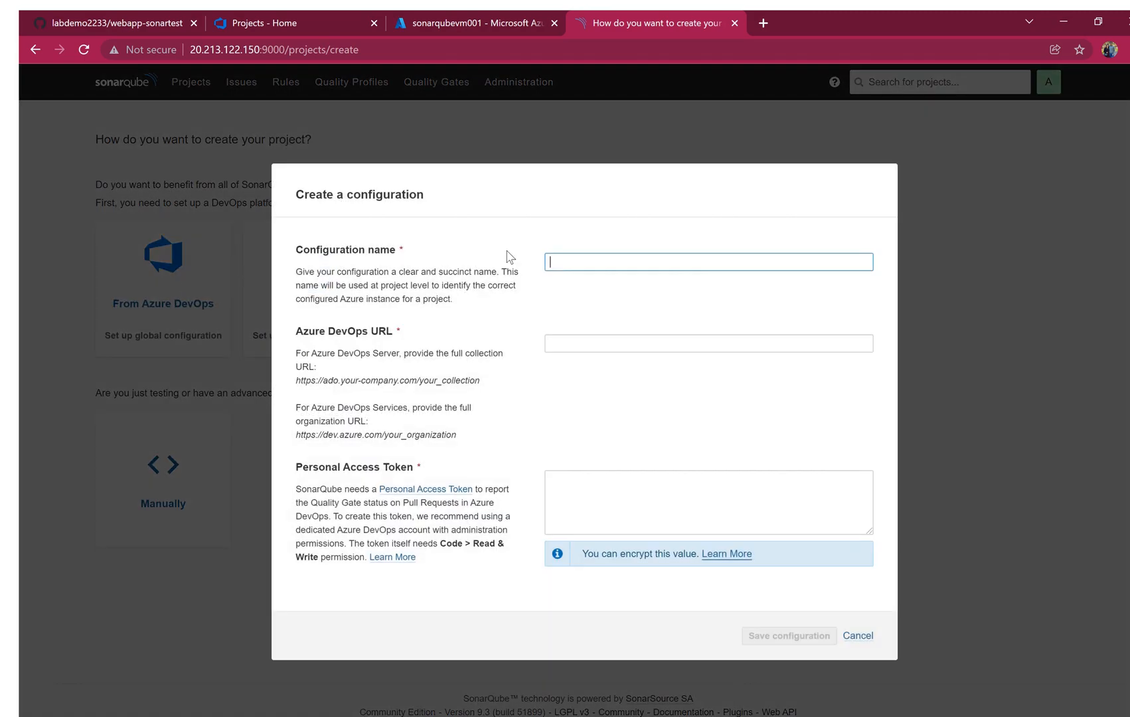
type("Sonar-Integration")
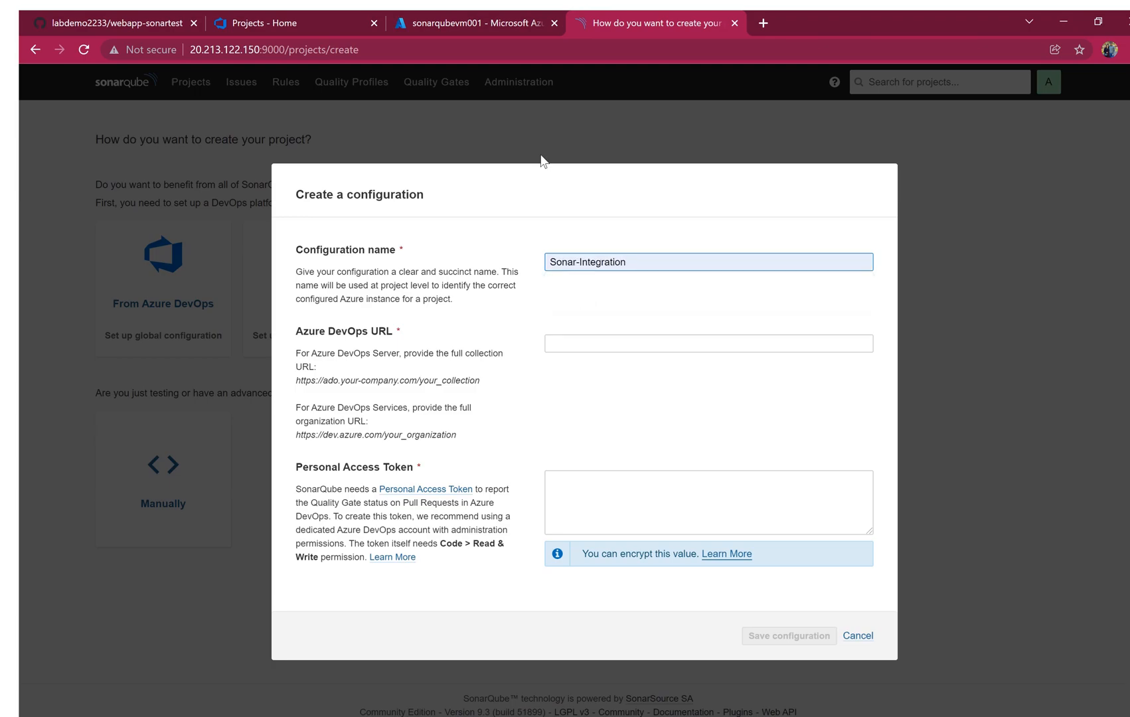
mouse_move(353, 346)
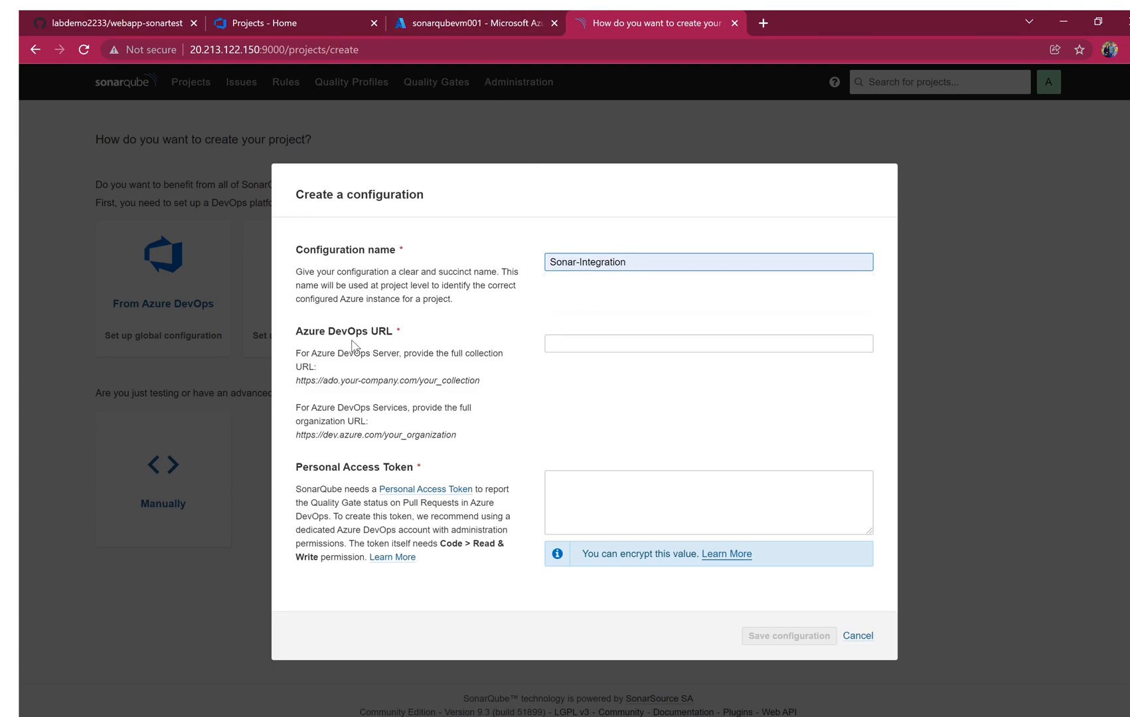
left_click(294, 23)
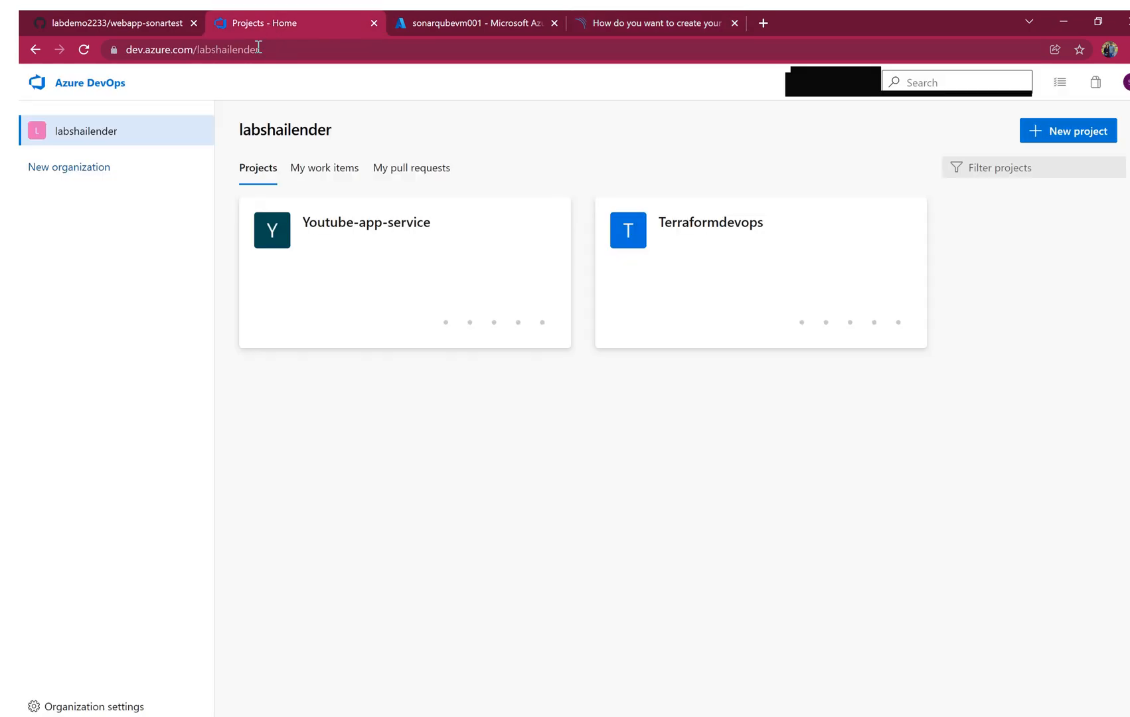
left_click(192, 50)
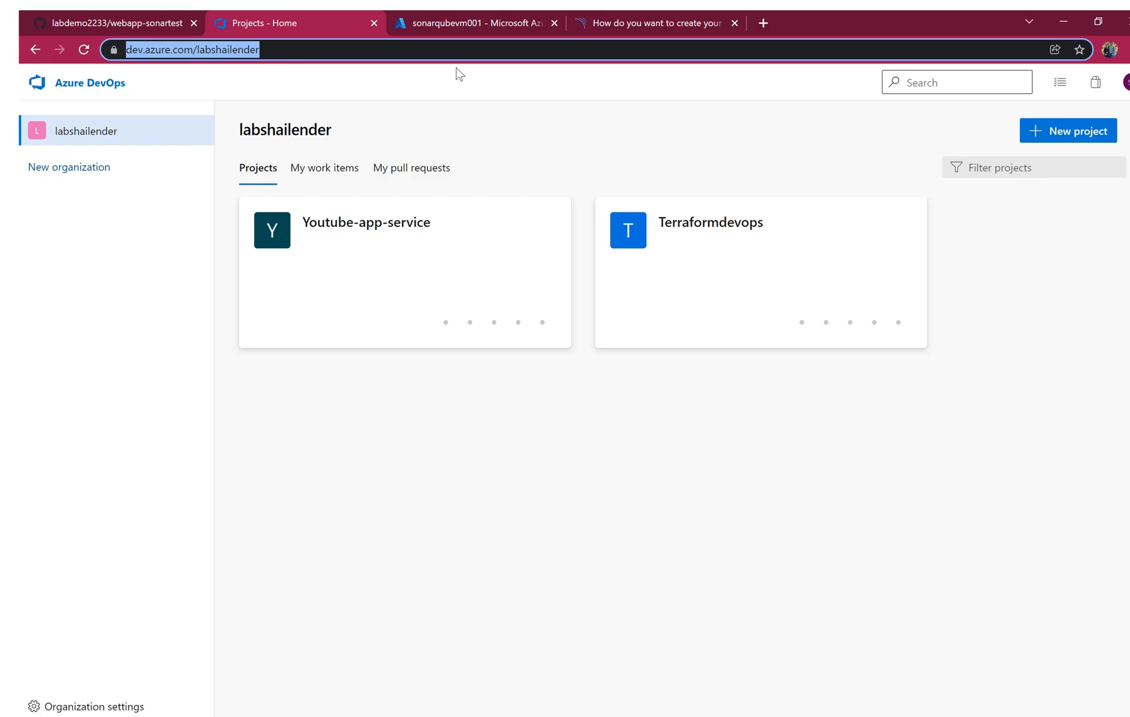
mouse_move(237, 65)
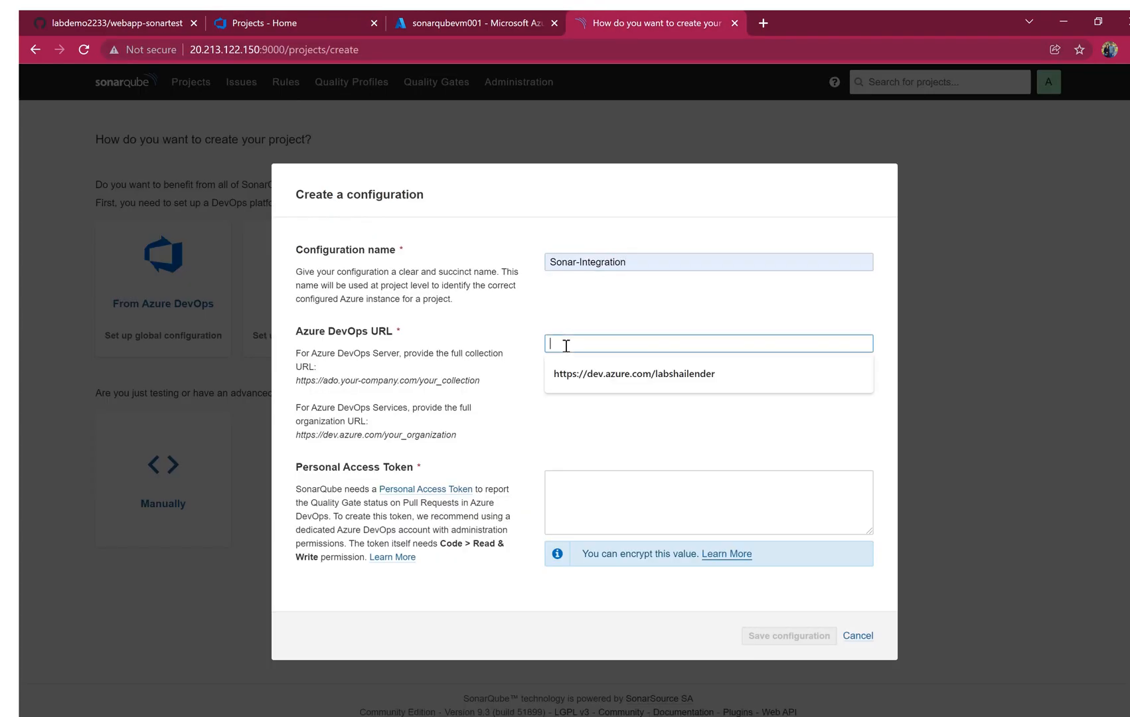
left_click(633, 373)
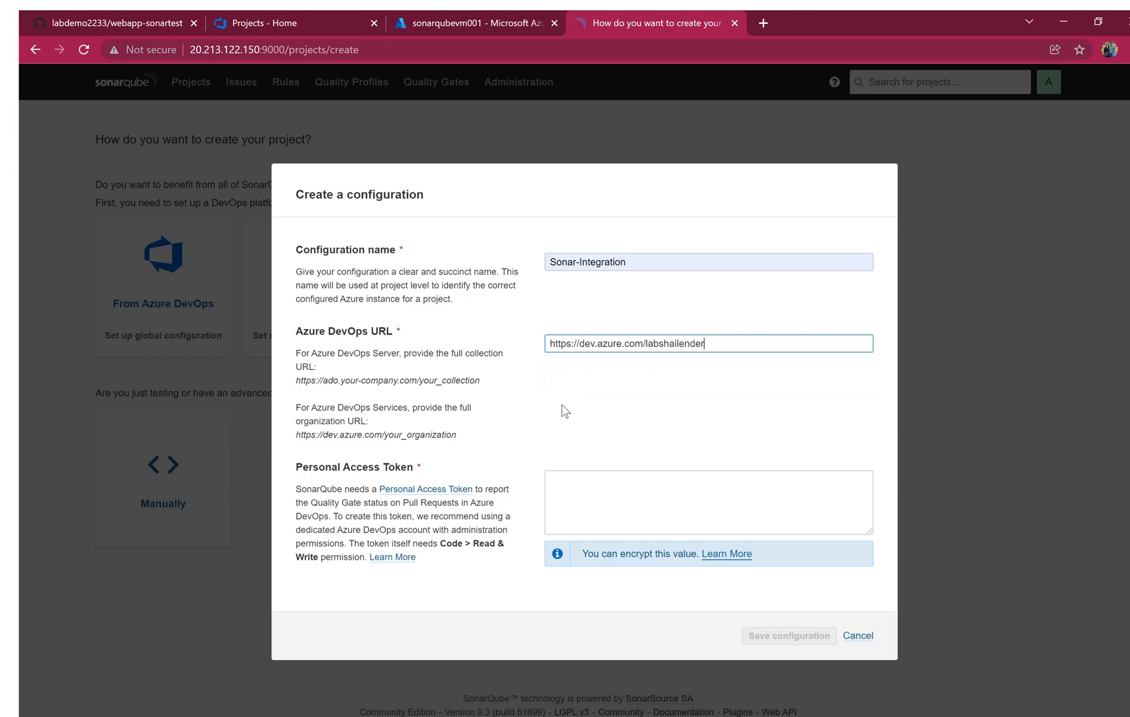
mouse_move(382, 477)
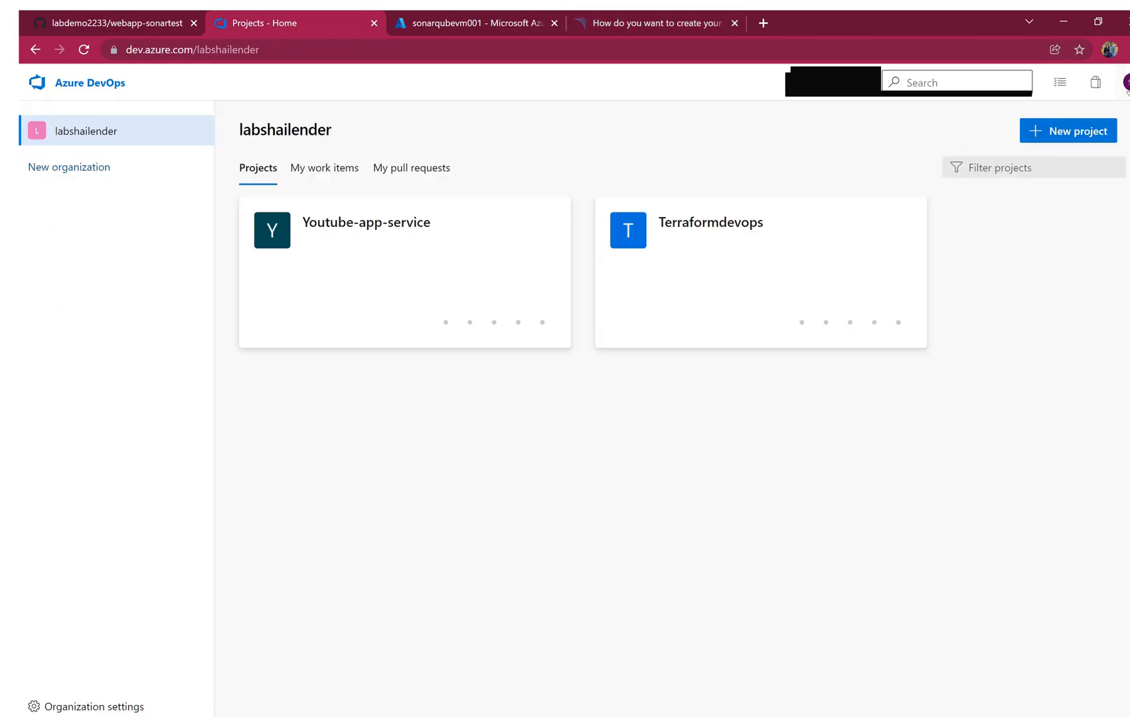
Create a PAT under User settings > Security, save the configuration and begin importing a project
left_click(1123, 82)
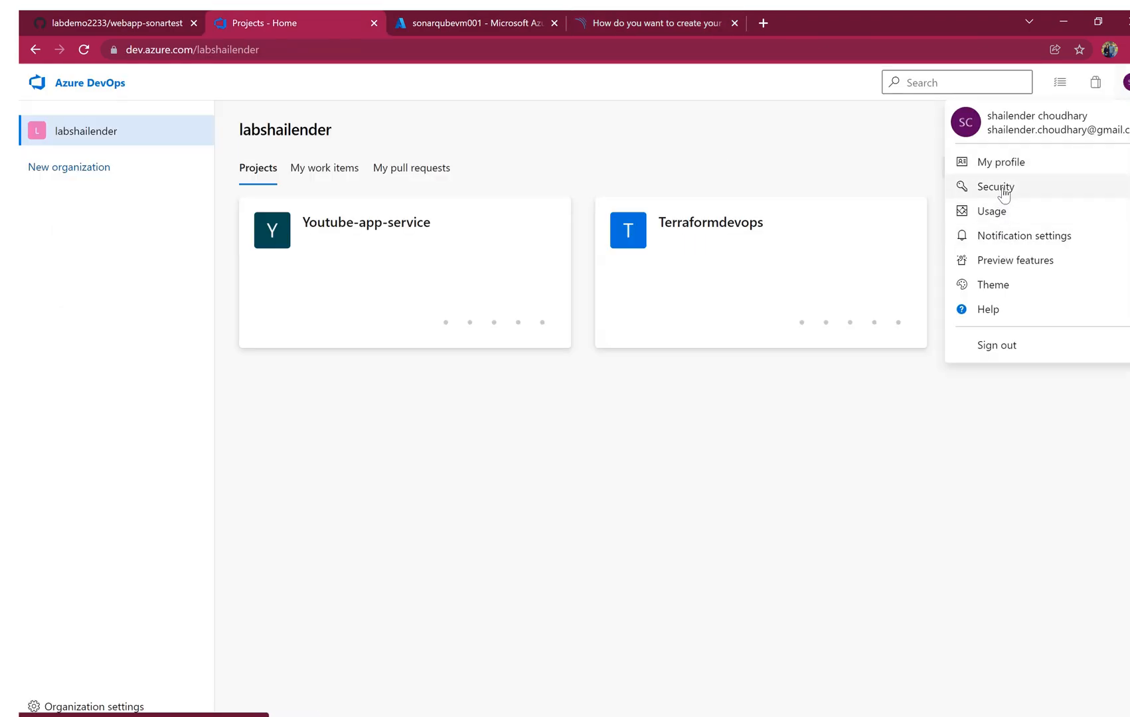
left_click(997, 186)
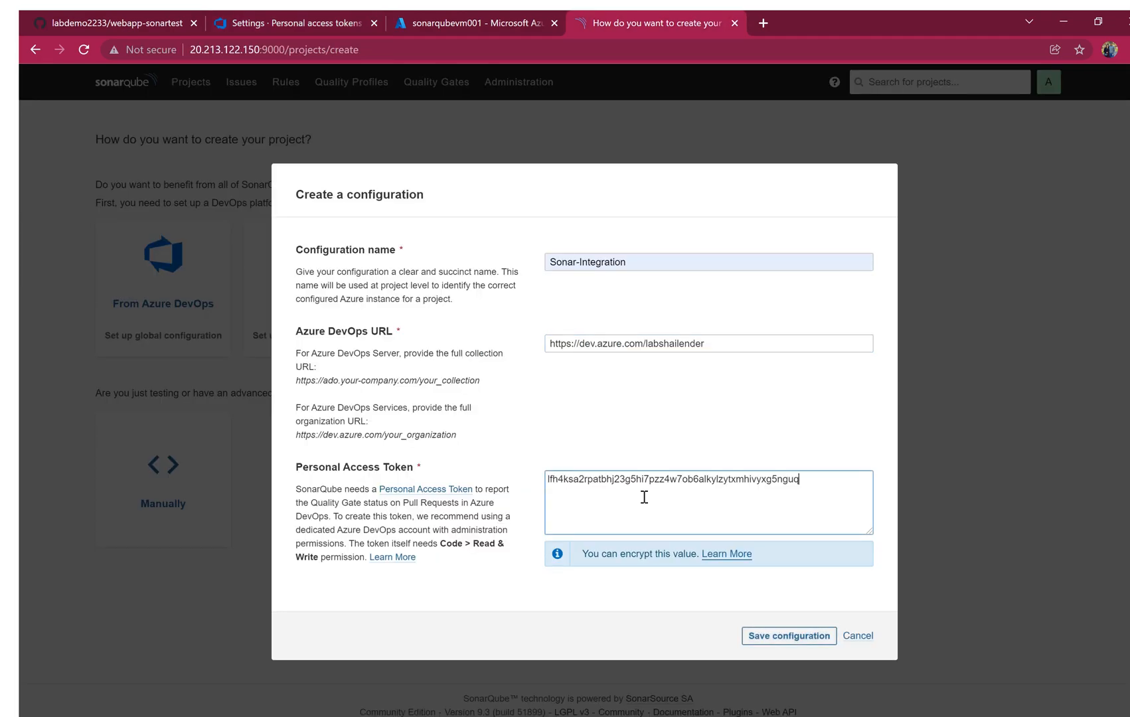
left_click(788, 635)
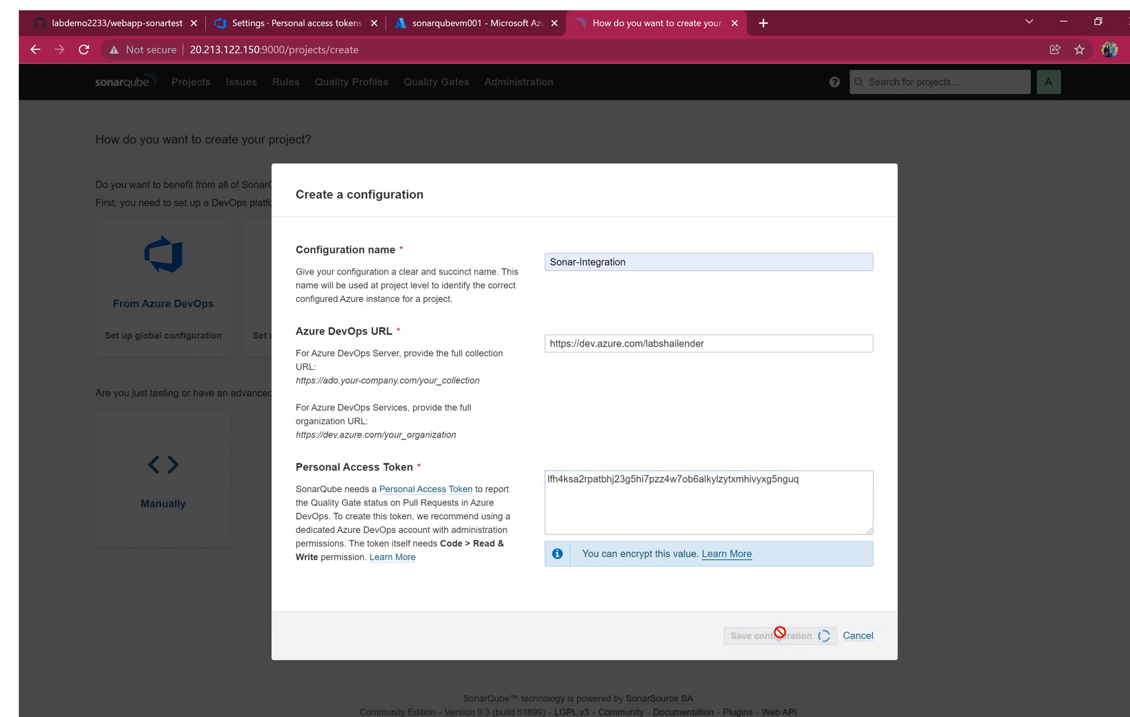
left_click(770, 635)
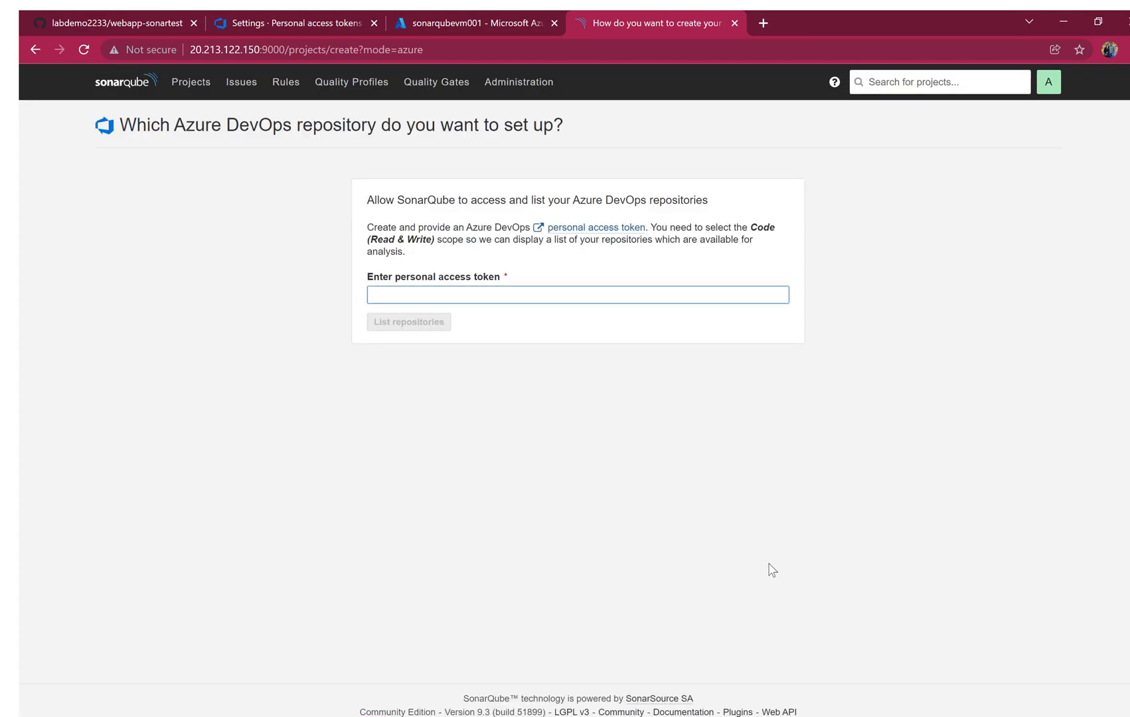
List repositories with the PAT and set up the Youtube-app-service repository as a SonarQube project
left_click(576, 295)
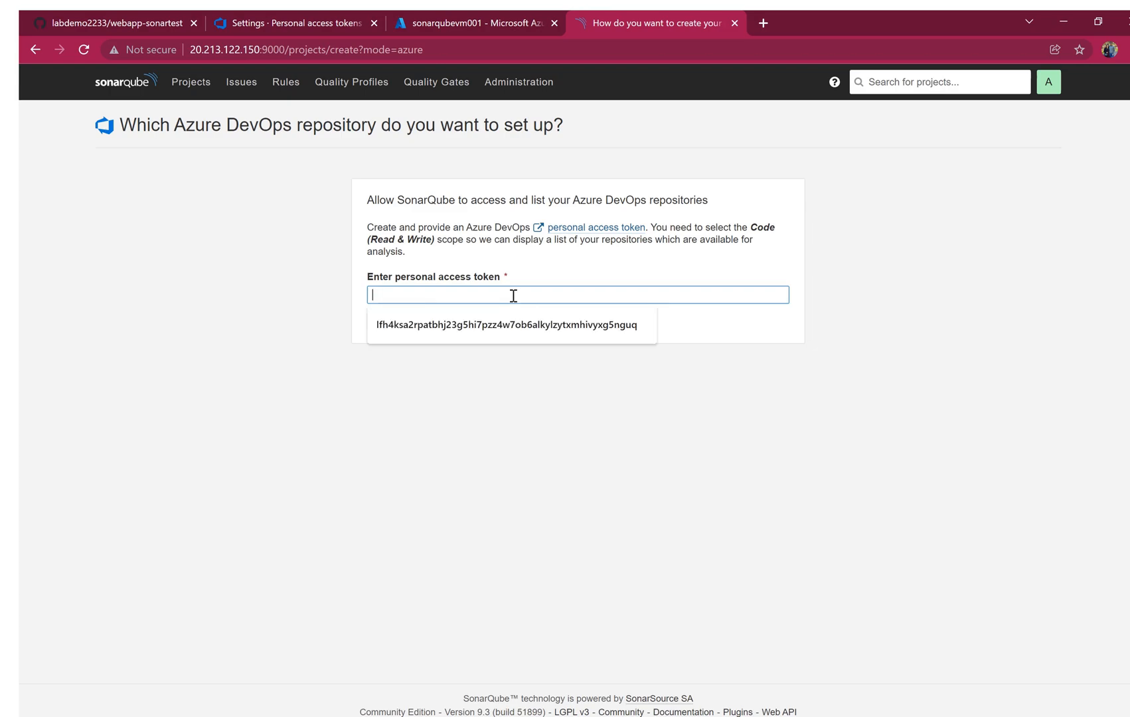
left_click(511, 324)
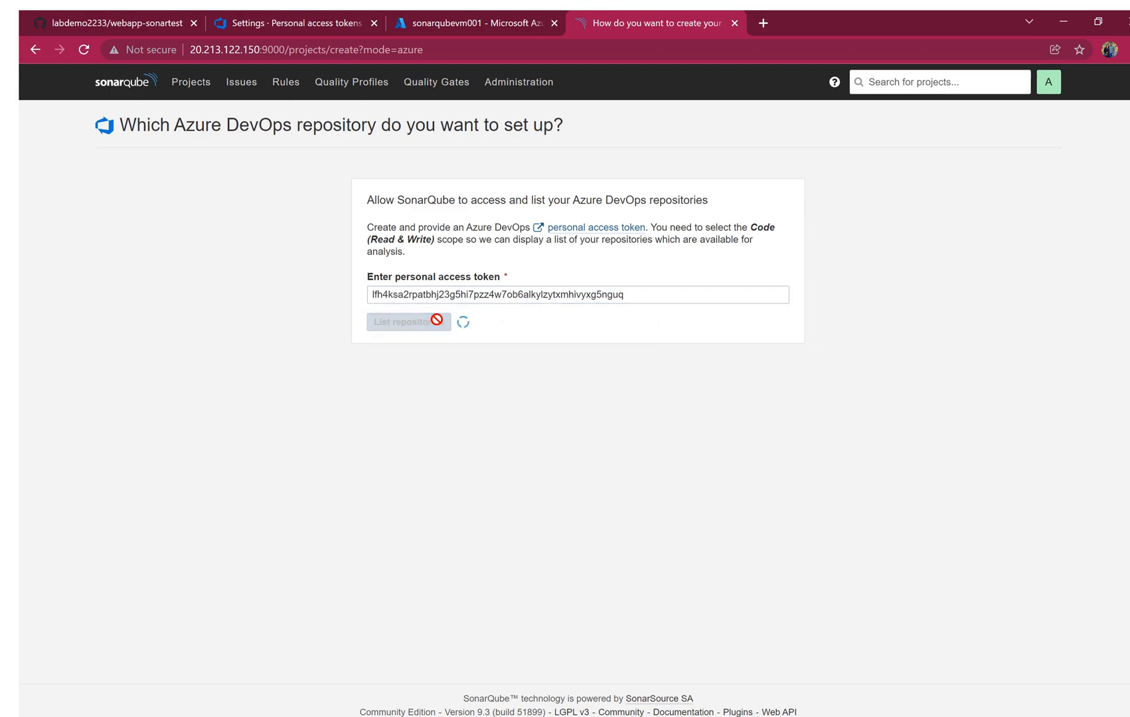
left_click(408, 321)
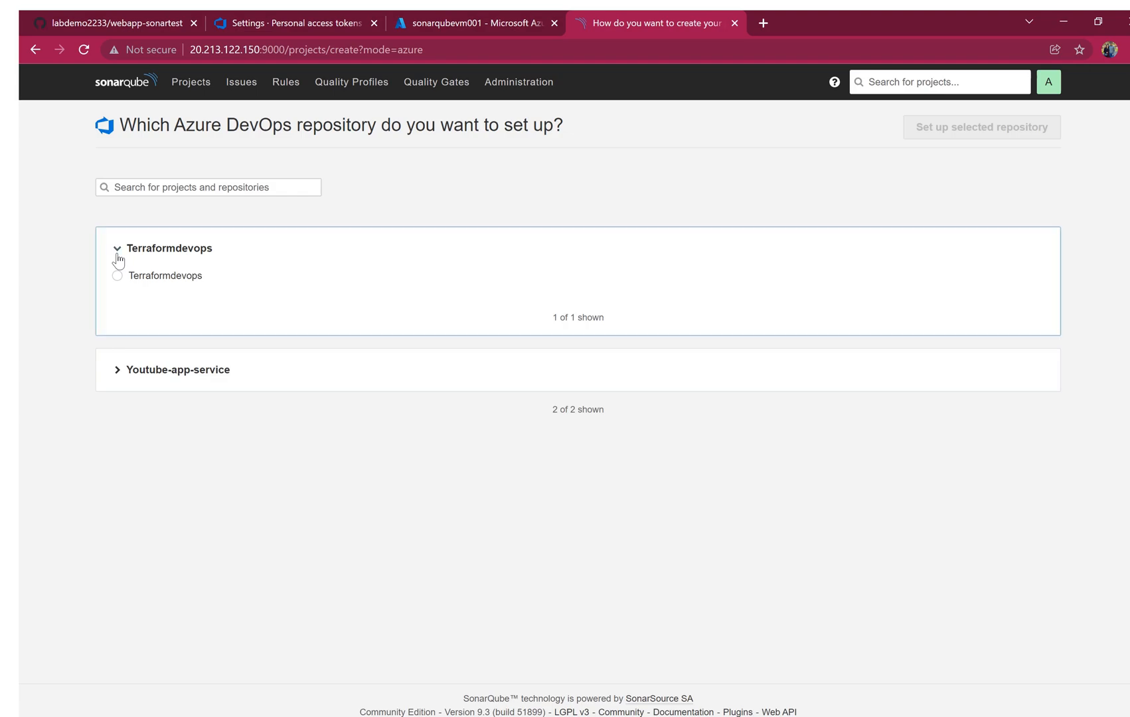
left_click(117, 248)
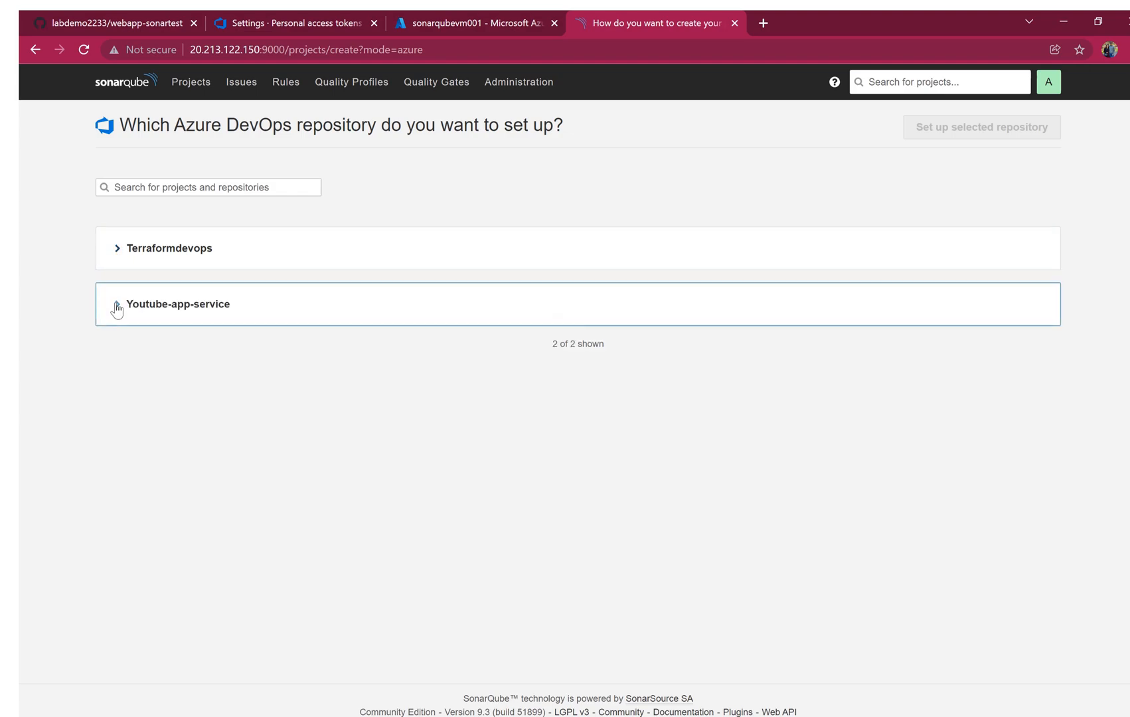
left_click(178, 303)
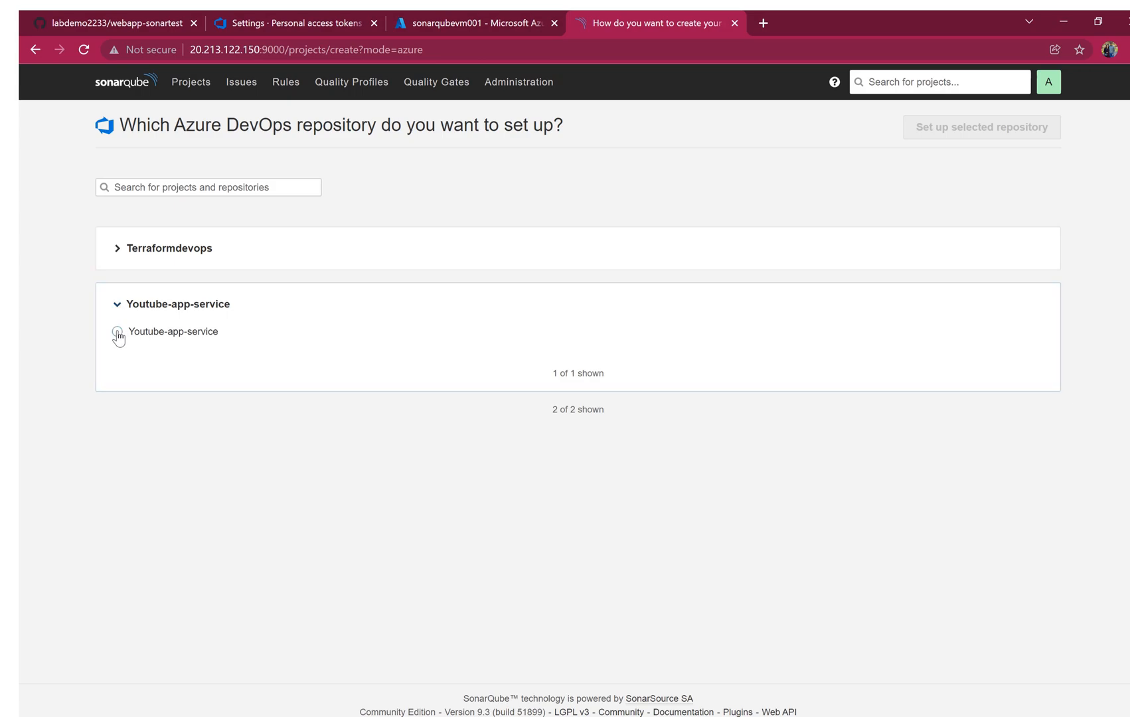
left_click(117, 332)
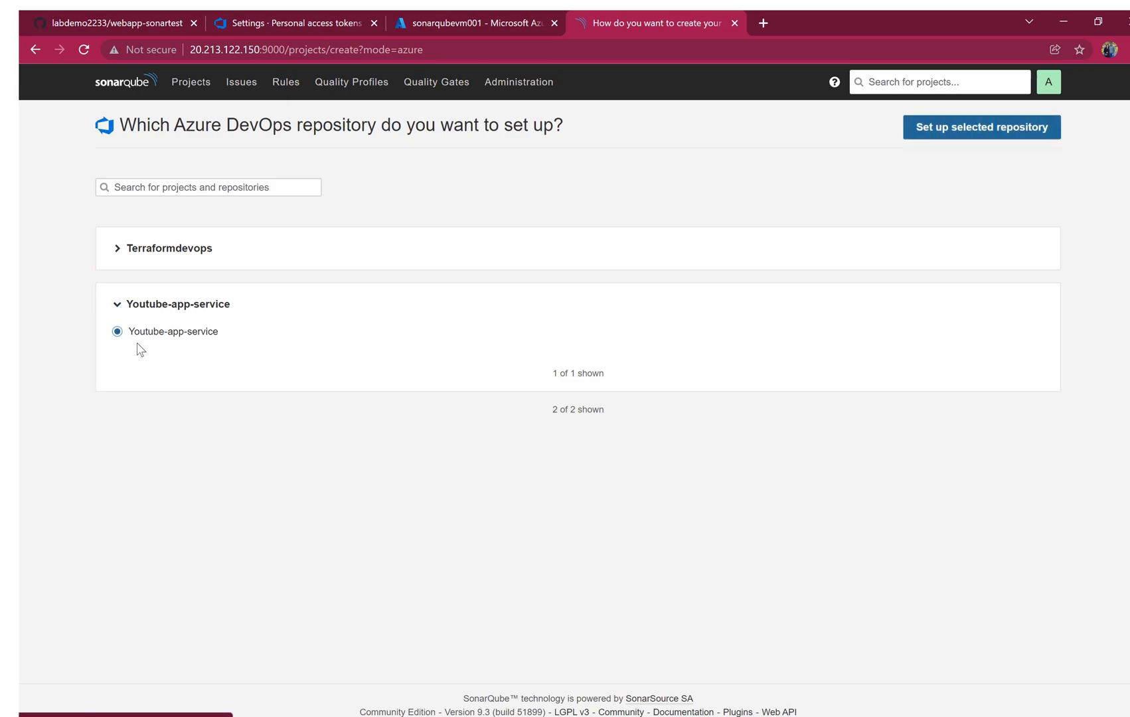
left_click(980, 127)
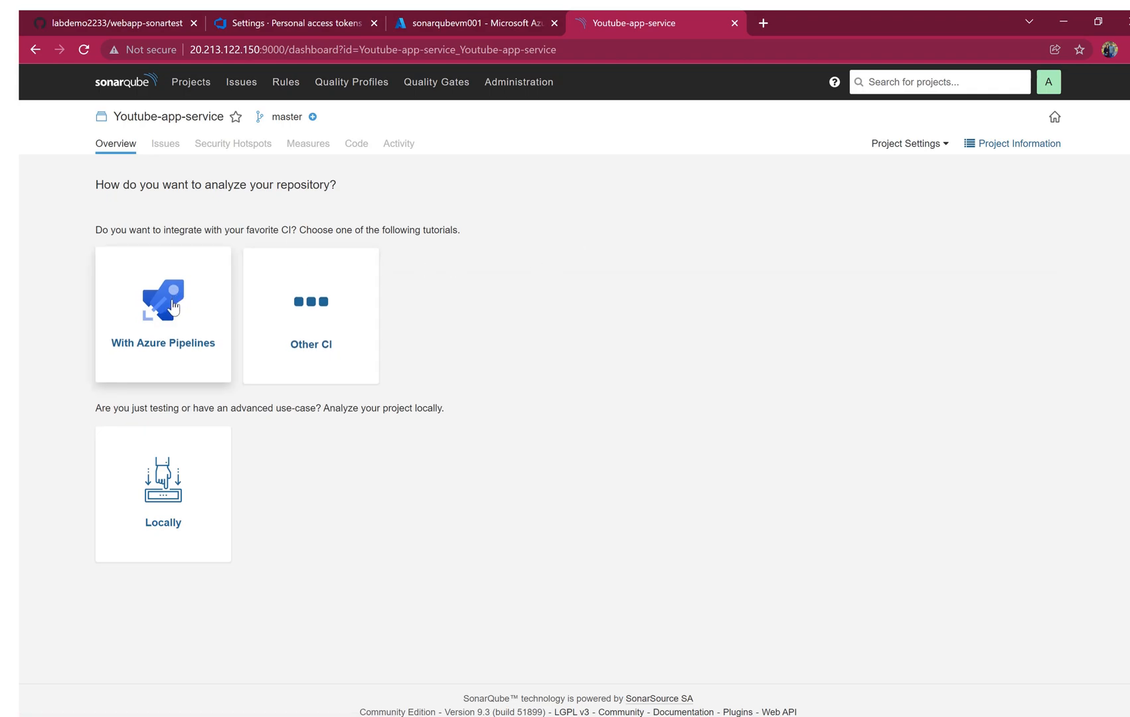
Choose analysis With Azure Pipelines, then return to the Azure DevOps tab
left_click(163, 314)
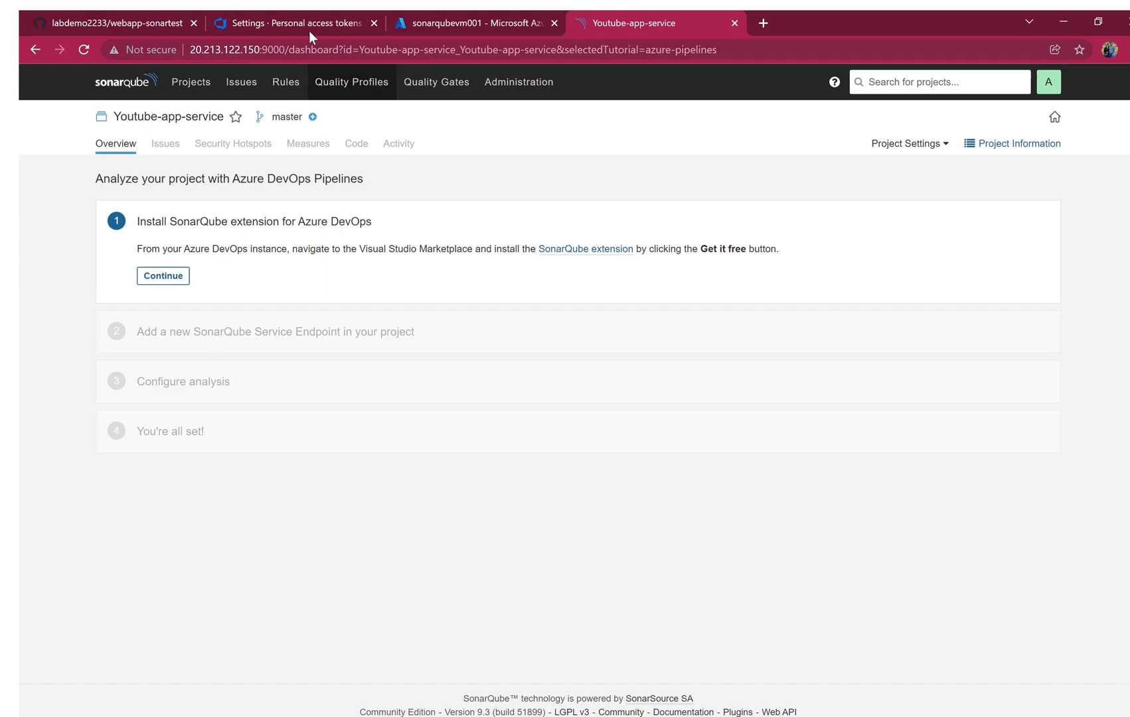
left_click(294, 22)
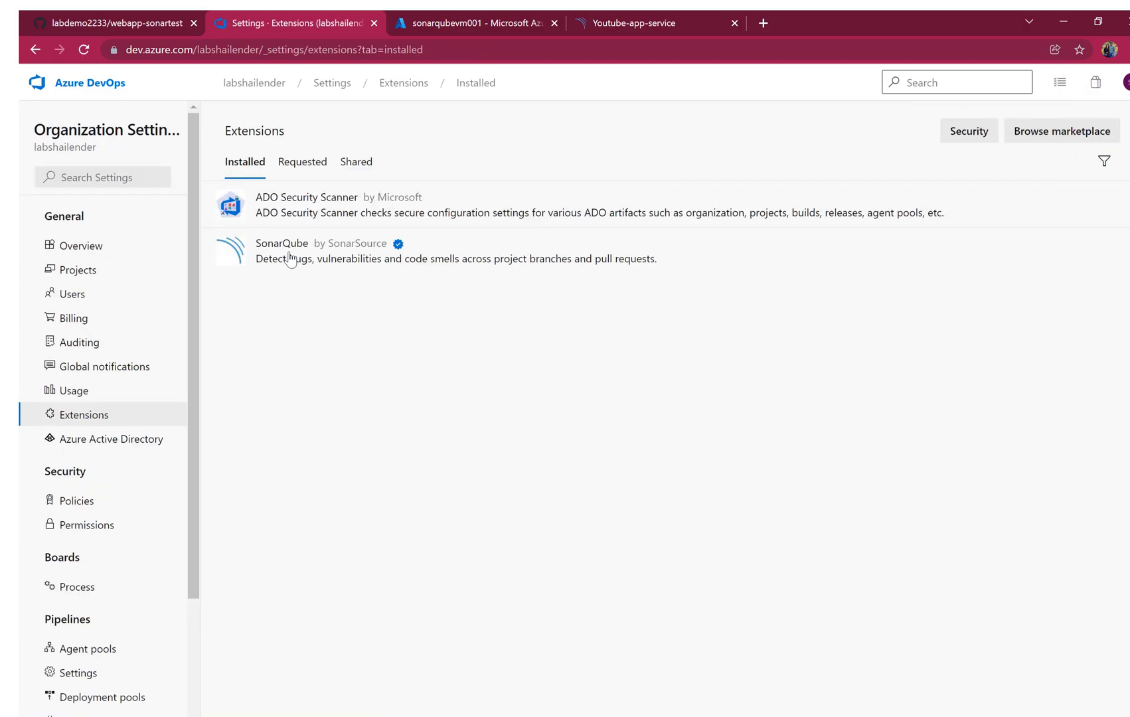
mouse_move(1056, 150)
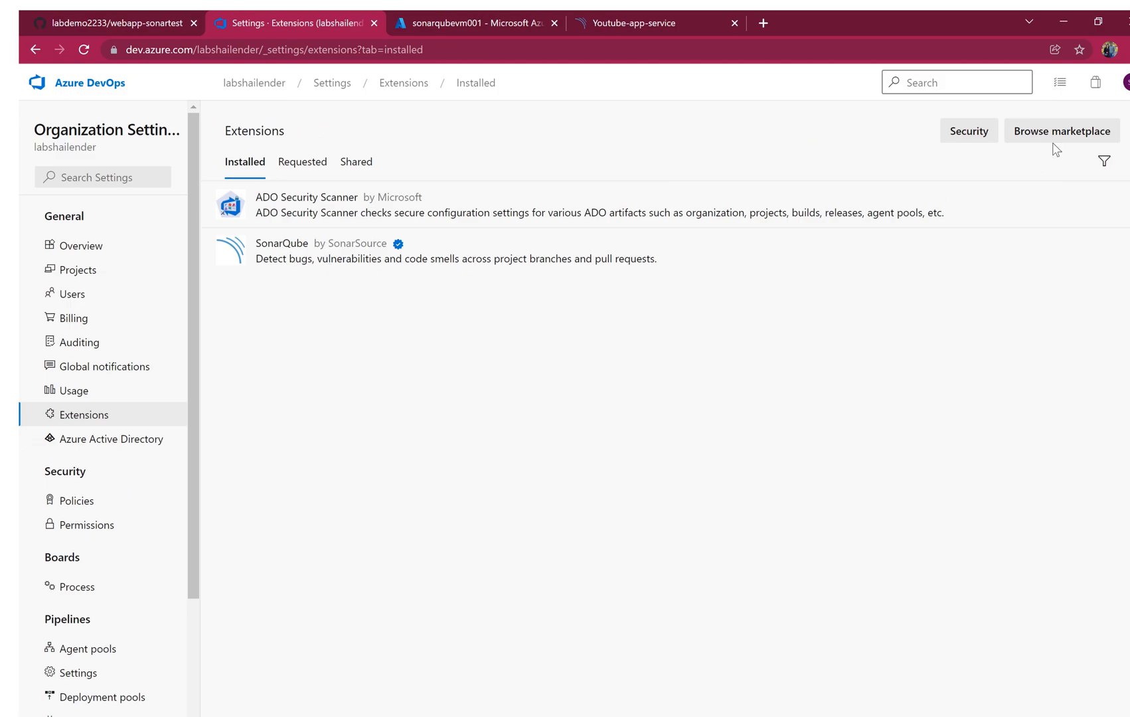
left_click(1062, 132)
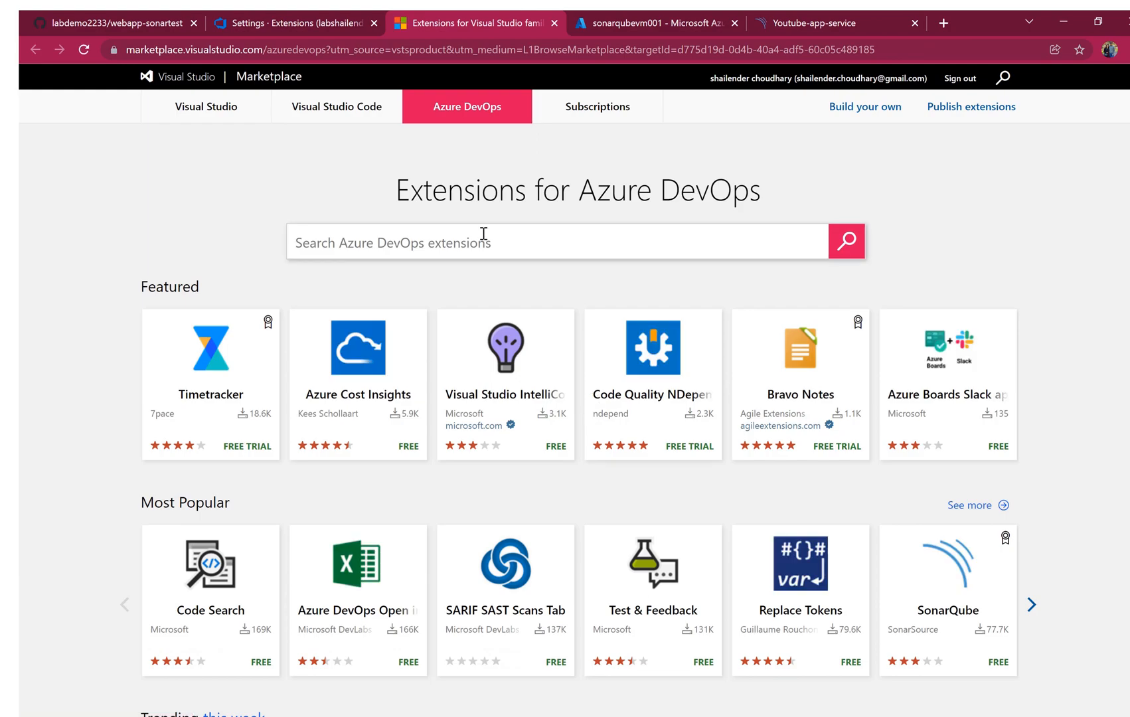
type("s")
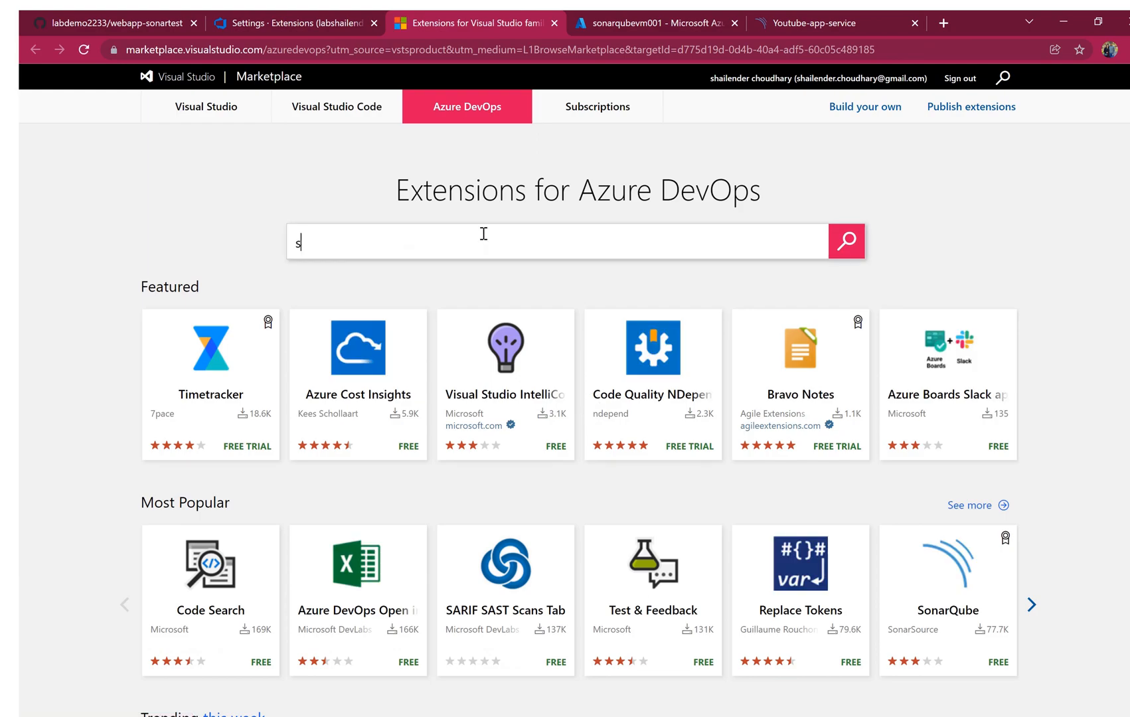
type("onarqube")
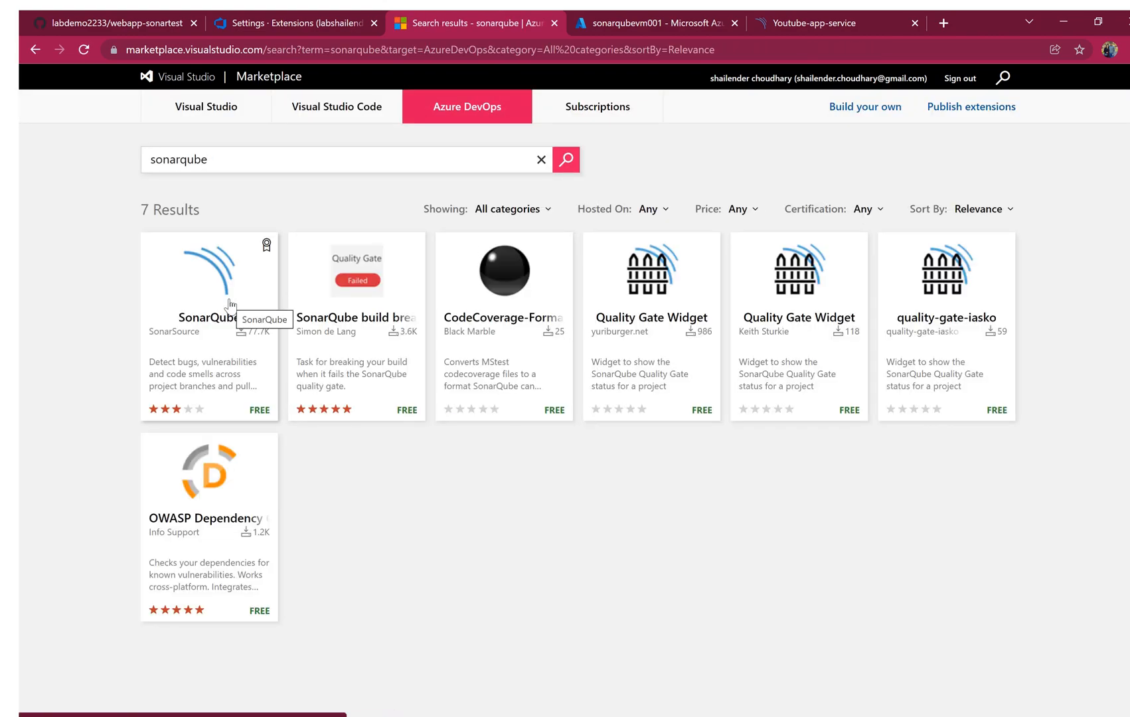
left_click(208, 318)
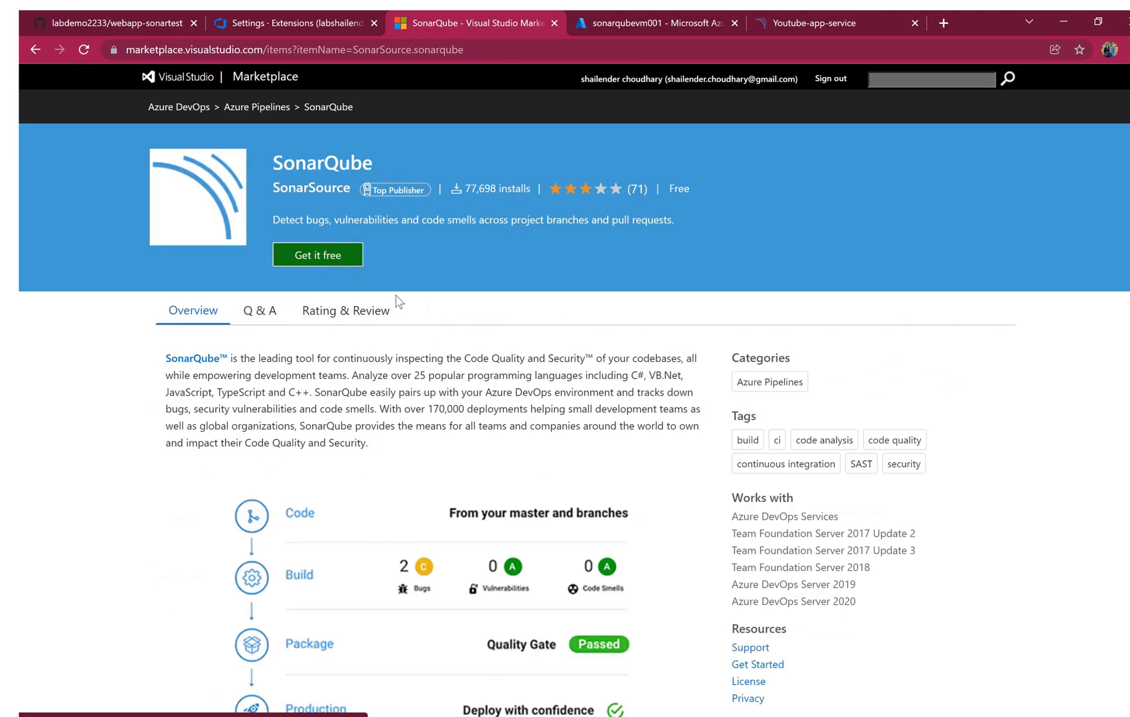
mouse_move(495, 49)
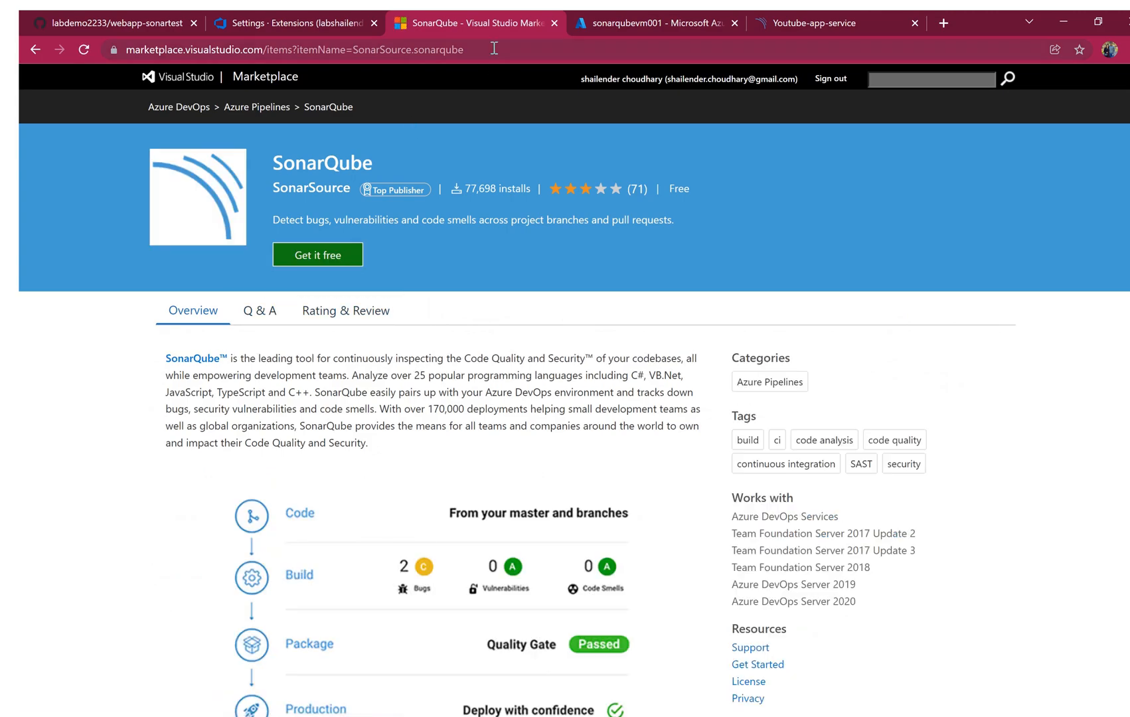
left_click(294, 23)
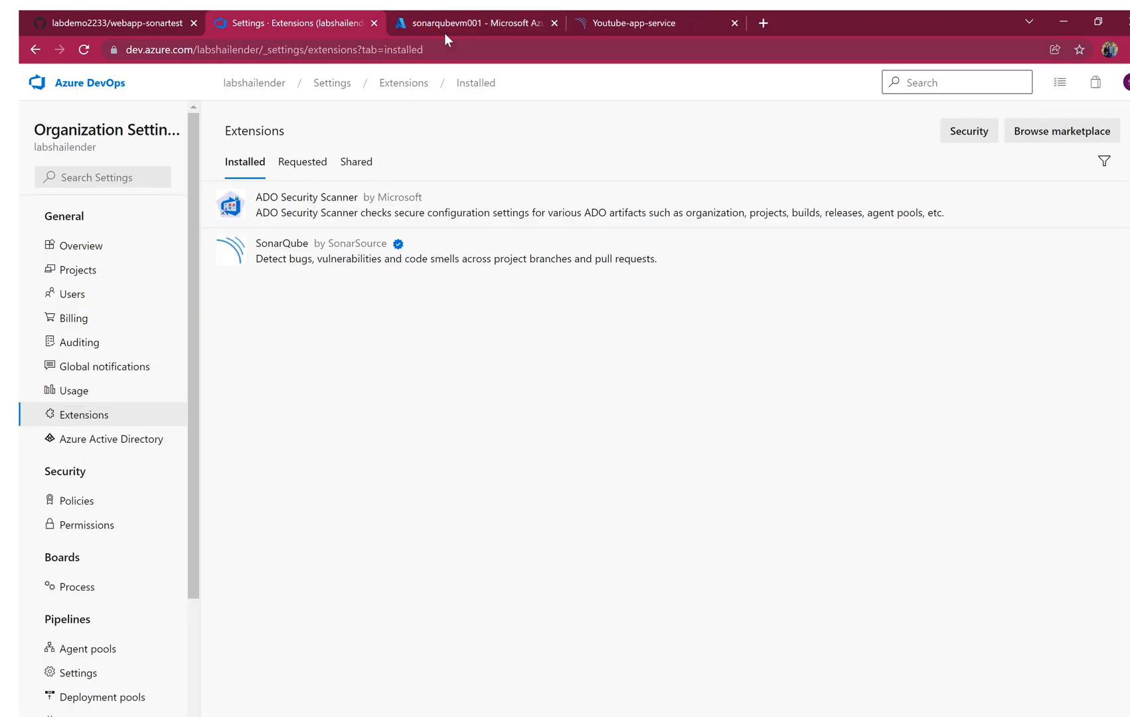
Continue past the extension install step in the SonarQube tutorial and return to Azure DevOps
left_click(654, 23)
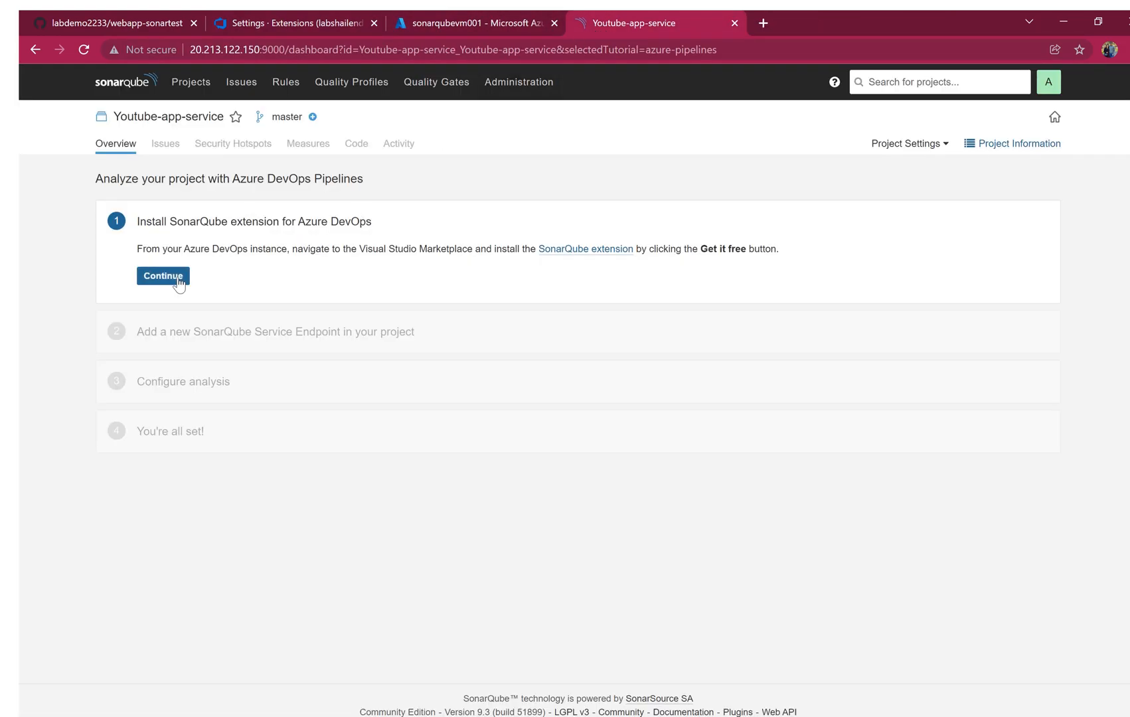
left_click(162, 277)
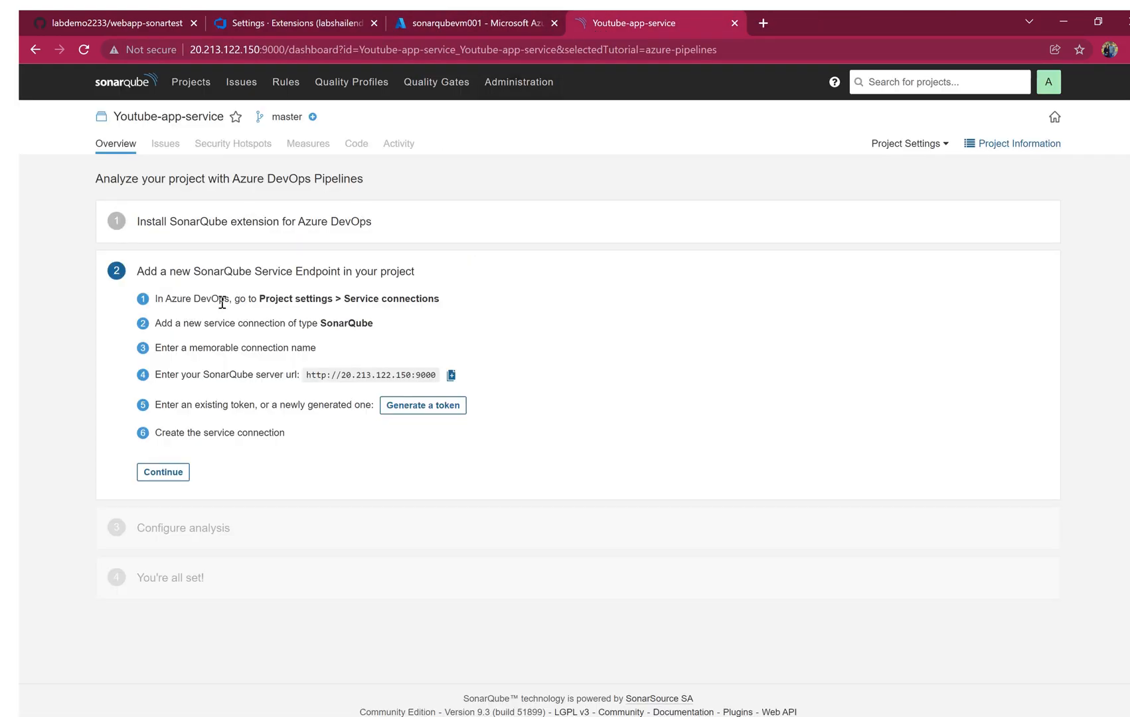
mouse_move(353, 322)
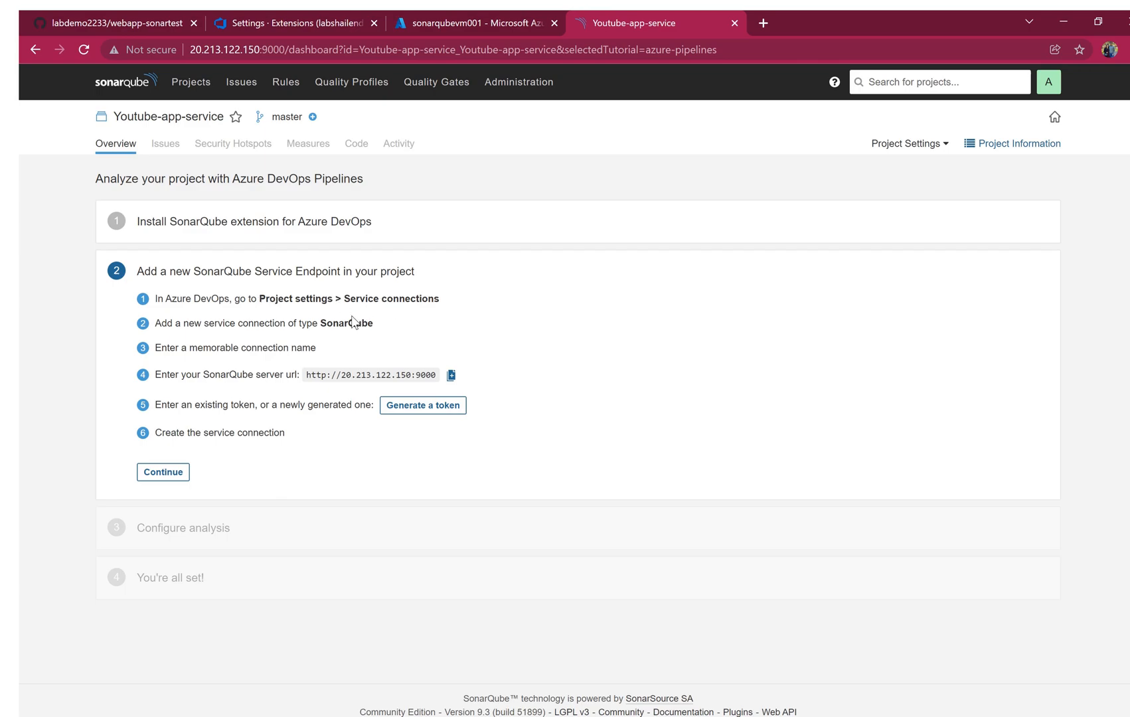
mouse_move(339, 211)
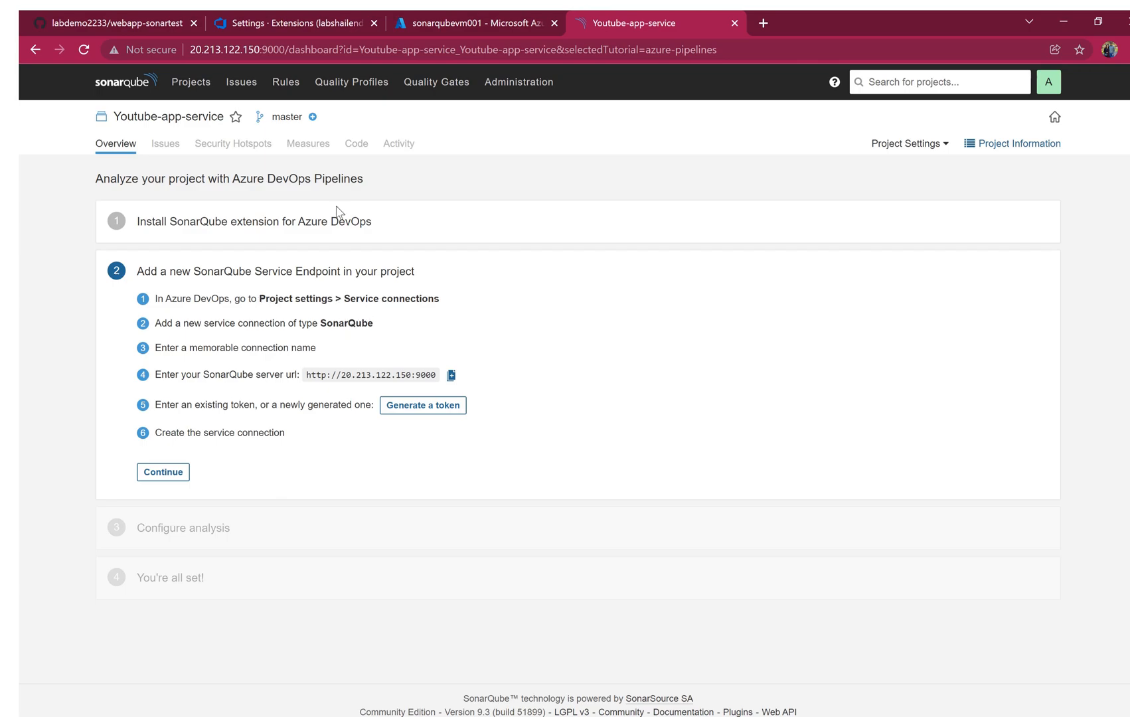
left_click(294, 23)
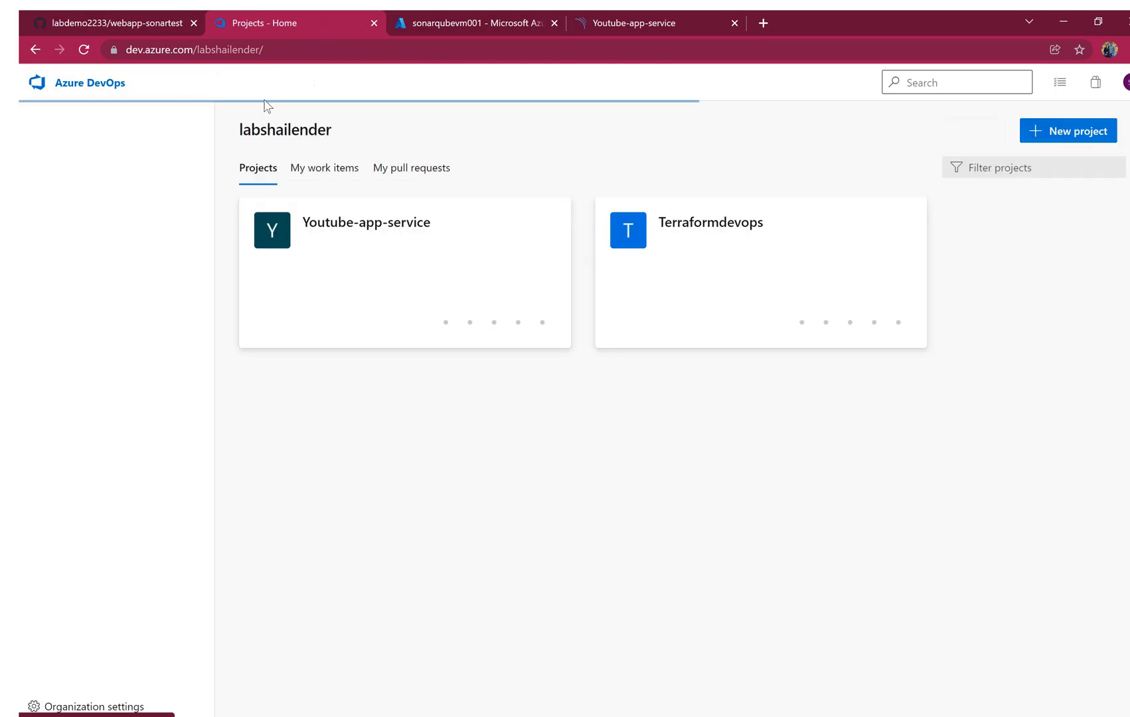
Go to Youtube-app-service Project settings > Service connections and start a new connection
left_click(365, 221)
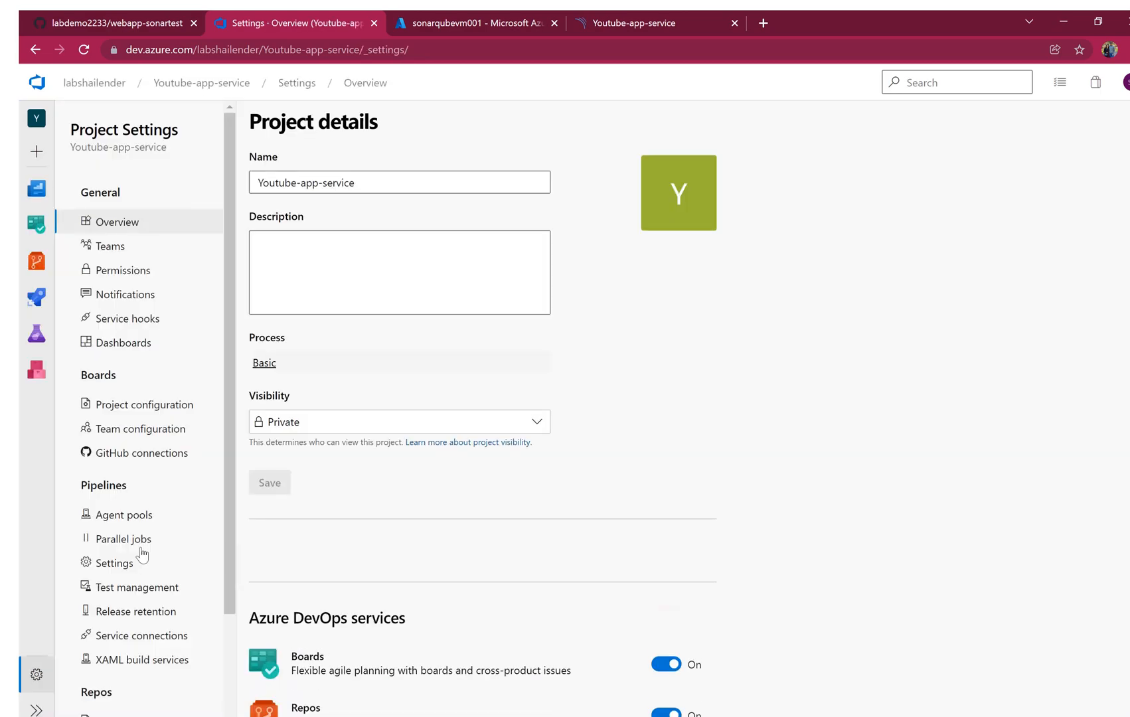
left_click(143, 635)
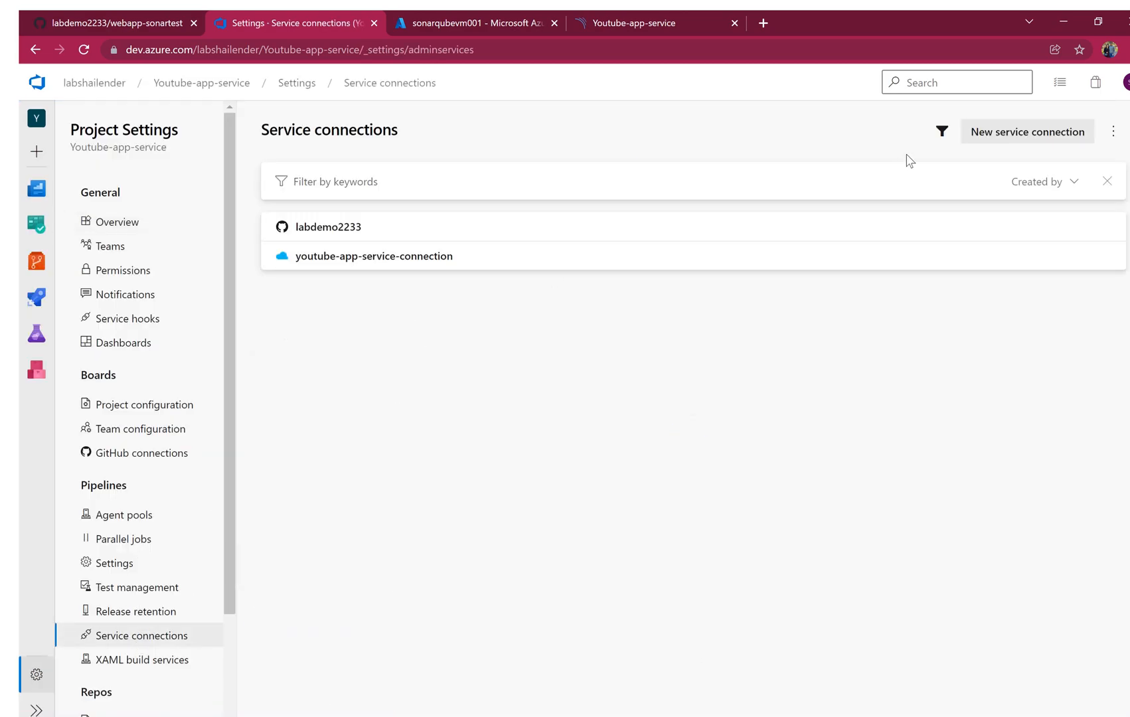
left_click(1027, 132)
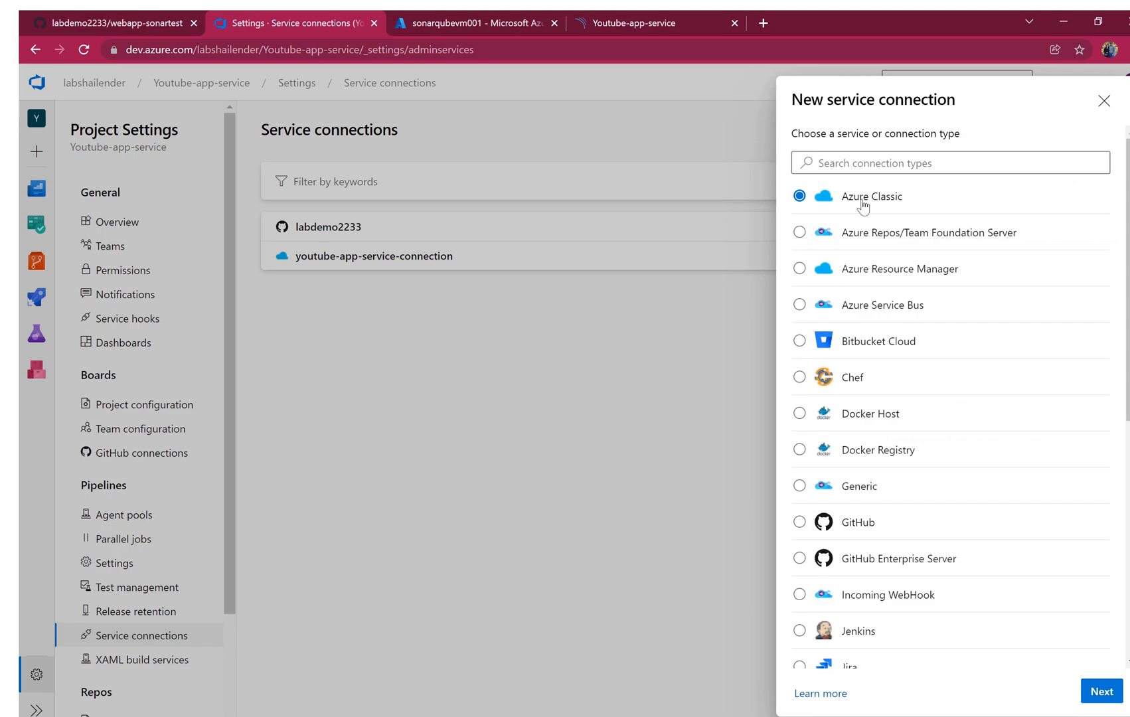
Search 'sonar', select the SonarQube connection type and continue to its form
type("sn")
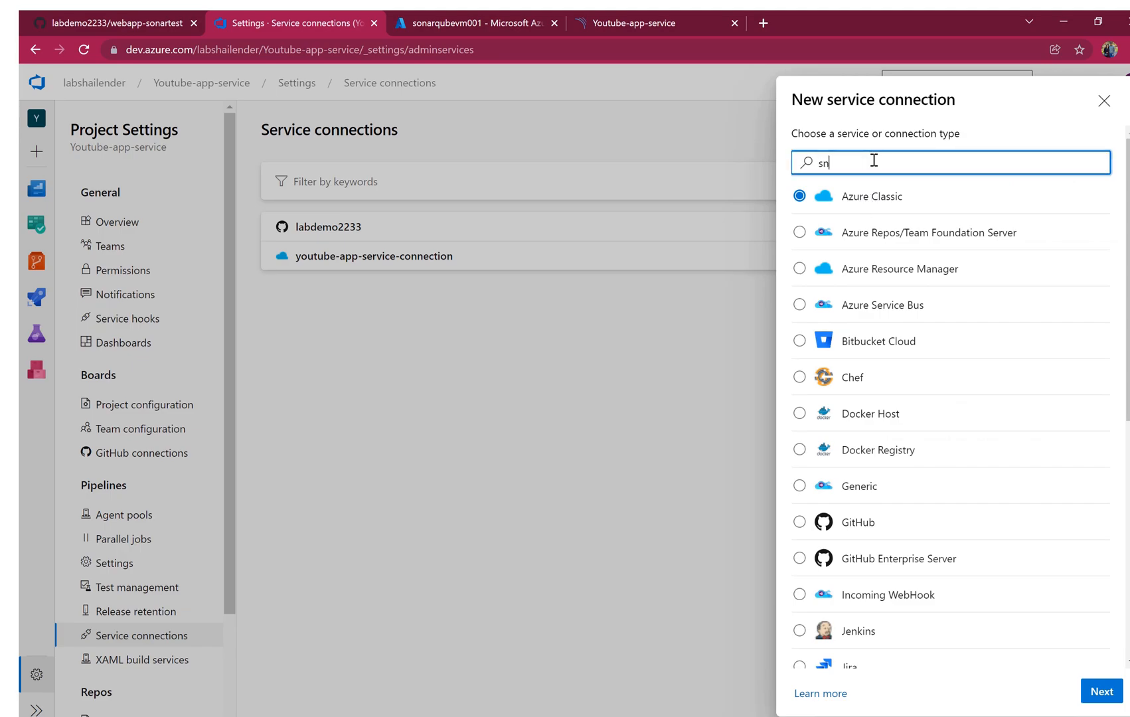
key("Backspace")
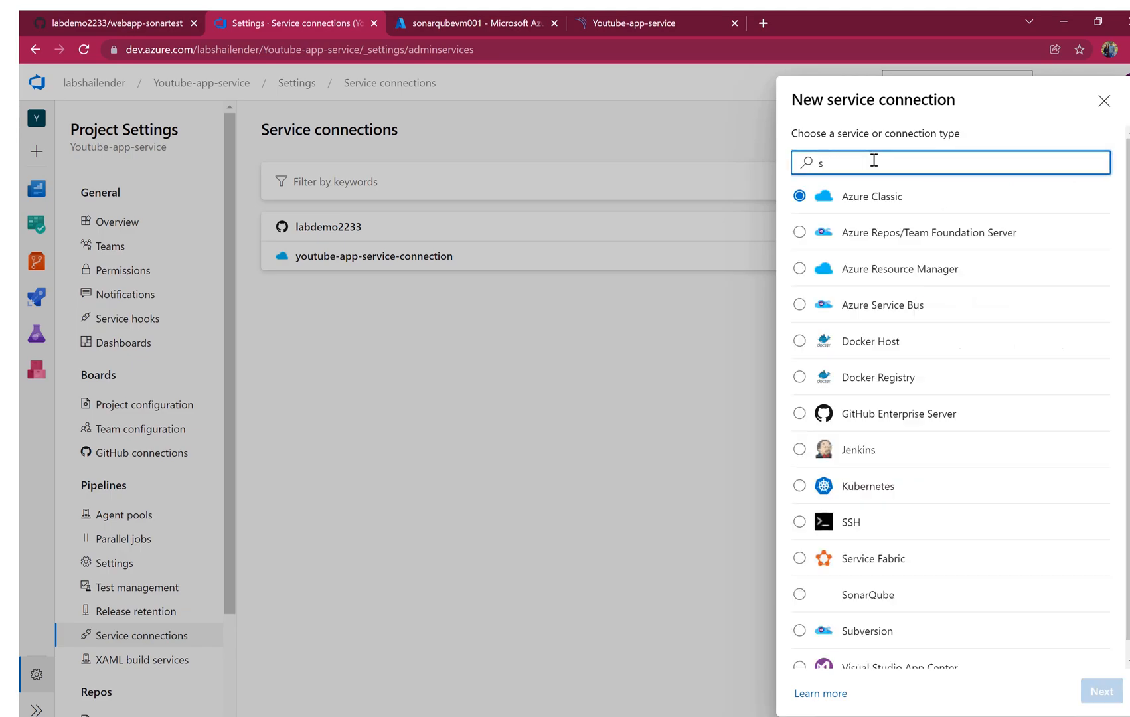
type("onar")
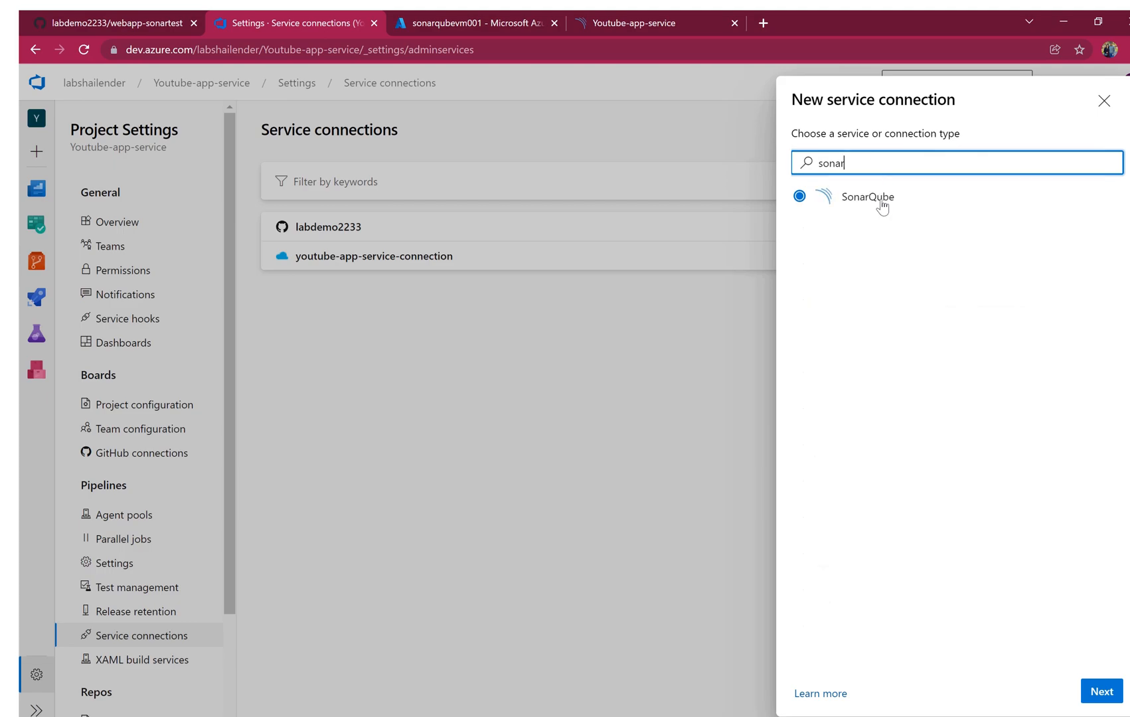
left_click(1099, 690)
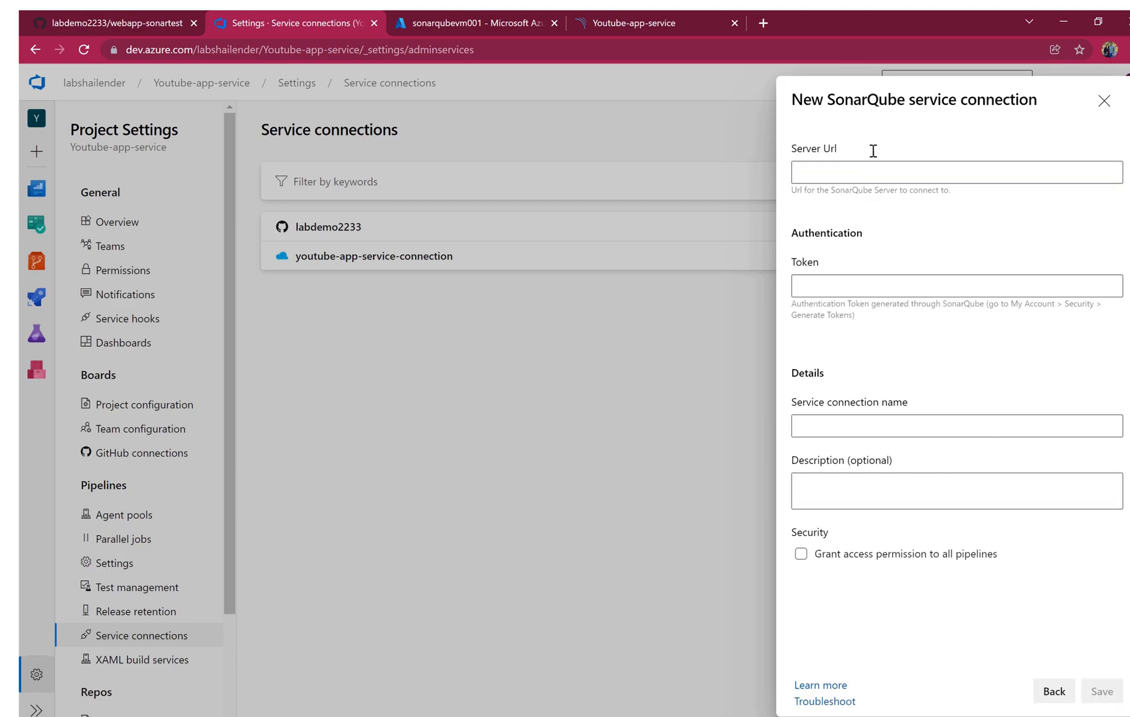
mouse_move(616, 34)
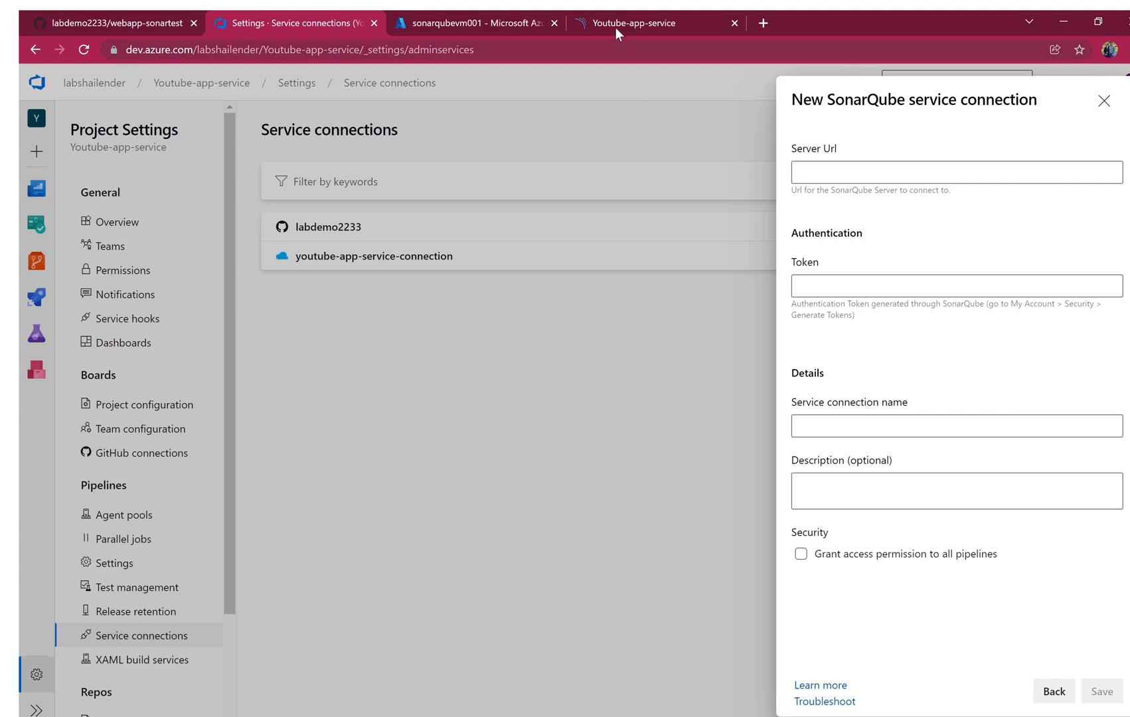
left_click(638, 23)
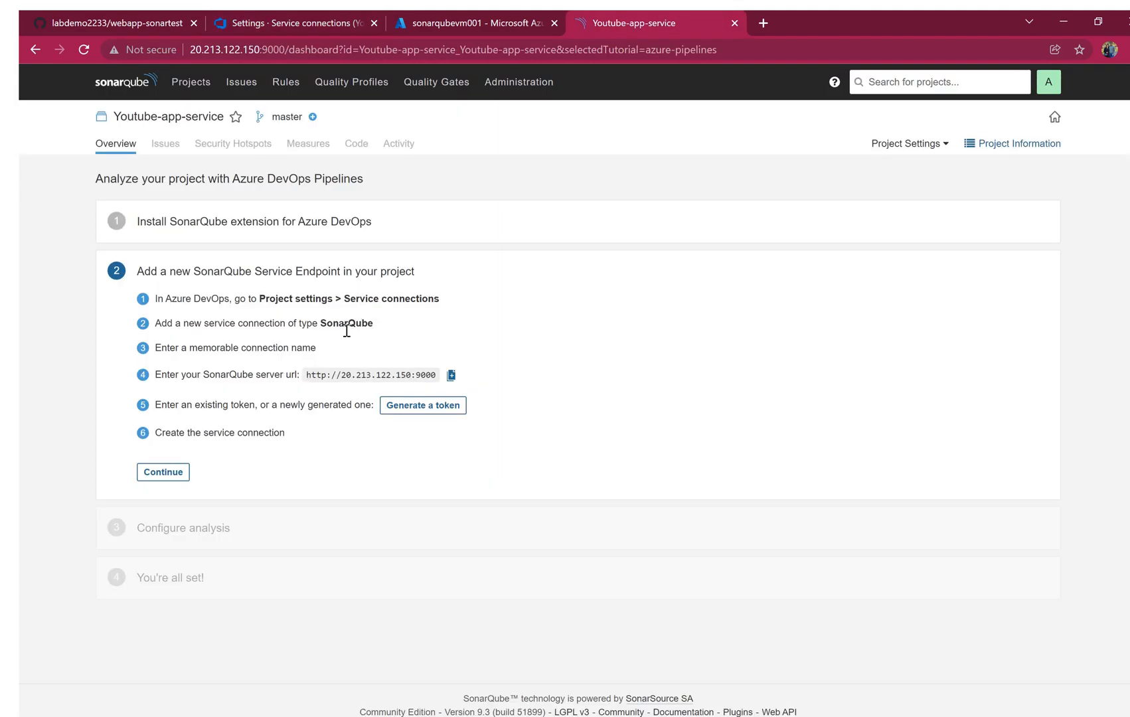
left_click(450, 374)
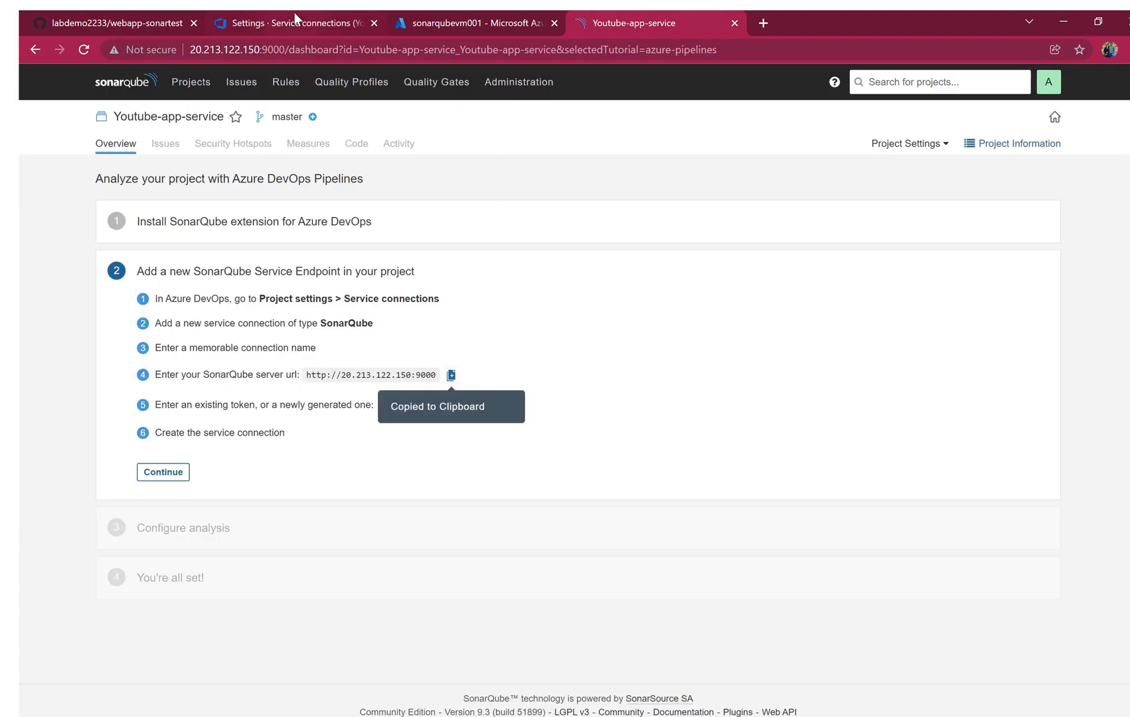
left_click(295, 23)
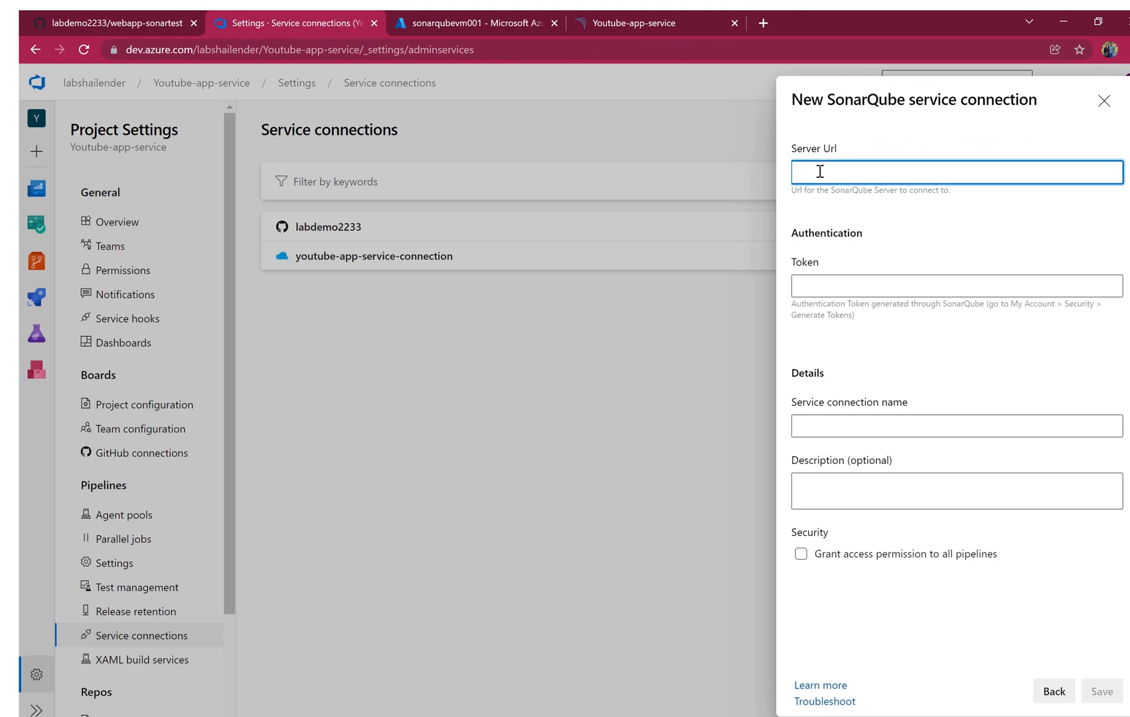
type("http://20.213.122.150:9000")
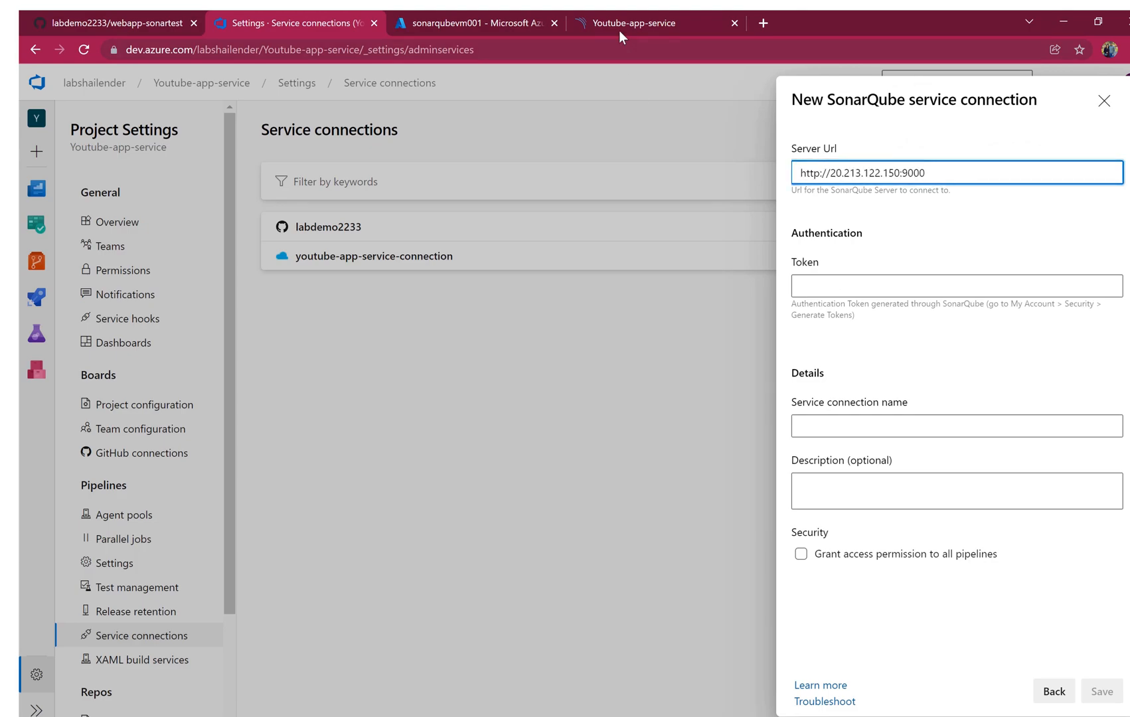
left_click(637, 22)
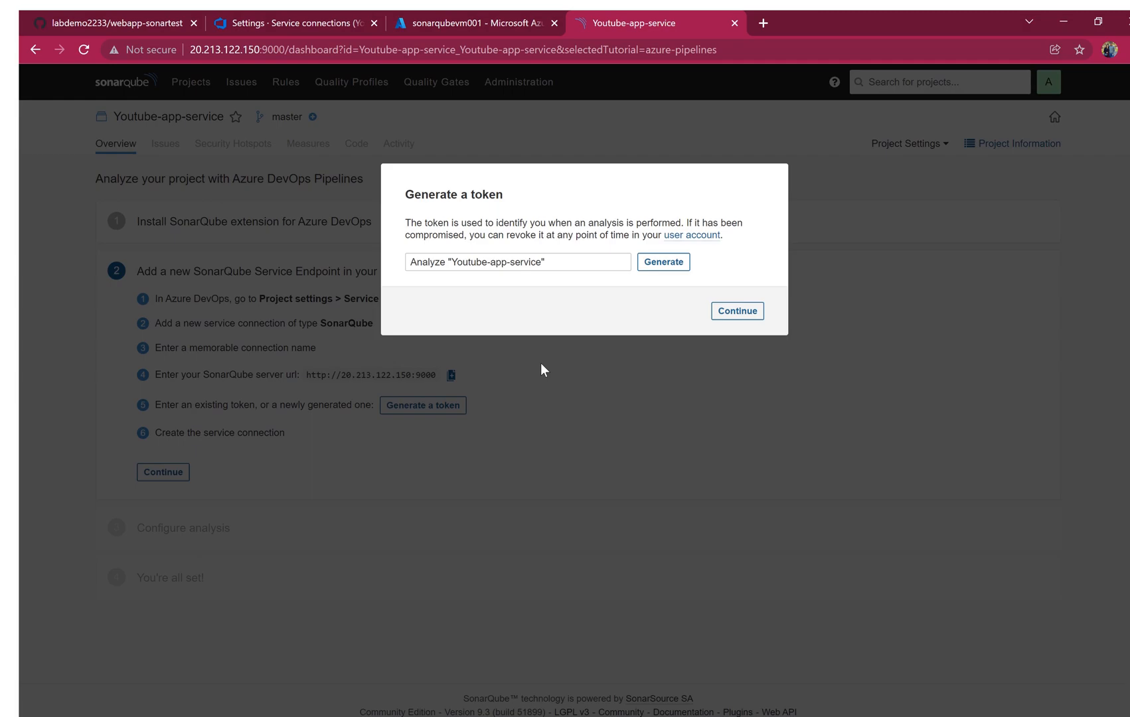
left_click(662, 261)
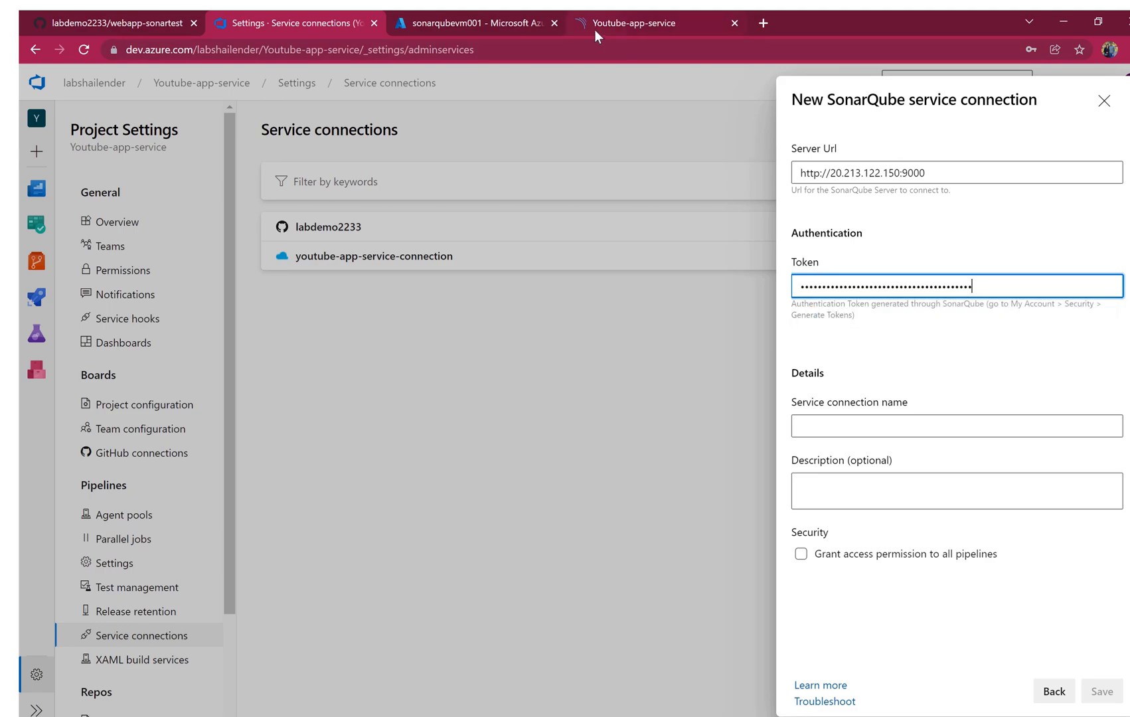
Name the connection SonarQube, grant access to all pipelines and save it
left_click(637, 22)
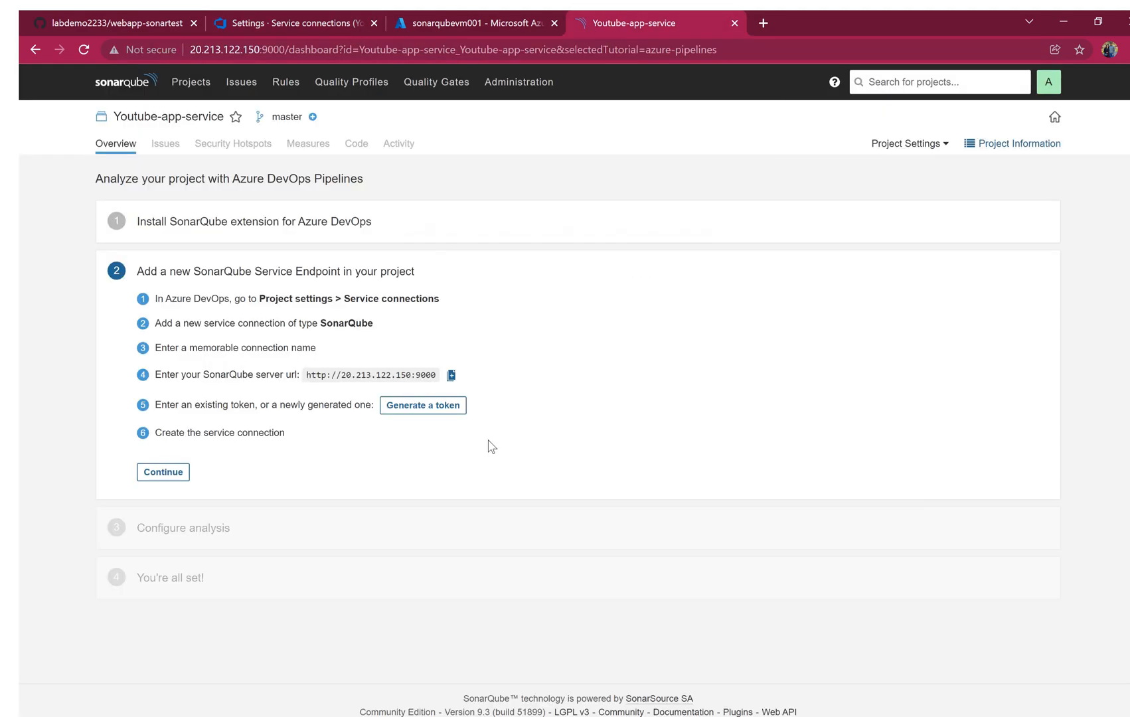
double_click(346, 322)
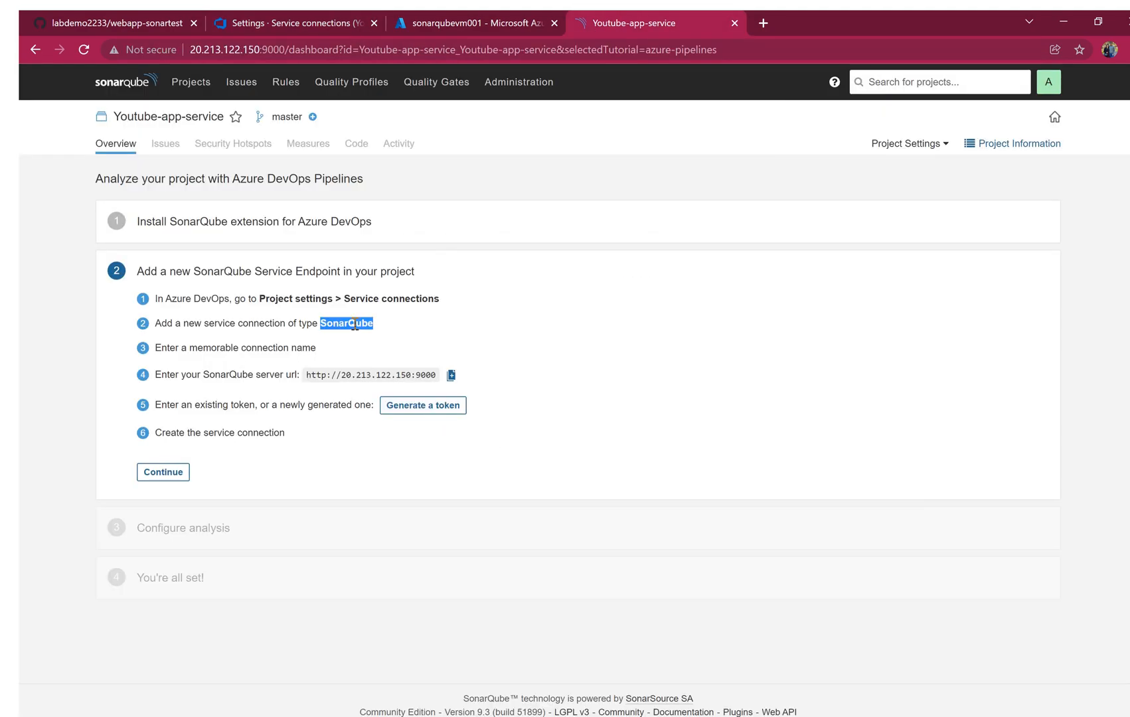
left_click(296, 23)
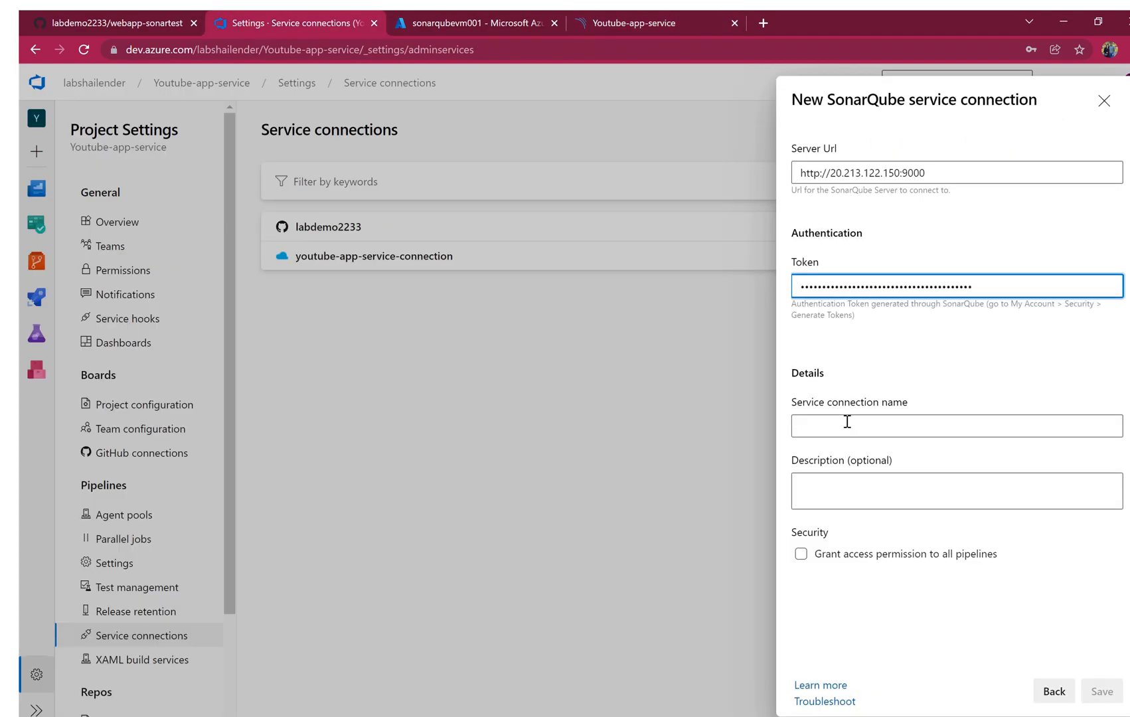
type("SonarQube")
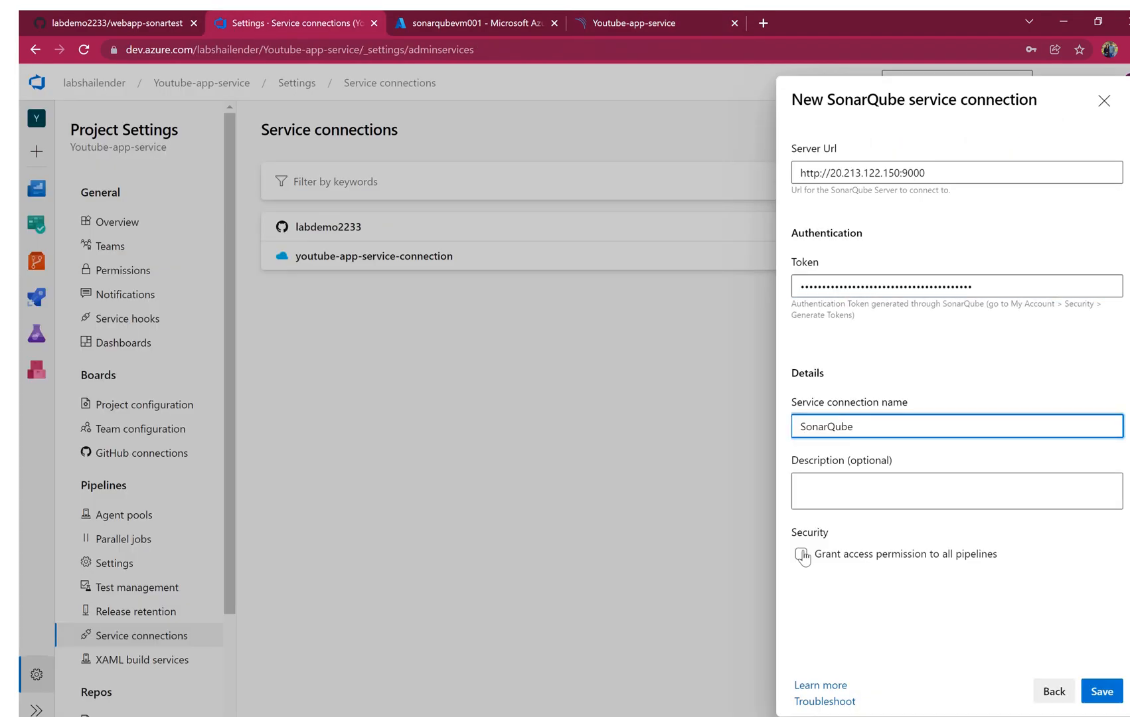
left_click(801, 554)
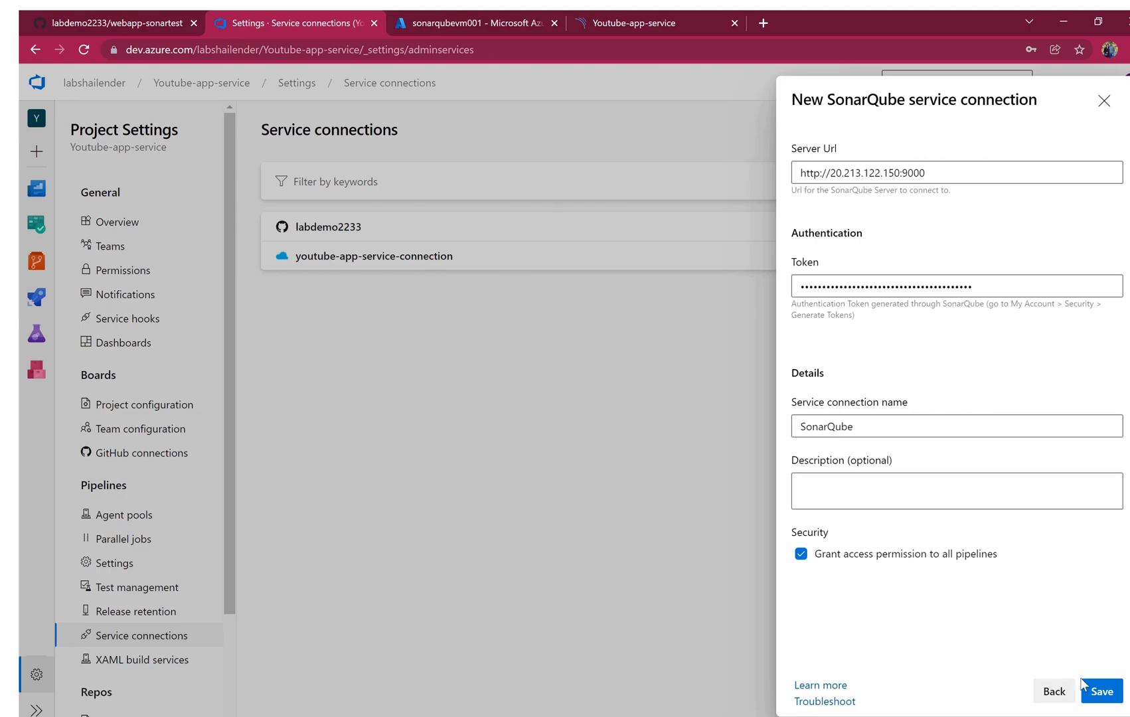
left_click(1099, 691)
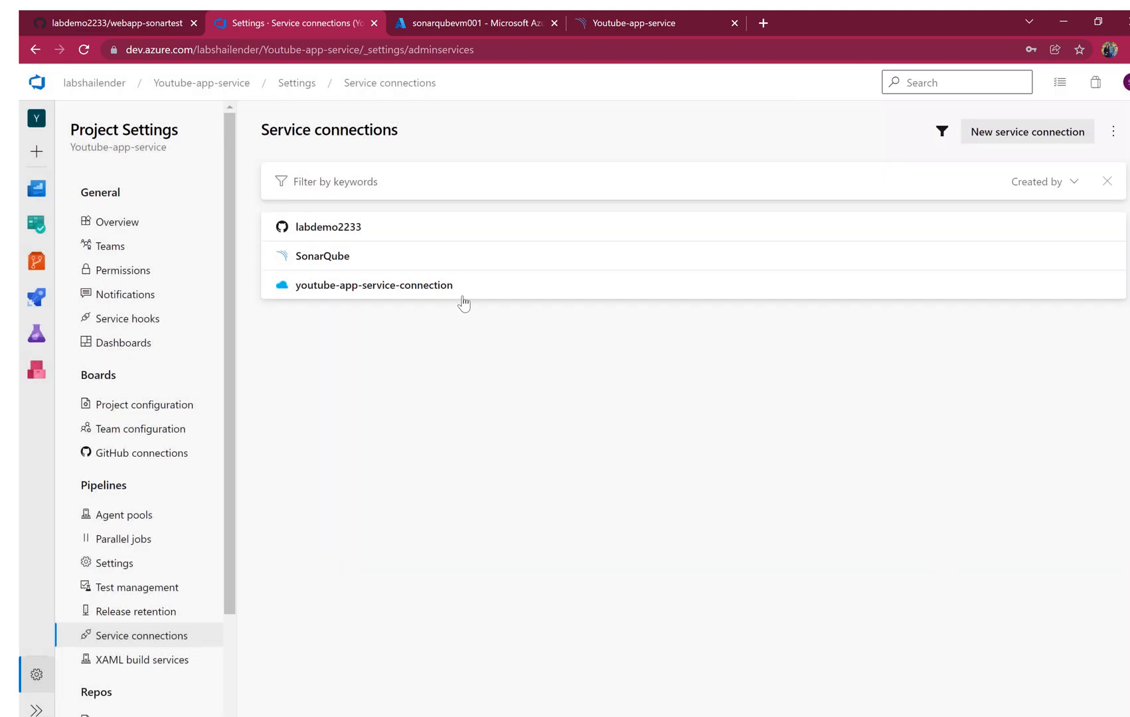
Review the SonarQube tutorial's configure analysis step, then switch to the webapp-sonartest GitHub repository
left_click(637, 23)
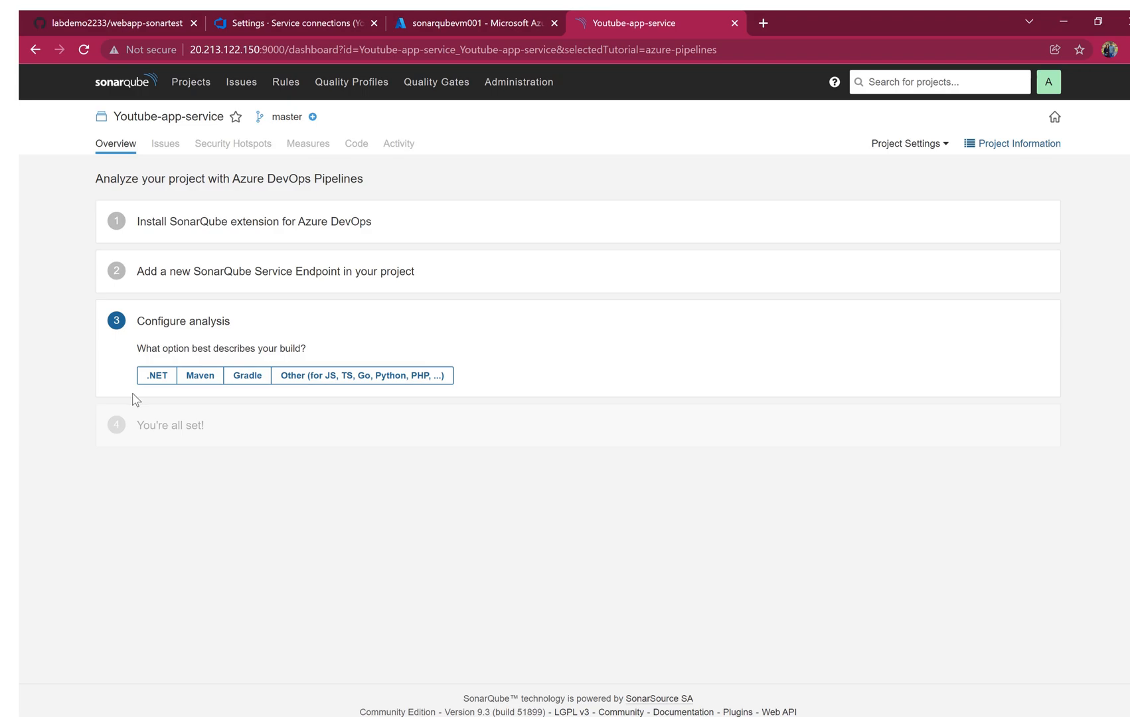
mouse_move(156, 396)
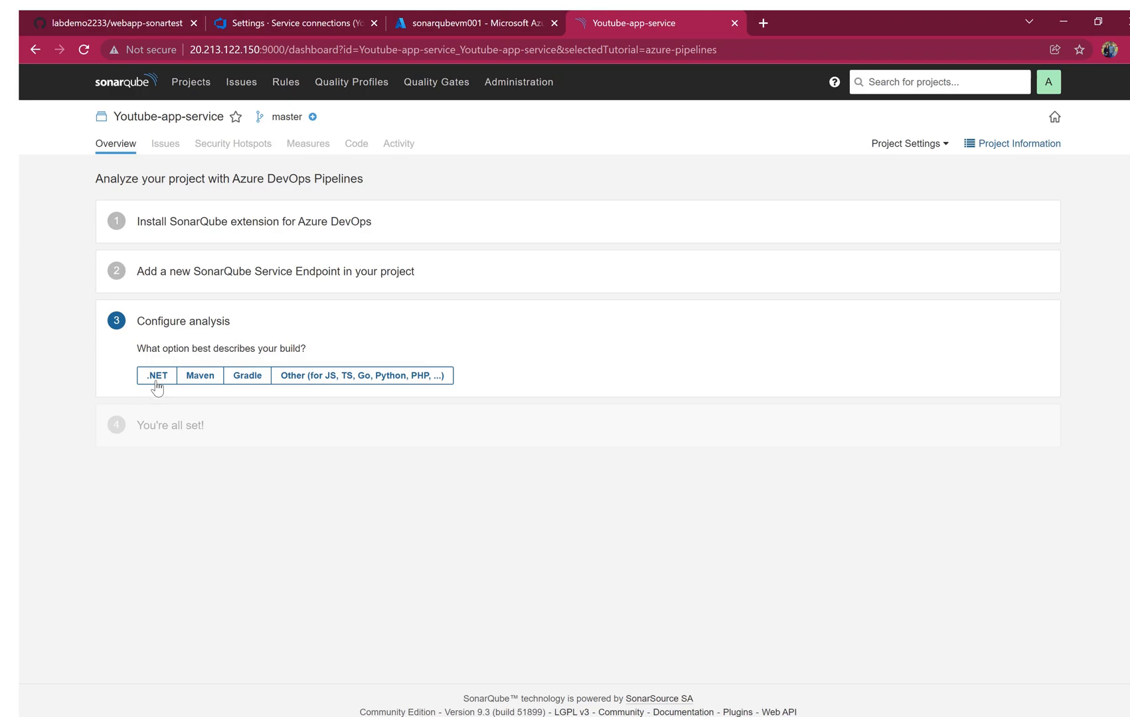
left_click(111, 22)
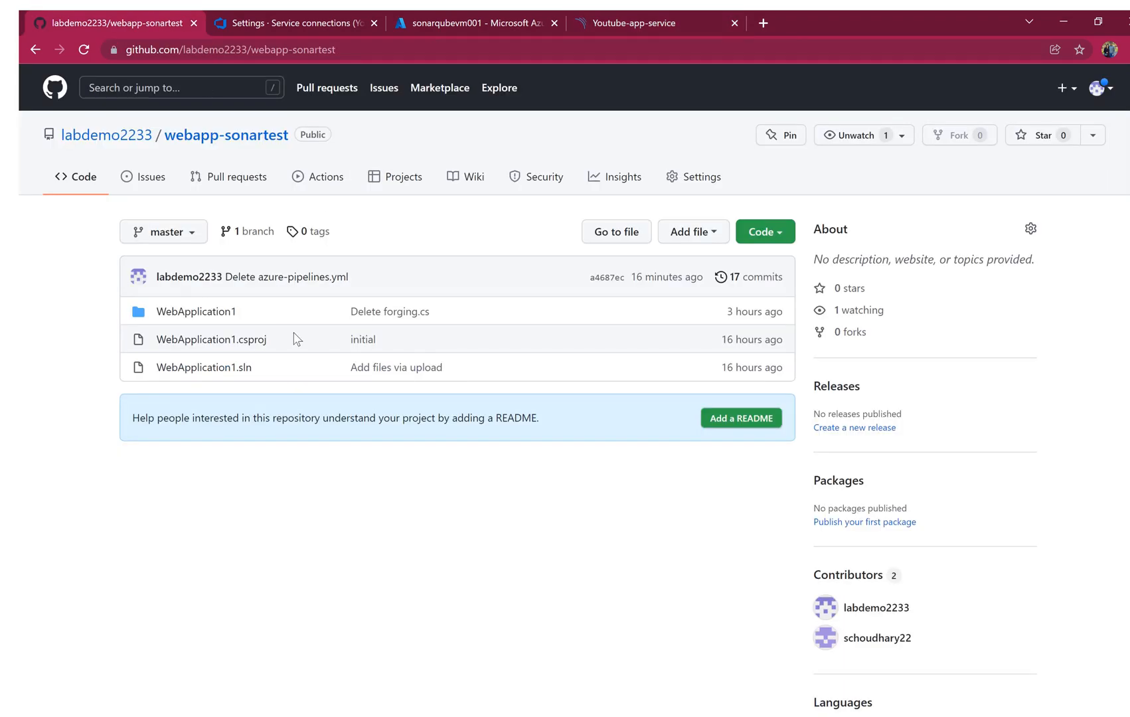
mouse_move(258, 152)
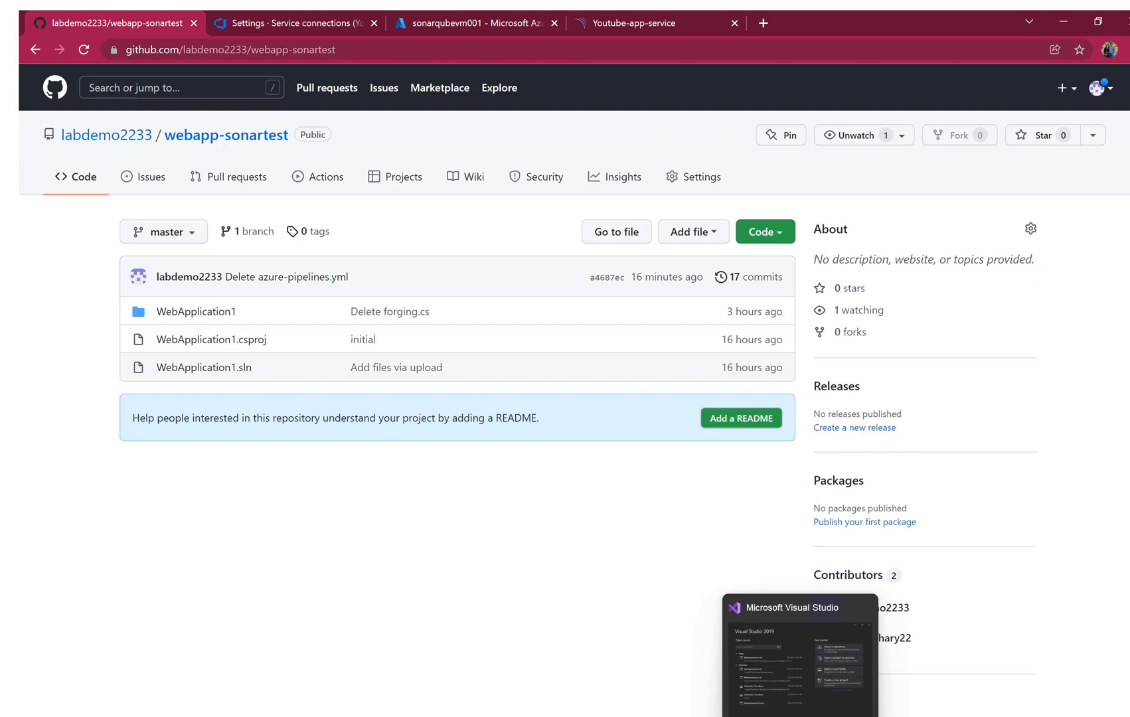
left_click(799, 607)
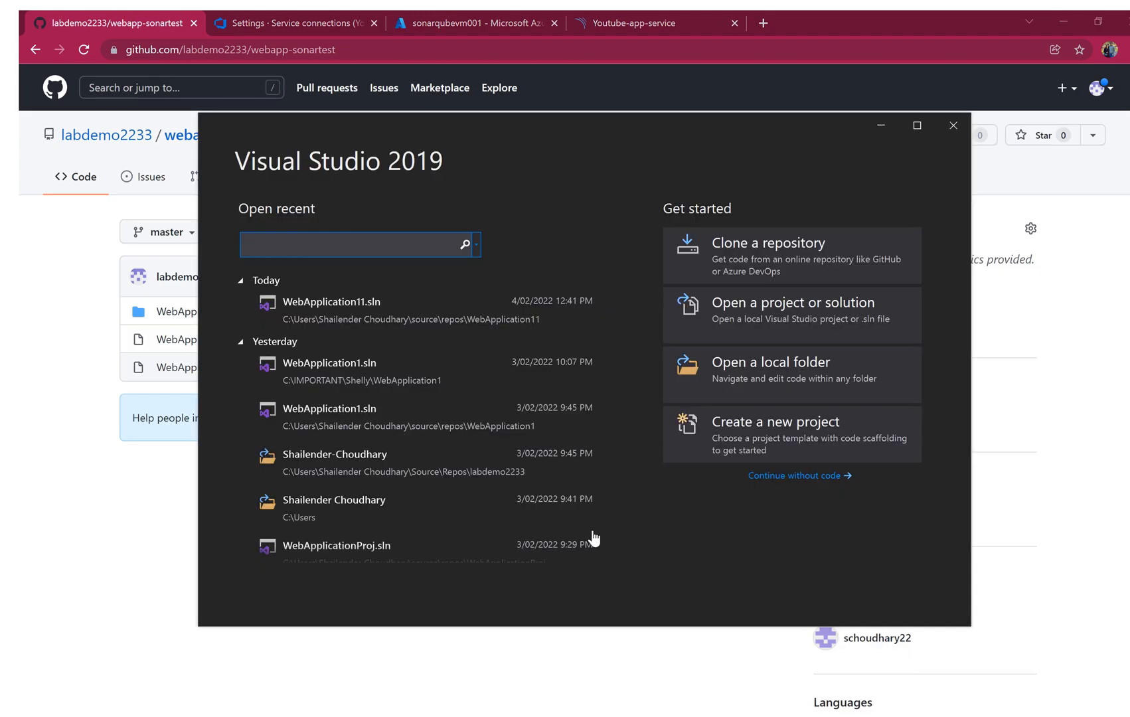
left_click(353, 244)
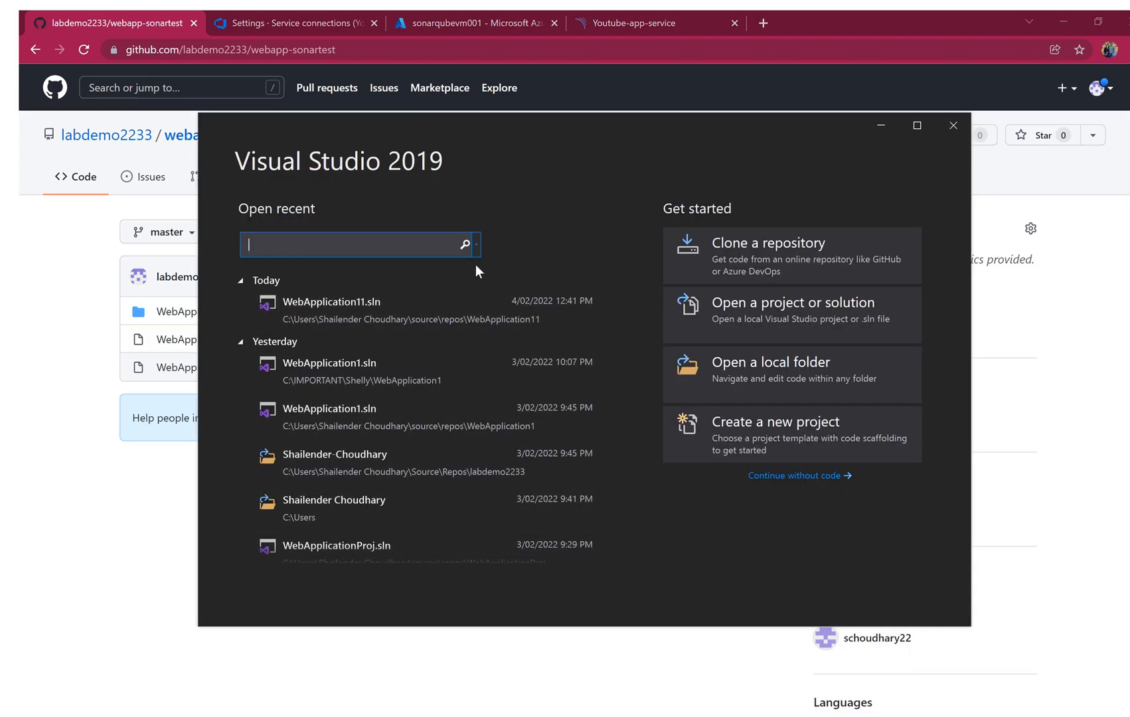
left_click(775, 421)
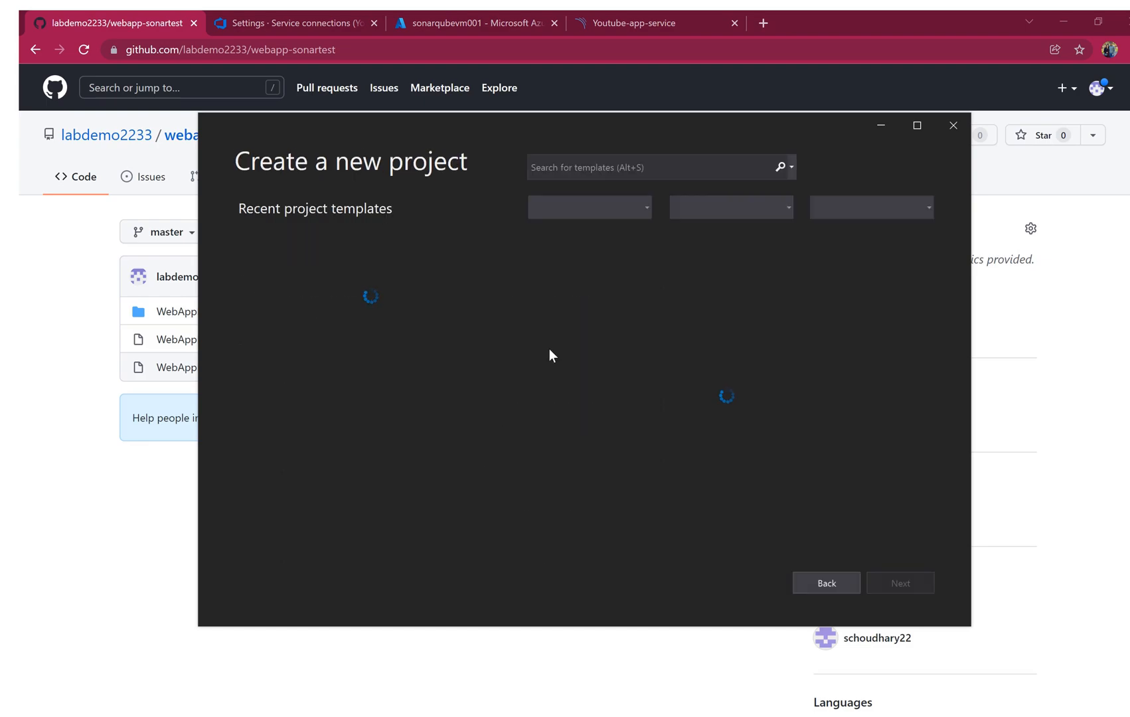
mouse_move(497, 322)
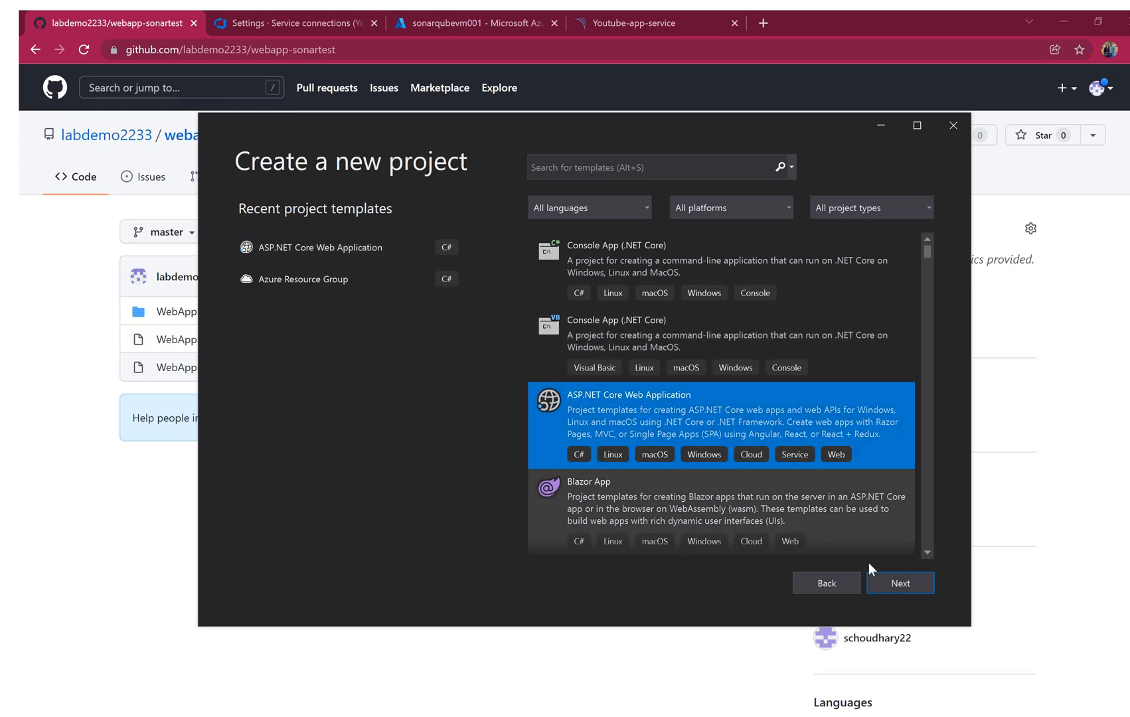
left_click(899, 582)
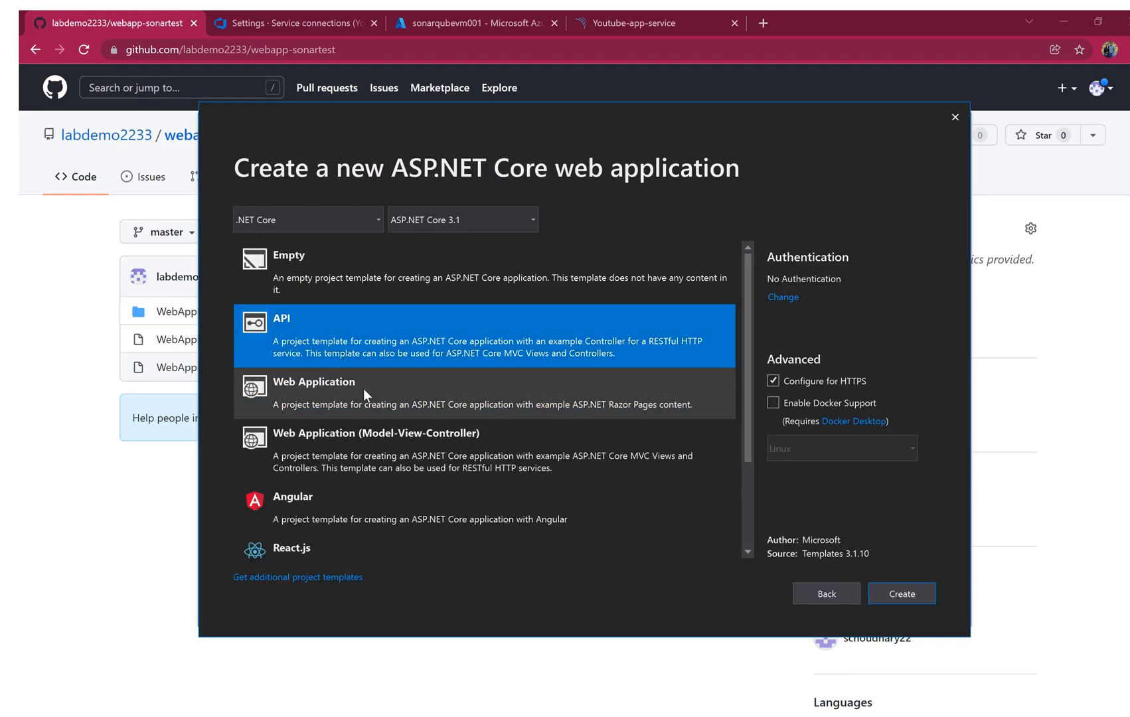
left_click(901, 593)
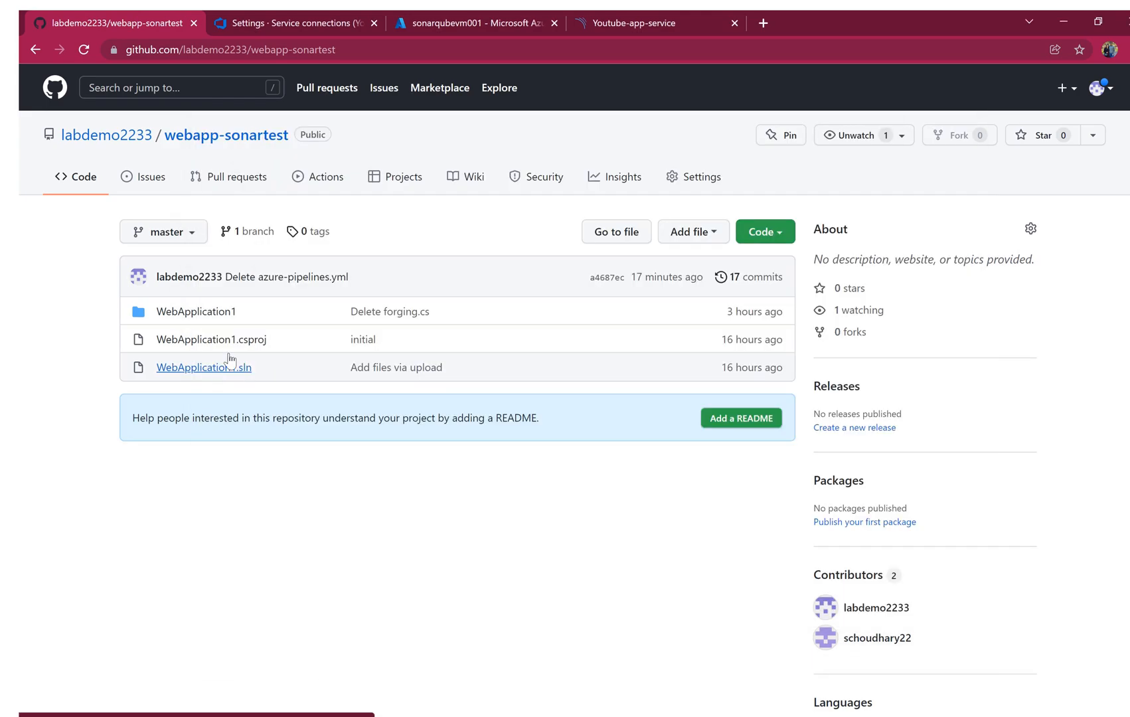
Leave the GitHub repository via the Azure DevOps tab and return to the SonarQube tutorial
left_click(195, 312)
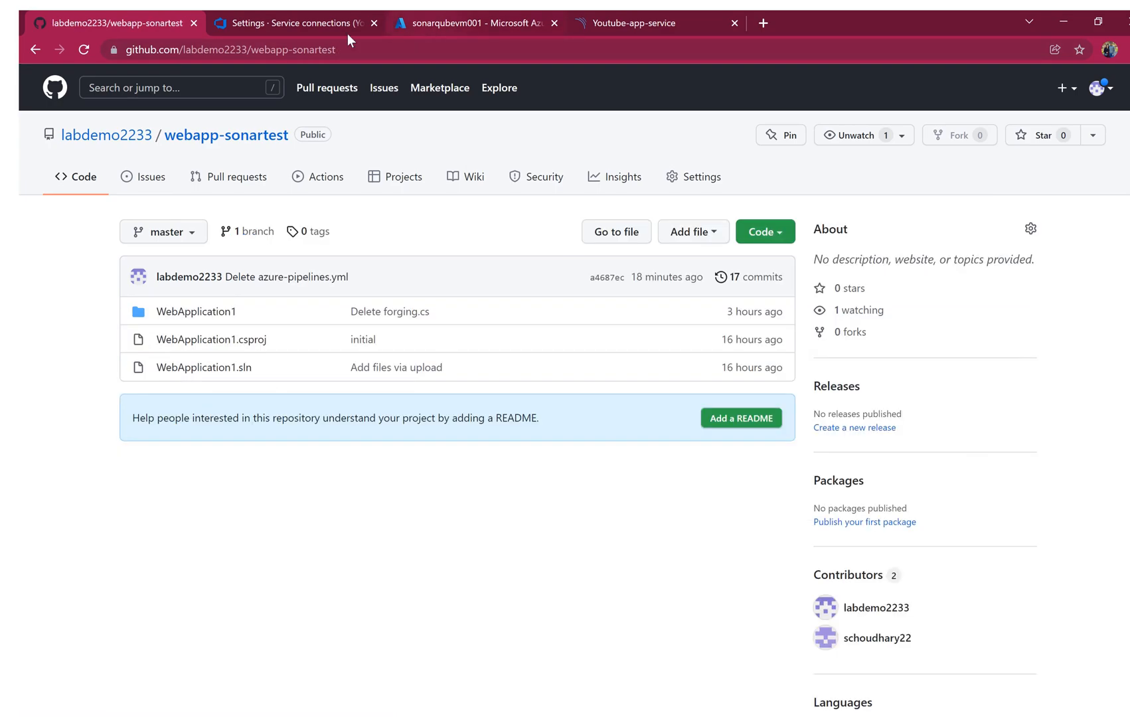
mouse_move(295, 22)
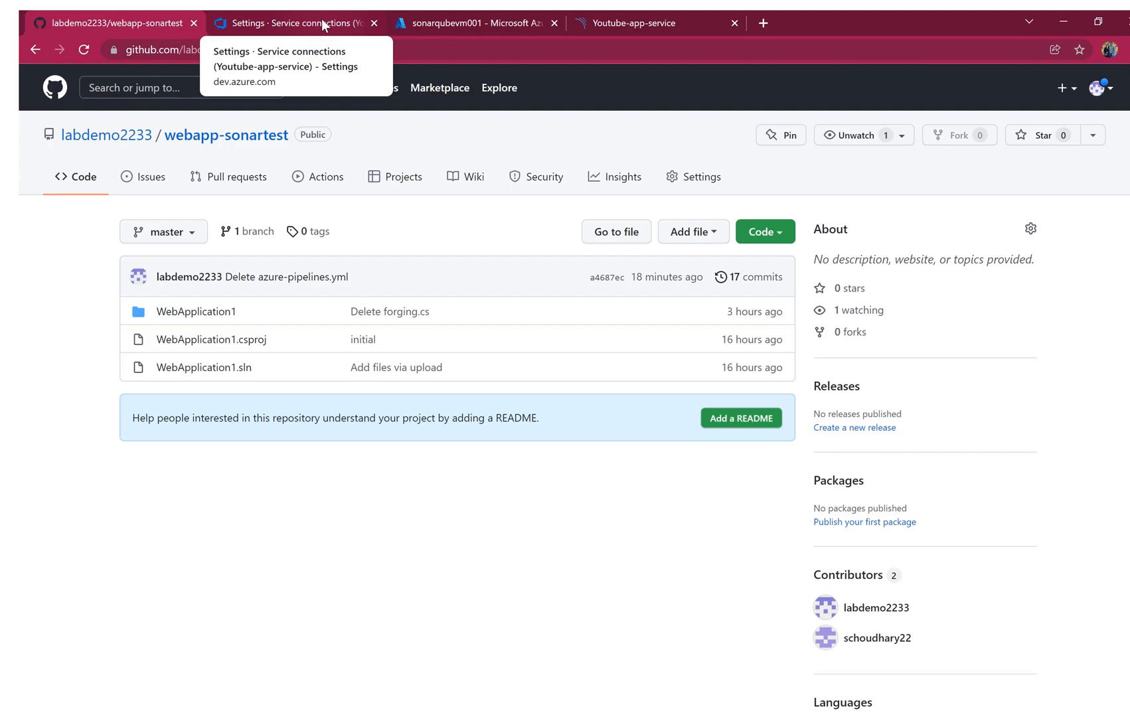
left_click(295, 22)
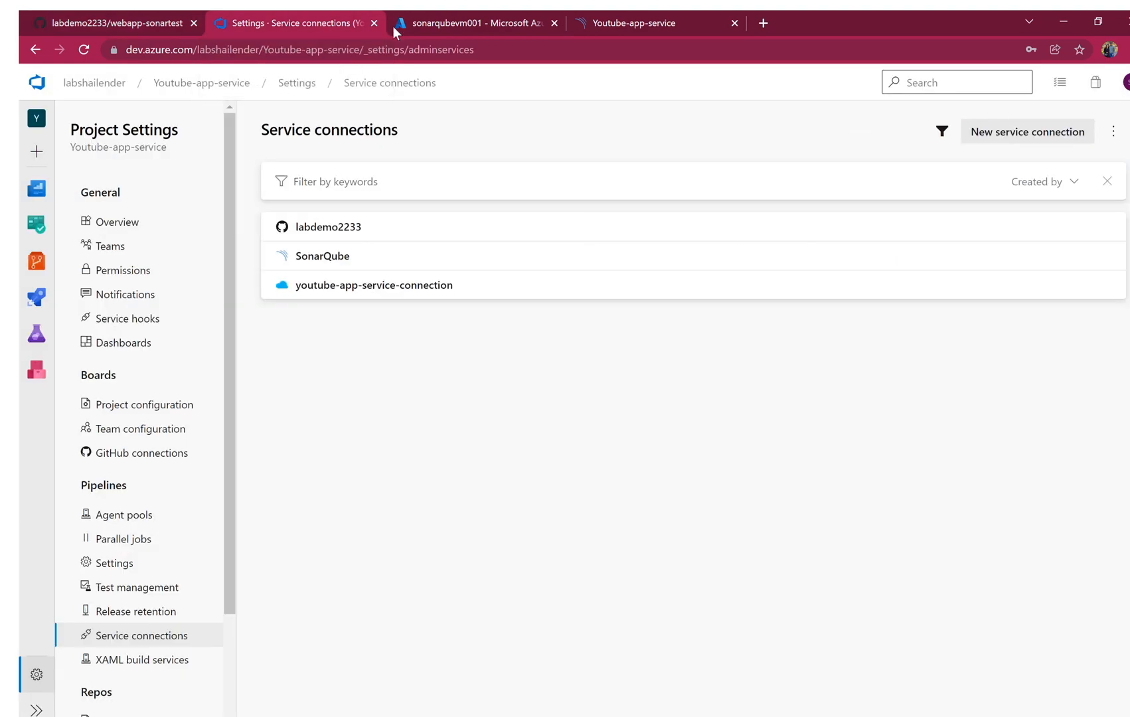
left_click(654, 23)
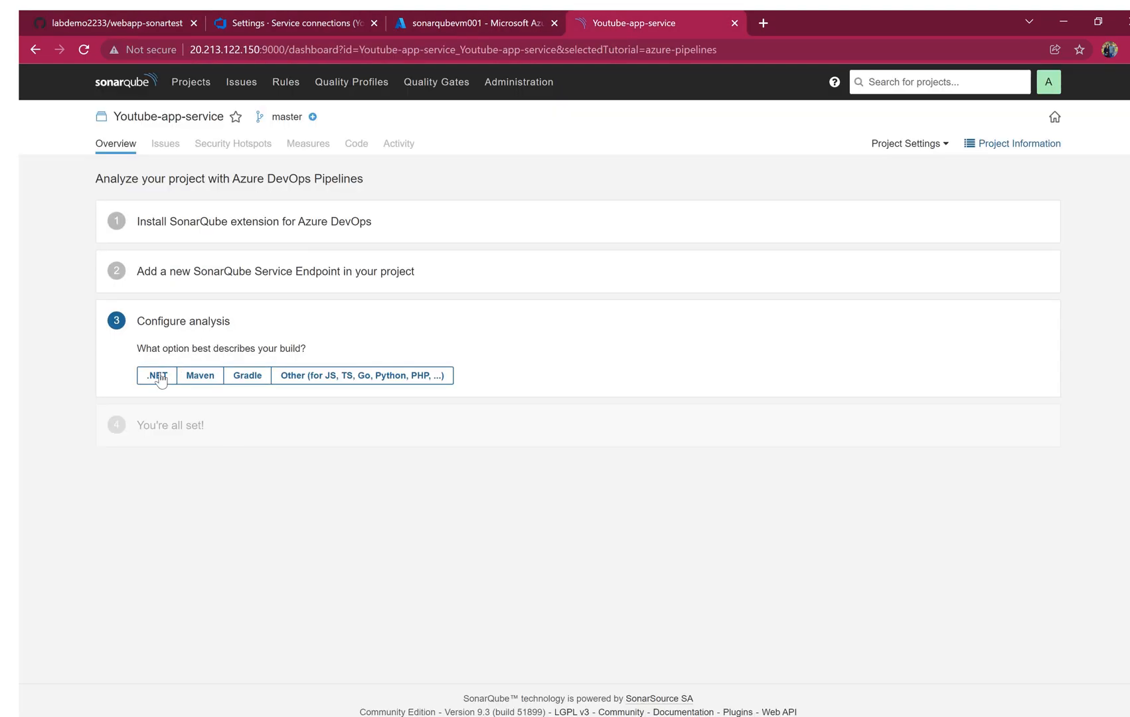
Show SonarQube's .NET analysis steps for Azure Pipelines, then return to Azure DevOps
left_click(157, 376)
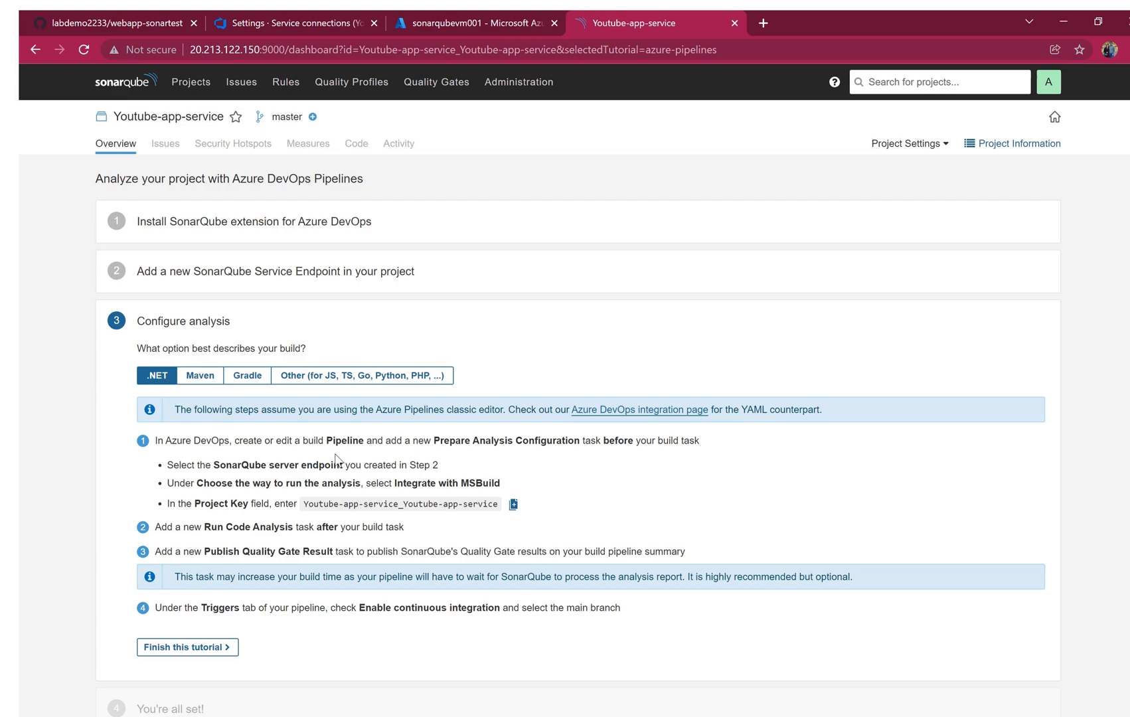
mouse_move(339, 457)
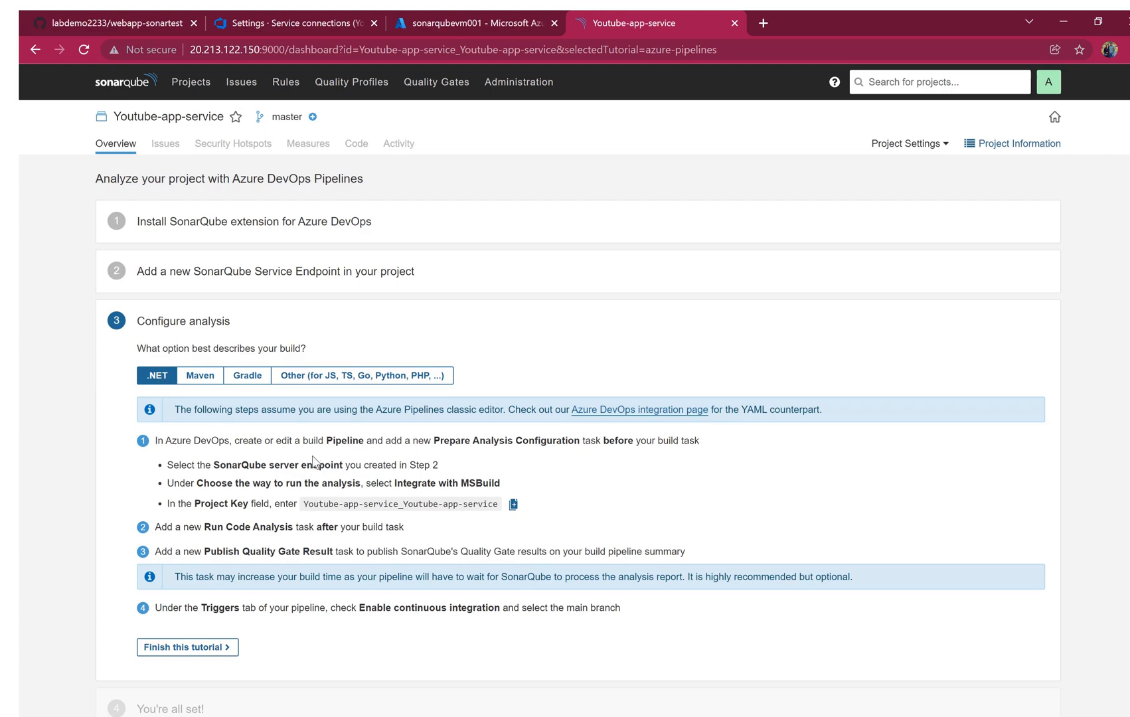
mouse_move(332, 458)
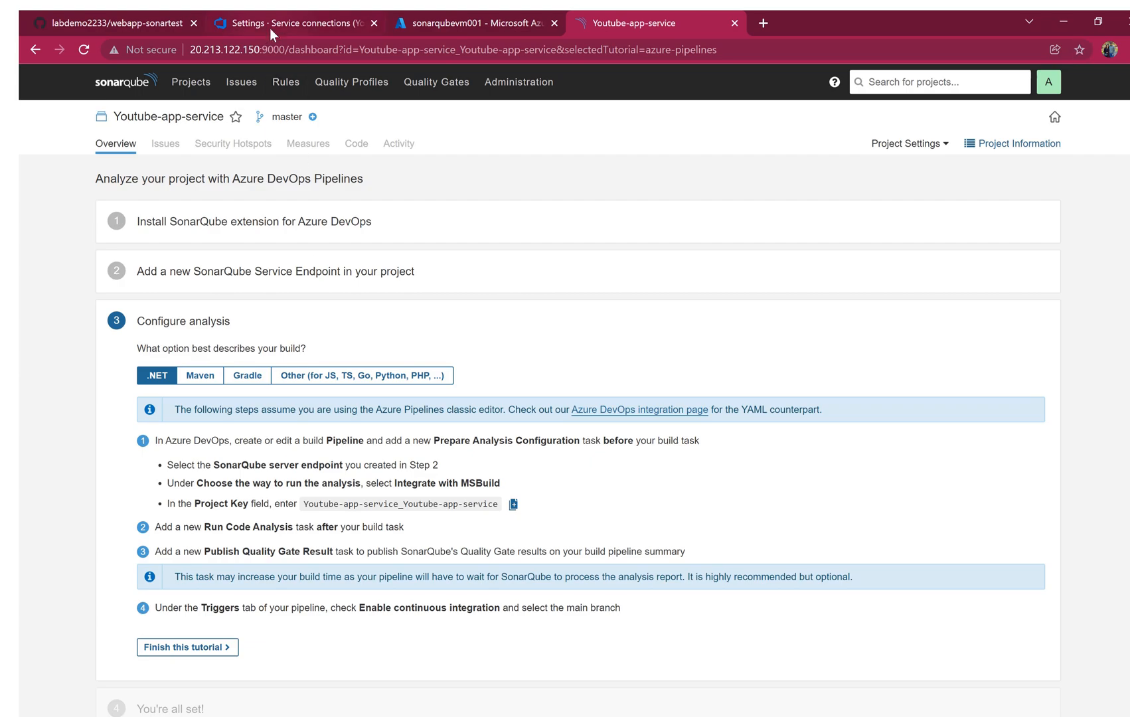
left_click(295, 22)
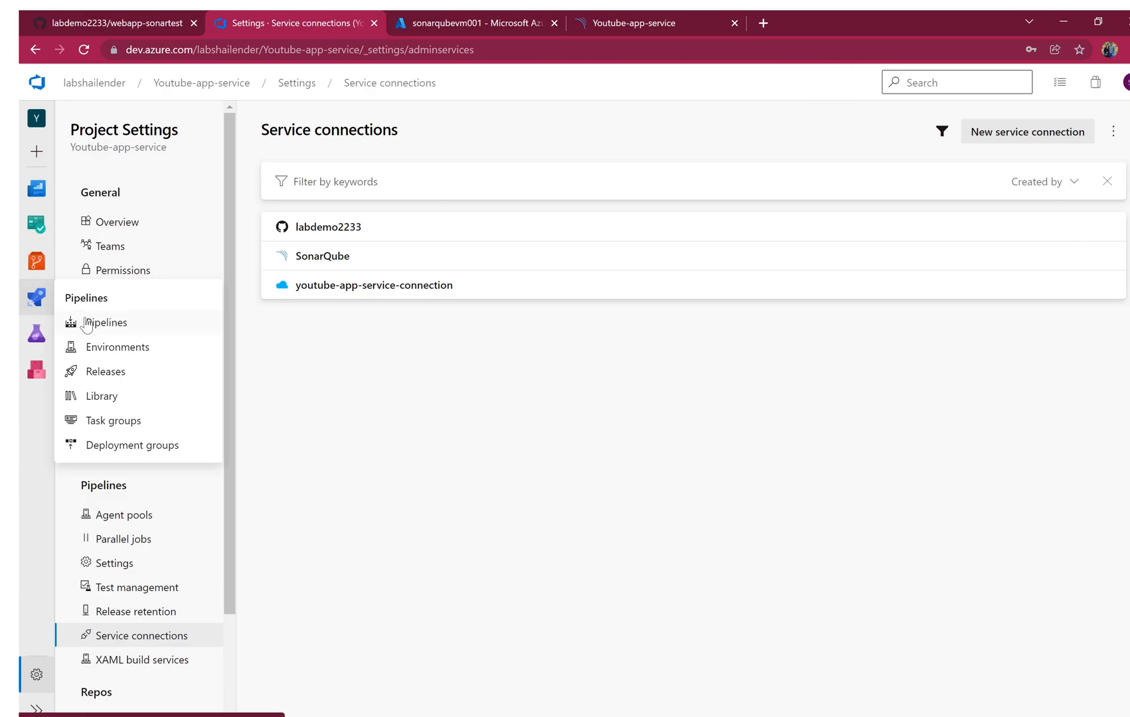
Create a new pipeline from GitHub repo labdemo2233/webapp-sonartest using the ASP.NET Core (.NET Framework) template
left_click(105, 322)
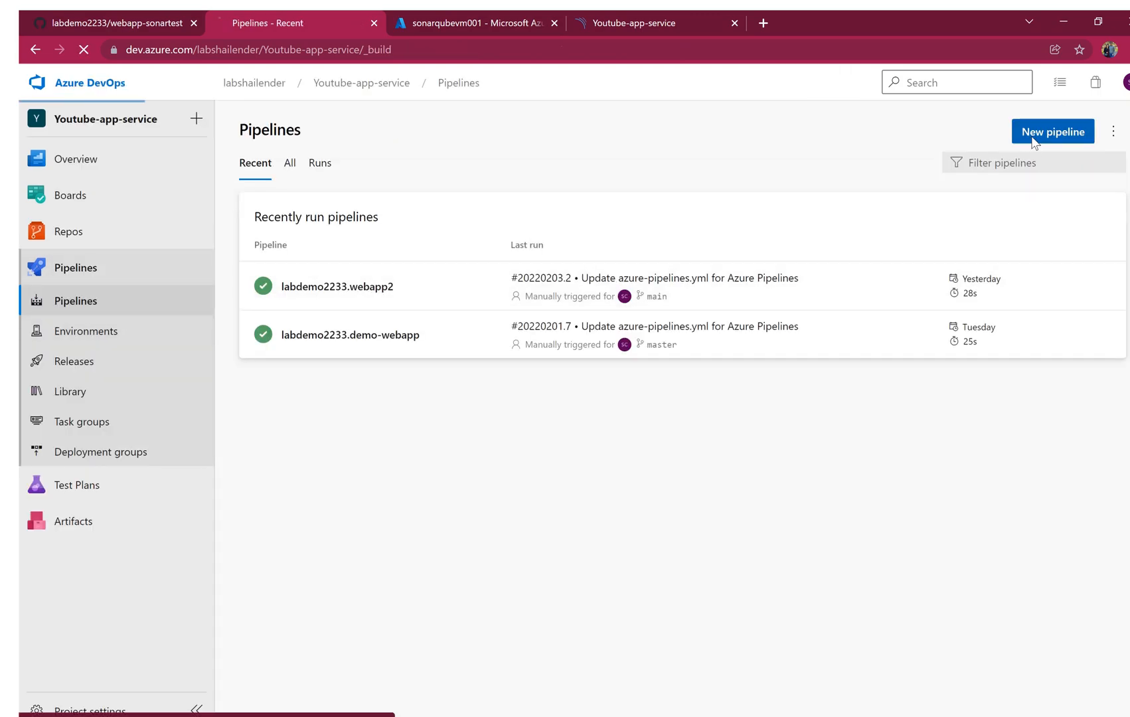
left_click(1052, 132)
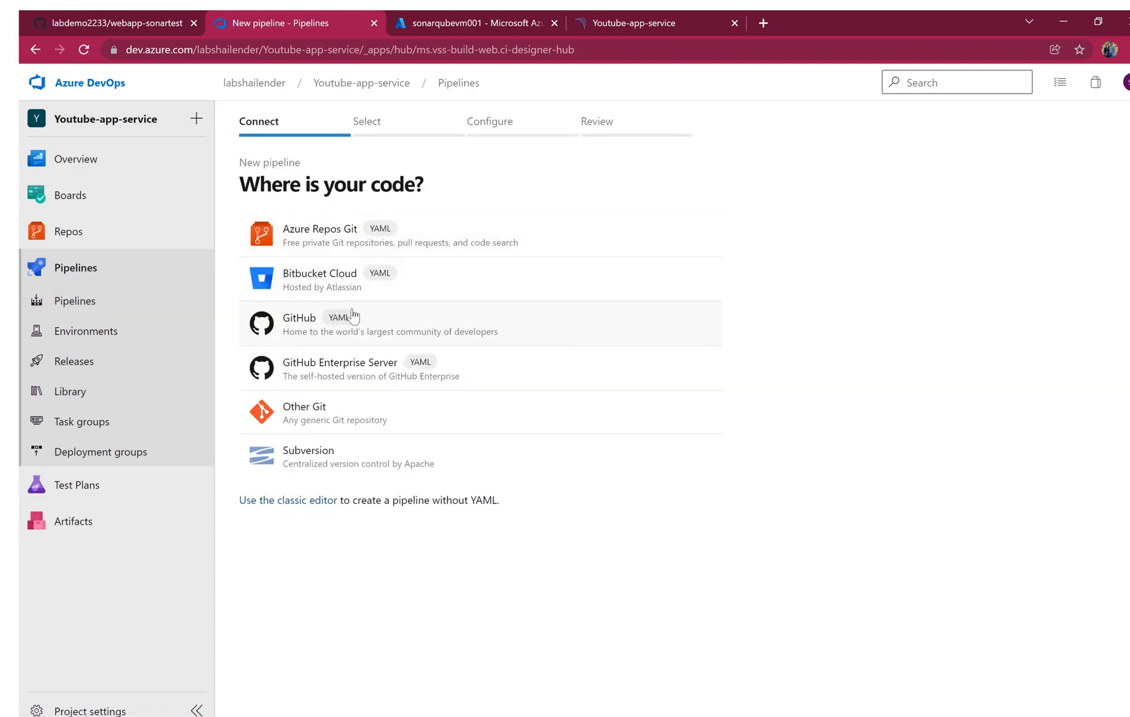
mouse_move(322, 328)
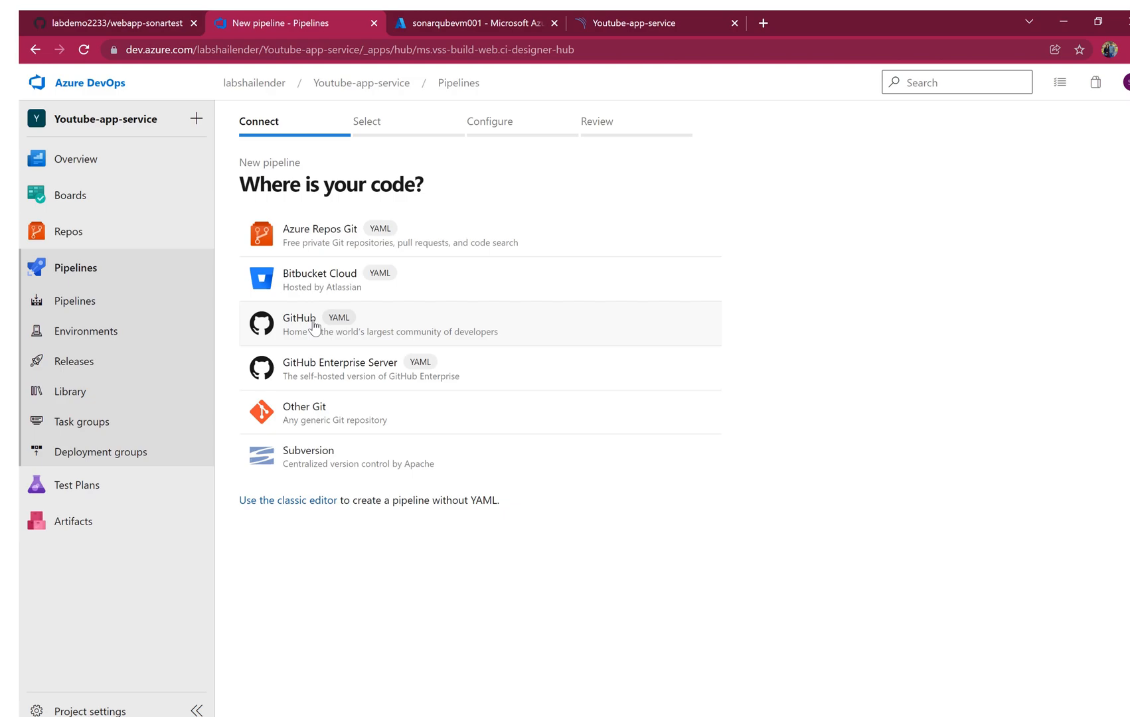
left_click(298, 318)
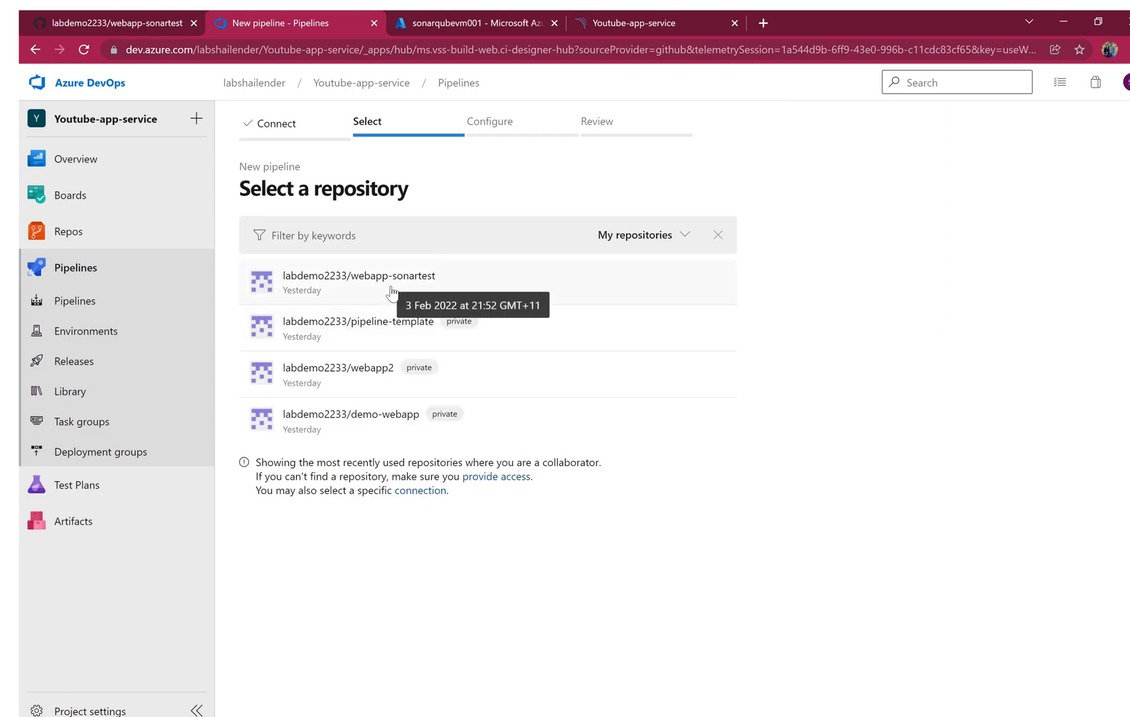
left_click(358, 275)
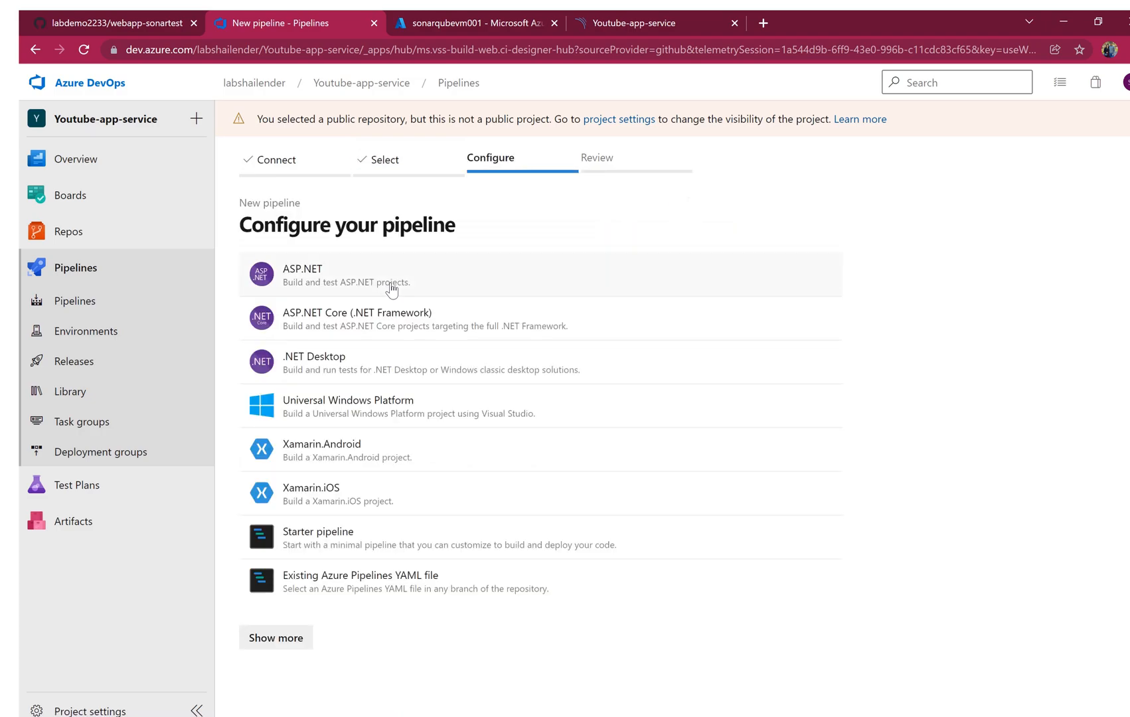
mouse_move(395, 355)
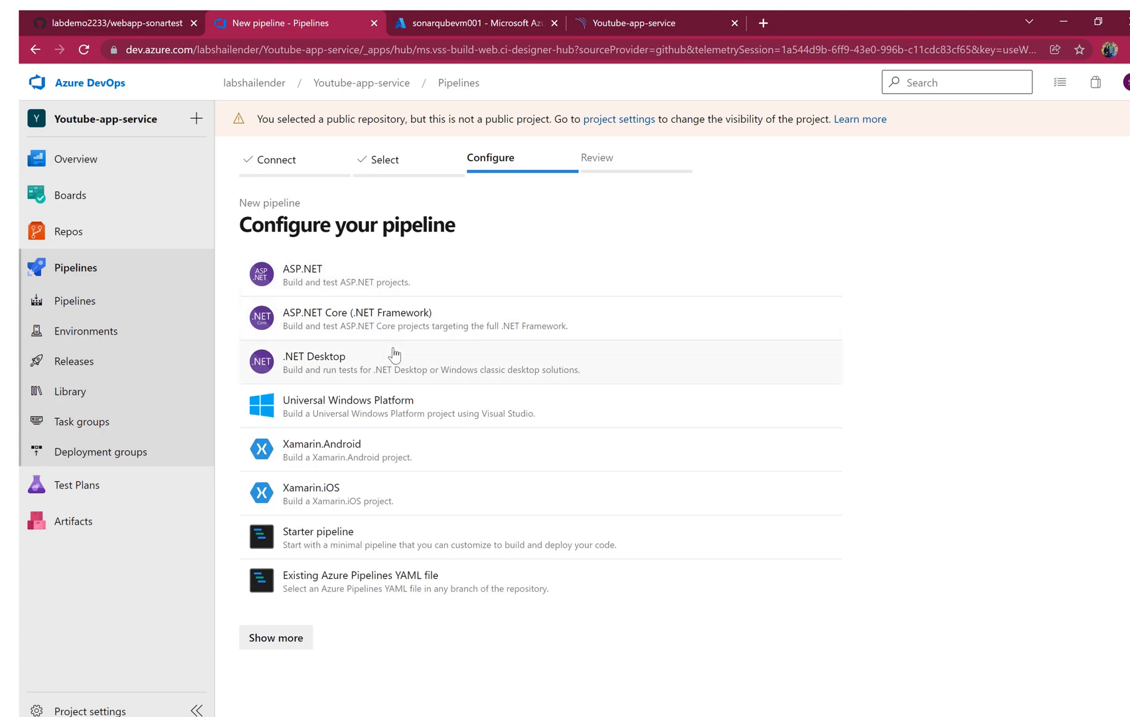
mouse_move(325, 325)
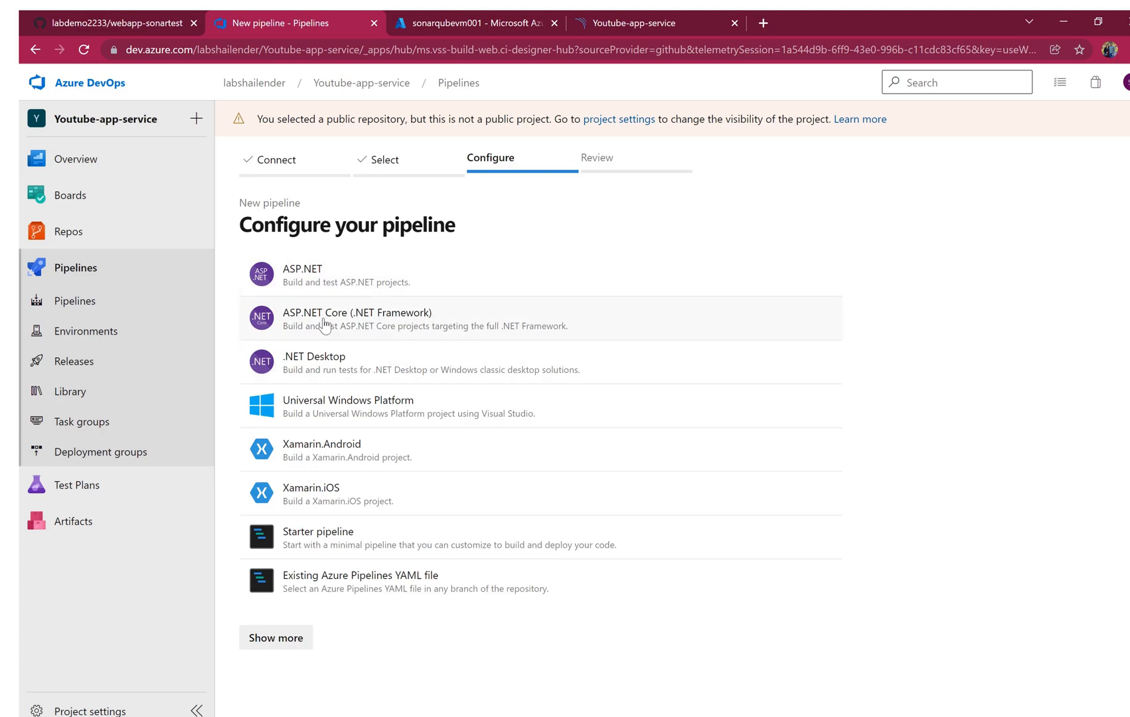
left_click(324, 318)
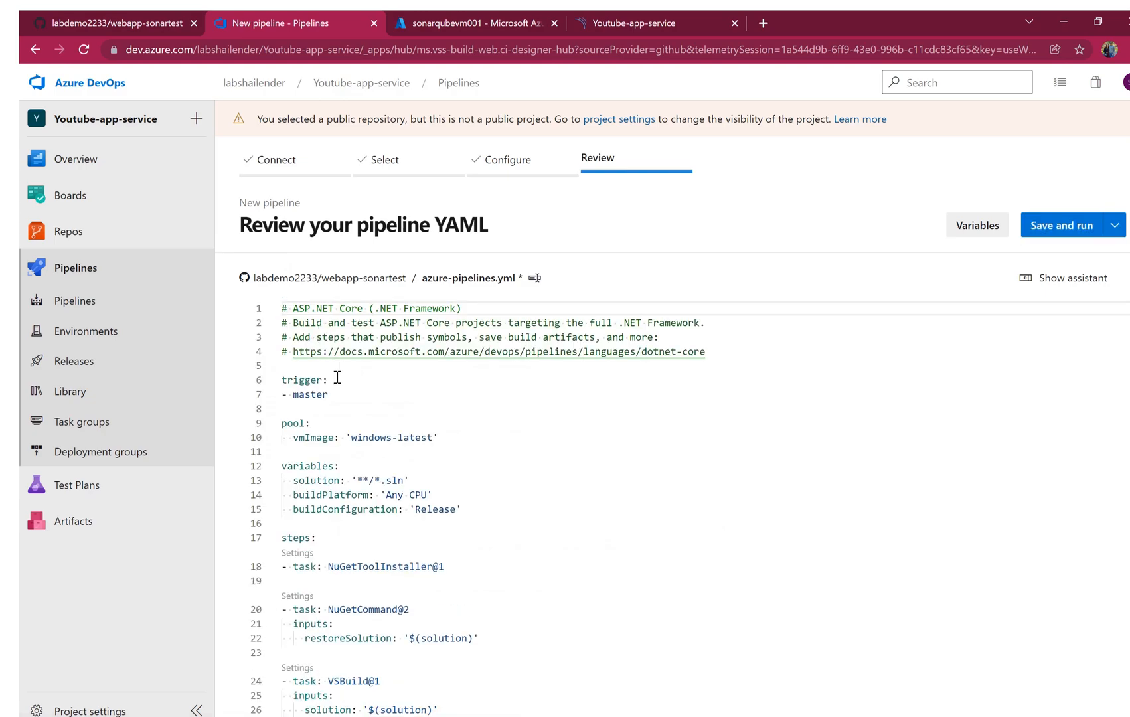
View the generated azure-pipelines.yml with its NuGet restore and VSBuild tasks
left_click_drag(283, 380, 328, 394)
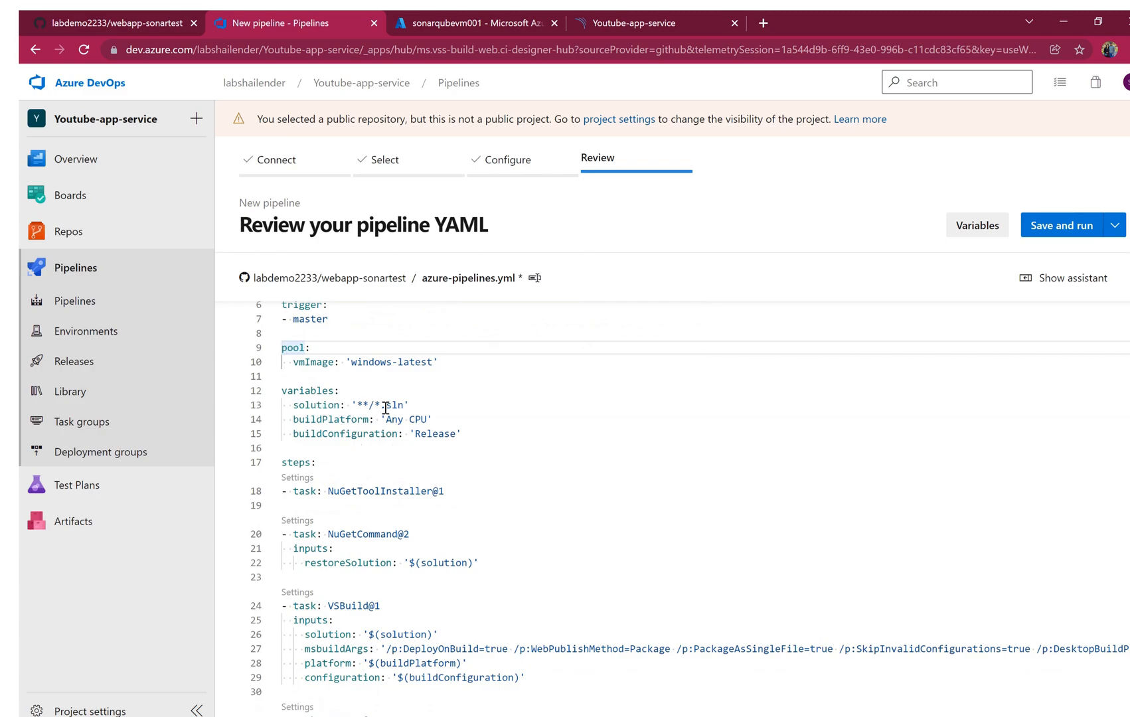
mouse_move(119, 22)
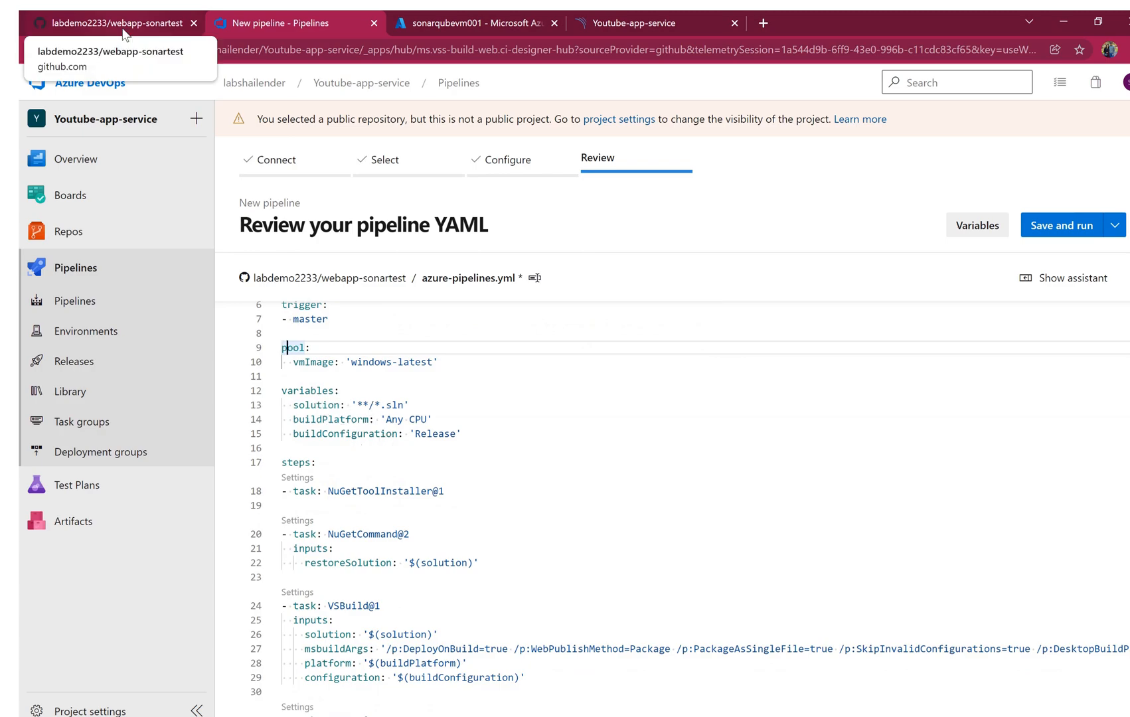
After checking the repo root on GitHub, set the solution variable to '*.sln'
left_click(109, 22)
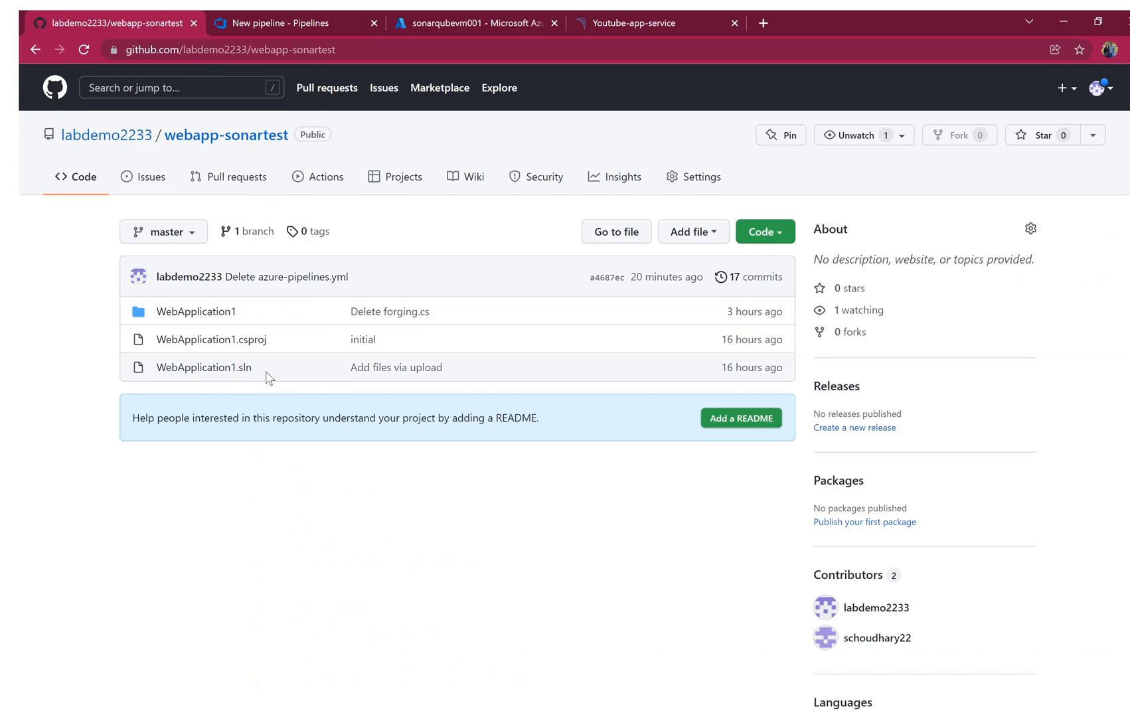
left_click(288, 22)
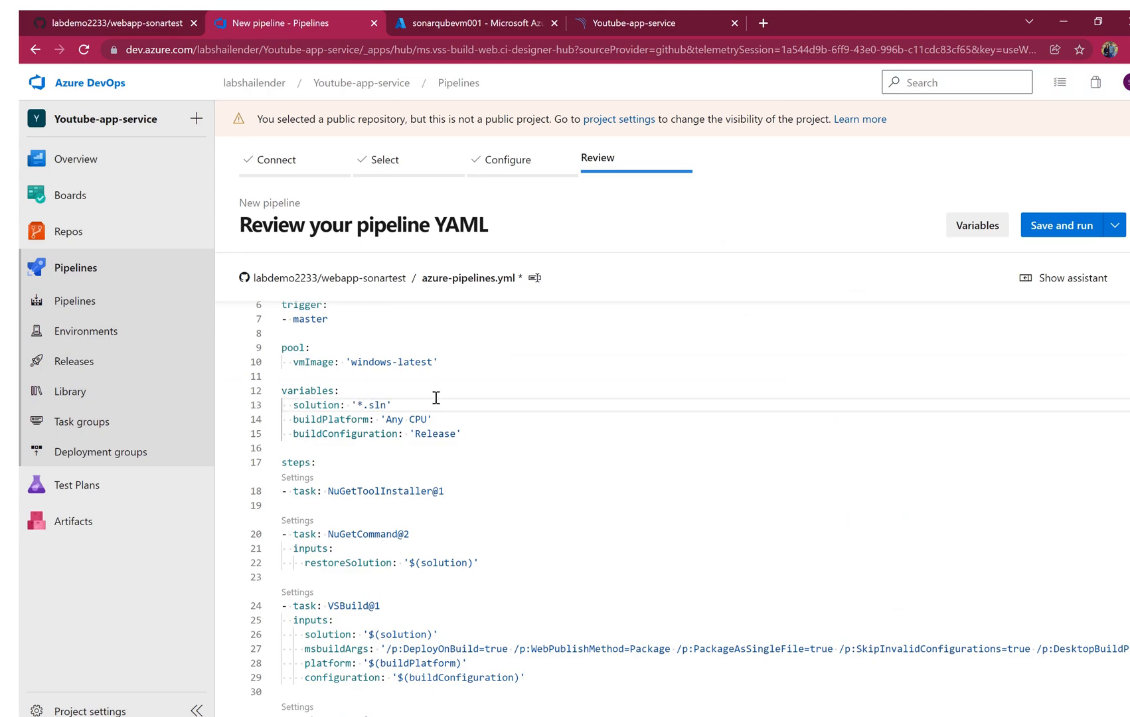
scroll("down", 3)
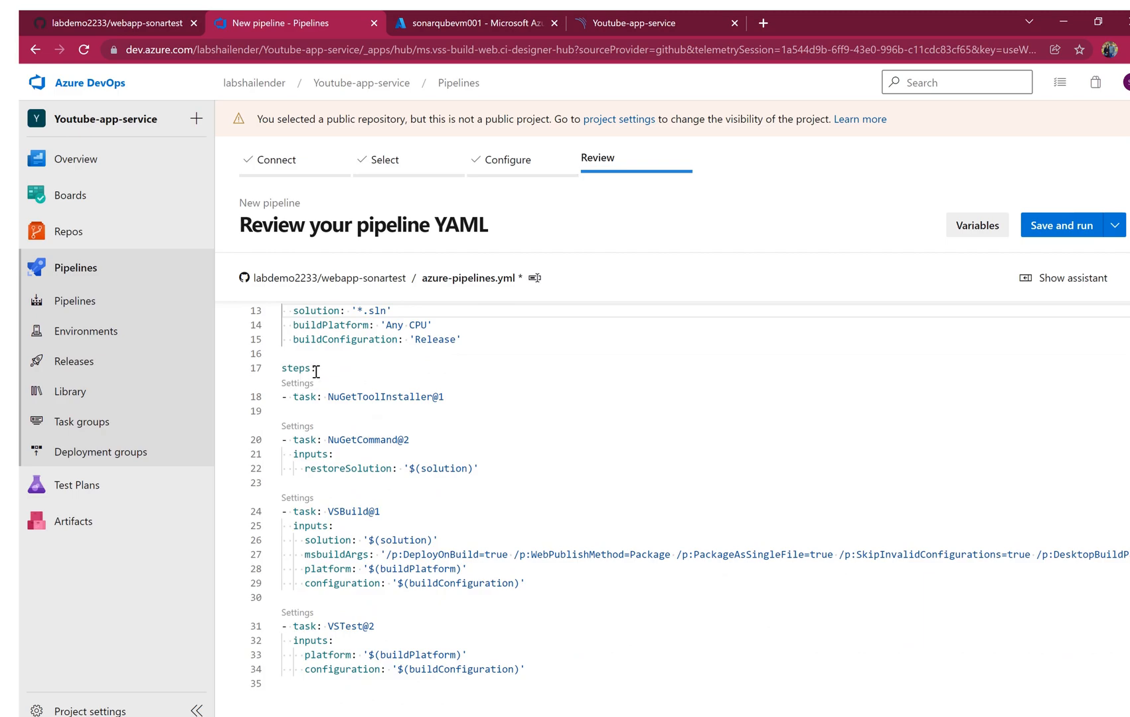
mouse_move(347, 415)
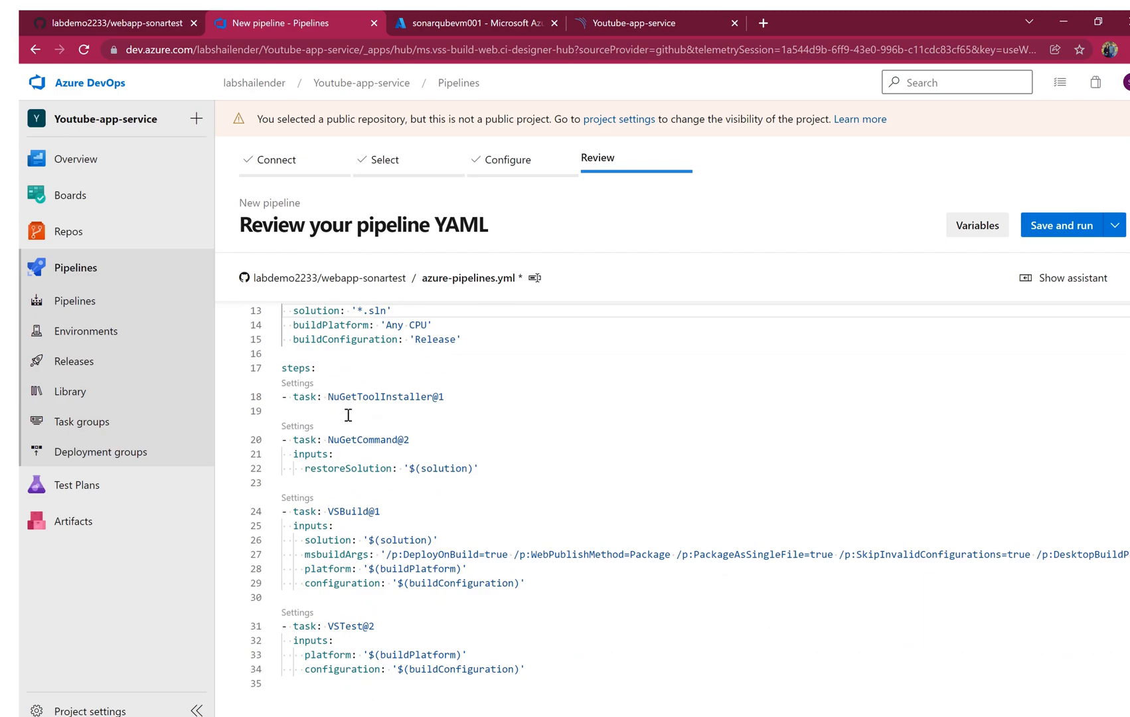
double_click(386, 396)
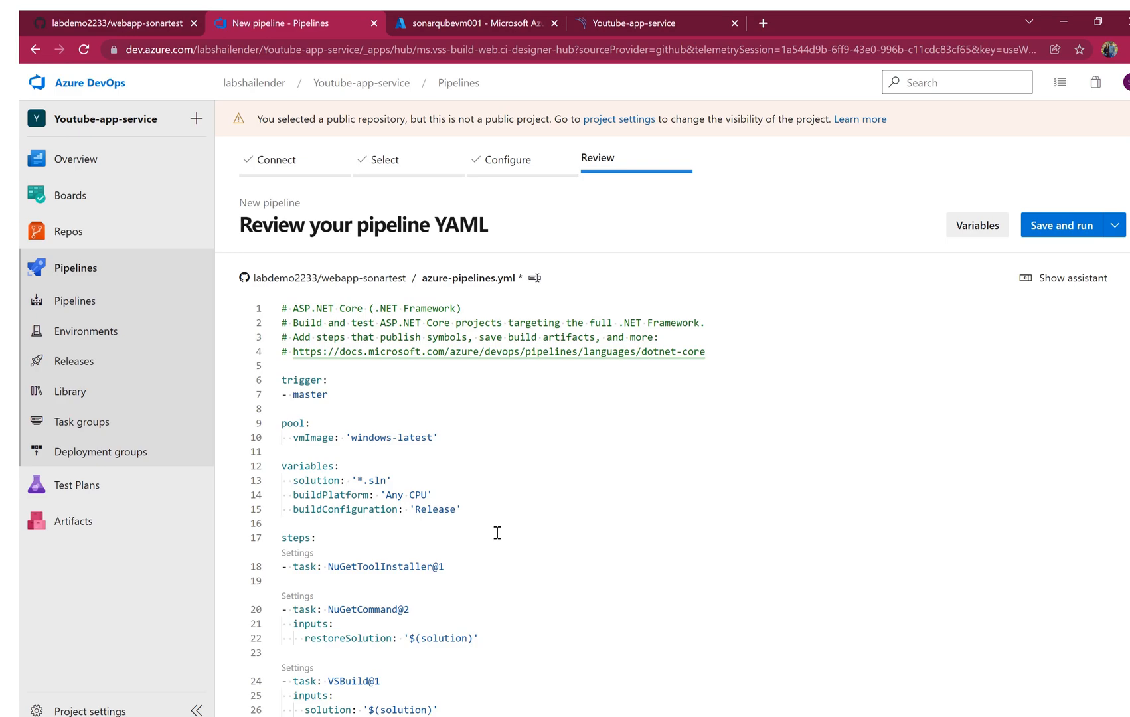
Add a 'jobs:' section with '- job: Build' above the existing steps
scroll("down", 3)
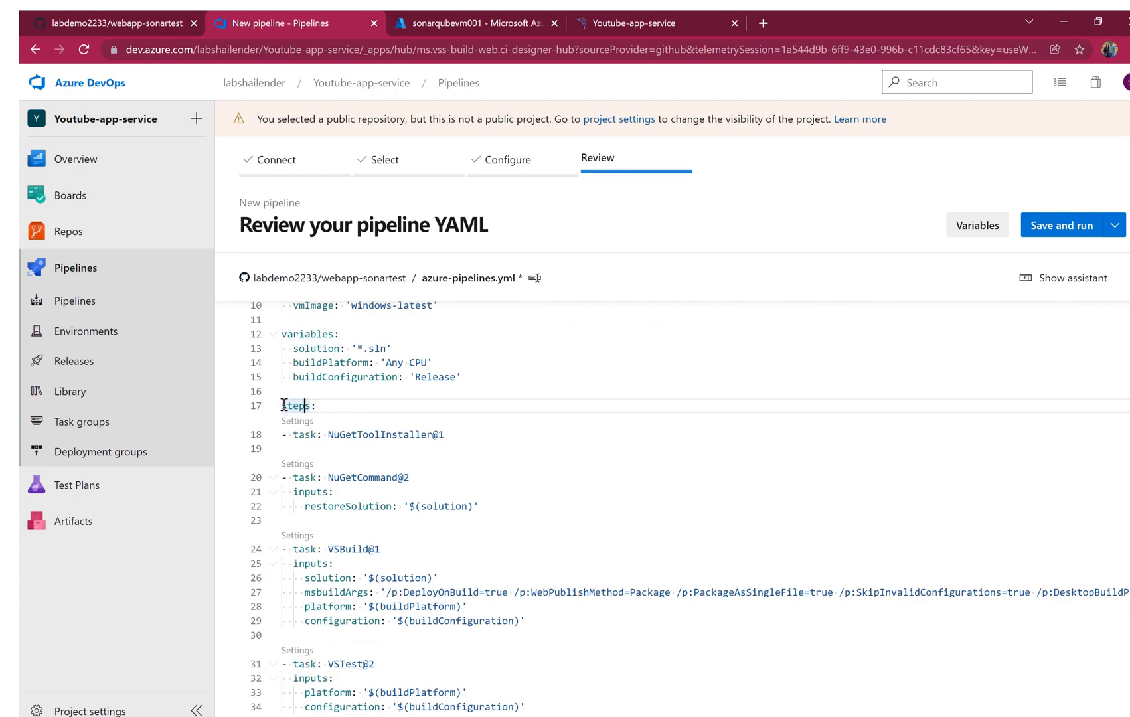
left_click_drag(281, 405, 346, 506)
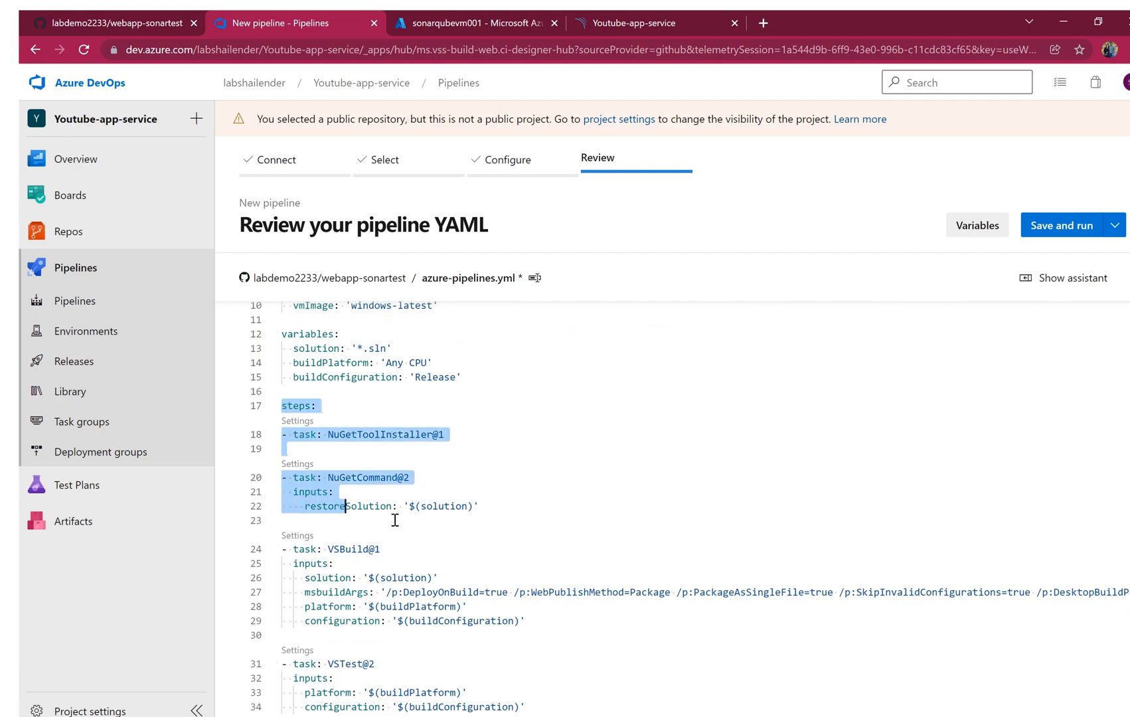
mouse_move(309, 444)
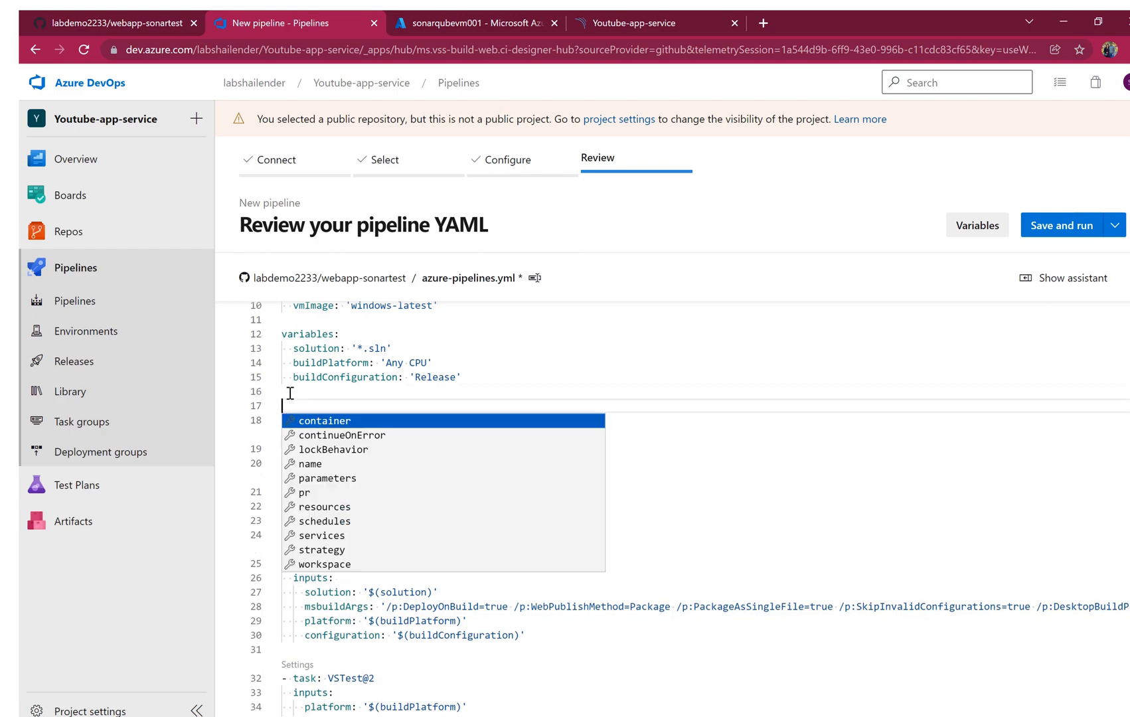
type("jobs:")
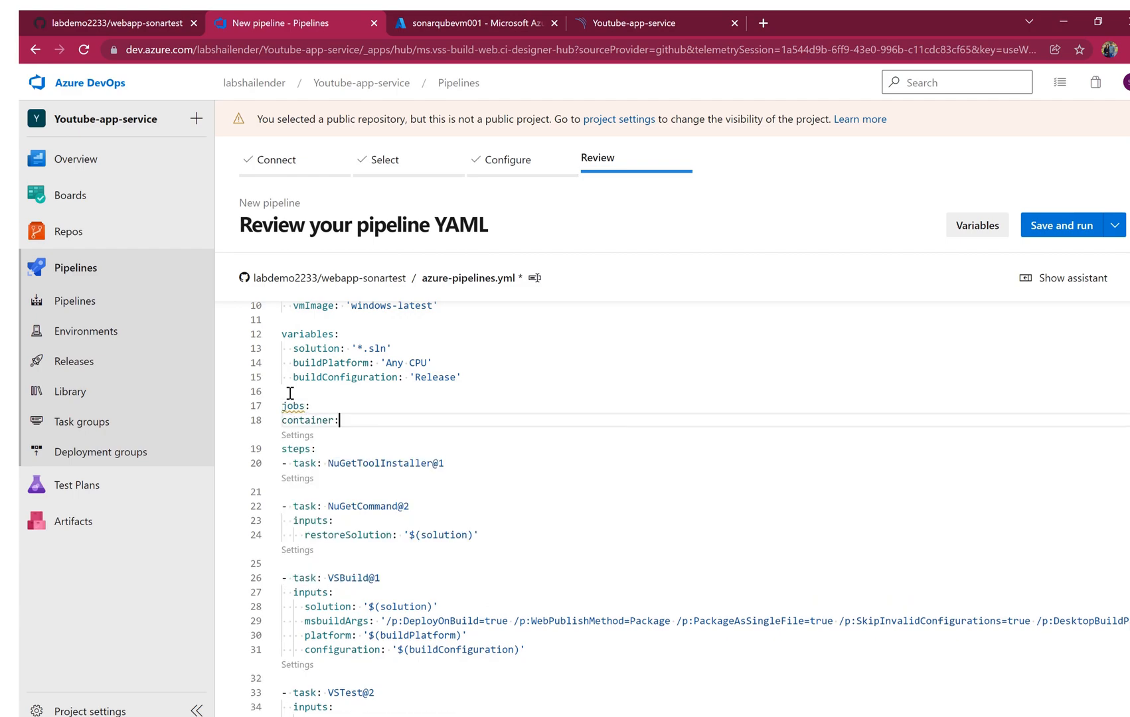
key("Backspace")
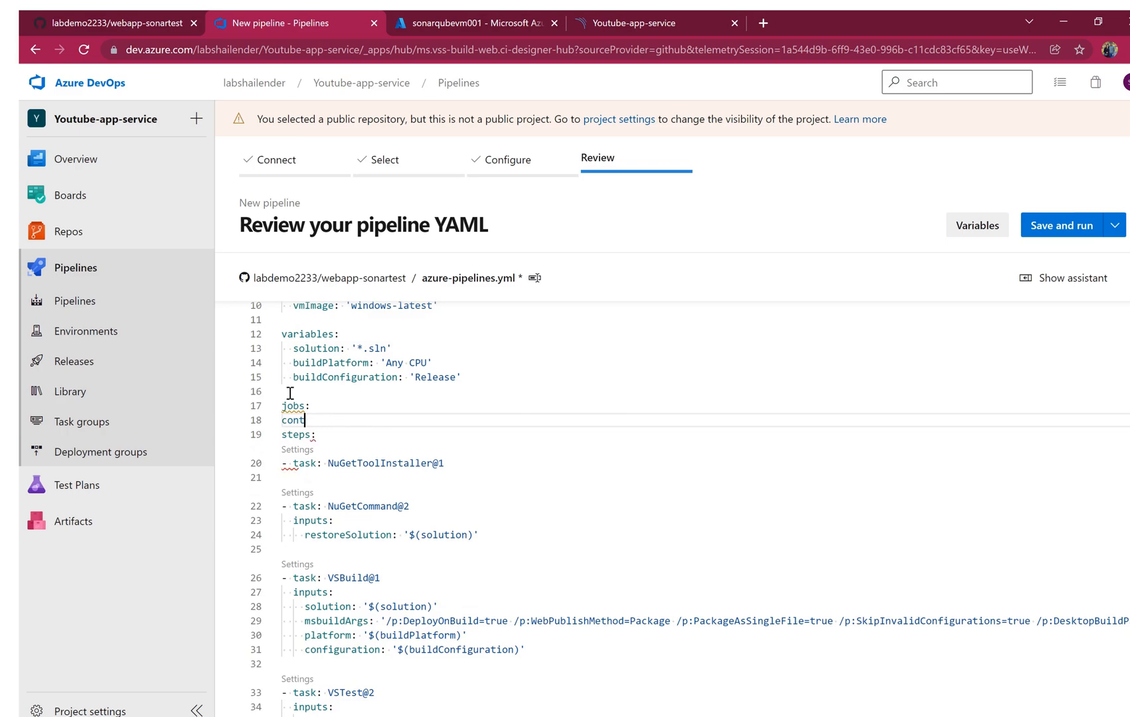
key("Backspace")
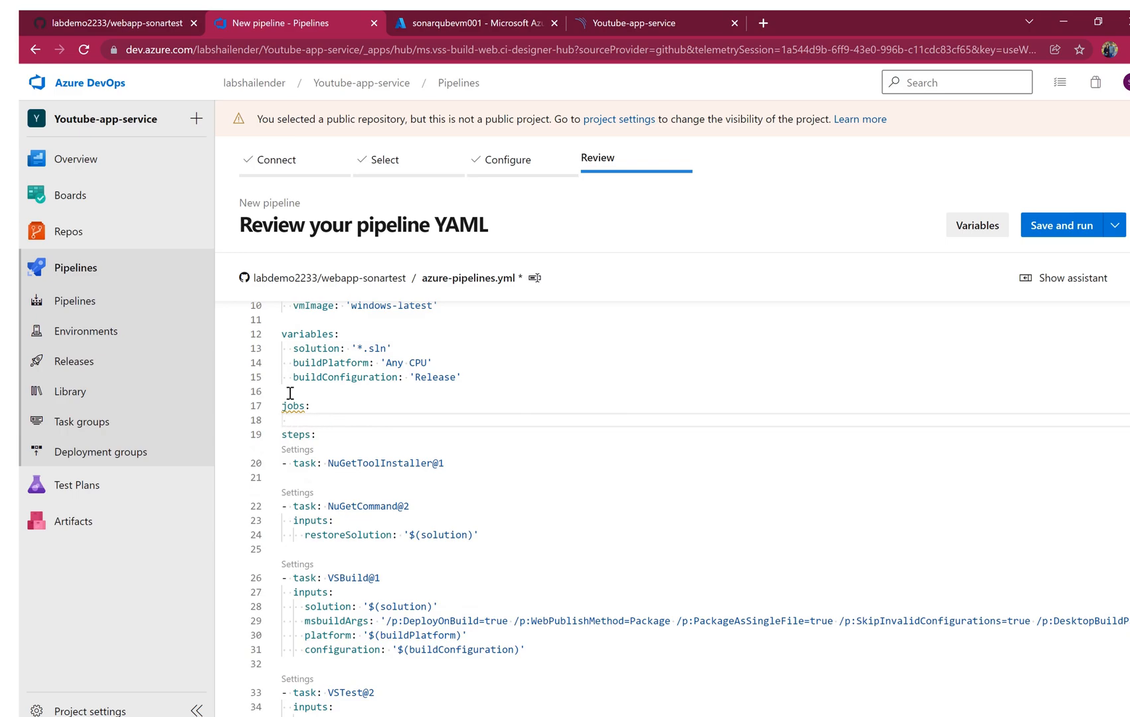
type("- jo")
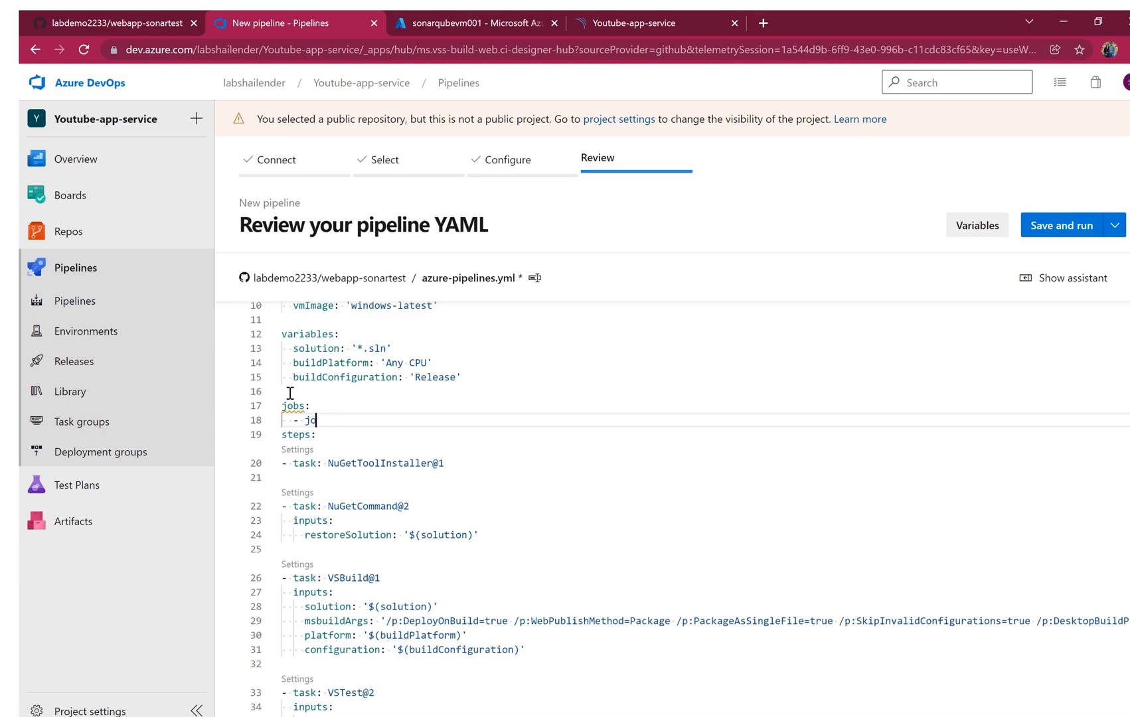
type("b")
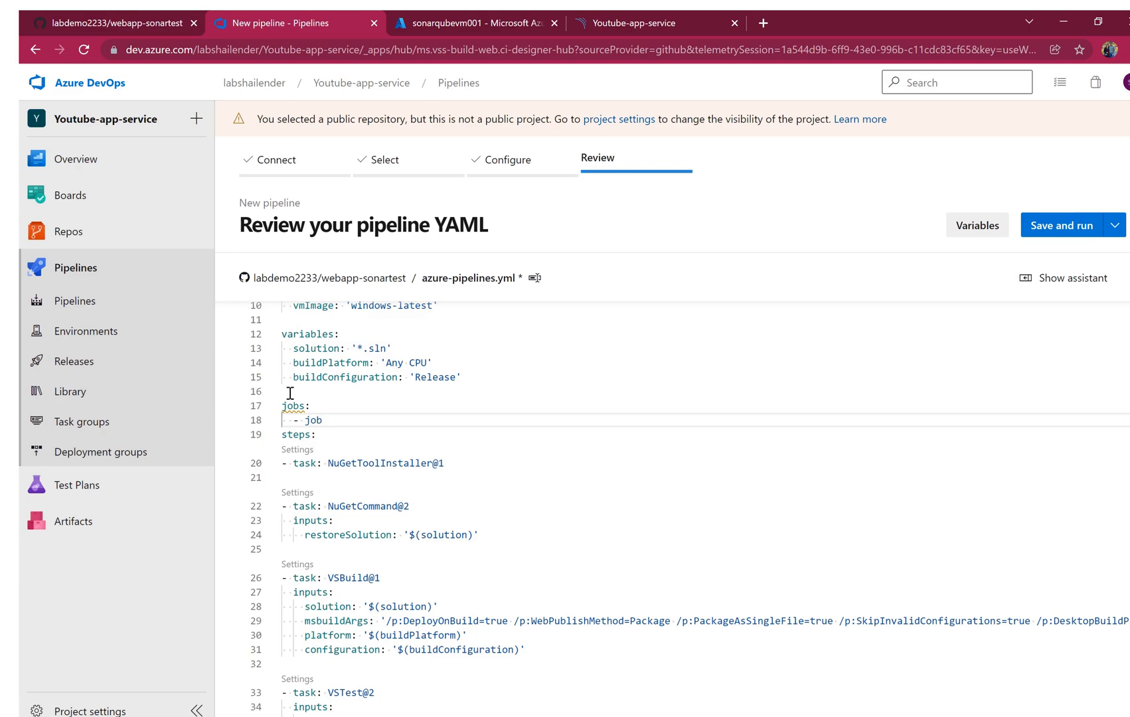
type(":")
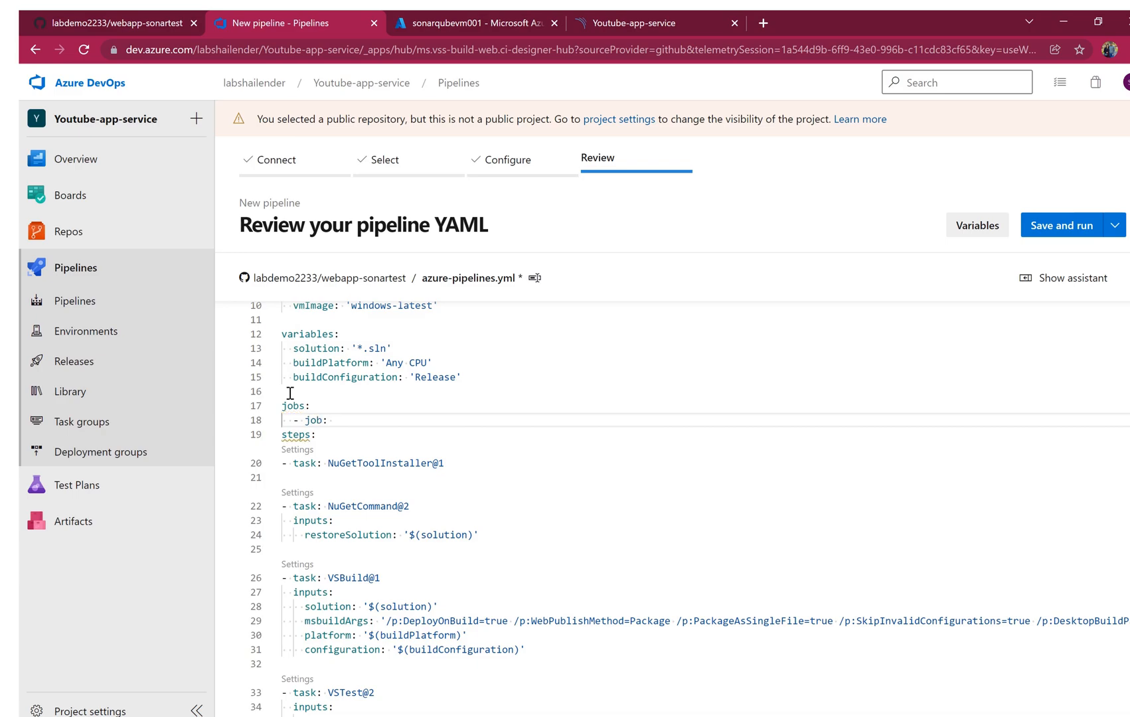
type("Buil")
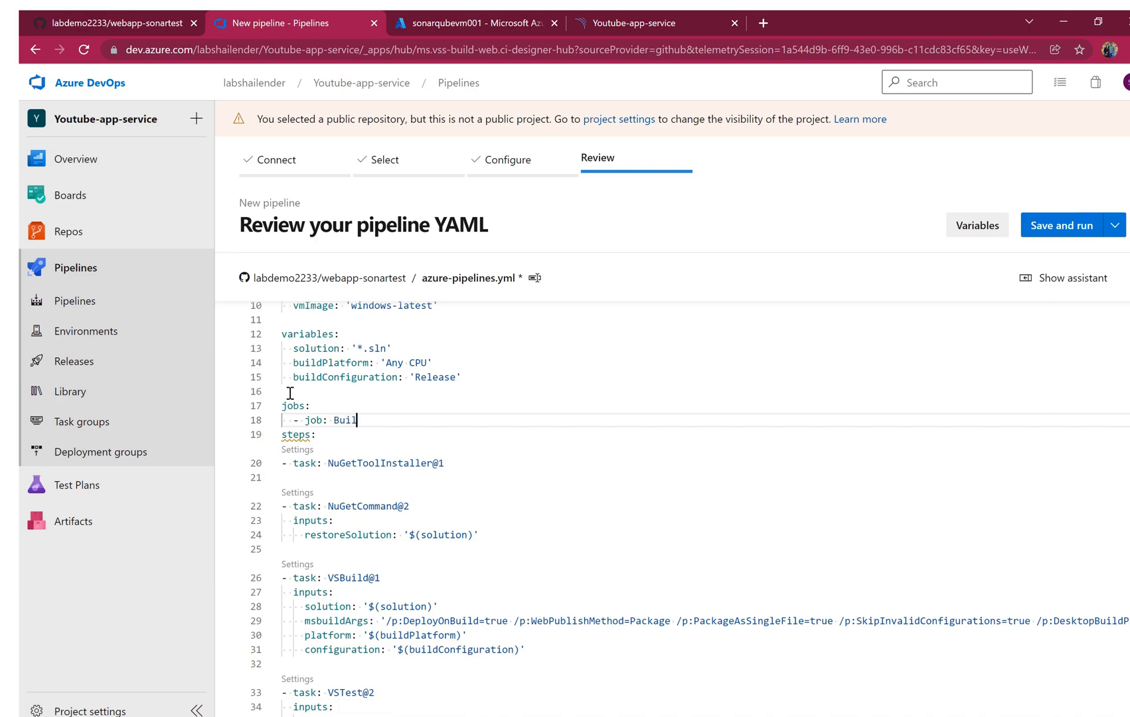
type("d")
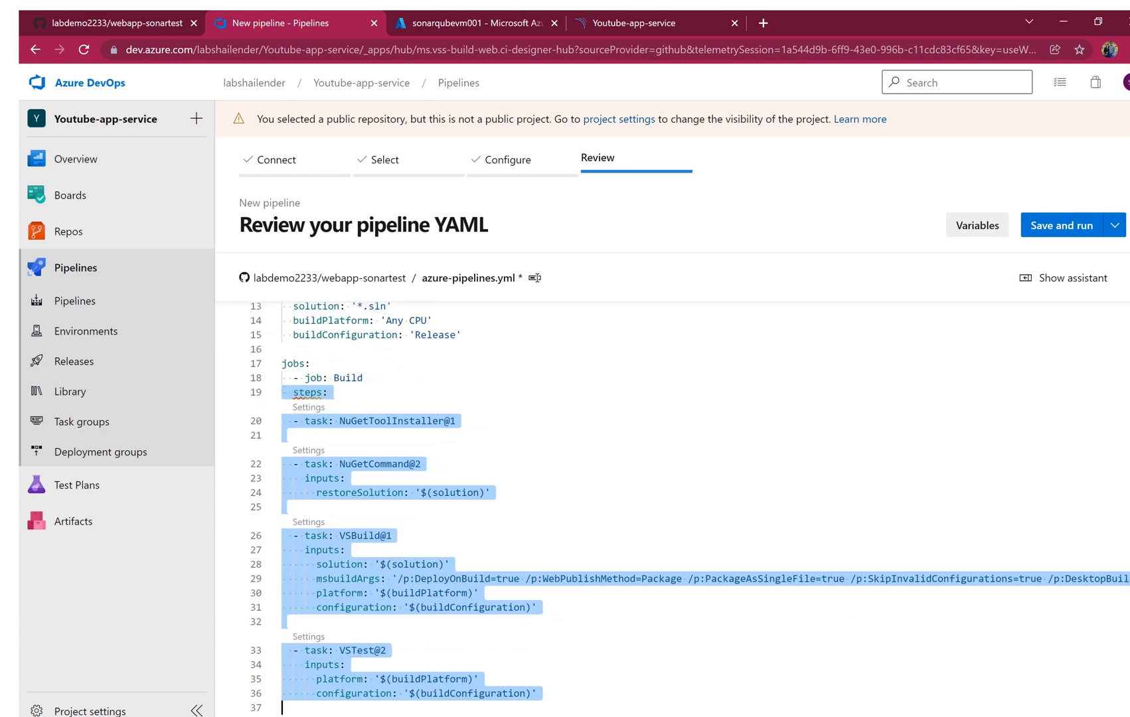
Configure a Prepare Analysis Configuration task with the SonarQube server endpoint
left_click(555, 535)
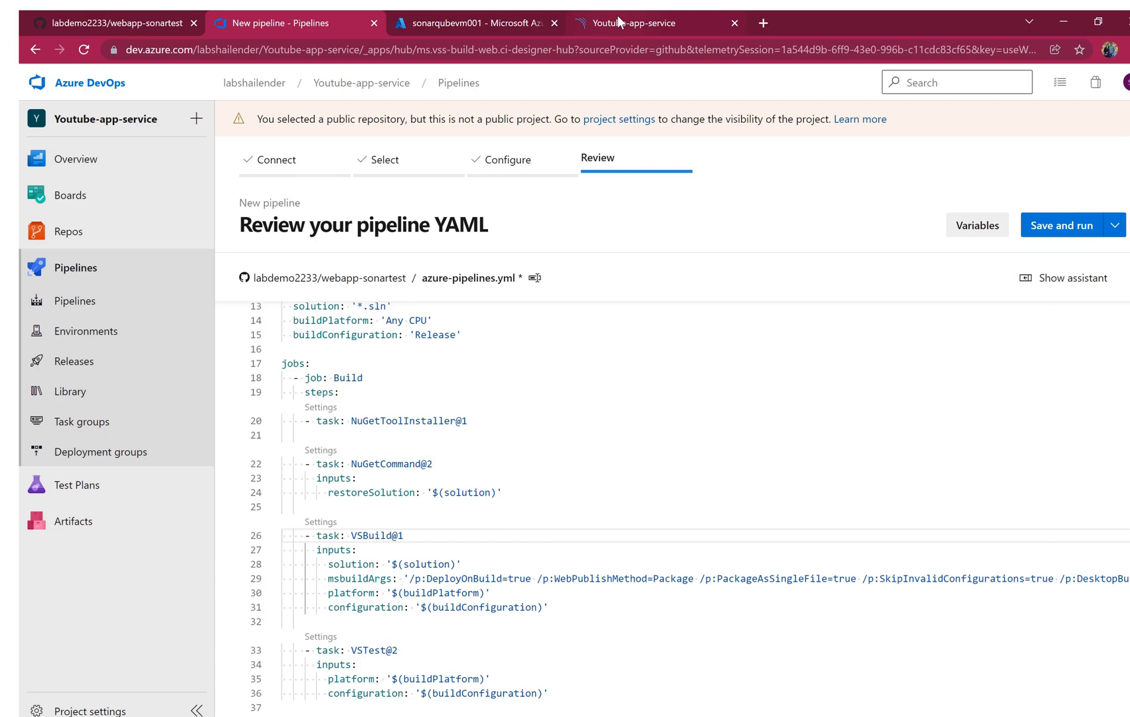
left_click(654, 22)
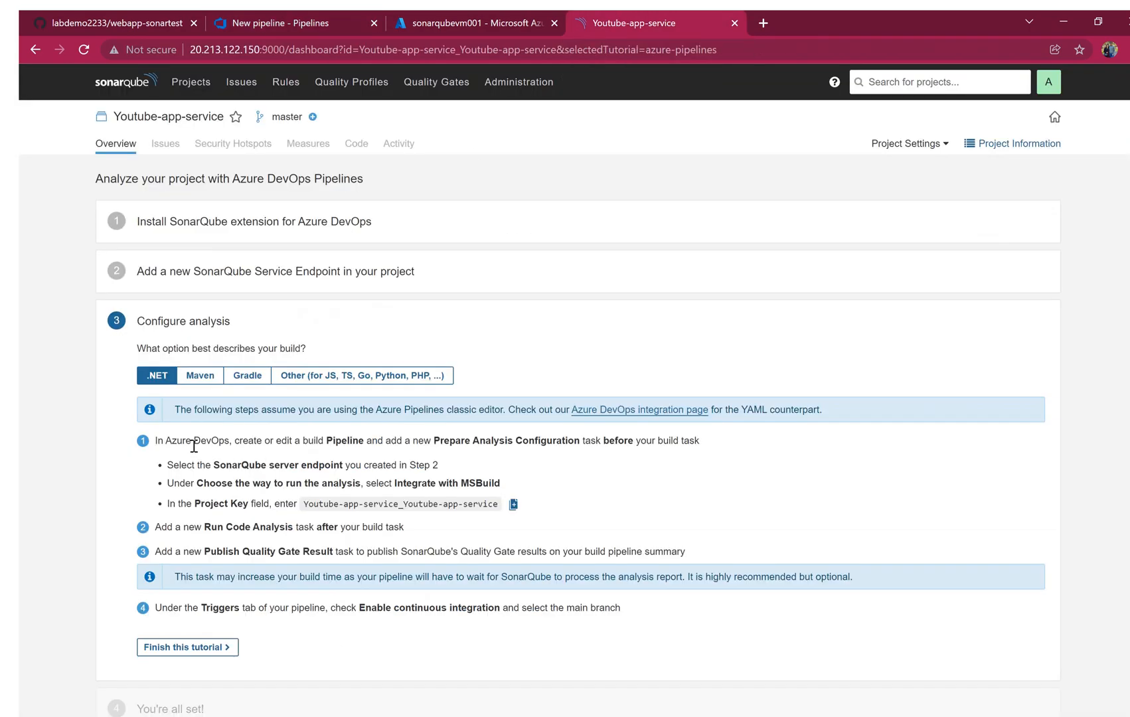
mouse_move(432, 440)
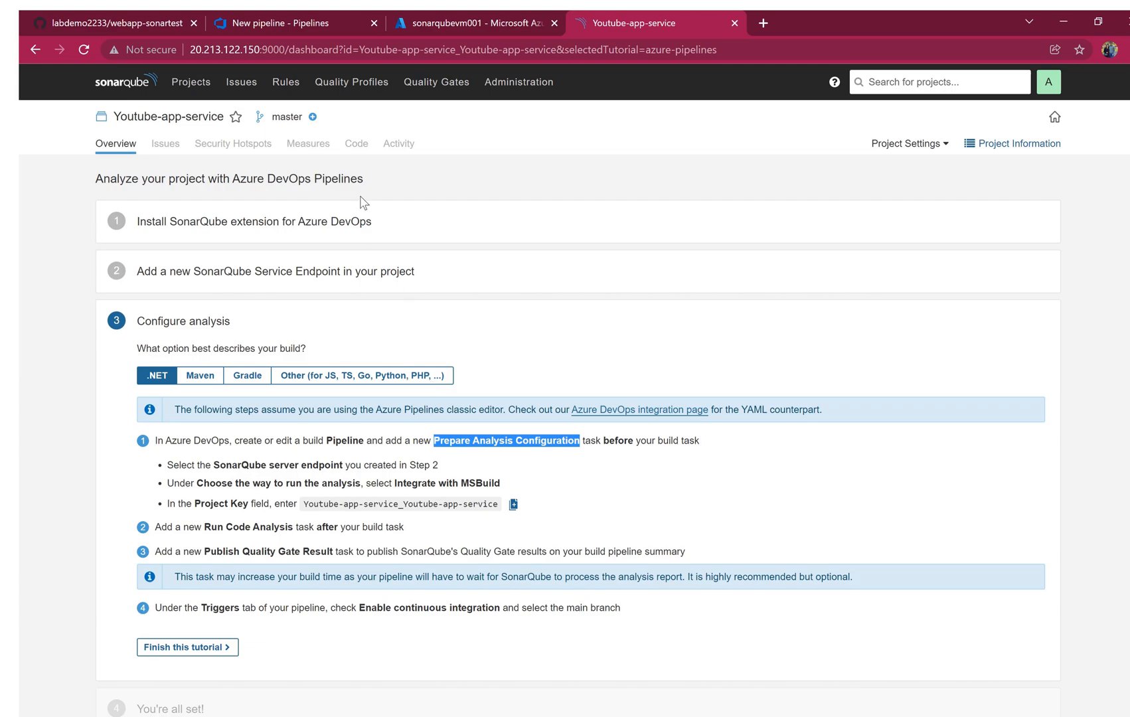
left_click(289, 22)
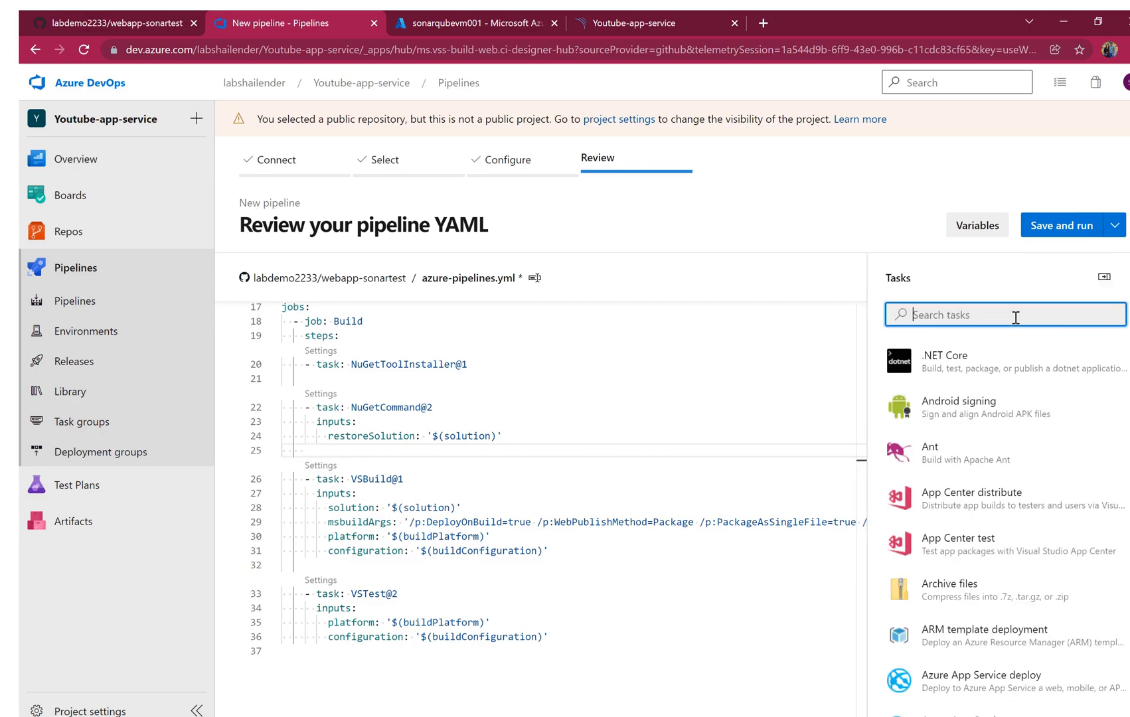
left_click(977, 361)
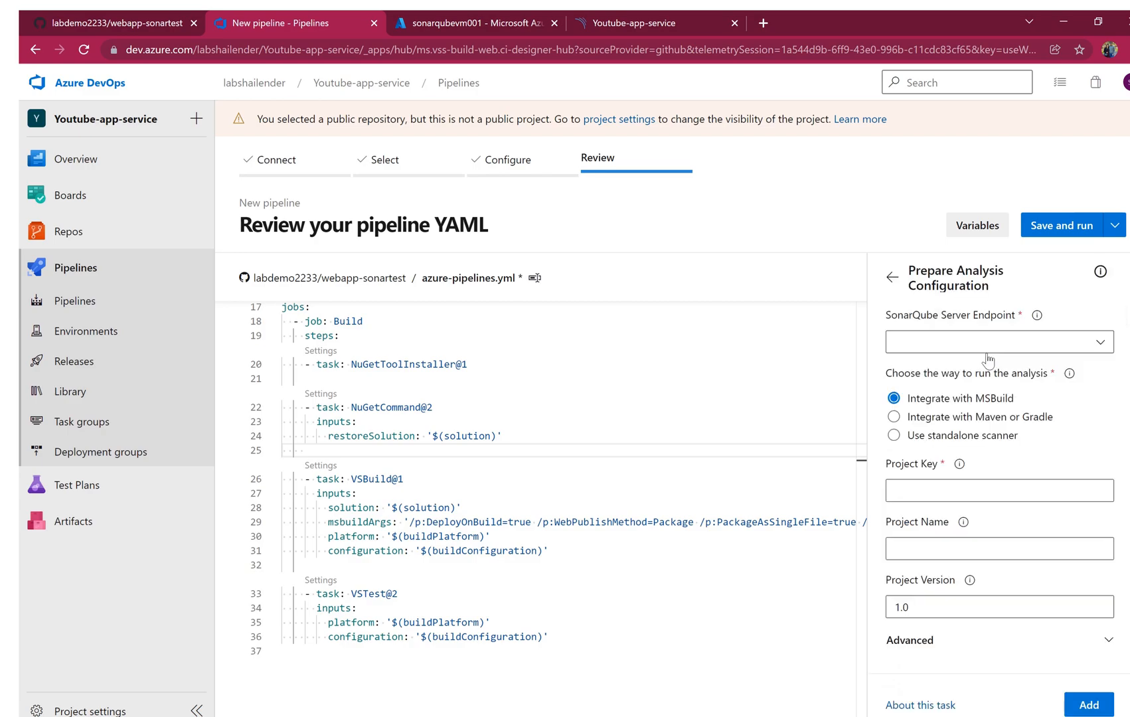
left_click(997, 341)
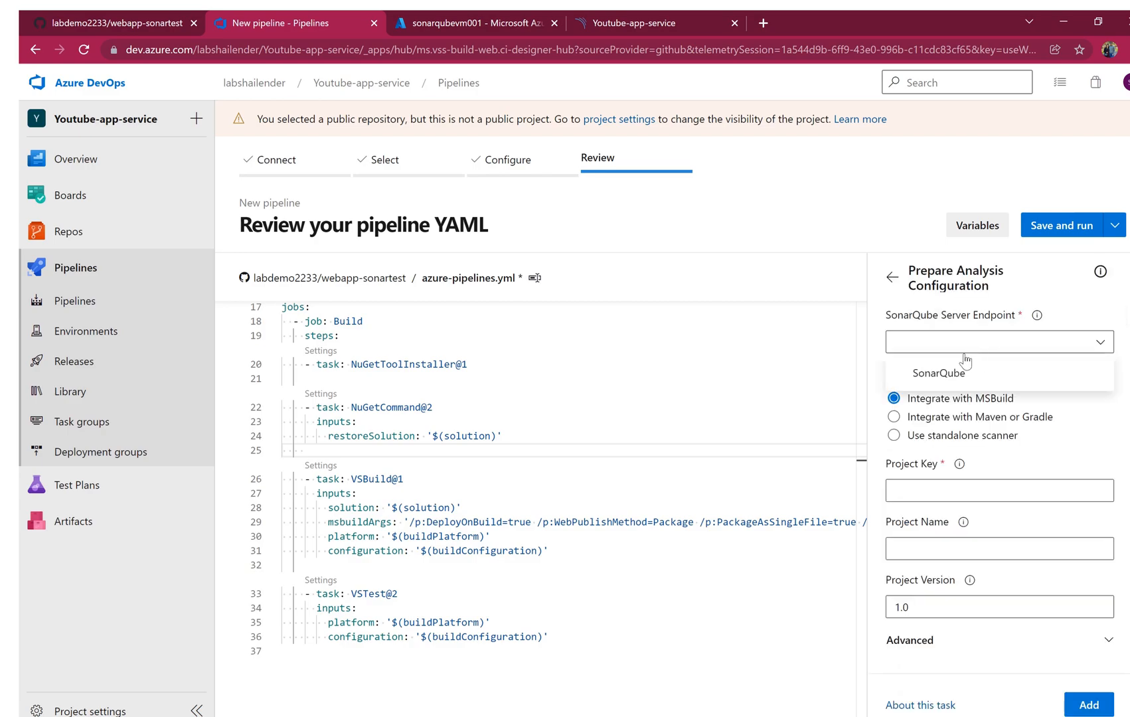
mouse_move(955, 375)
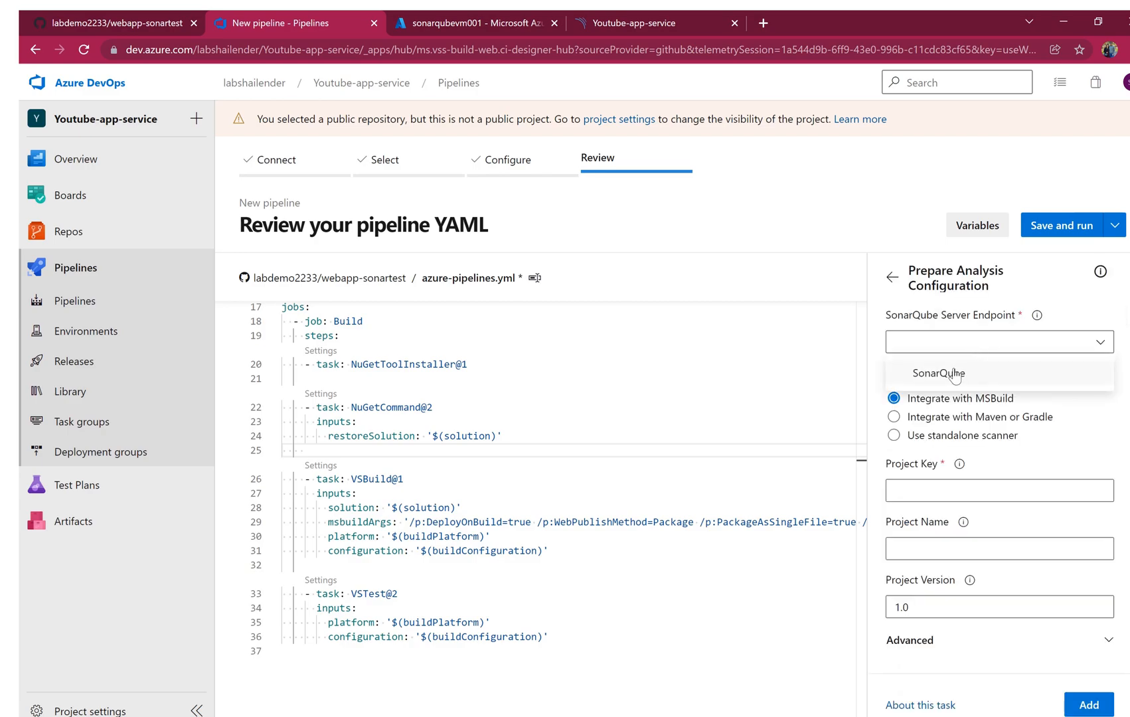
left_click(937, 373)
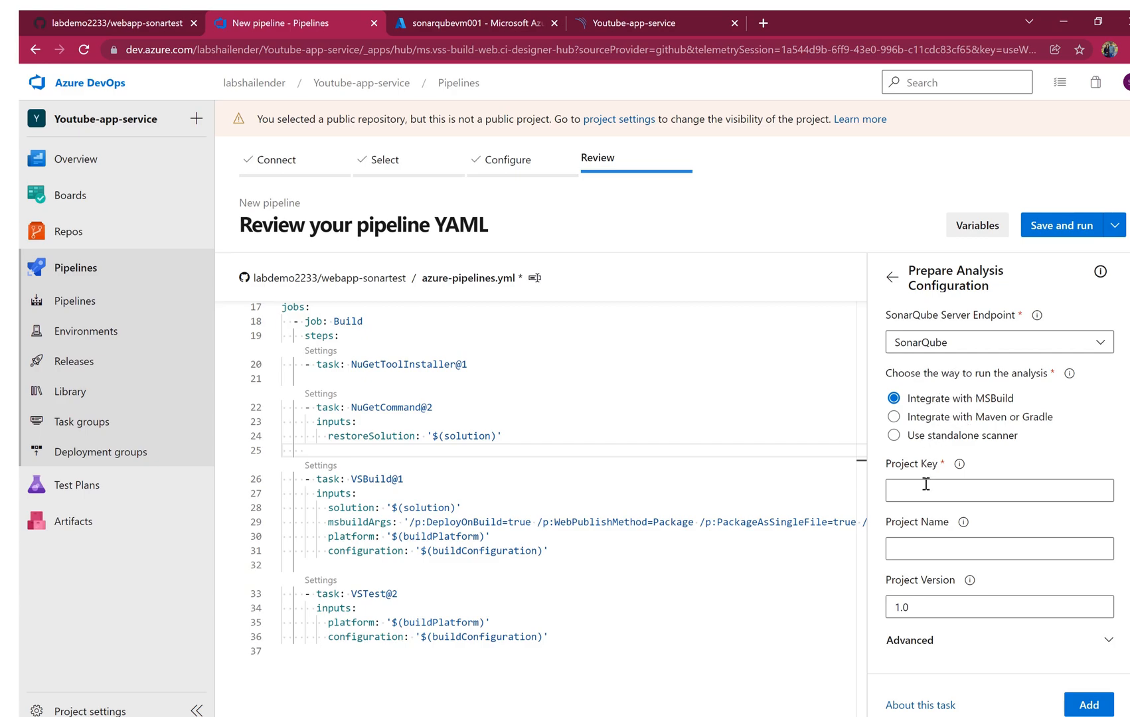
Add the project key Youtube-app-service_Youtube-app-service and insert the SonarQubePrepare task before VSBuild
left_click(644, 23)
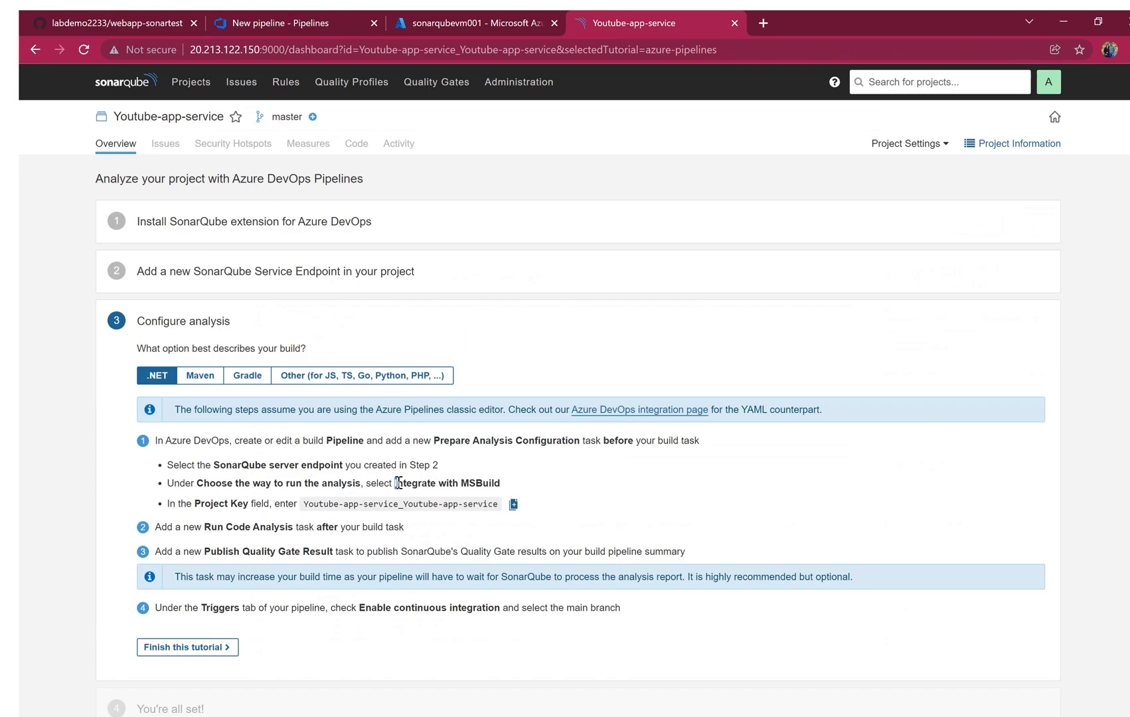
double_click(447, 483)
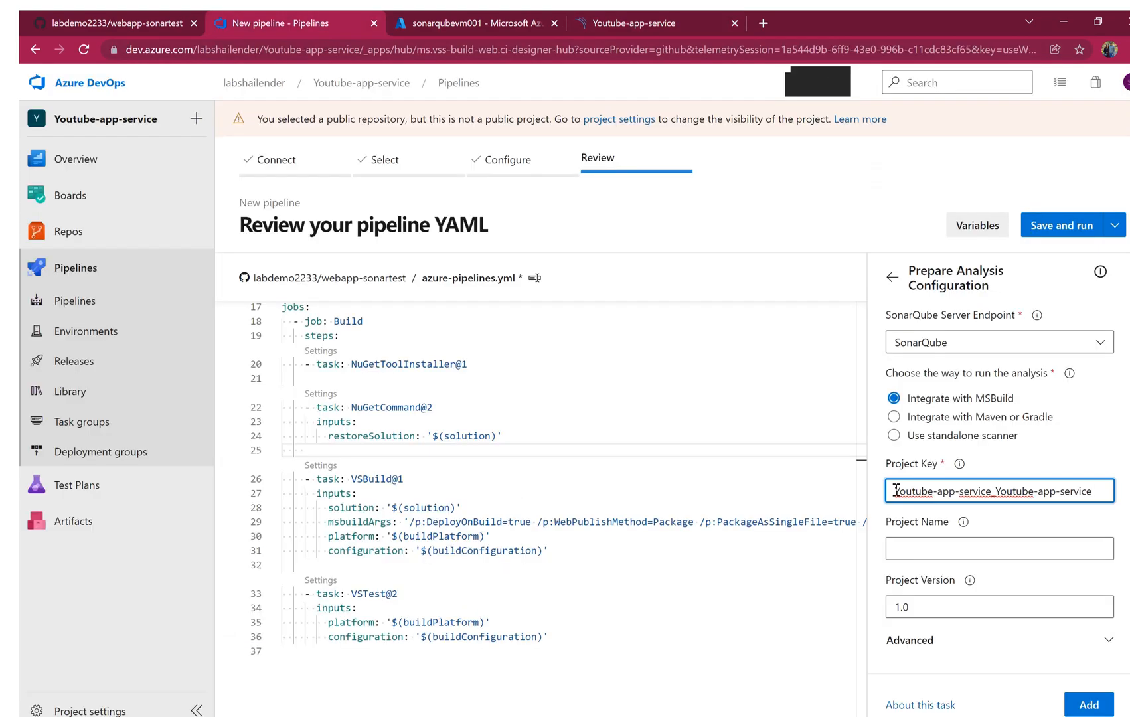
left_click(1089, 705)
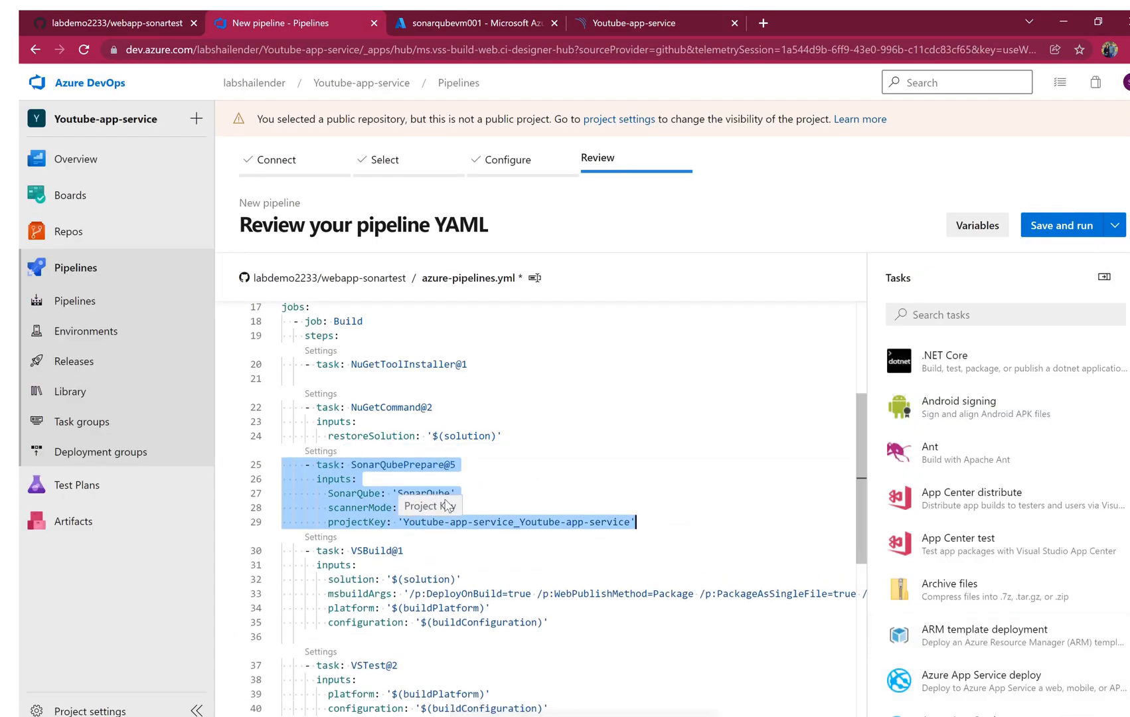
Insert a 'Run Code Analysis' SonarQubeAnalyze@5 task on a new line after VSBuild@1
left_click(653, 23)
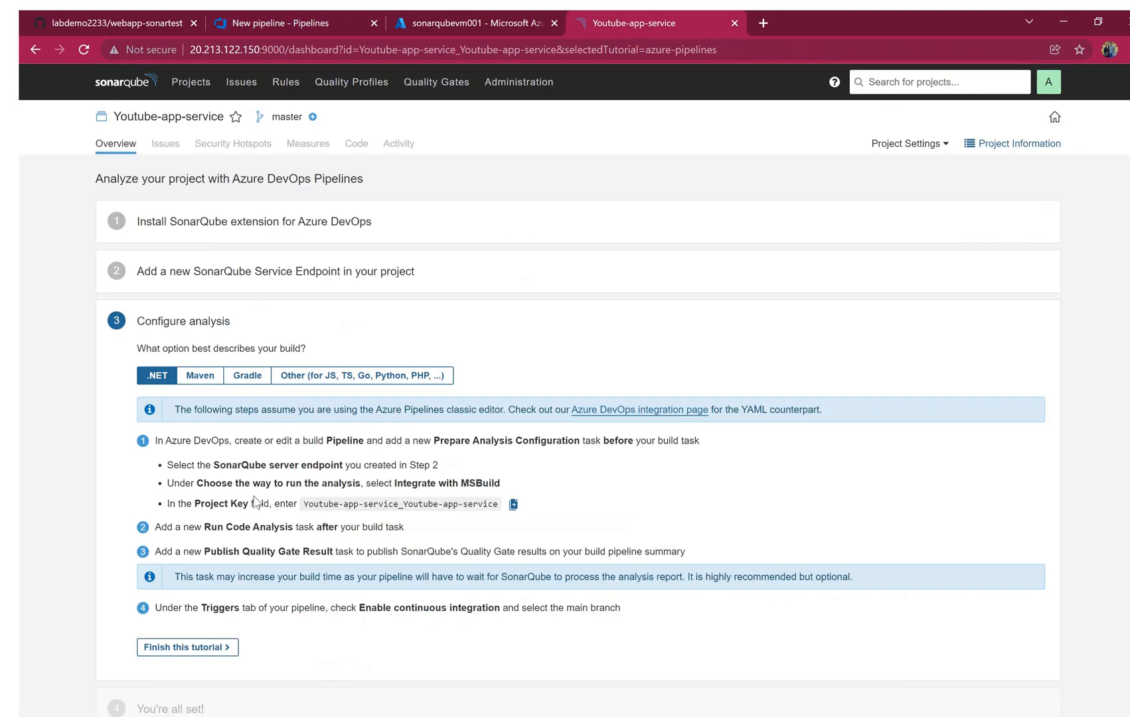
mouse_move(200, 526)
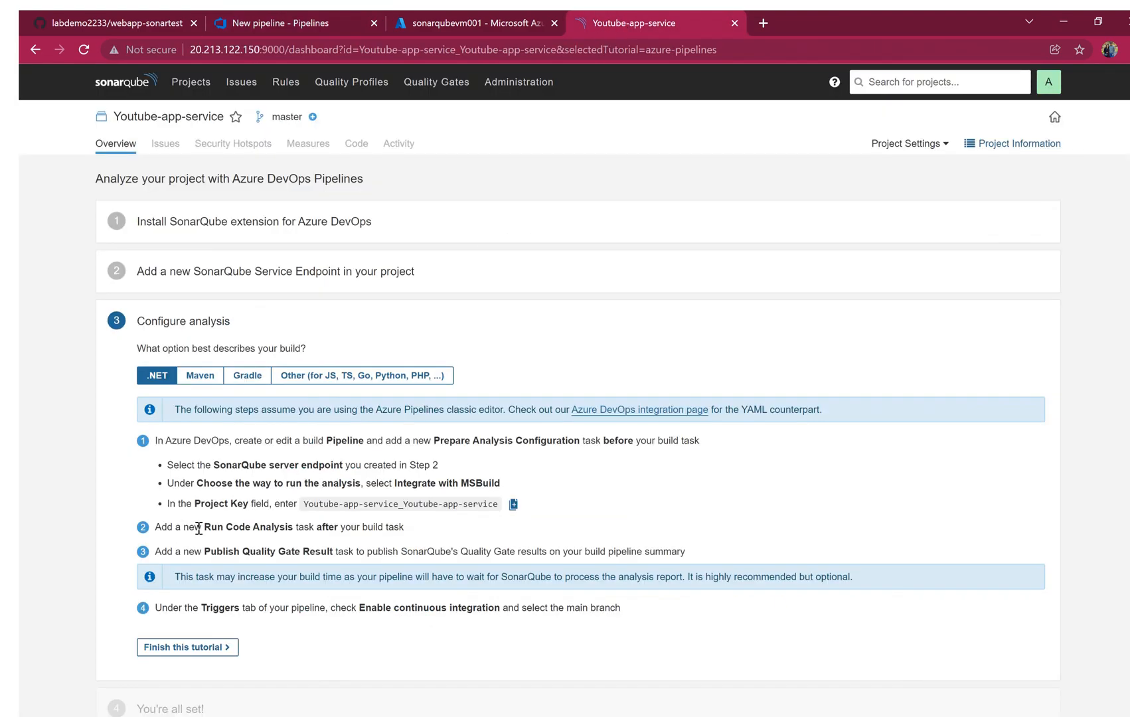
left_click_drag(203, 527, 402, 527)
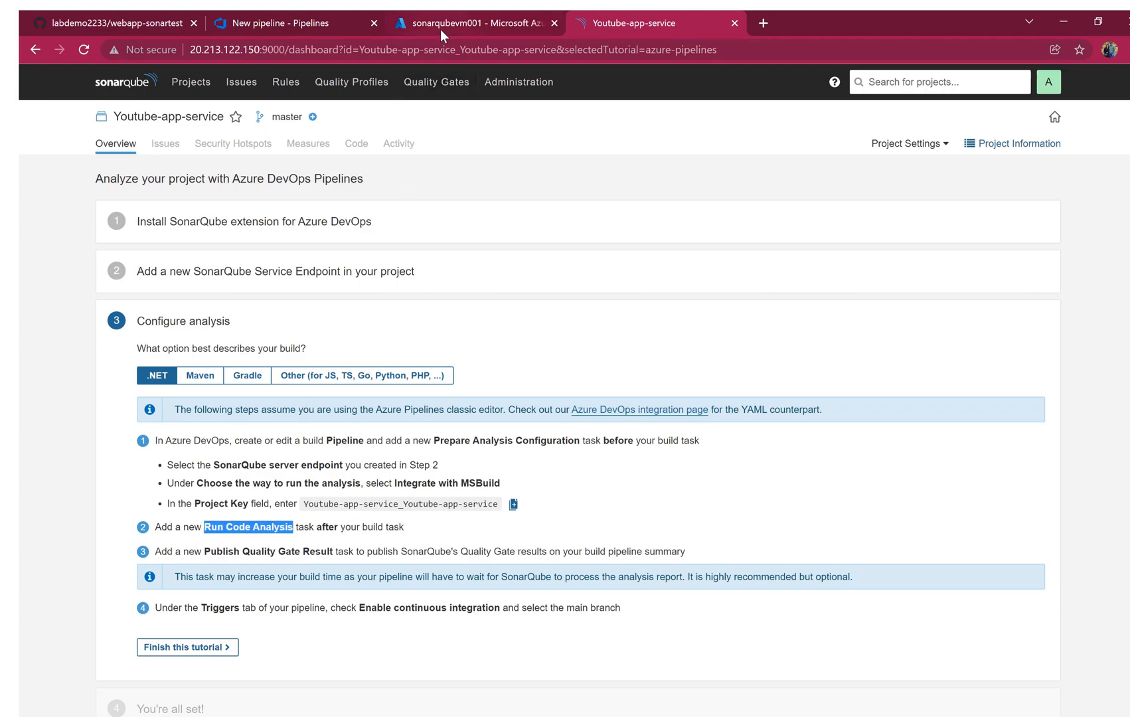
left_click(288, 23)
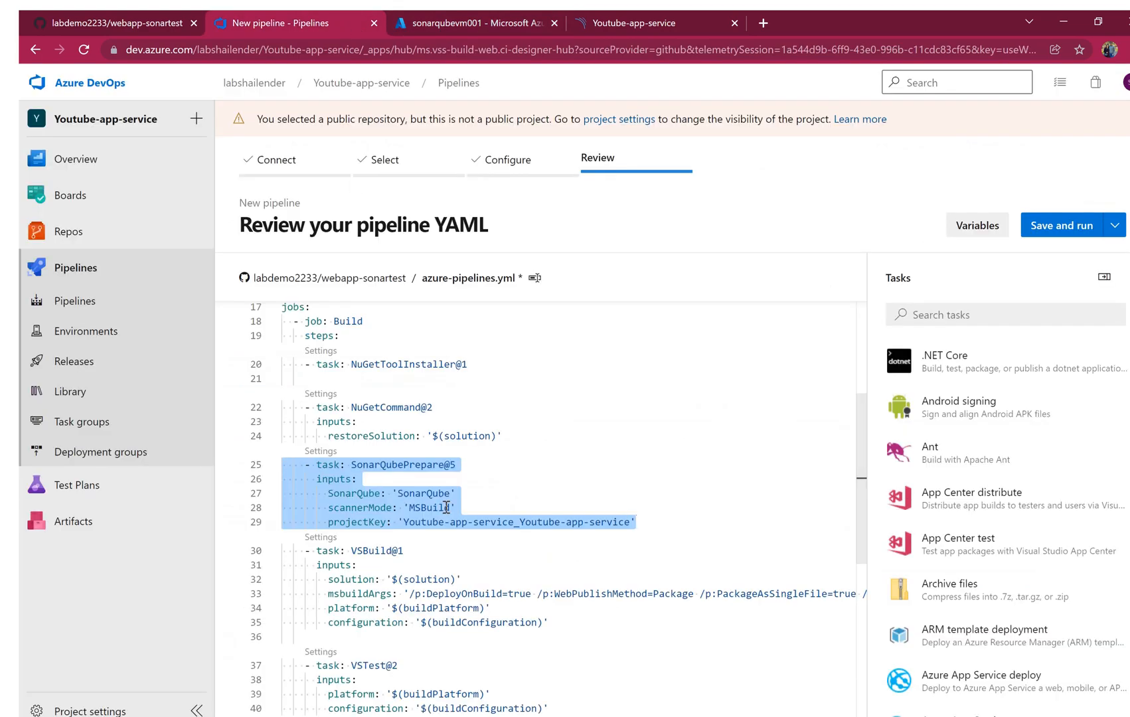
scroll("down", 3)
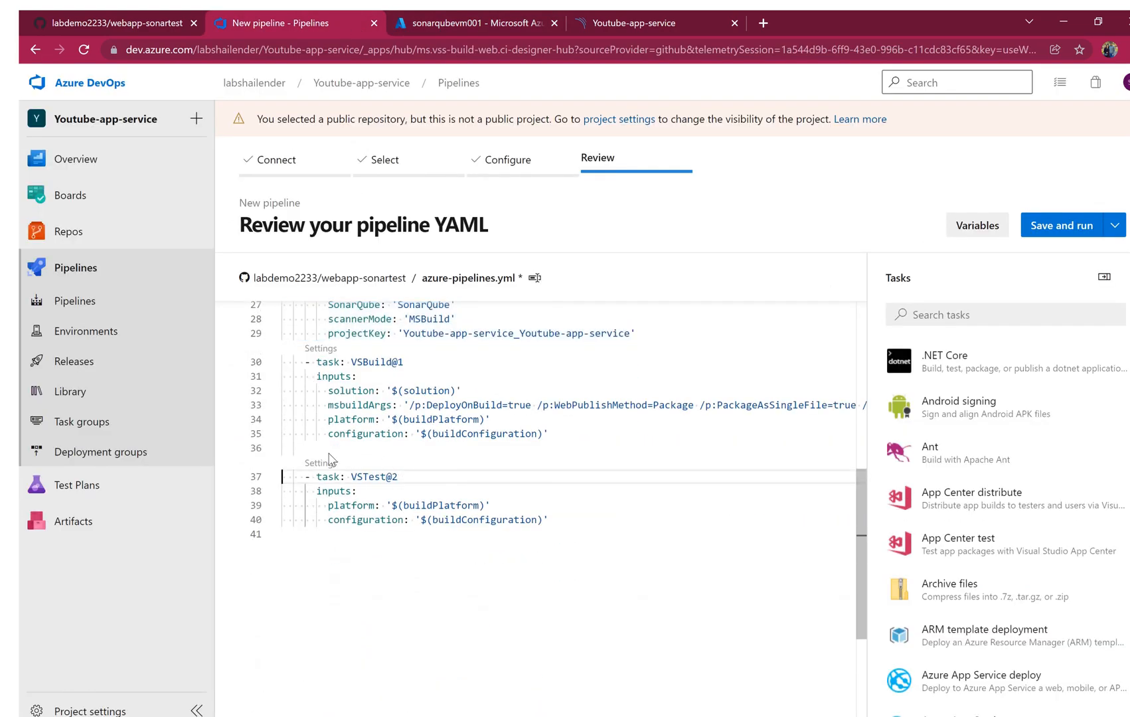
left_click(293, 447)
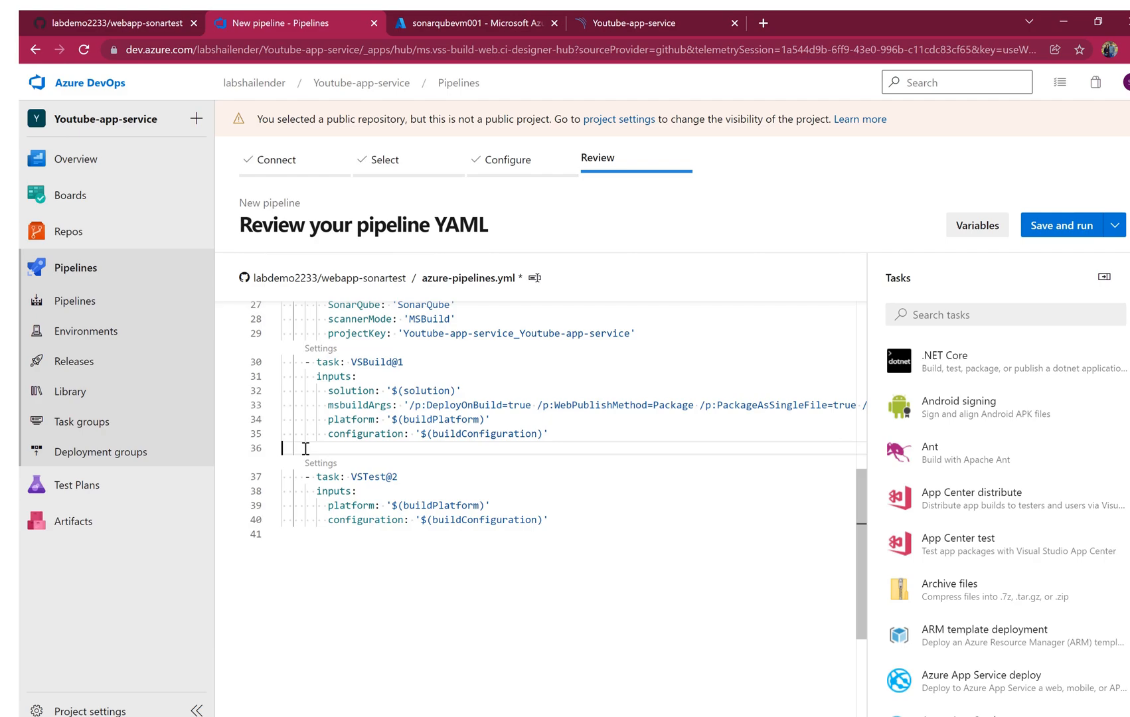
key("enter")
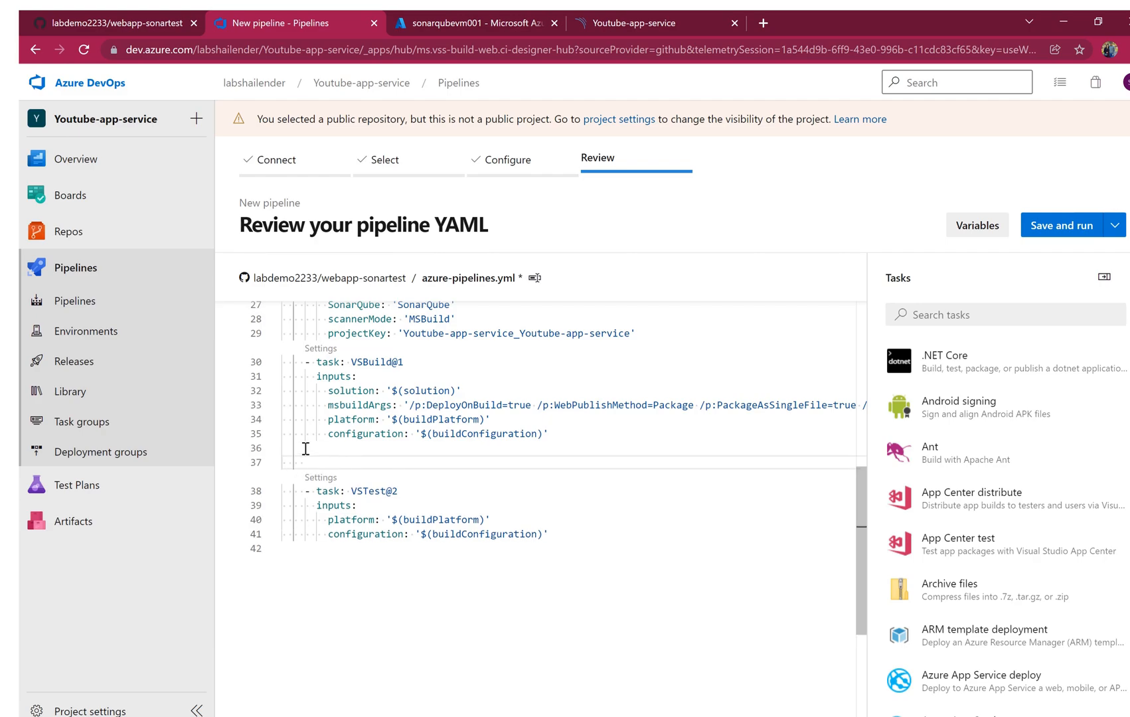
mouse_move(372, 358)
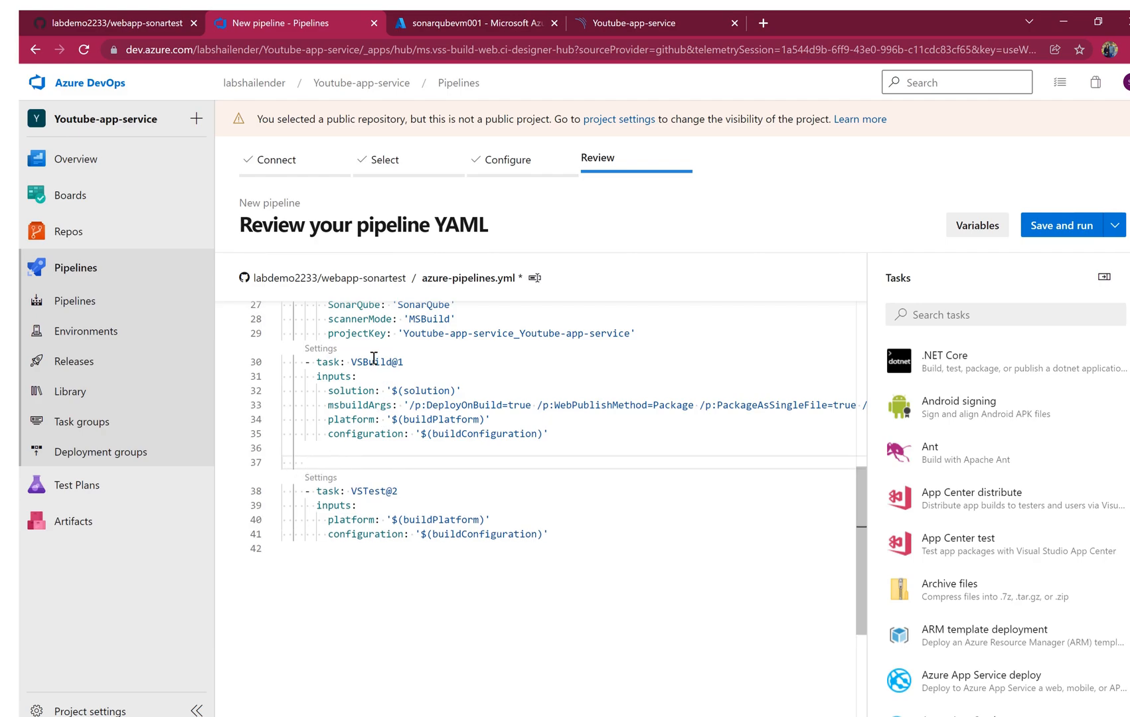
type("Run Code Analysis")
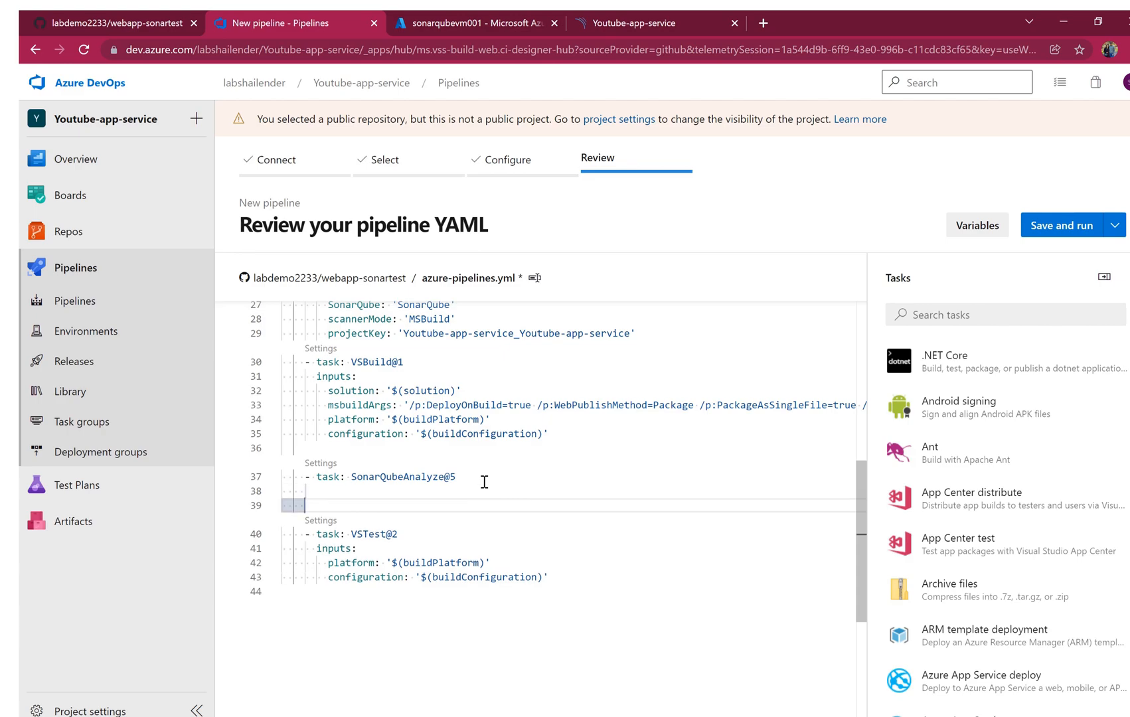
Add a Publish Quality Gate Result (SonarQubePublish@5) task with a 300-second timeout
left_click(652, 22)
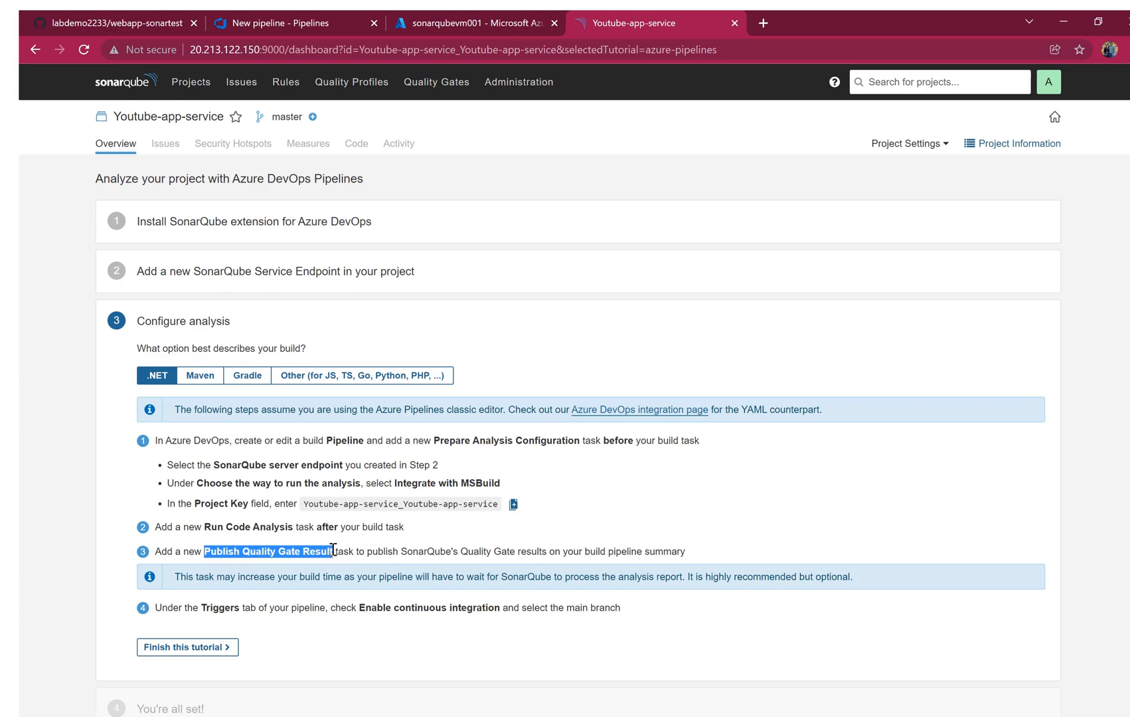
left_click(289, 23)
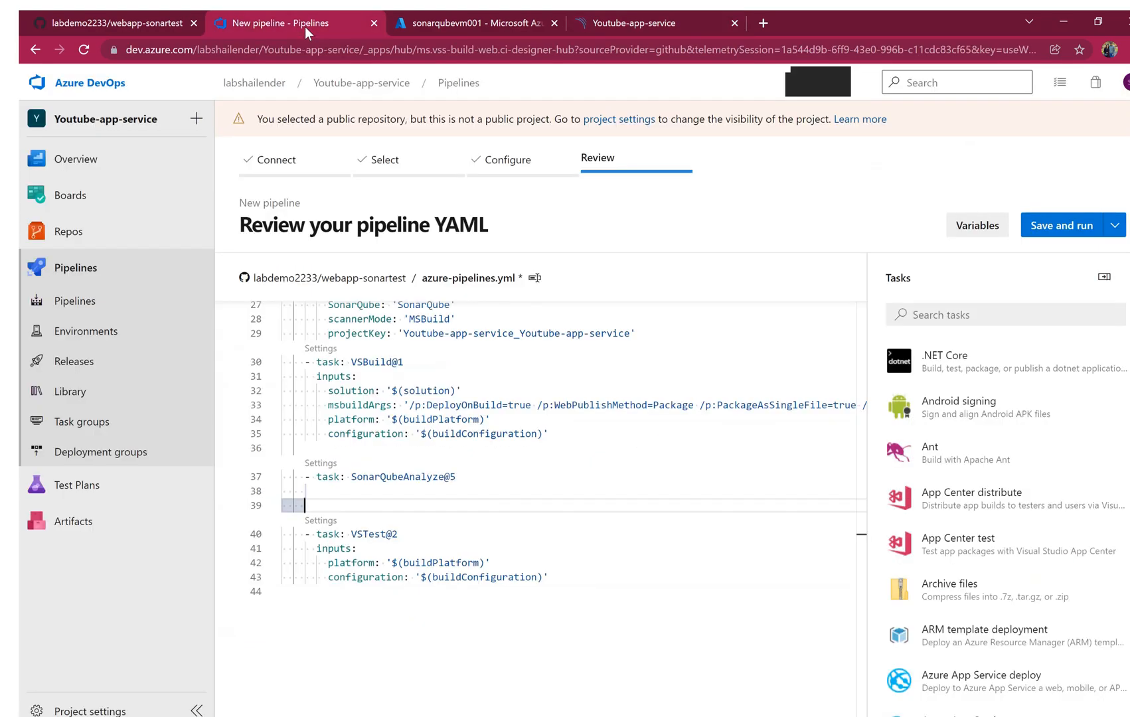
left_click(1002, 314)
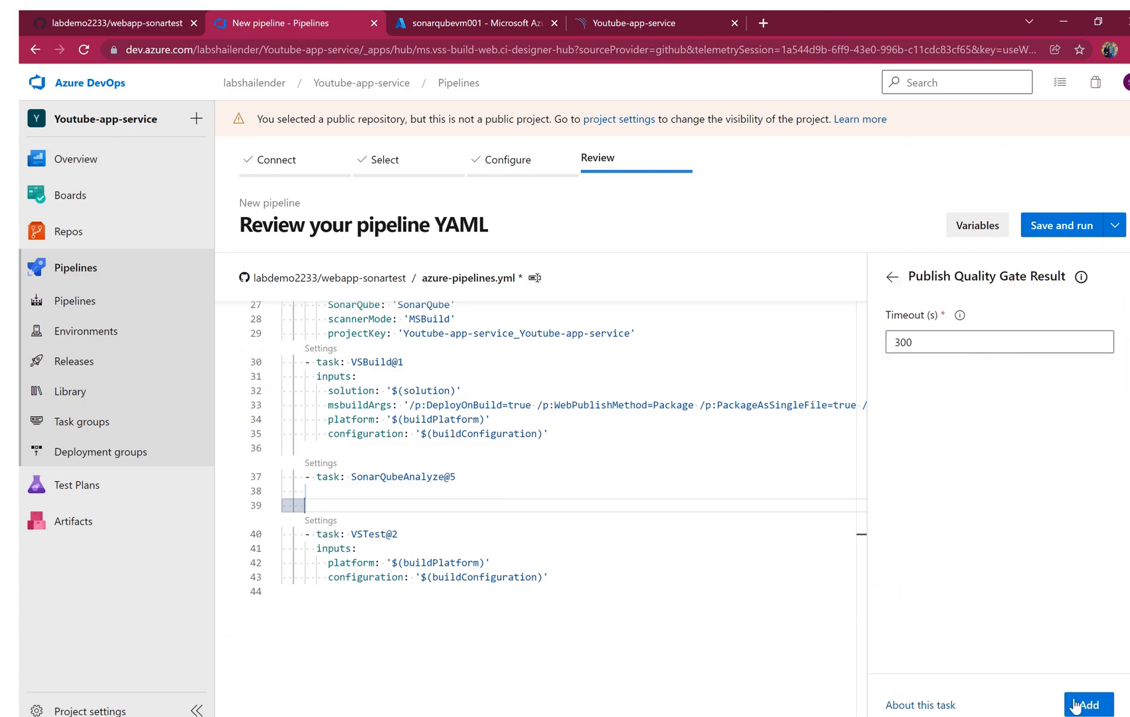
mouse_move(1047, 652)
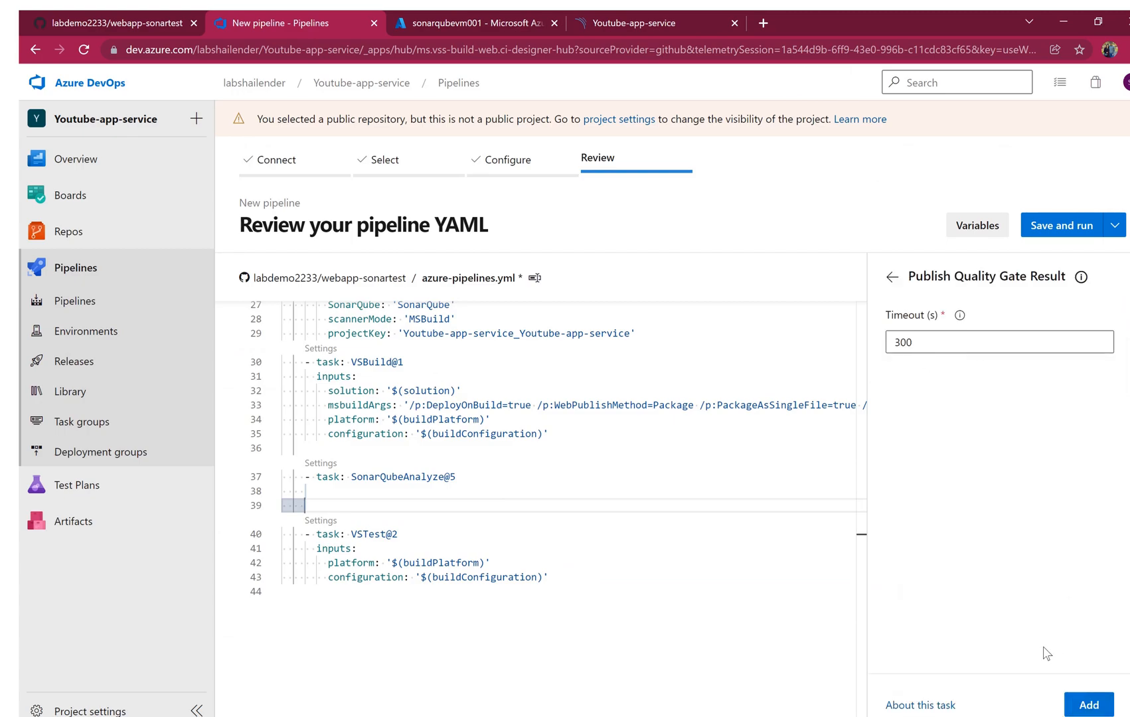
left_click(1088, 705)
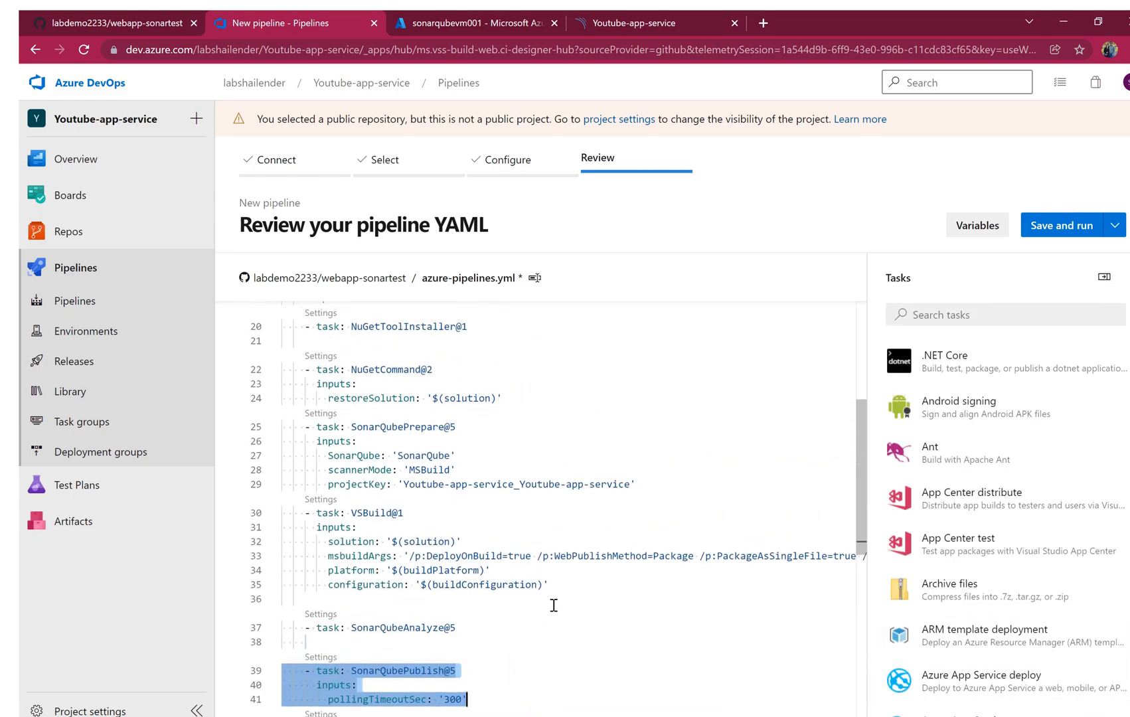
scroll("down", 3)
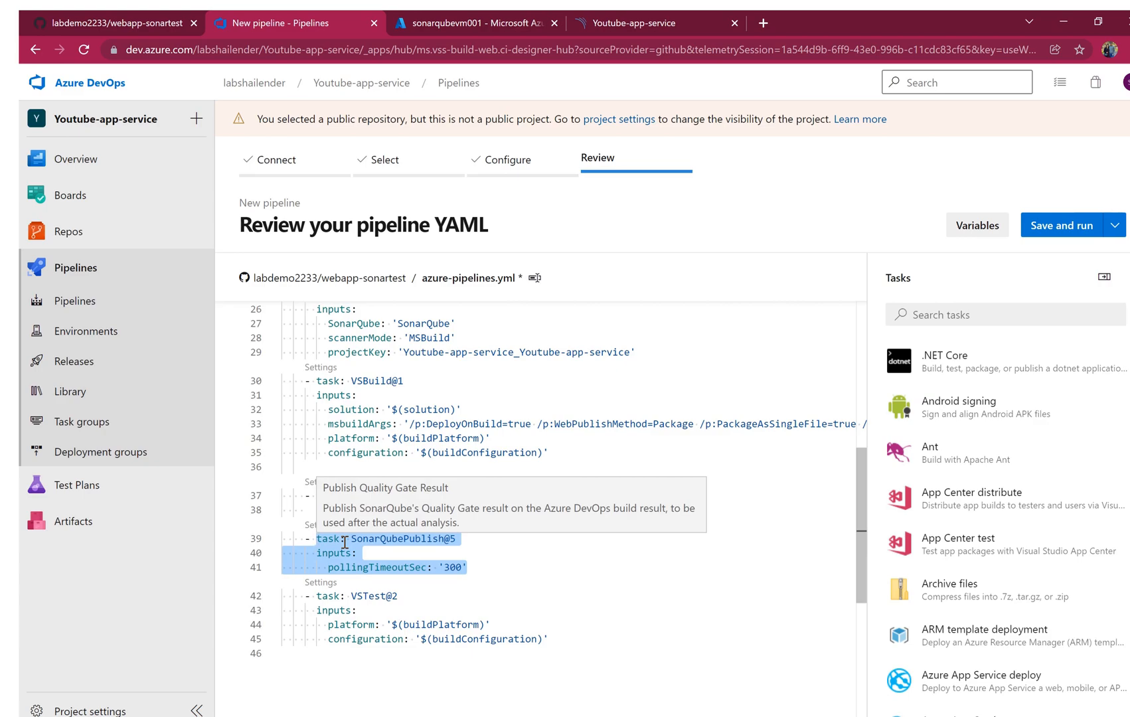
Finish the SonarQube setup tutorial
left_click(640, 22)
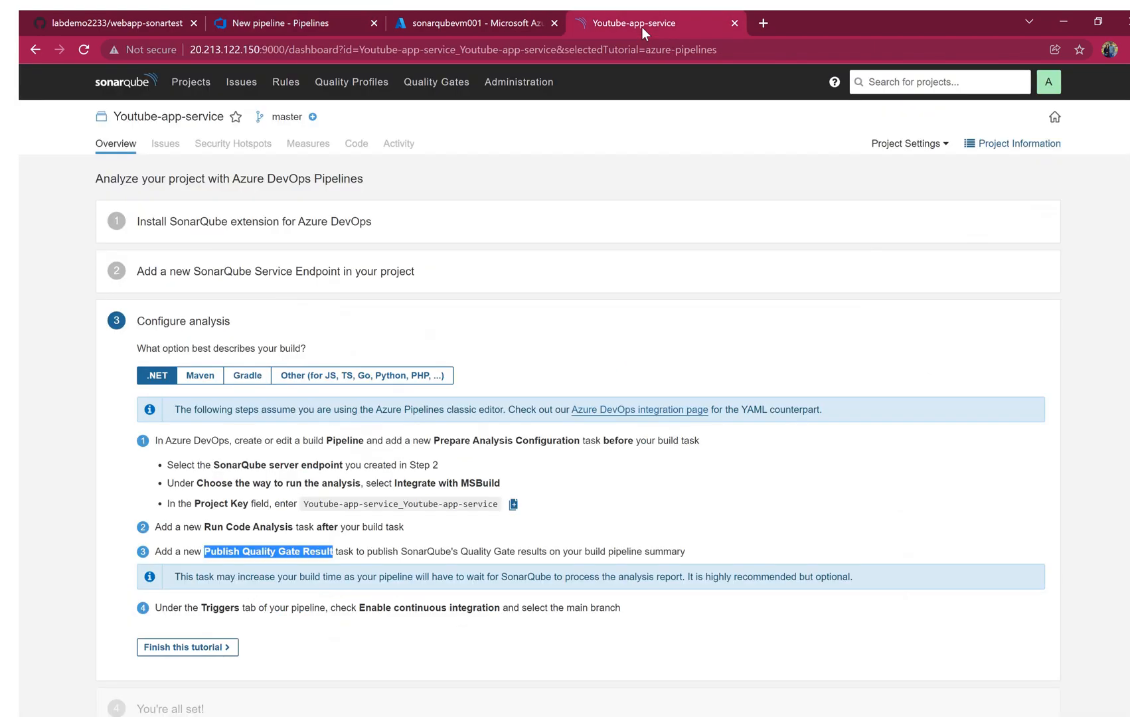
left_click(186, 647)
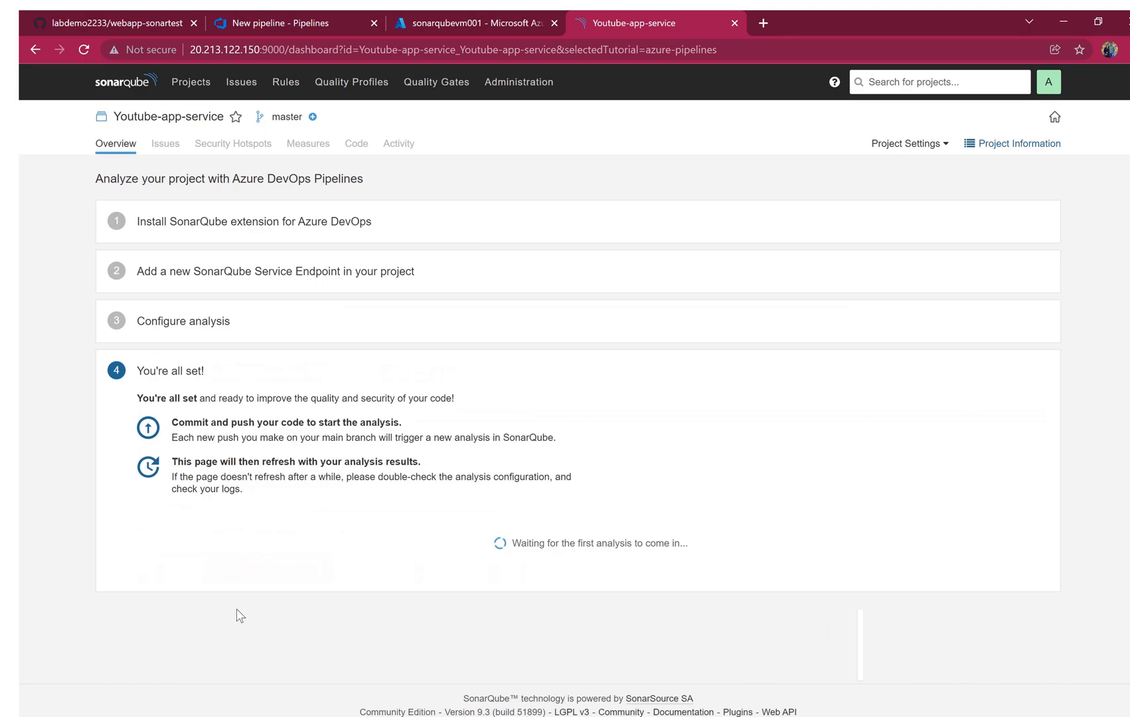
mouse_move(541, 562)
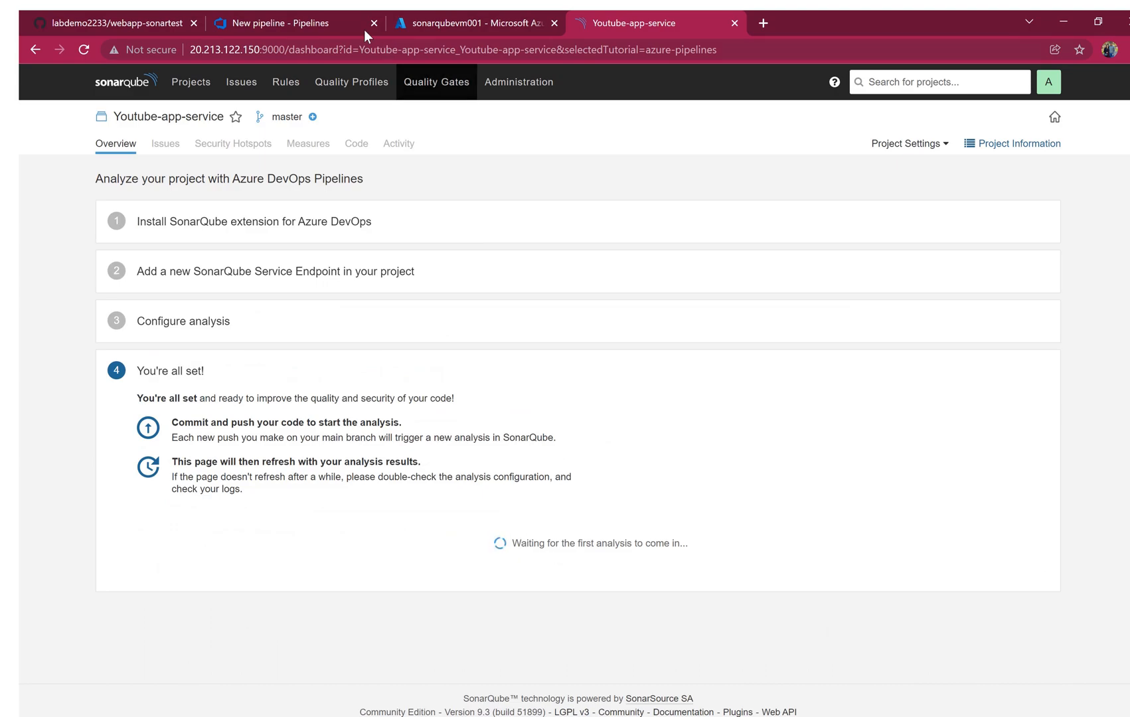
Return to the pipeline YAML review page in Azure DevOps
left_click(291, 22)
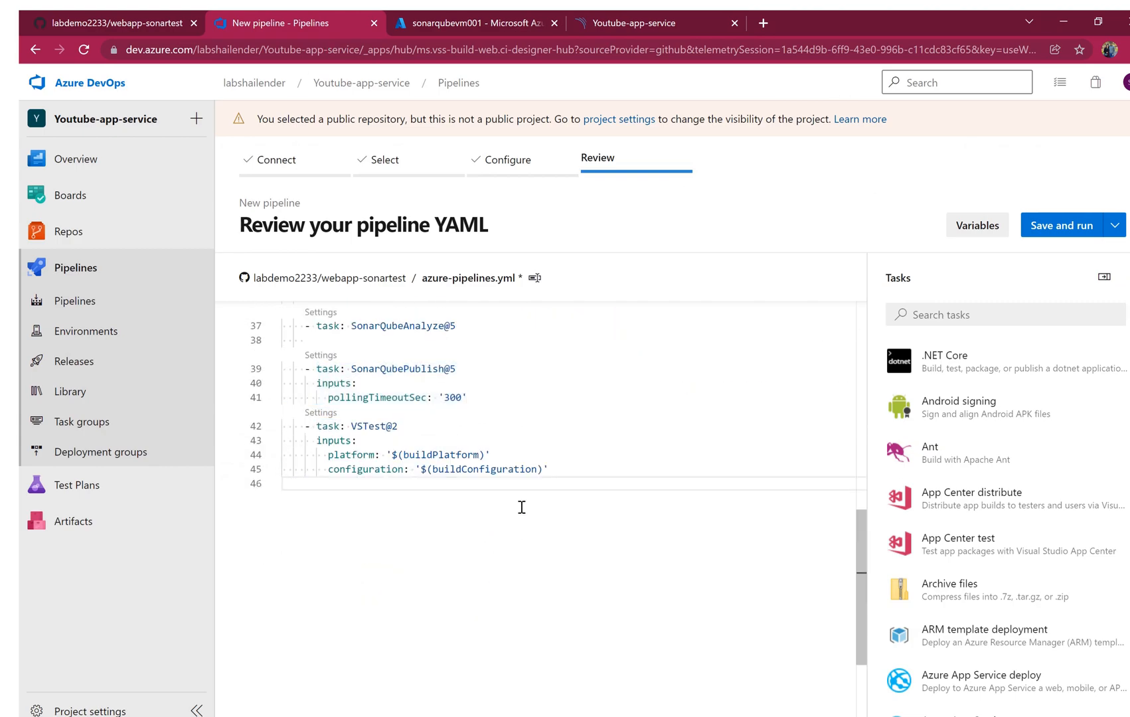
Declare a second job '- job: WaitingPrroval' after the VSTest task
type("lockBehavior")
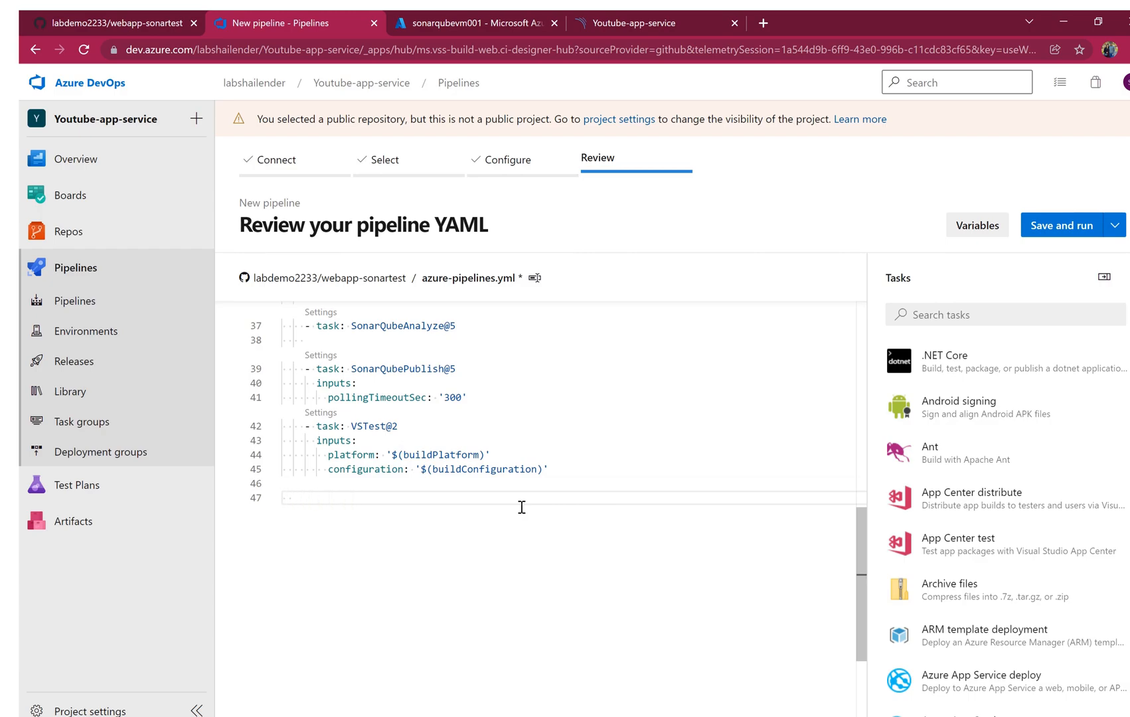
left_click(295, 498)
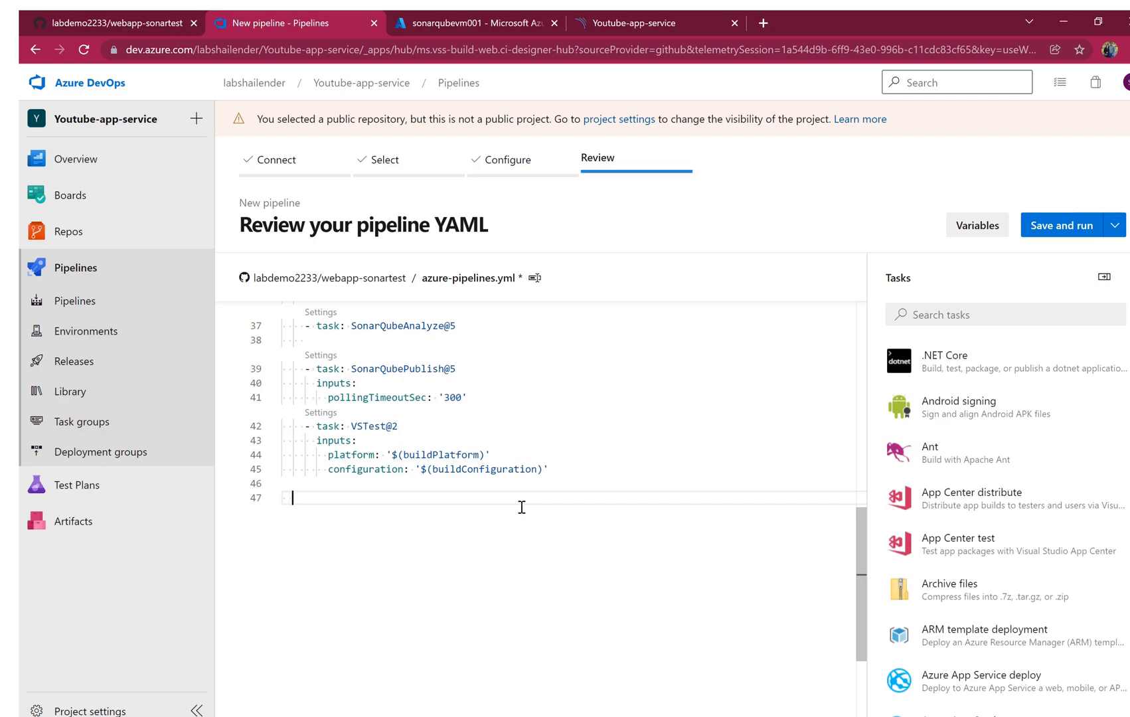
type("- job")
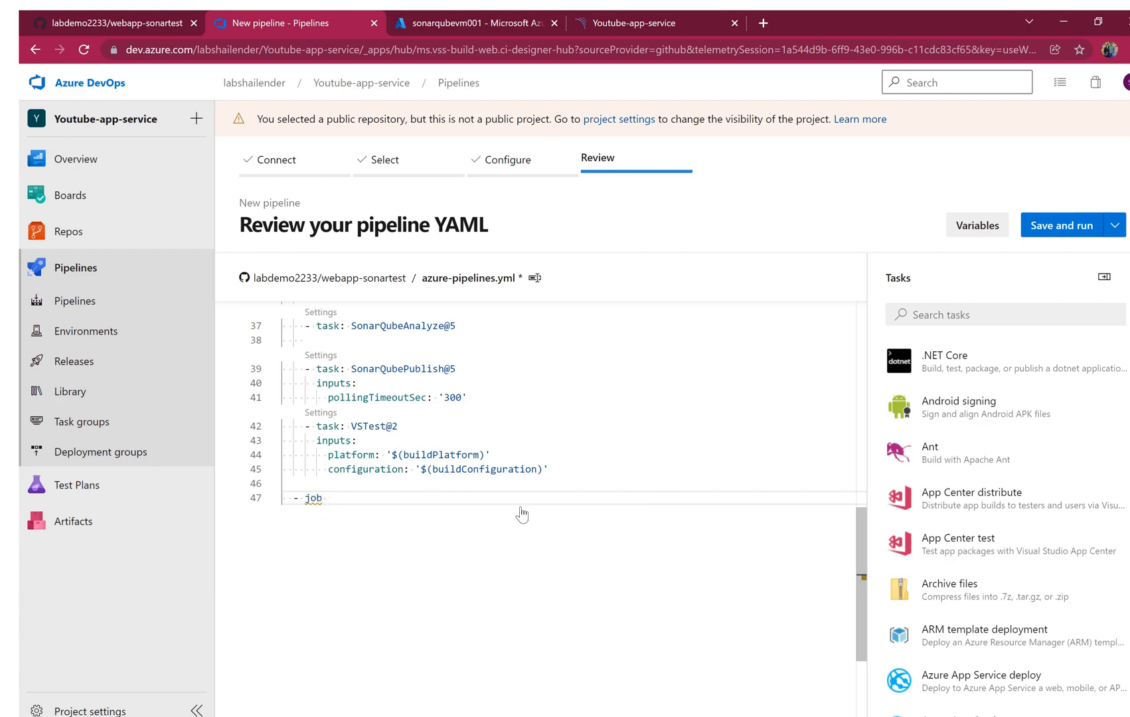
type(":")
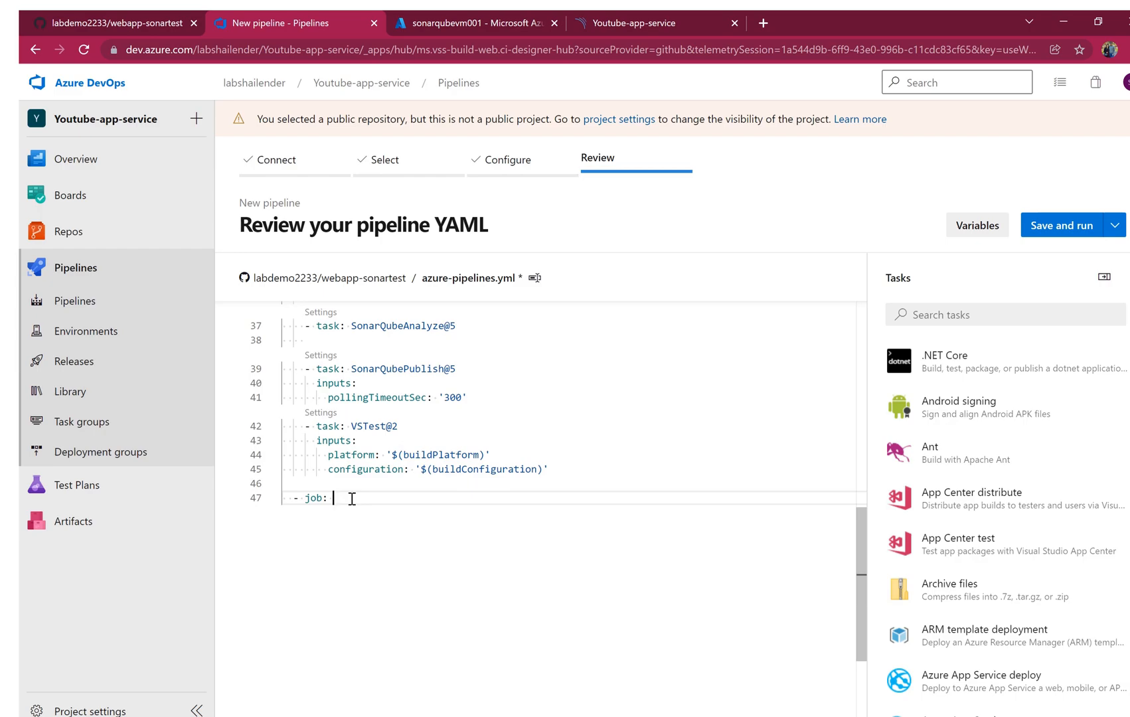
type("s")
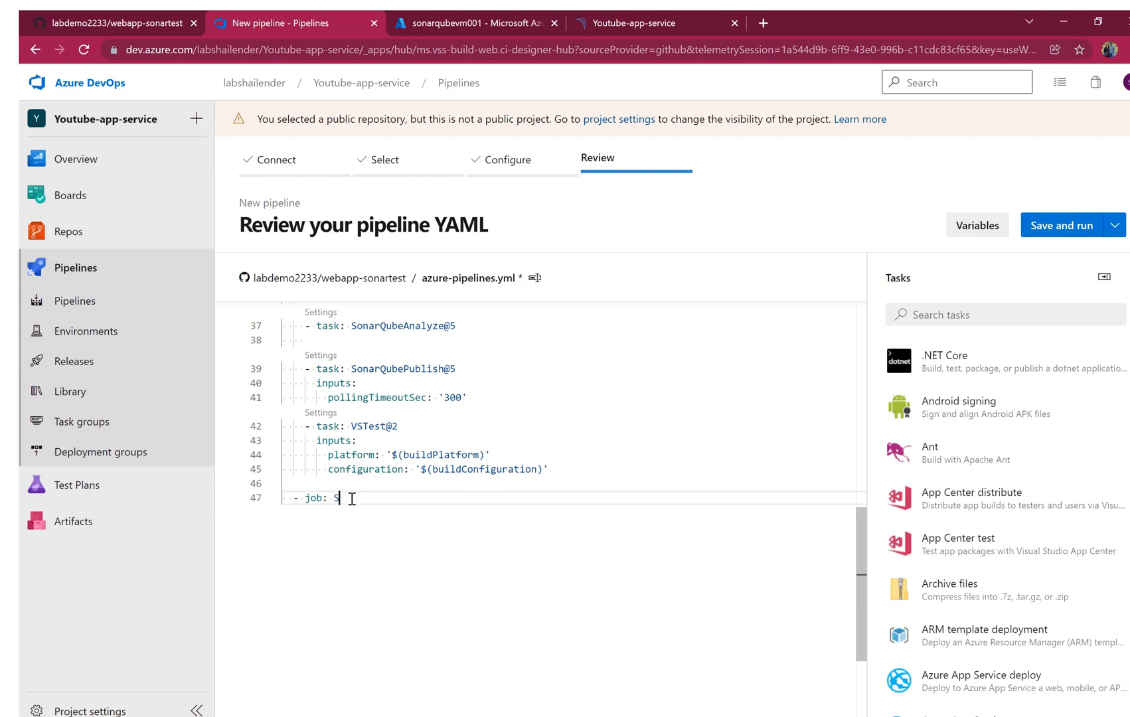
type("Waitin")
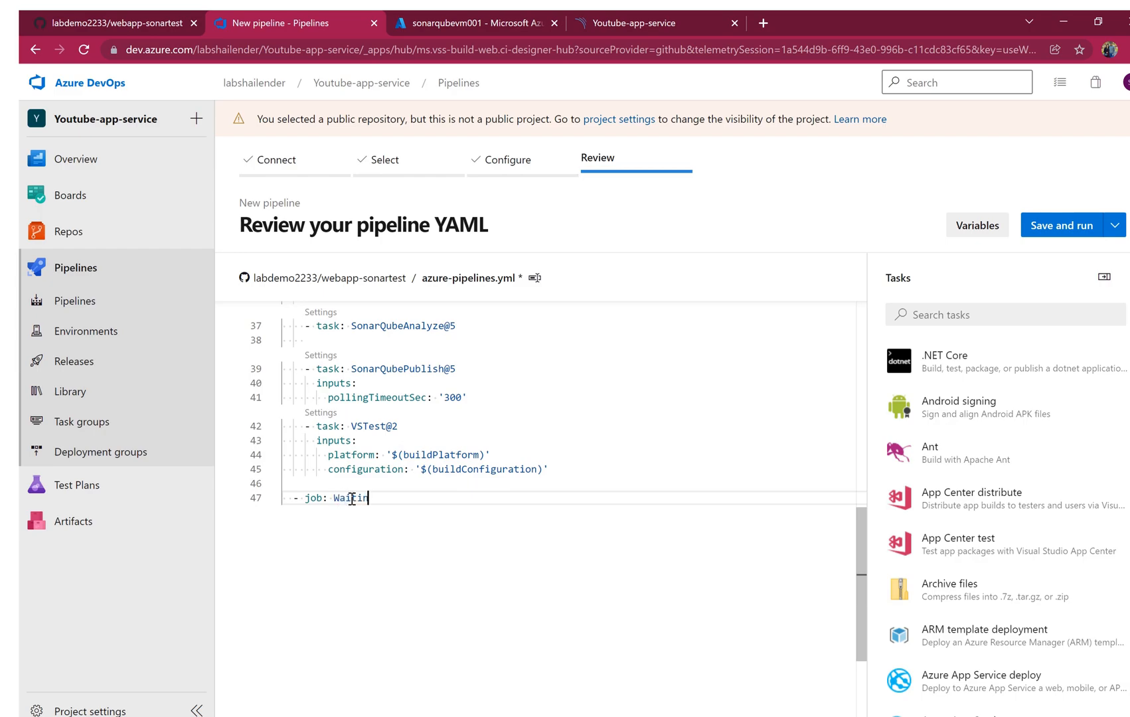
type("gPrroval")
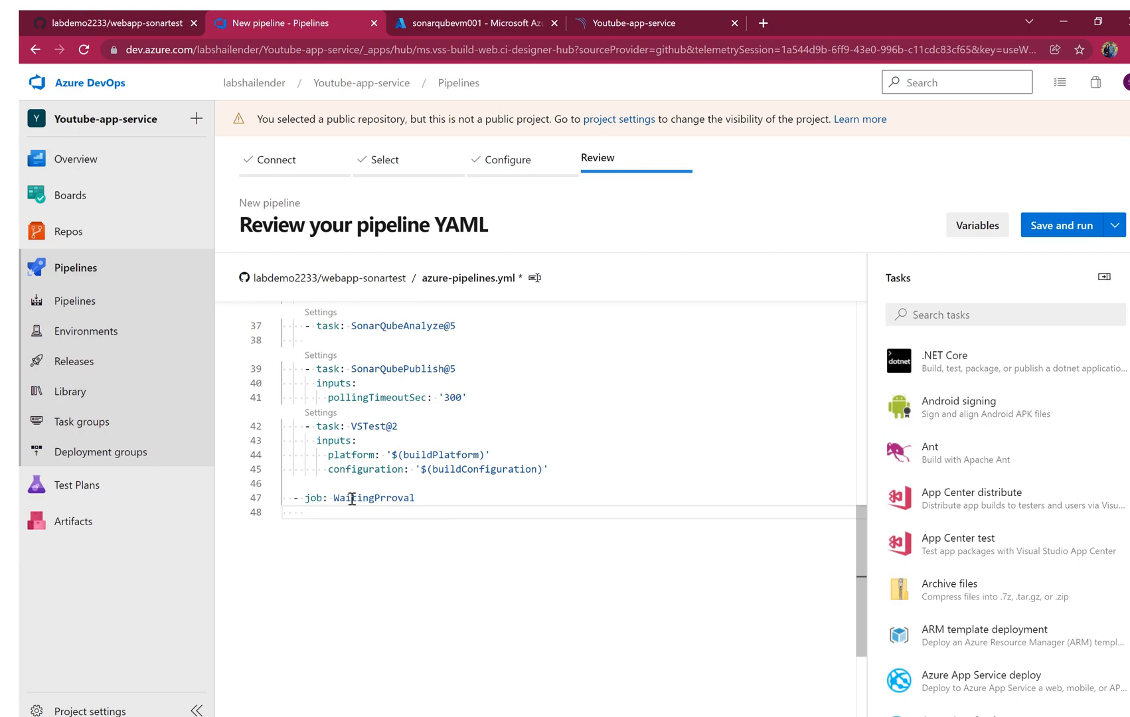
Make WaitingPrroval depend on Build with 'dependsOn: Build'
type("dependsOn:")
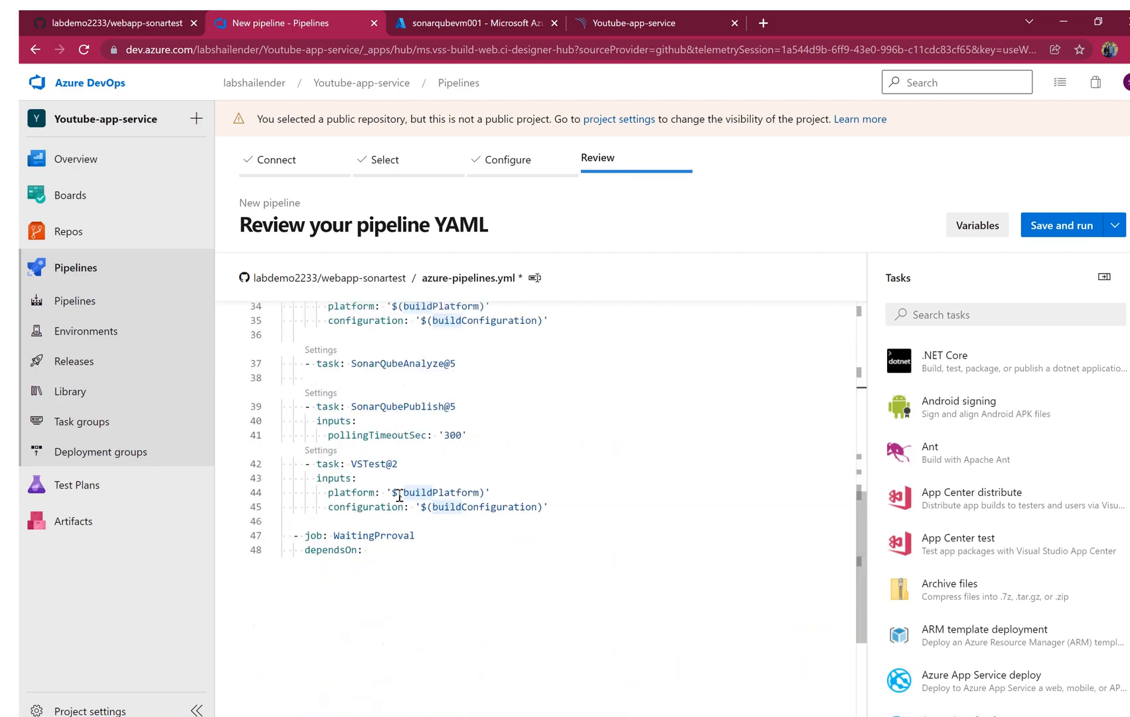
type("Build")
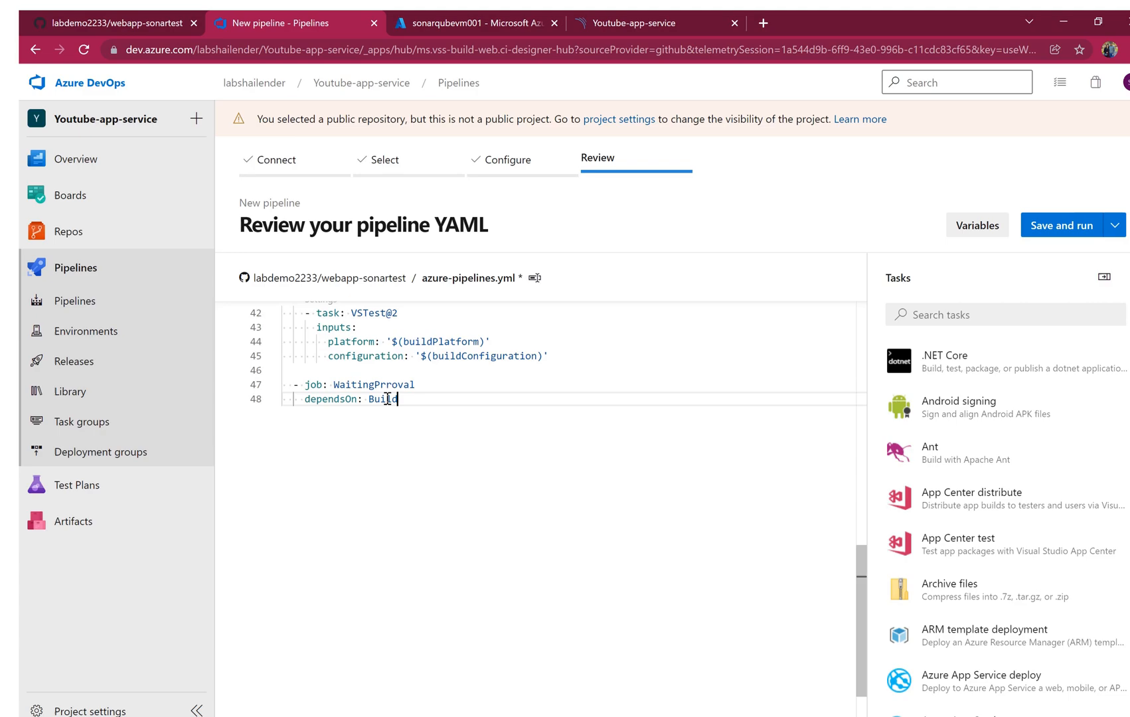
key("enter")
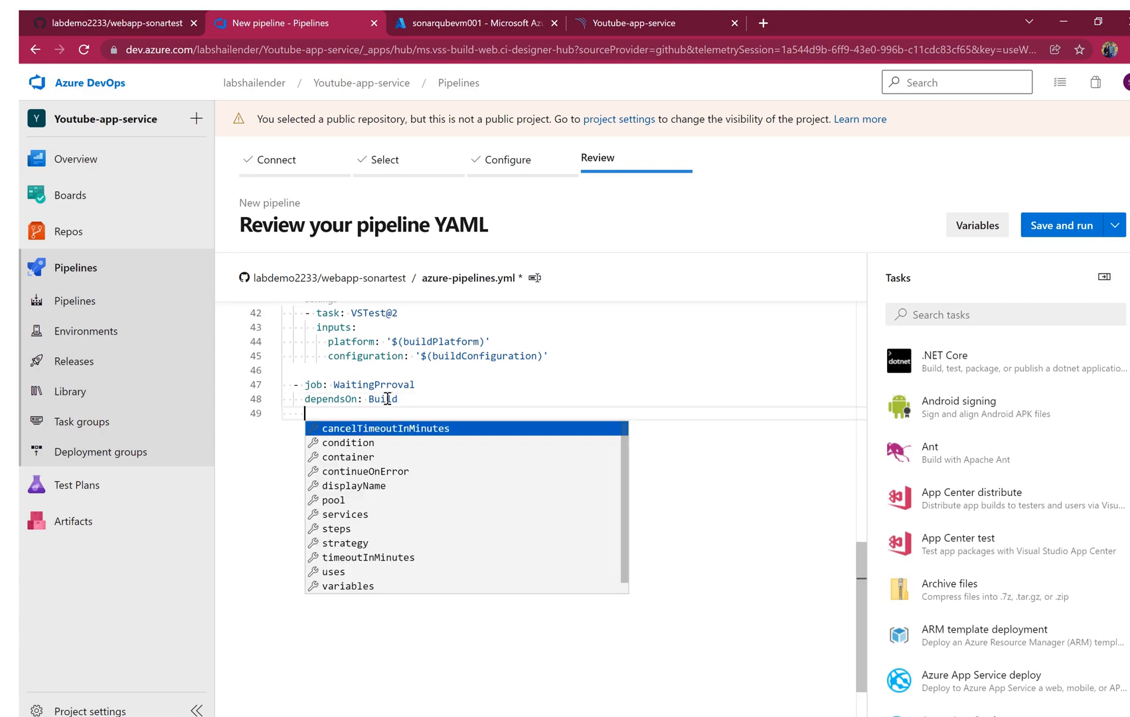
Give the approval job 'pool: server' and 'timeoutInMinutes: 1000'
type("pool:")
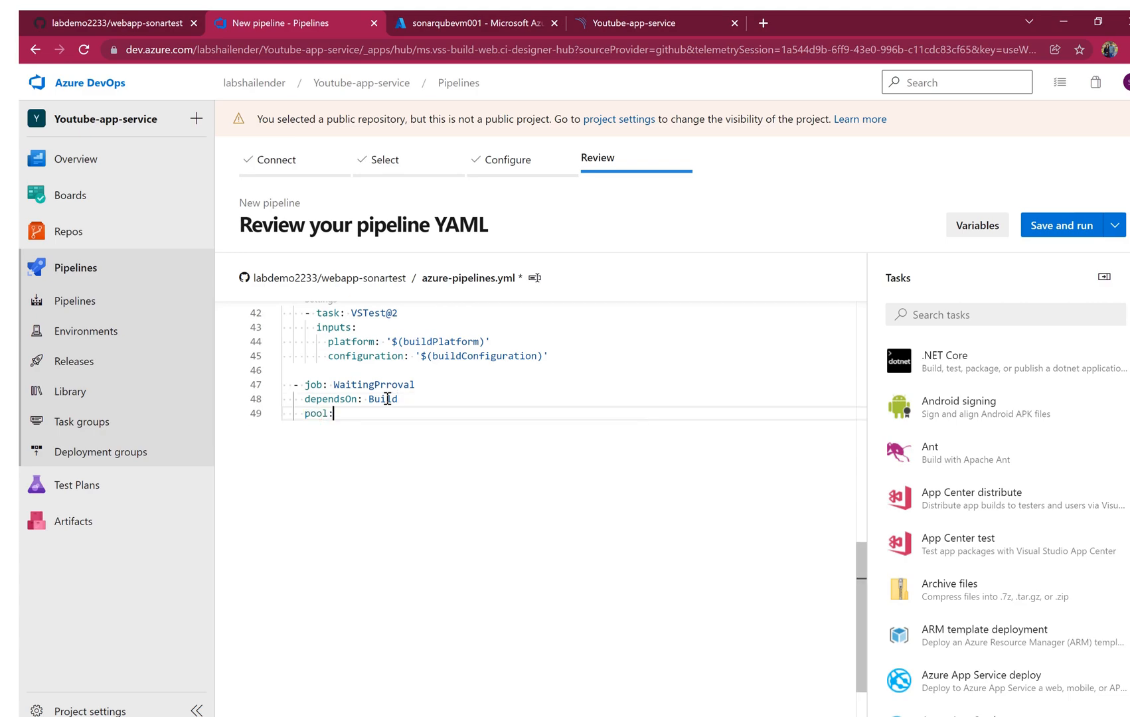
type("server")
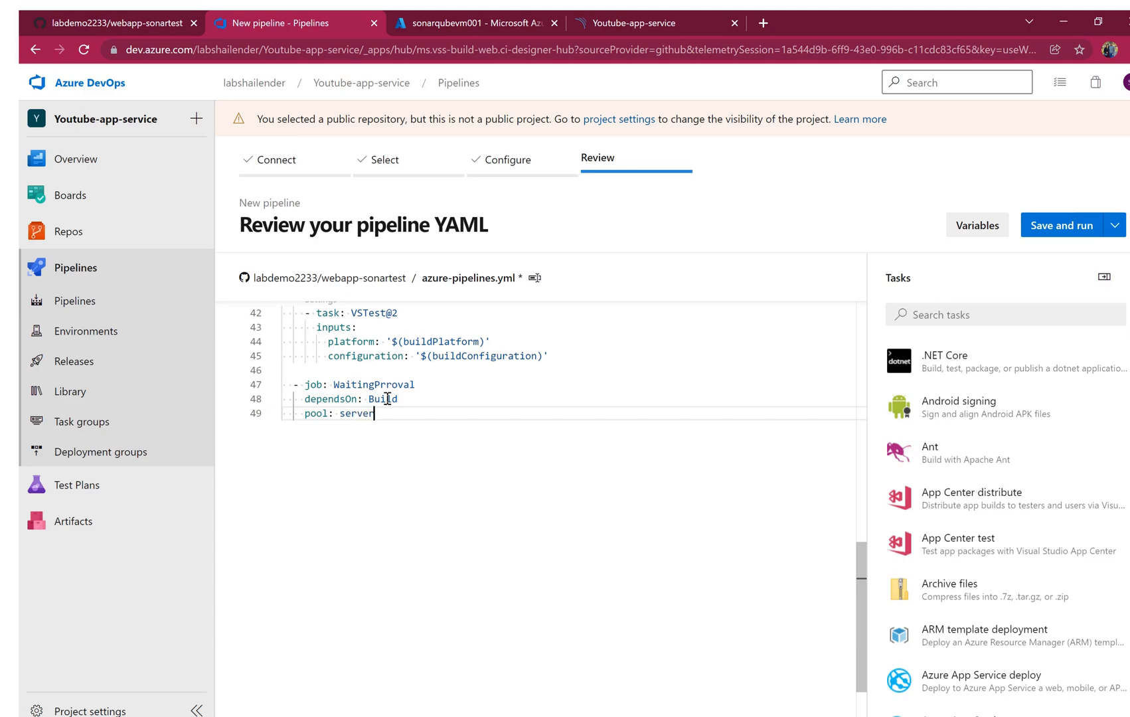
key("enter")
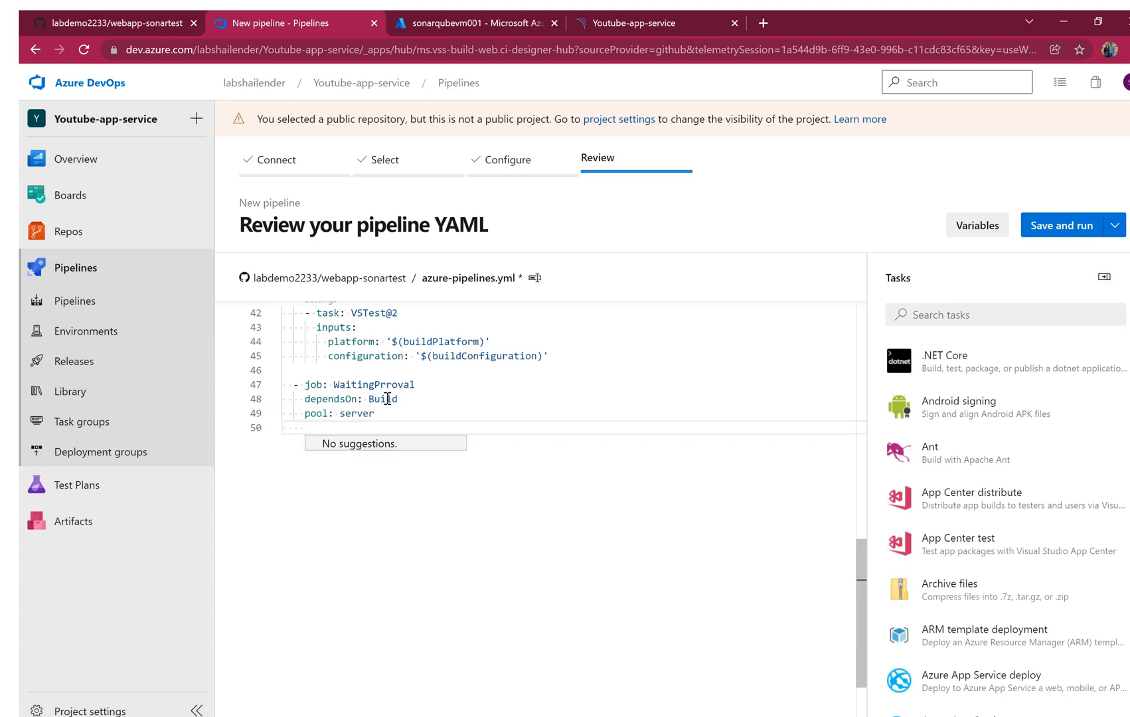
type("tim")
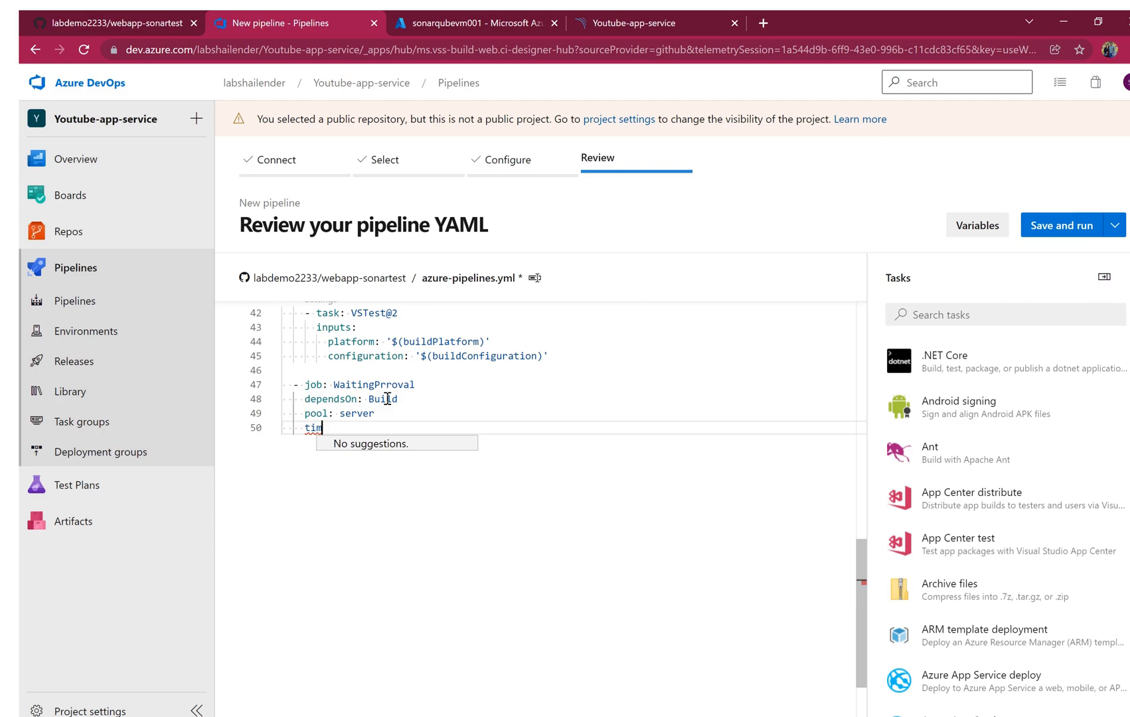
type("eo")
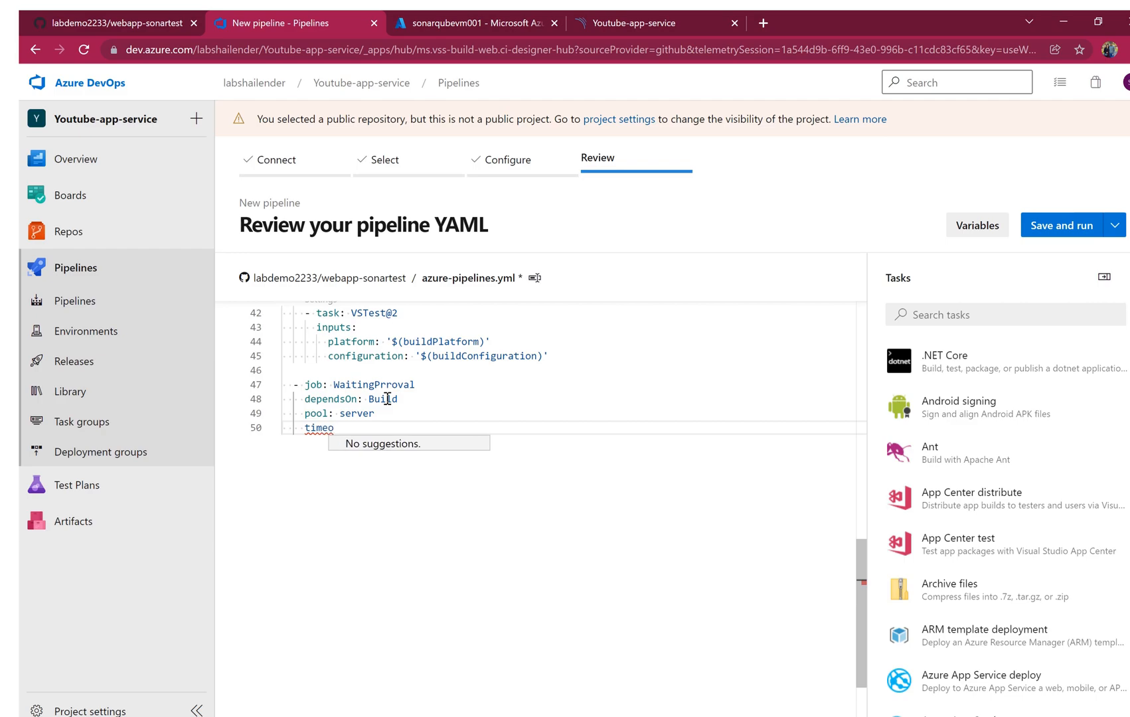
type("ut")
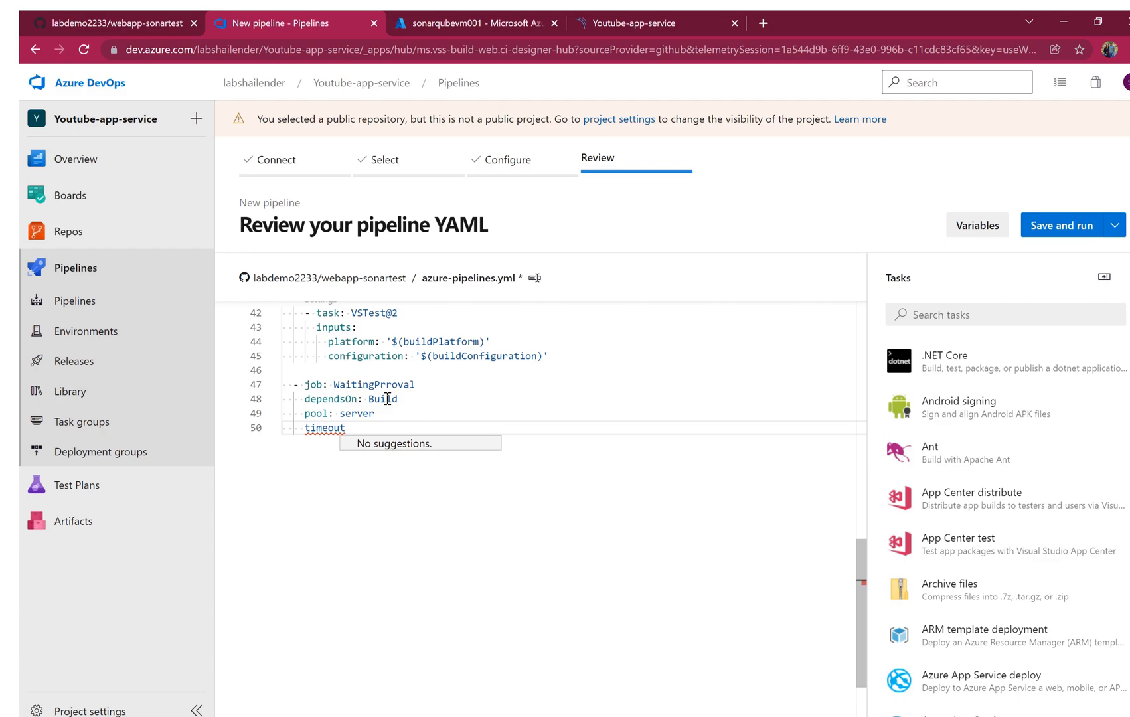
type("In")
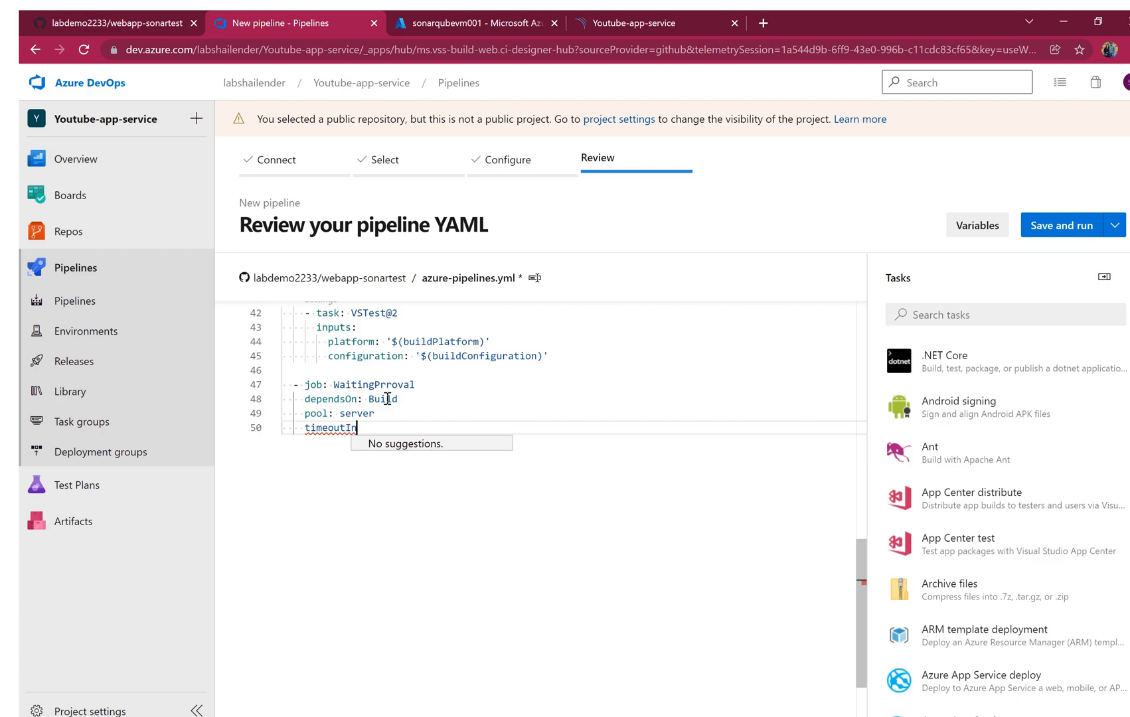
type("Minu")
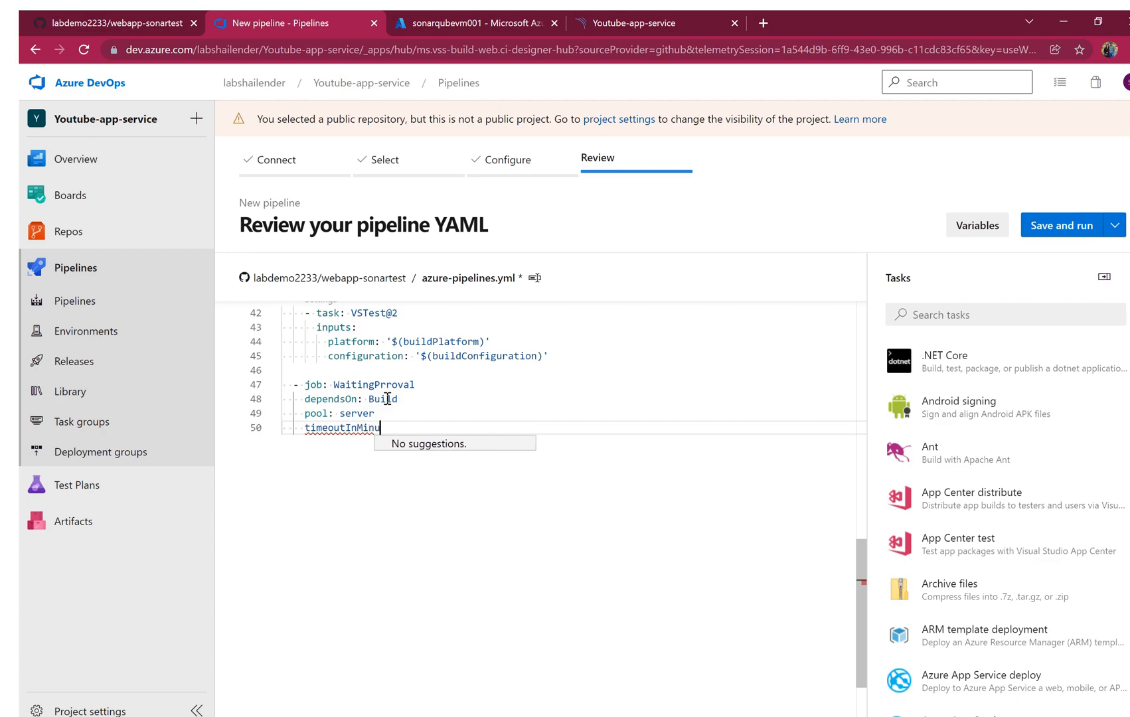
type("tes: 1000")
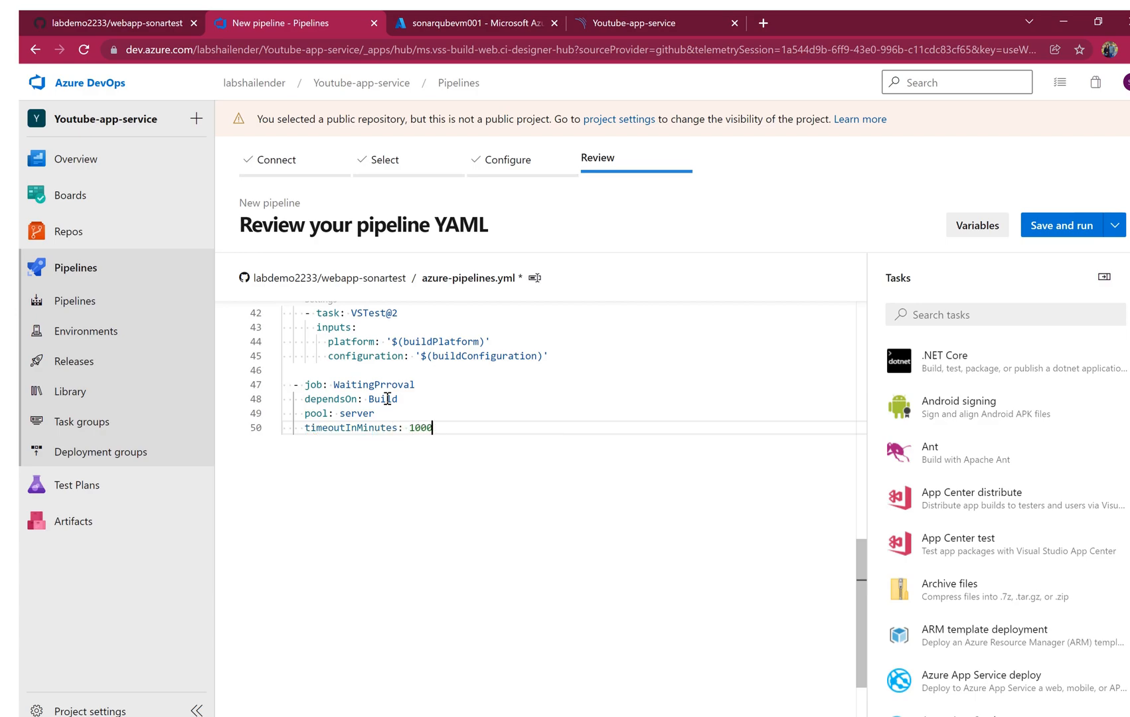
key("enter")
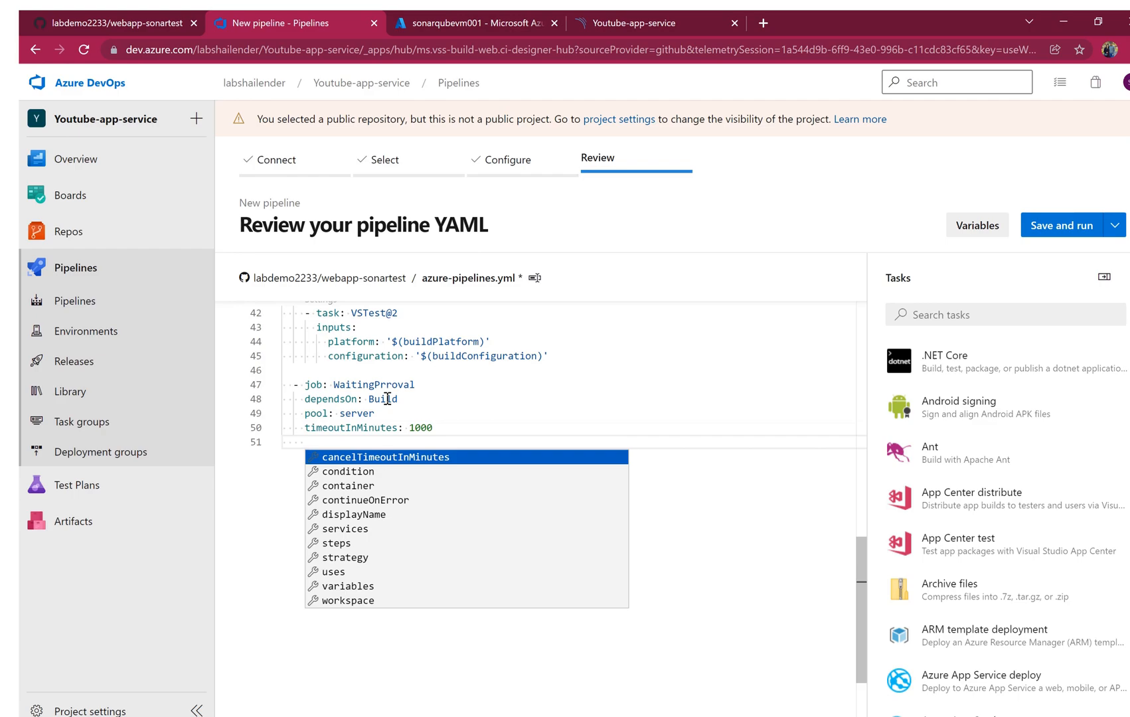
Add a 'steps:' block and search the task catalogue for 'manu'
type("steps")
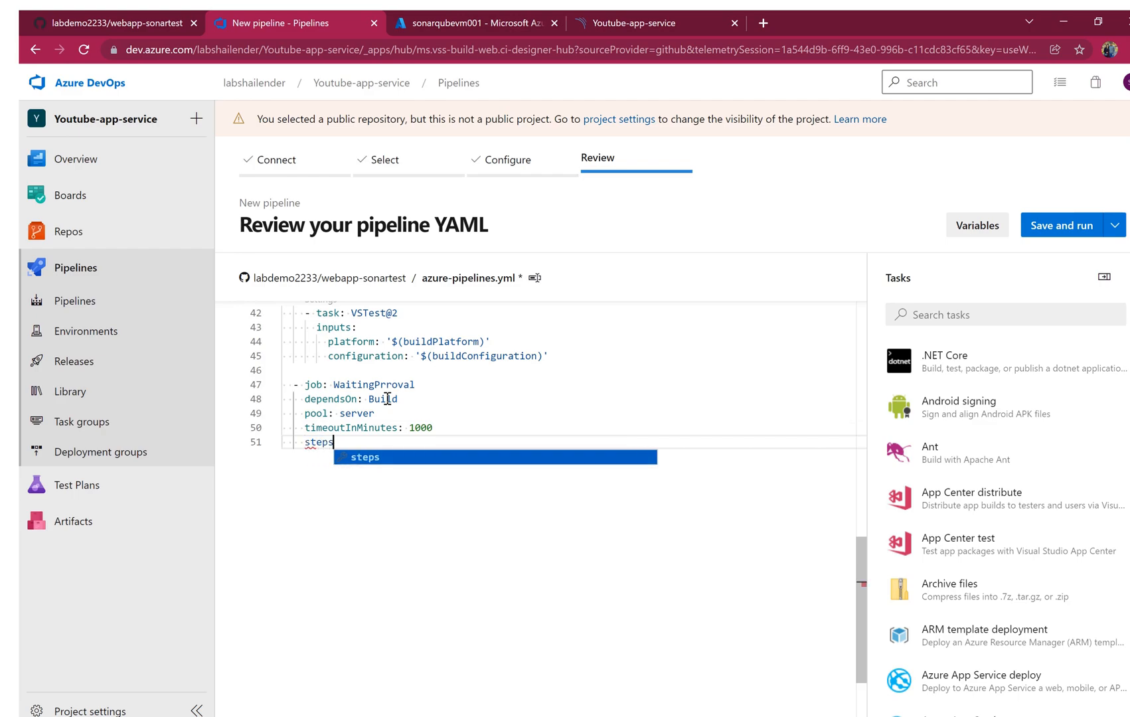
key("enter")
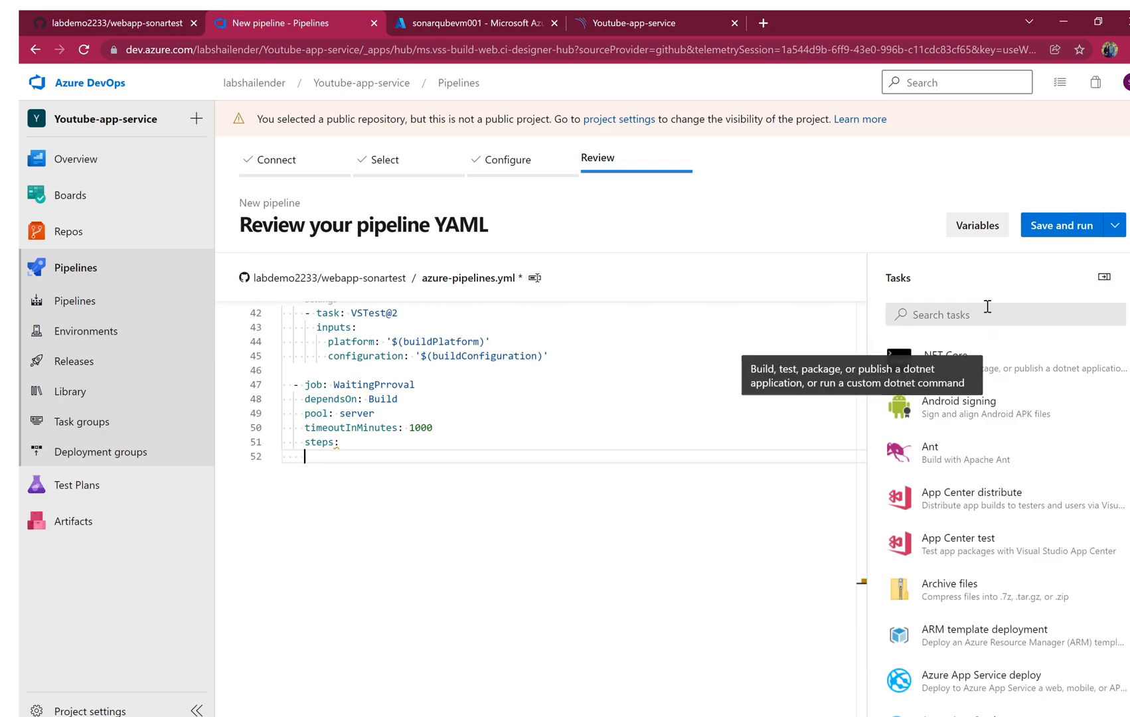
type("manu")
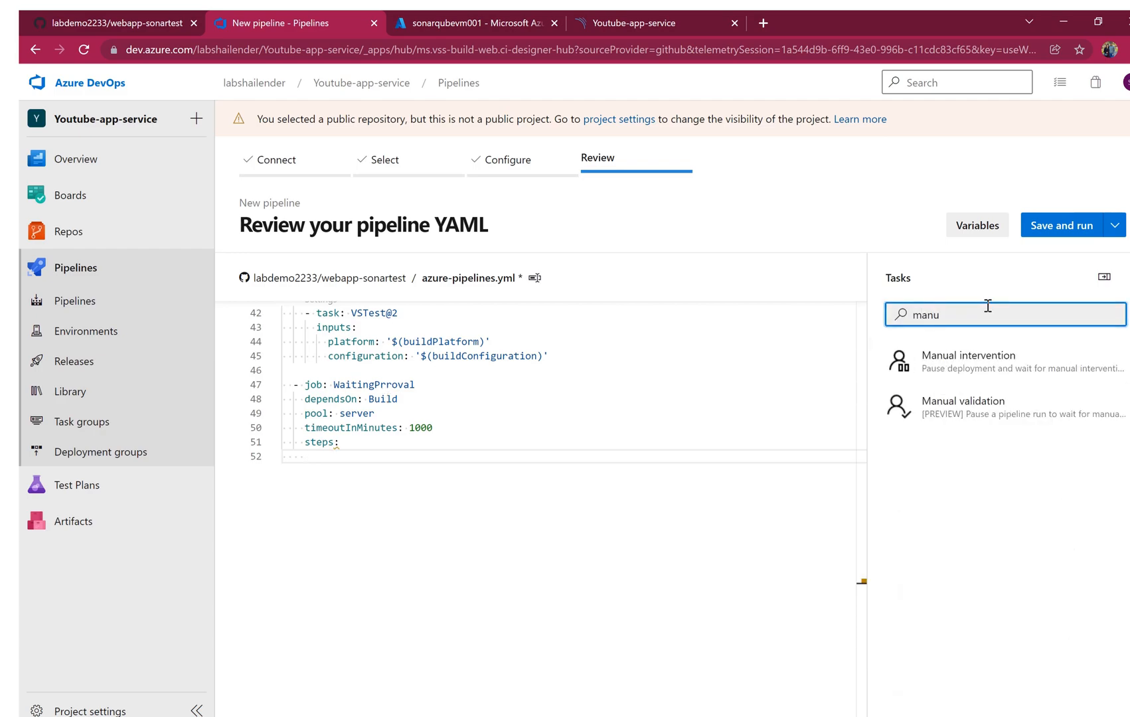
left_click(962, 400)
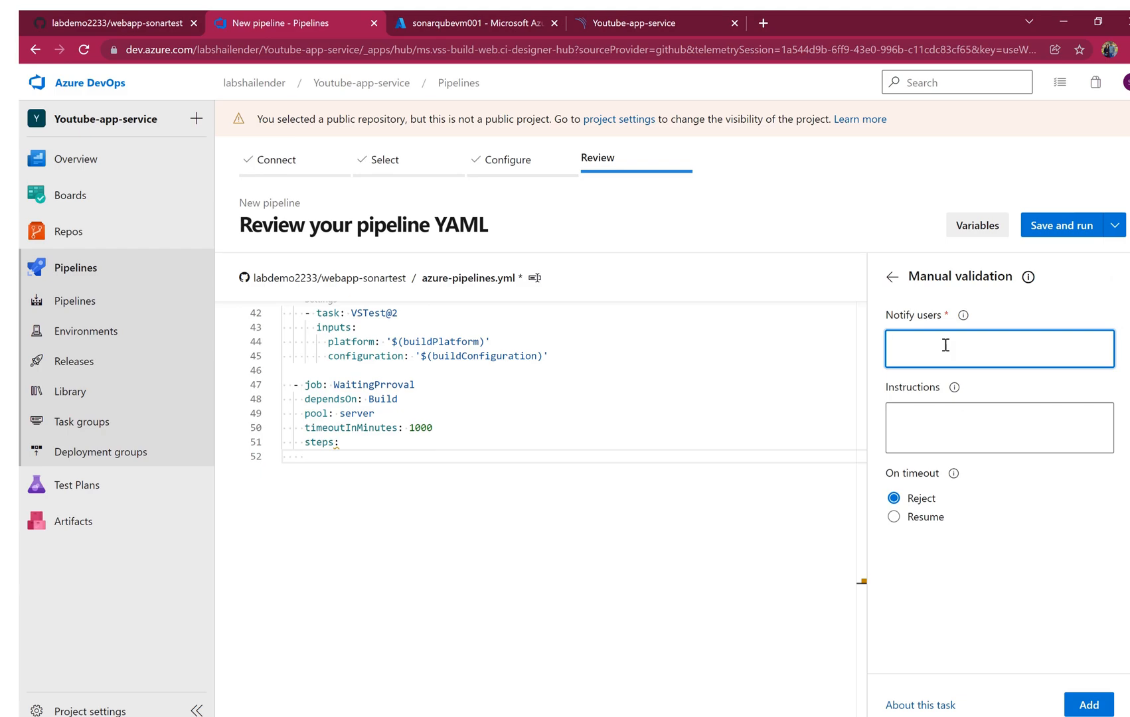
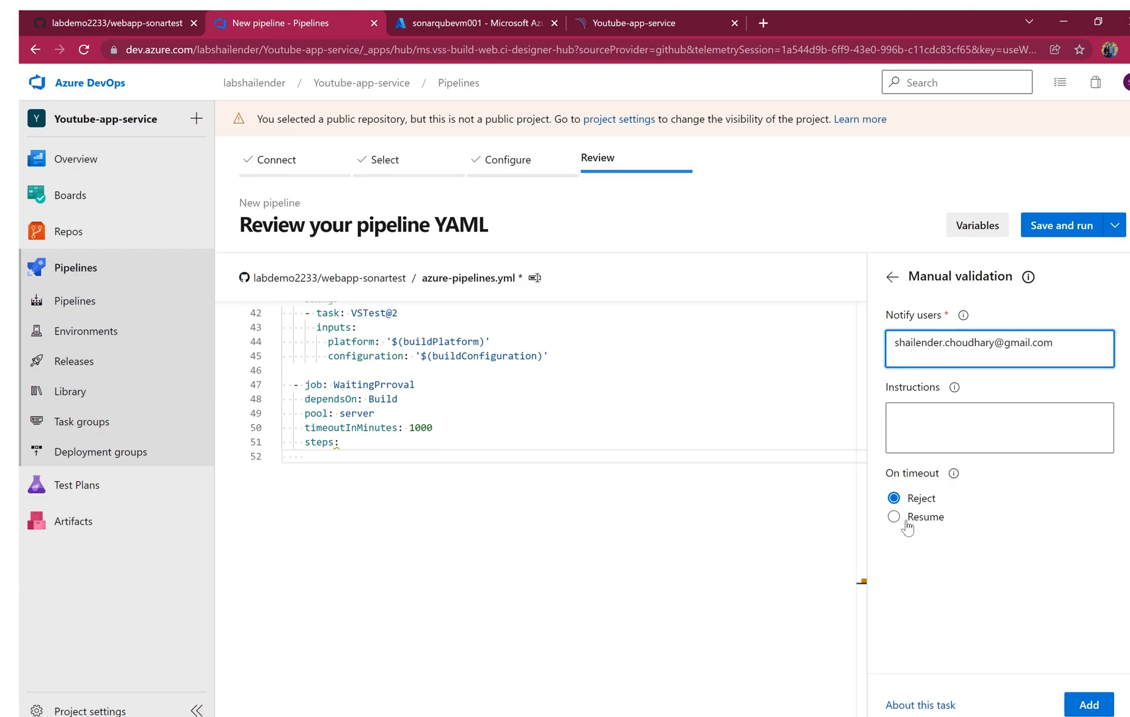
Add instructions 'Please check SOna...' and insert the ManualValidation task under steps
type("Please")
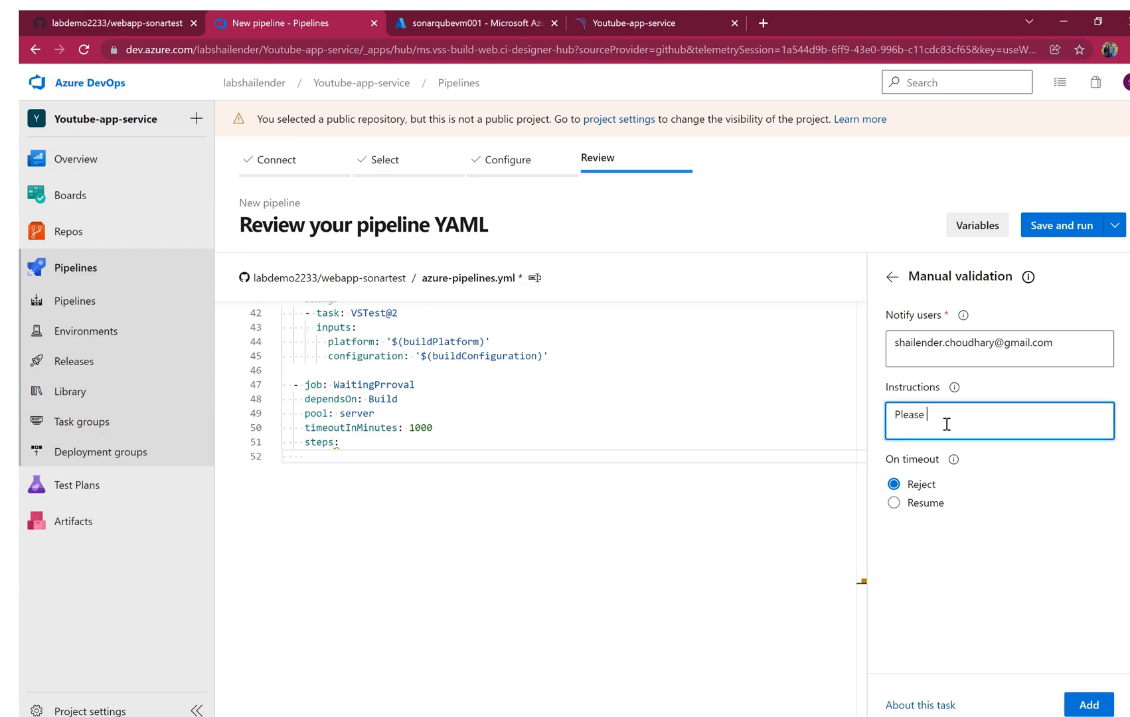
type("check SOnar Dashboard and approve")
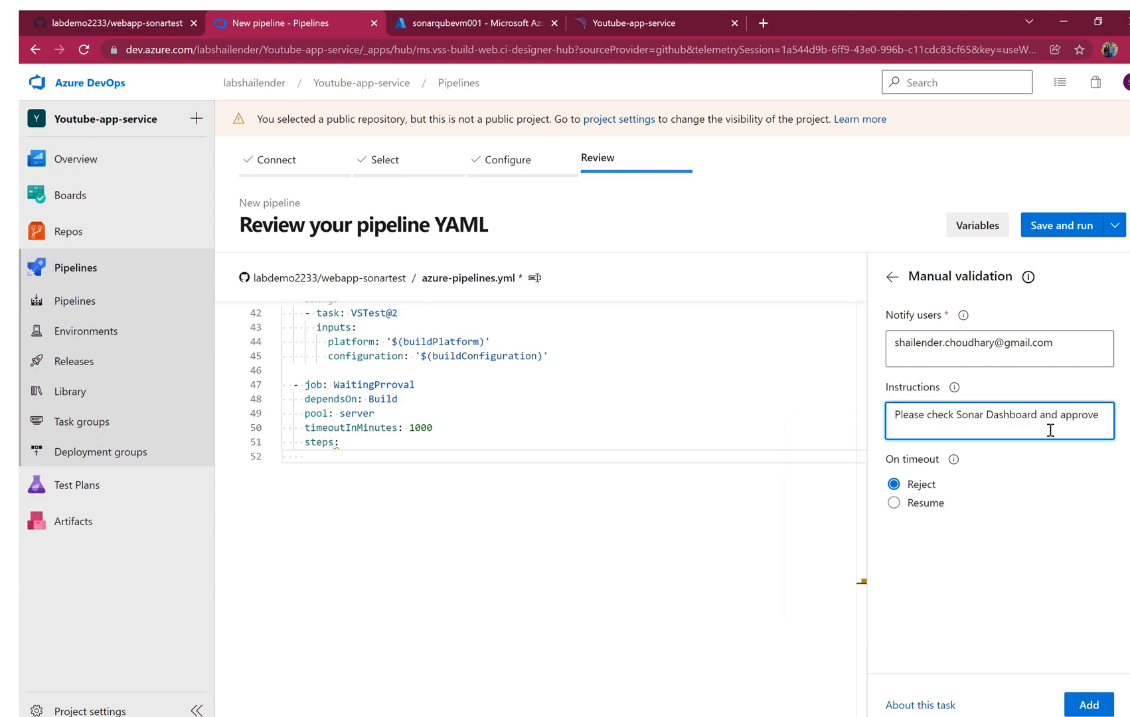
left_click(1088, 705)
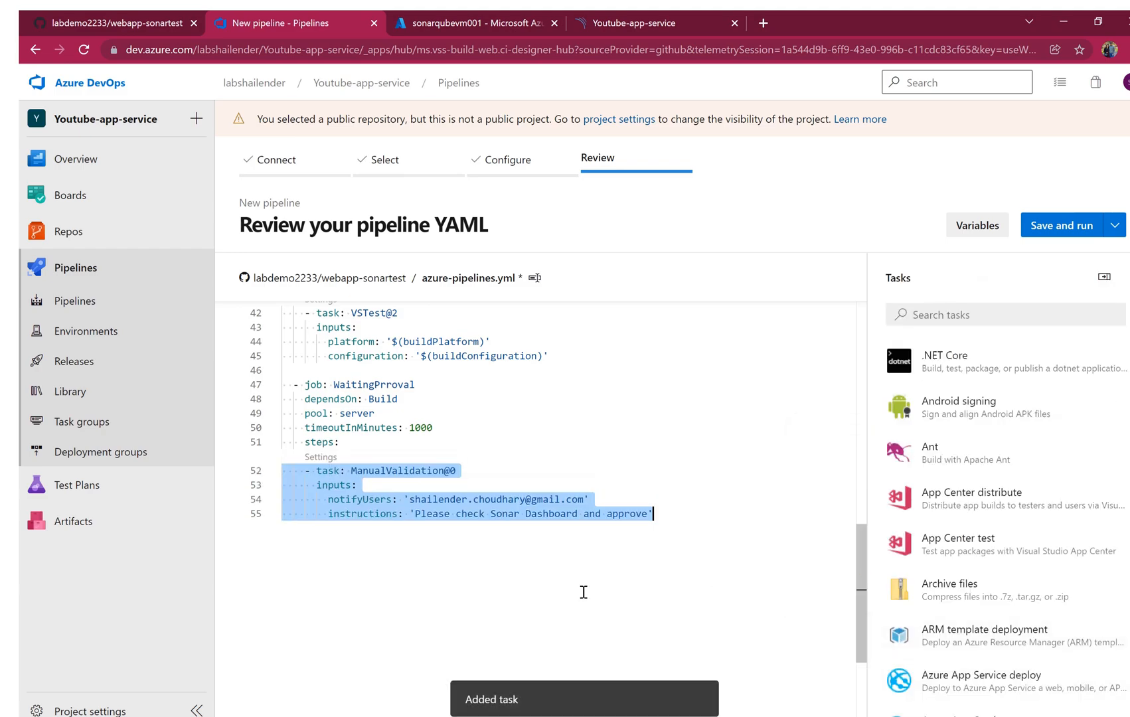
left_click(652, 513)
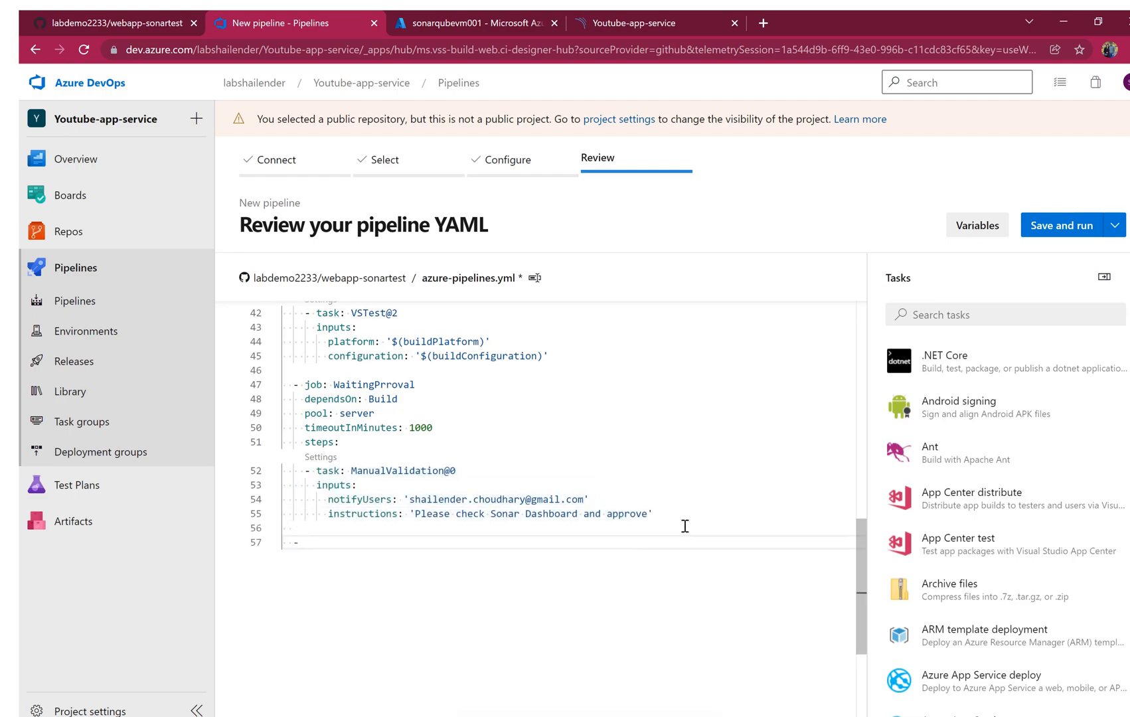
Begin a '- job: Deploy' with a 'dependsOn:' entry after the approval job
left_click(297, 542)
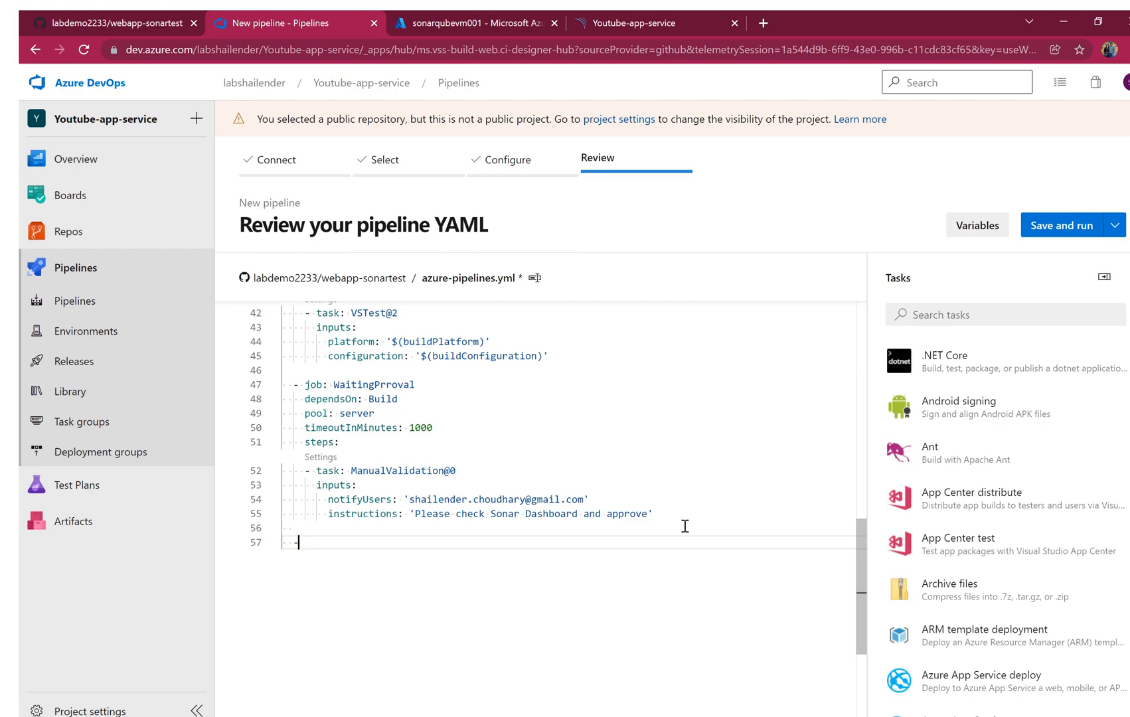
type("-")
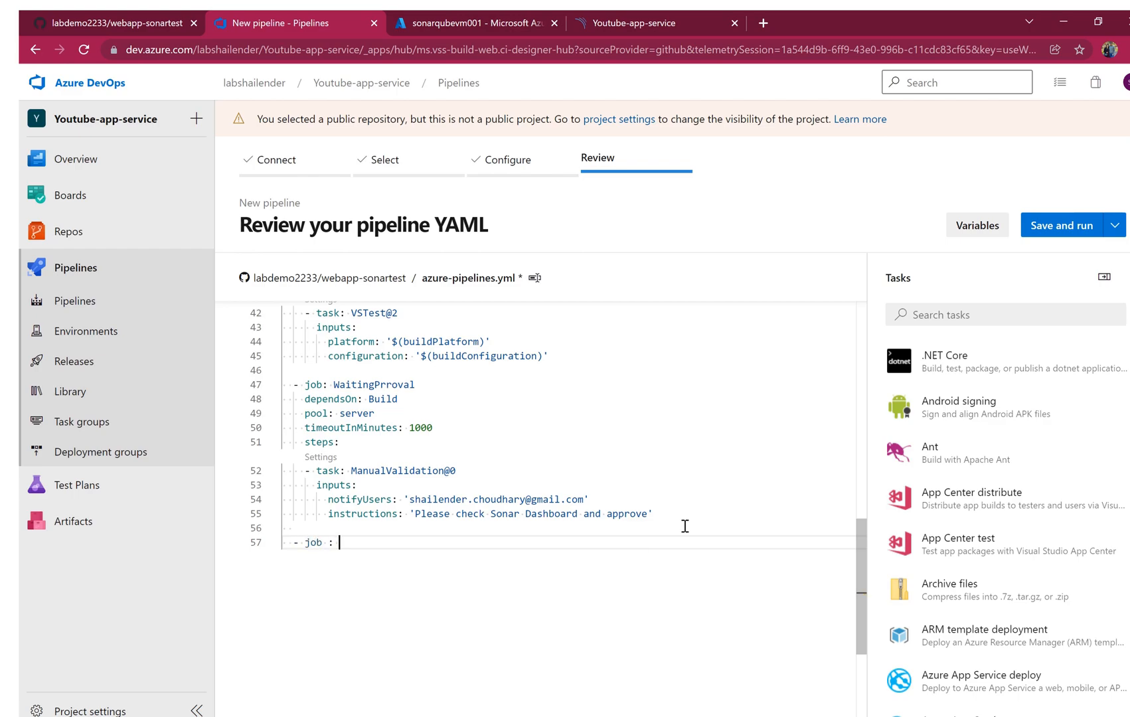
type("Deploy")
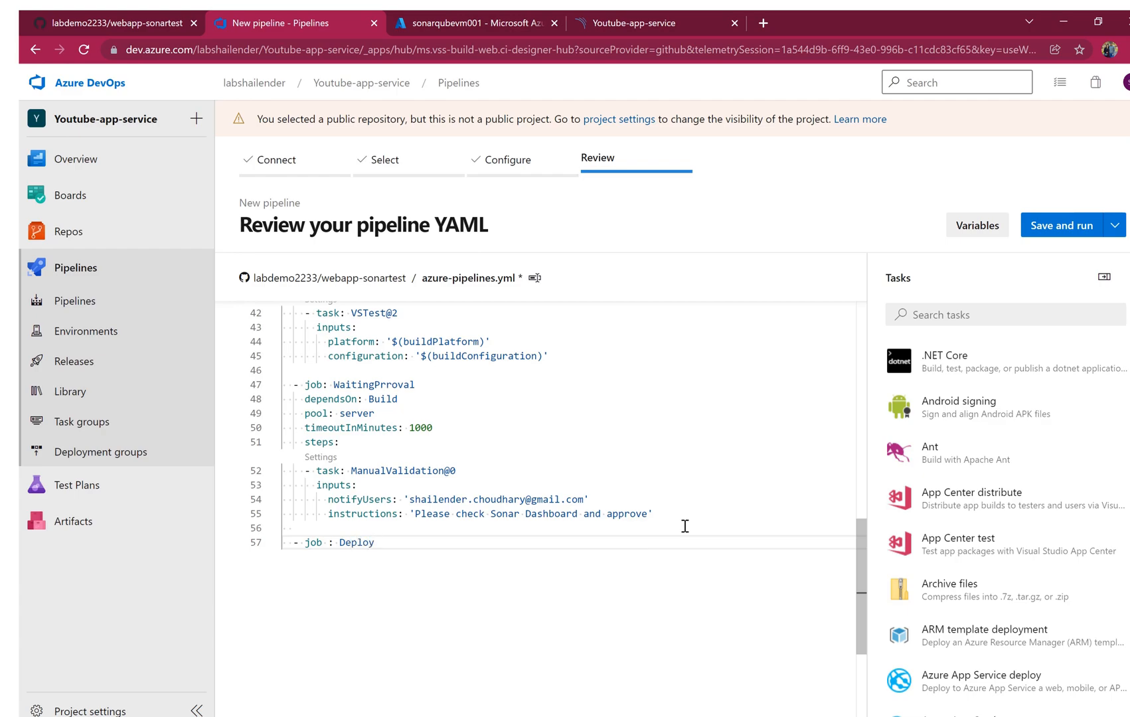
key("enter")
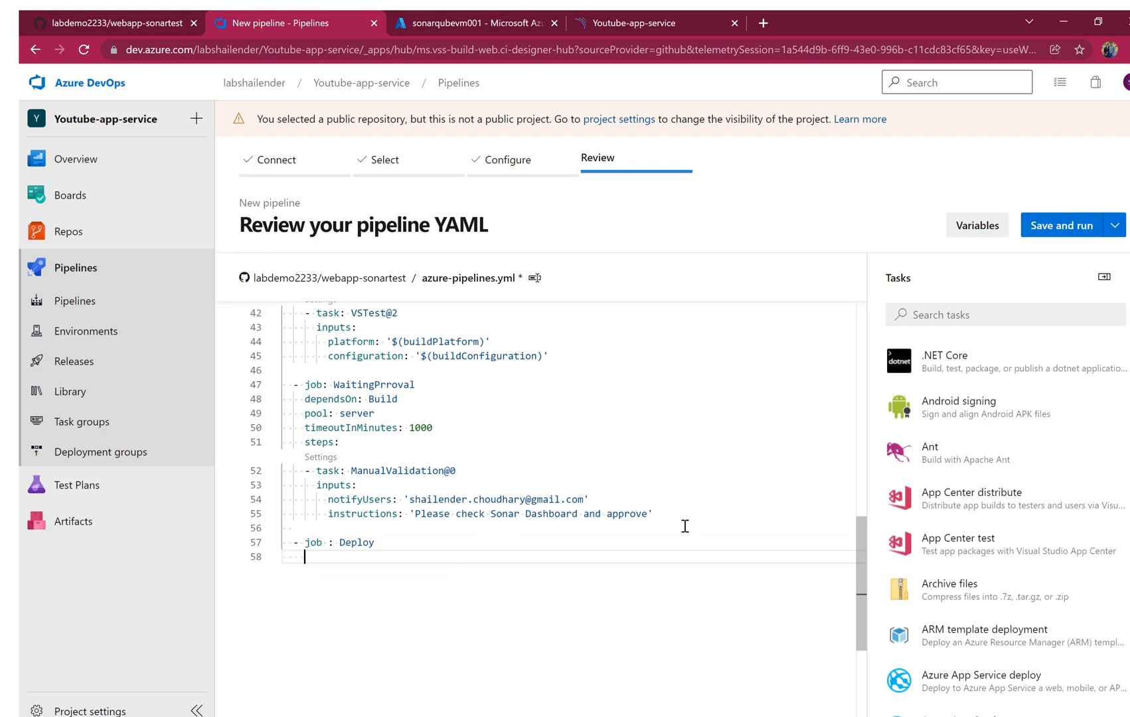
type("dependsOn:")
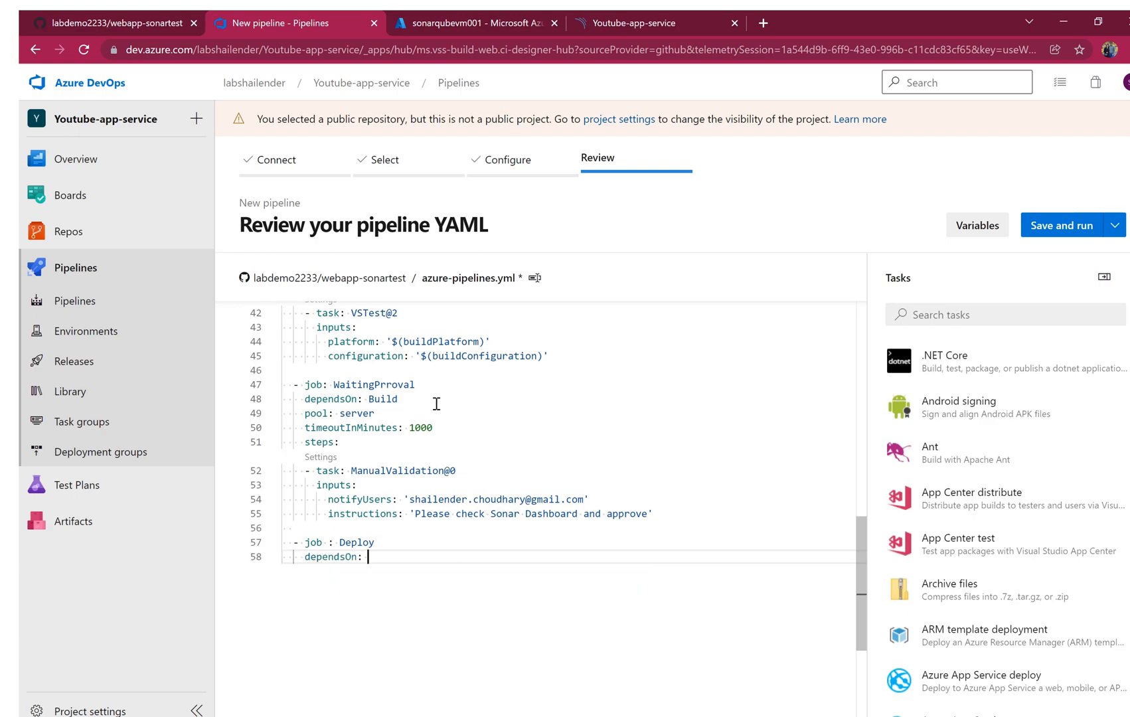
Correct the misspelled approval job name to WaitingApproval
double_click(373, 385)
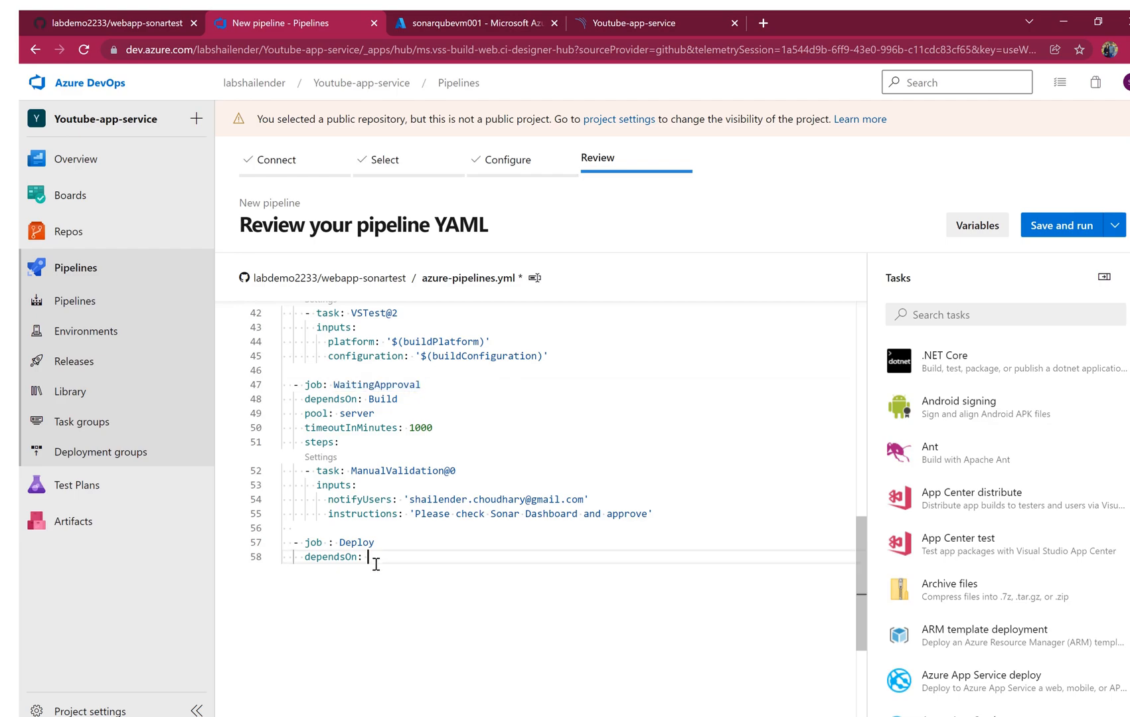
type("WaitingApproval")
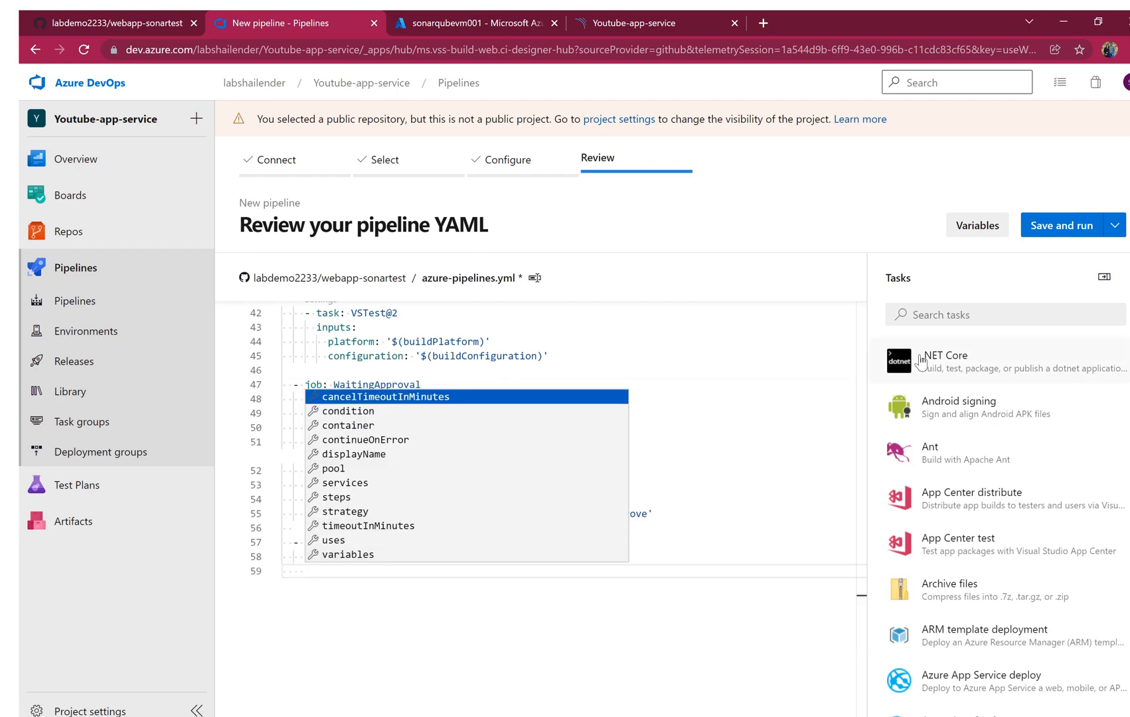
Insert an Azure Web App task: youtube-app-service-connection, Web App on Windows, shailenderwebapp2
left_click(1001, 314)
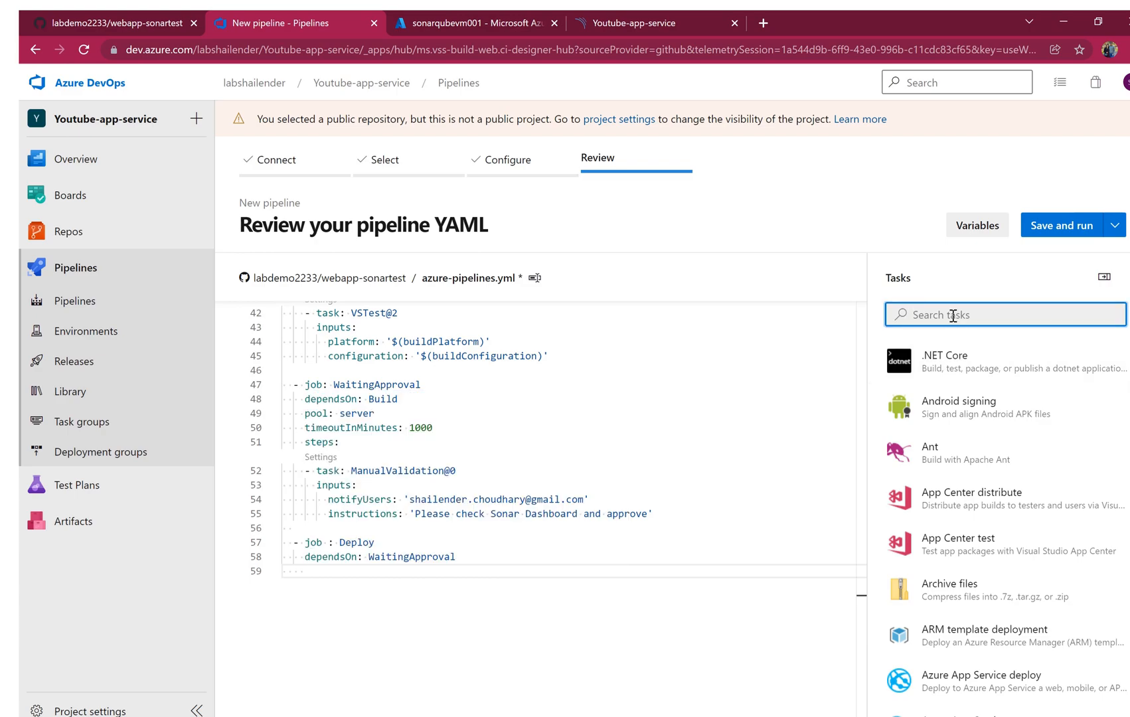
type("web")
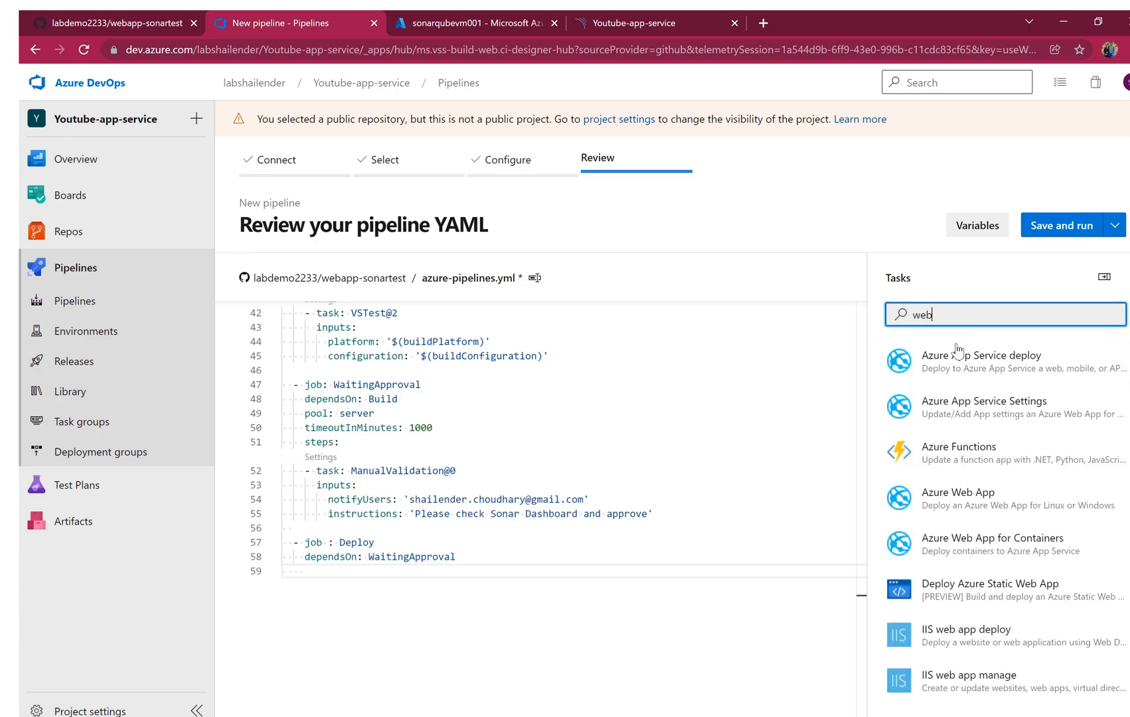
left_click(958, 492)
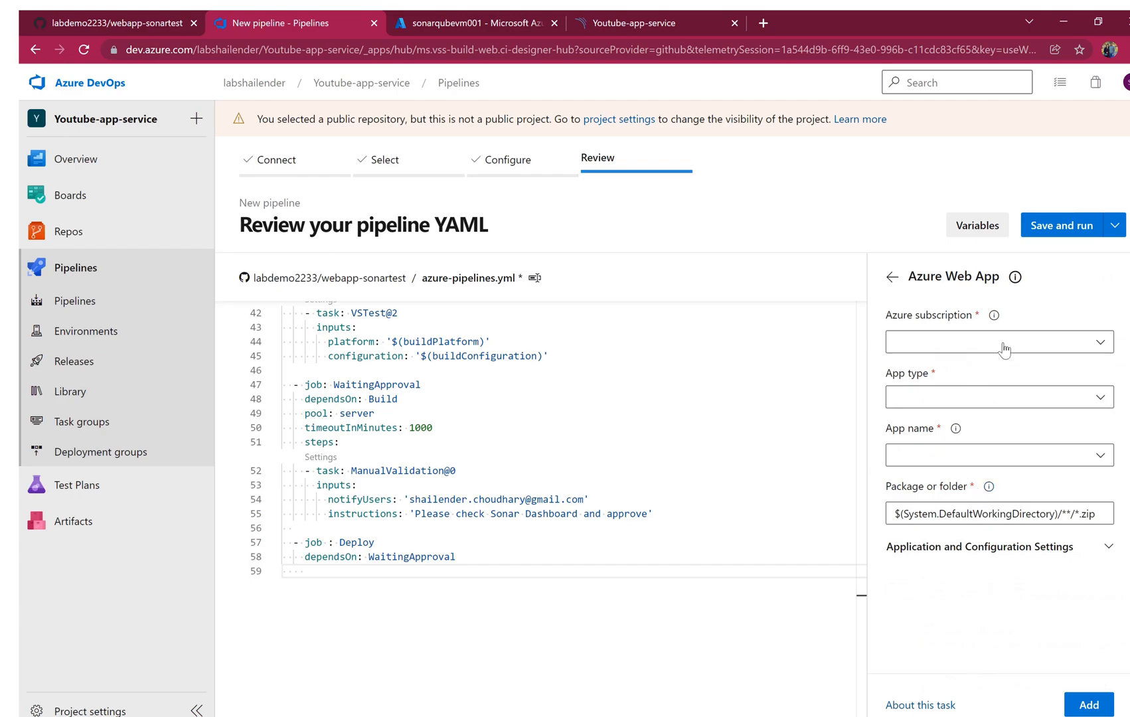
left_click(998, 341)
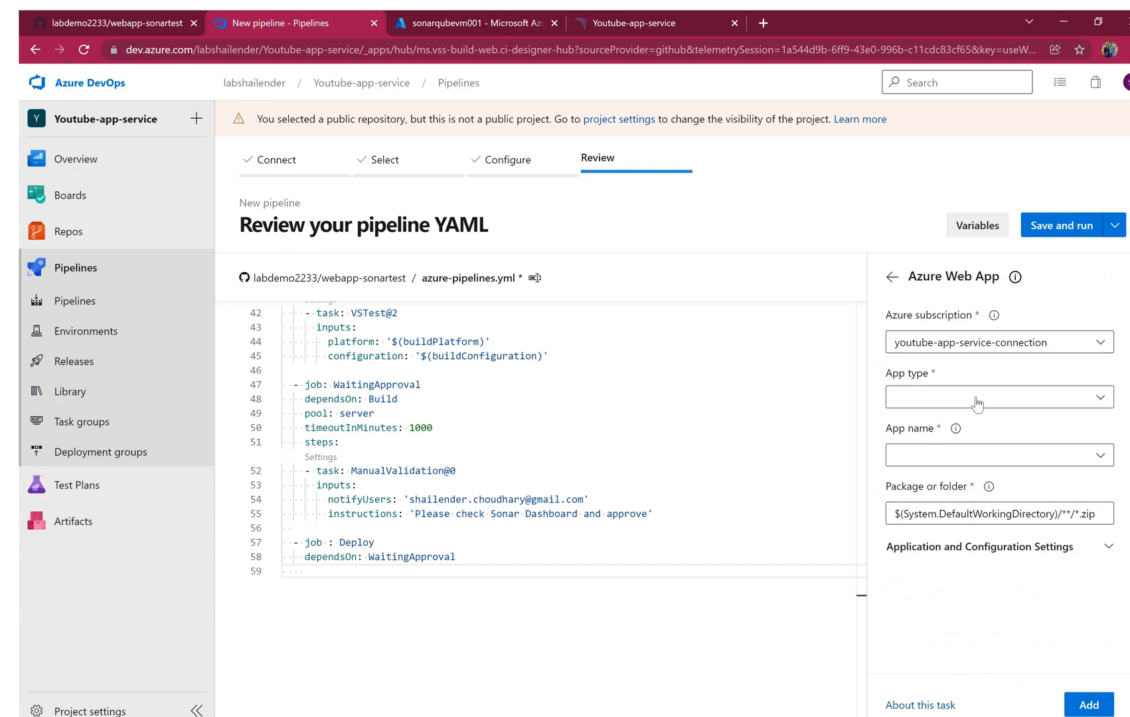
left_click(998, 396)
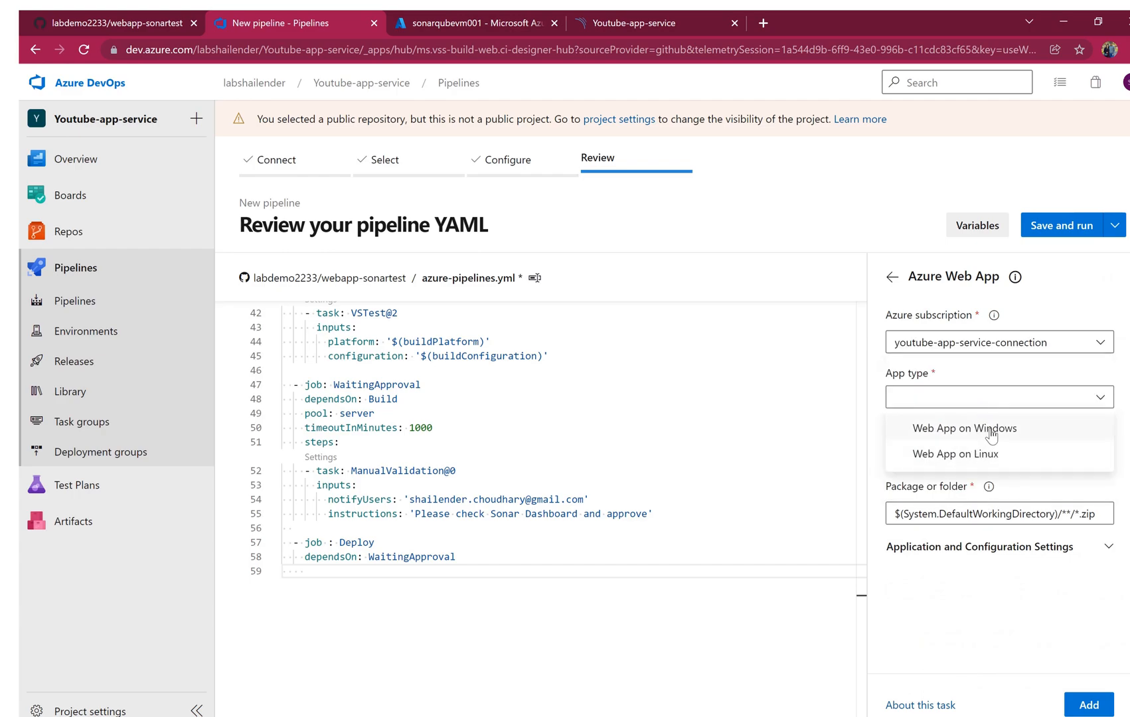
left_click(964, 428)
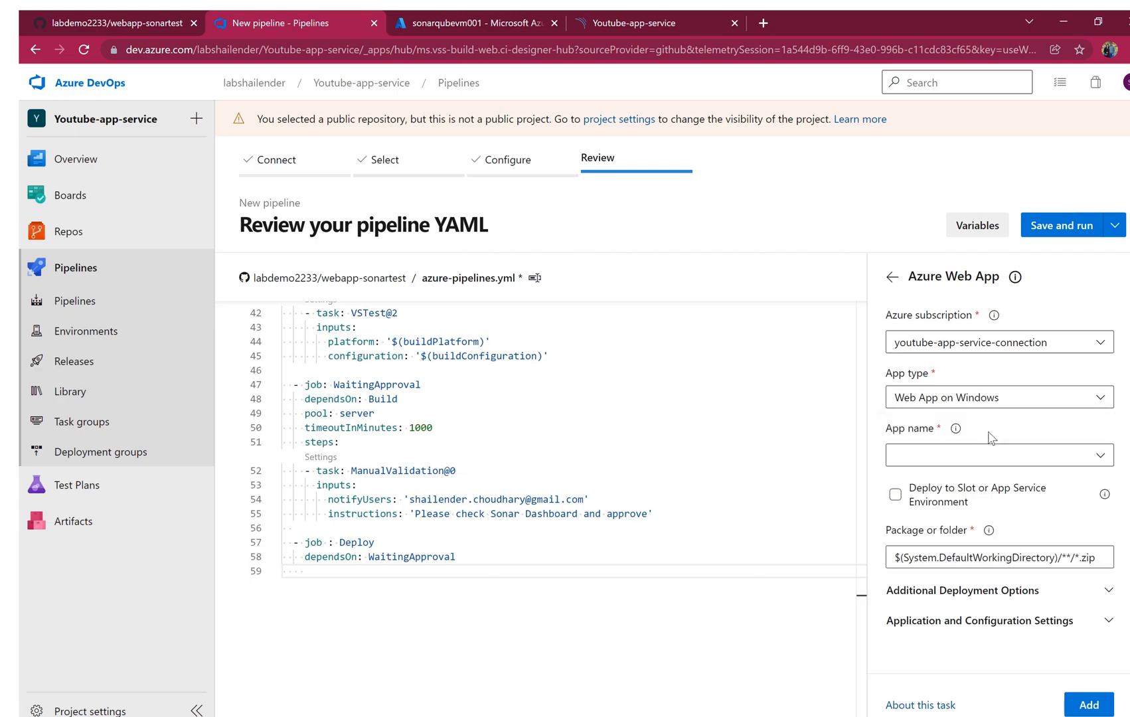
left_click(997, 455)
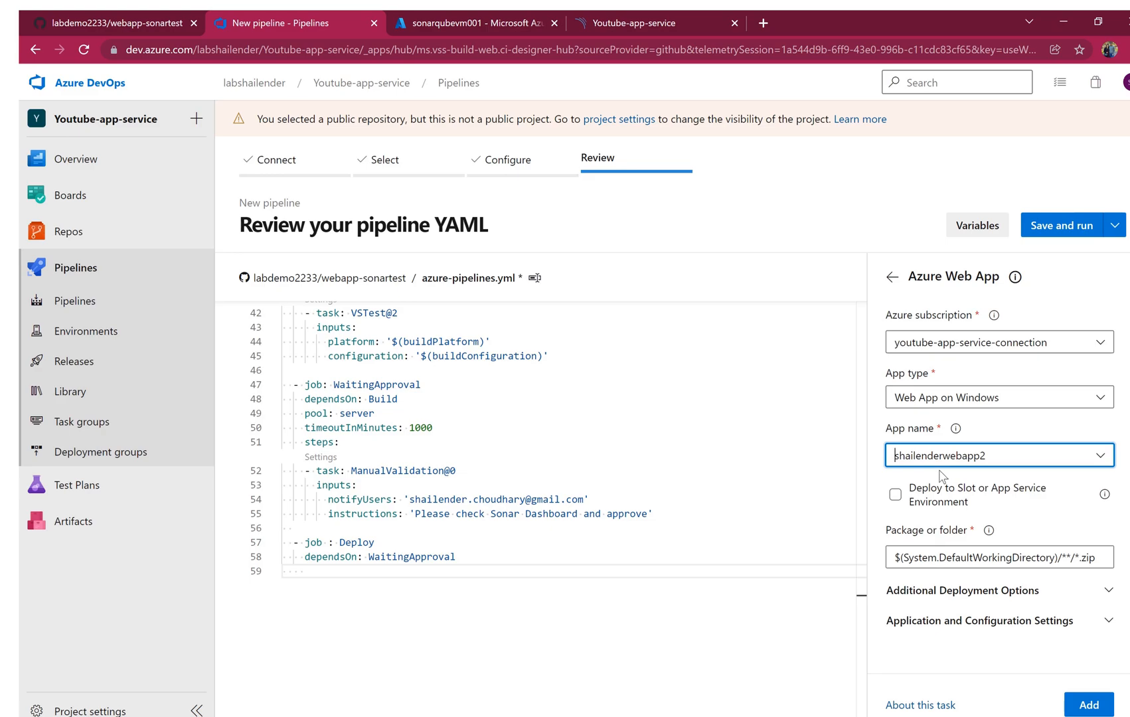
mouse_move(950, 531)
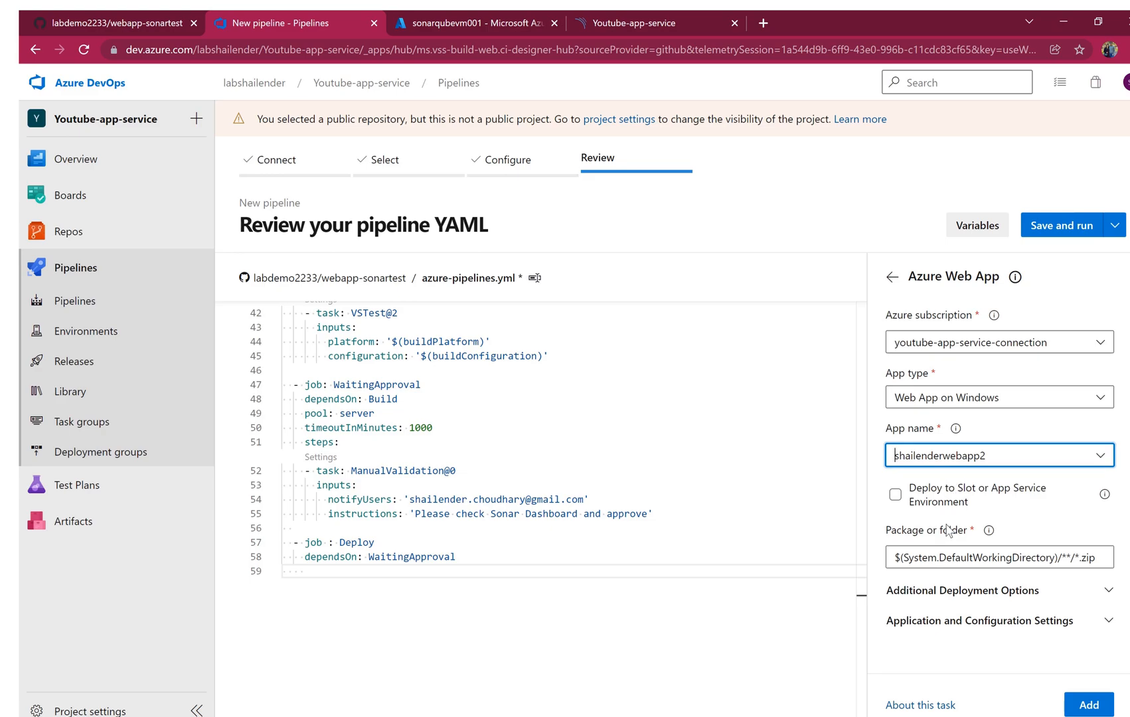
left_click(1089, 703)
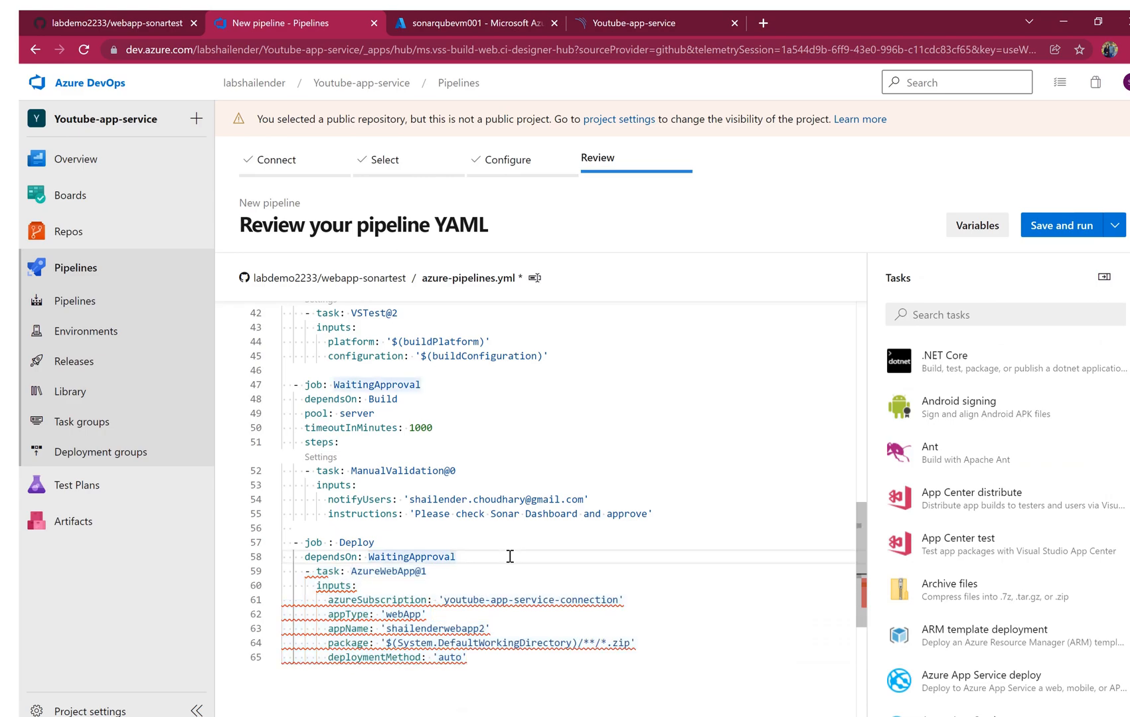
Add 'steps:' above the AzureWebApp task, review the YAML and save the pipeline
type("st")
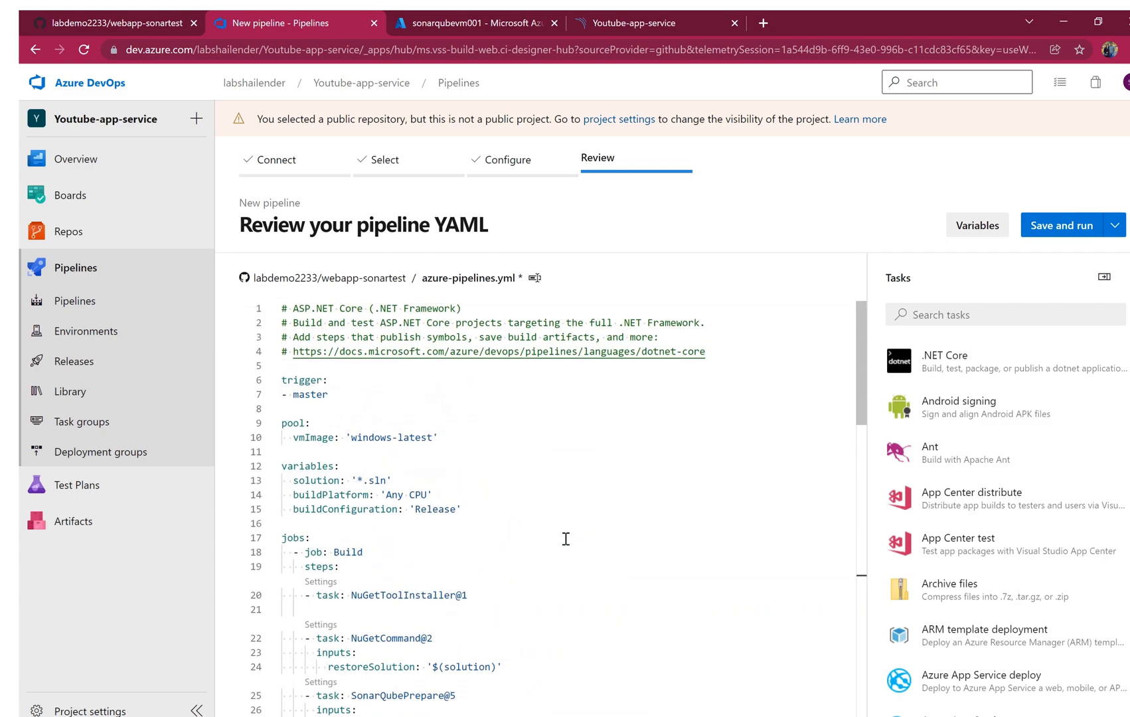
scroll("down", 3)
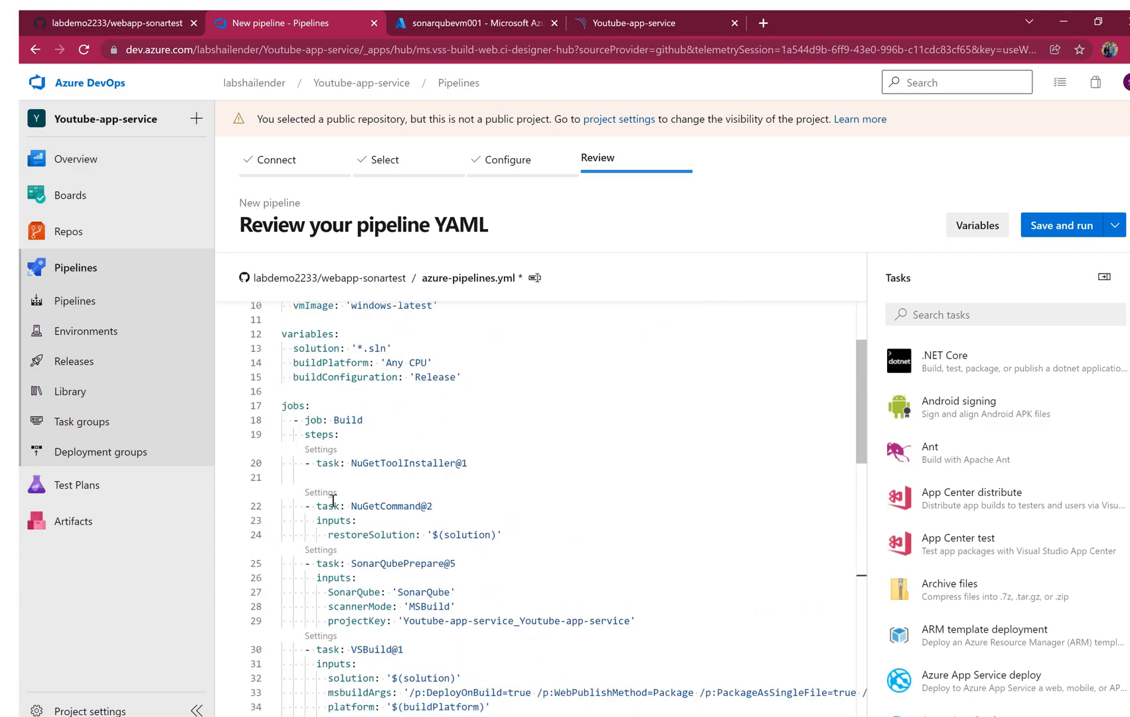
scroll("down", 3)
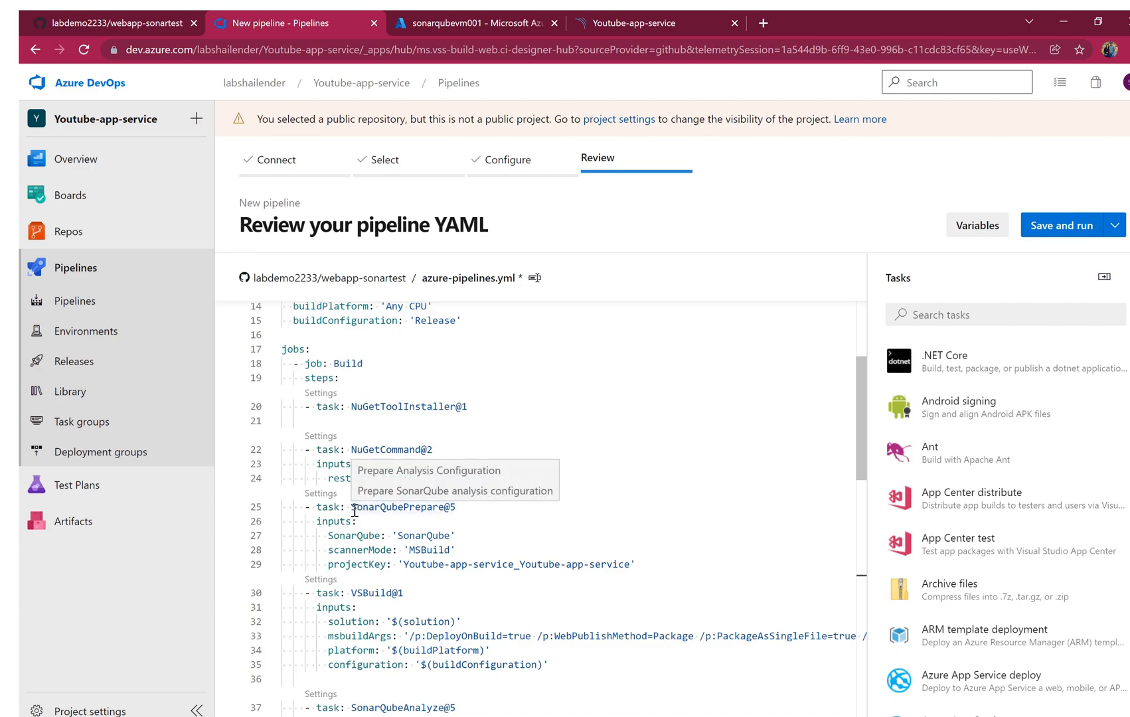
scroll("down", 3)
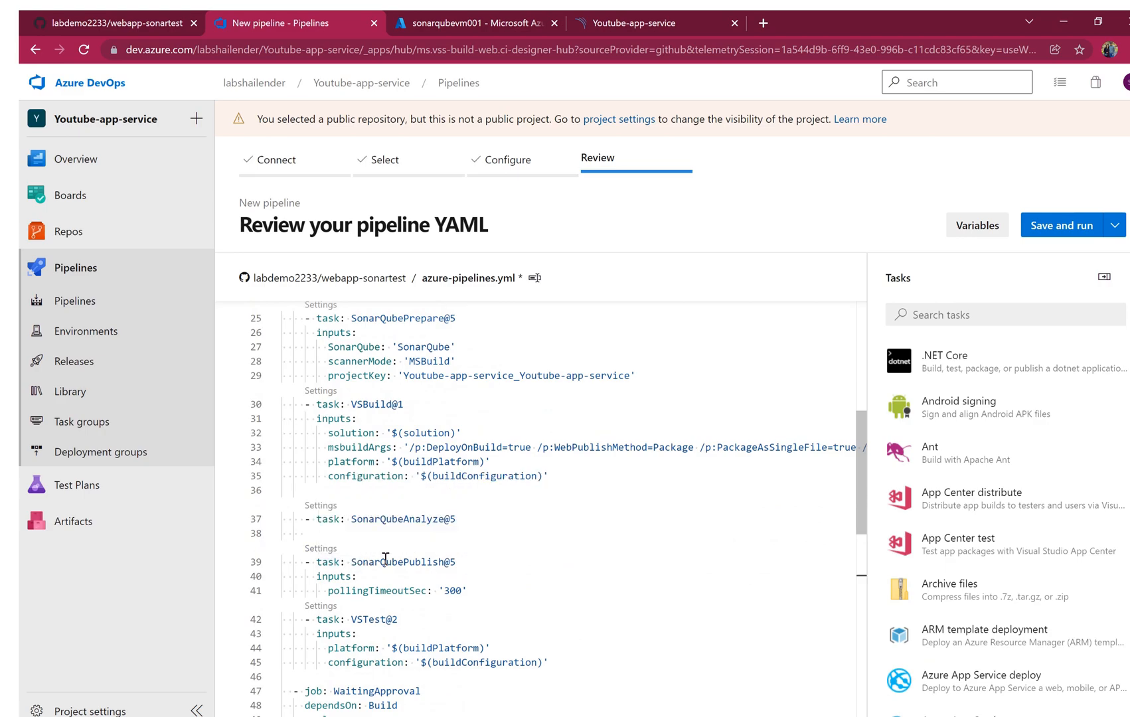
mouse_move(414, 562)
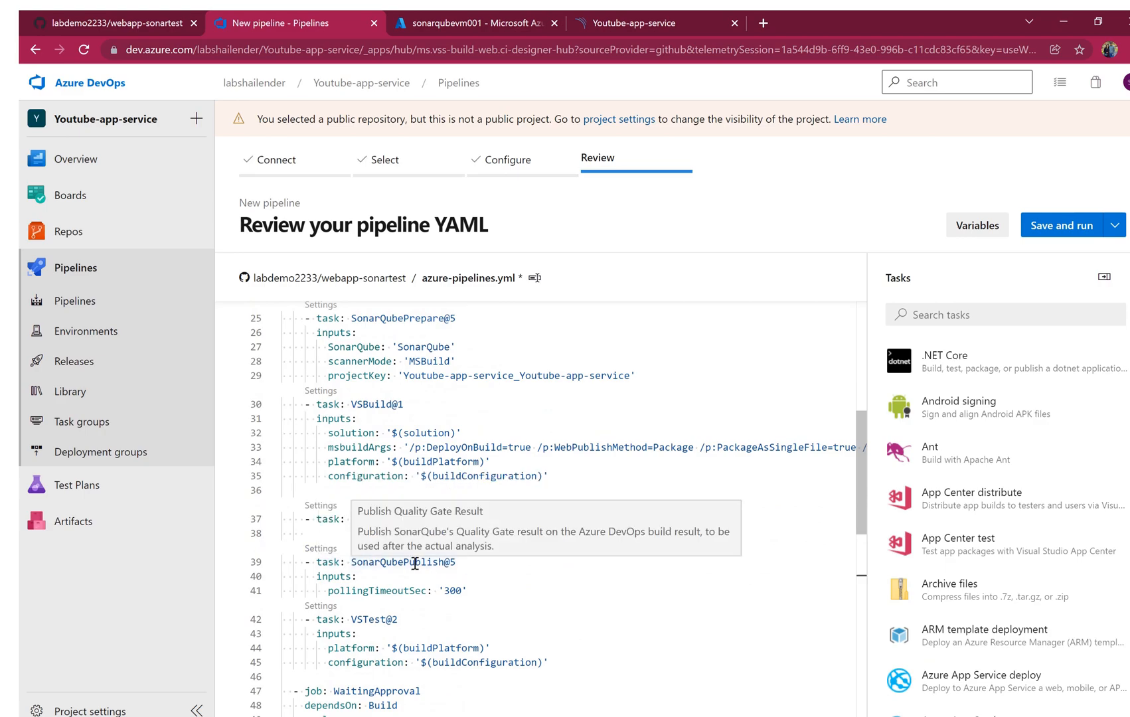
scroll("down", 3)
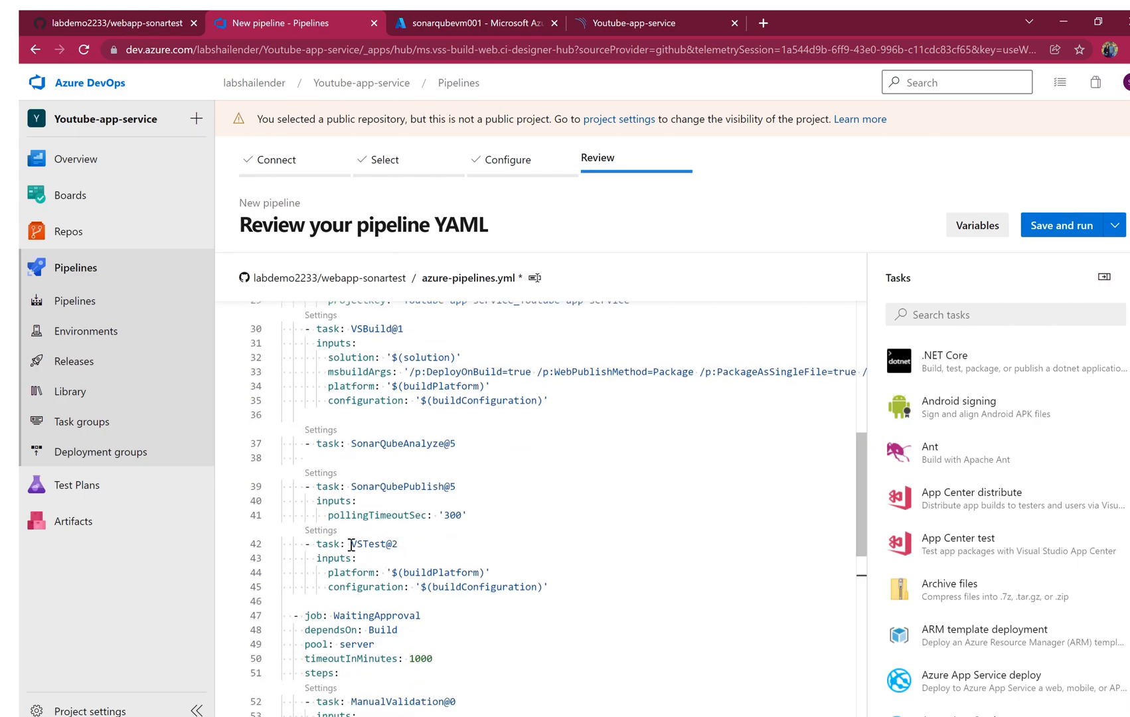
left_click_drag(353, 544, 410, 572)
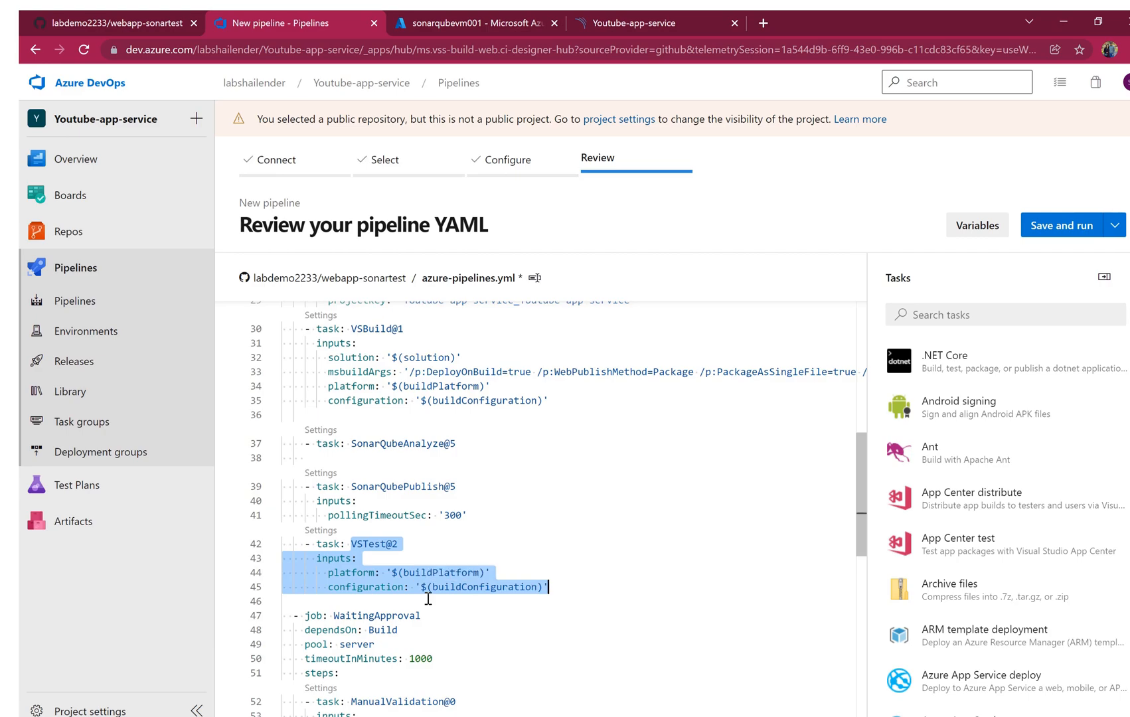
scroll("down", 3)
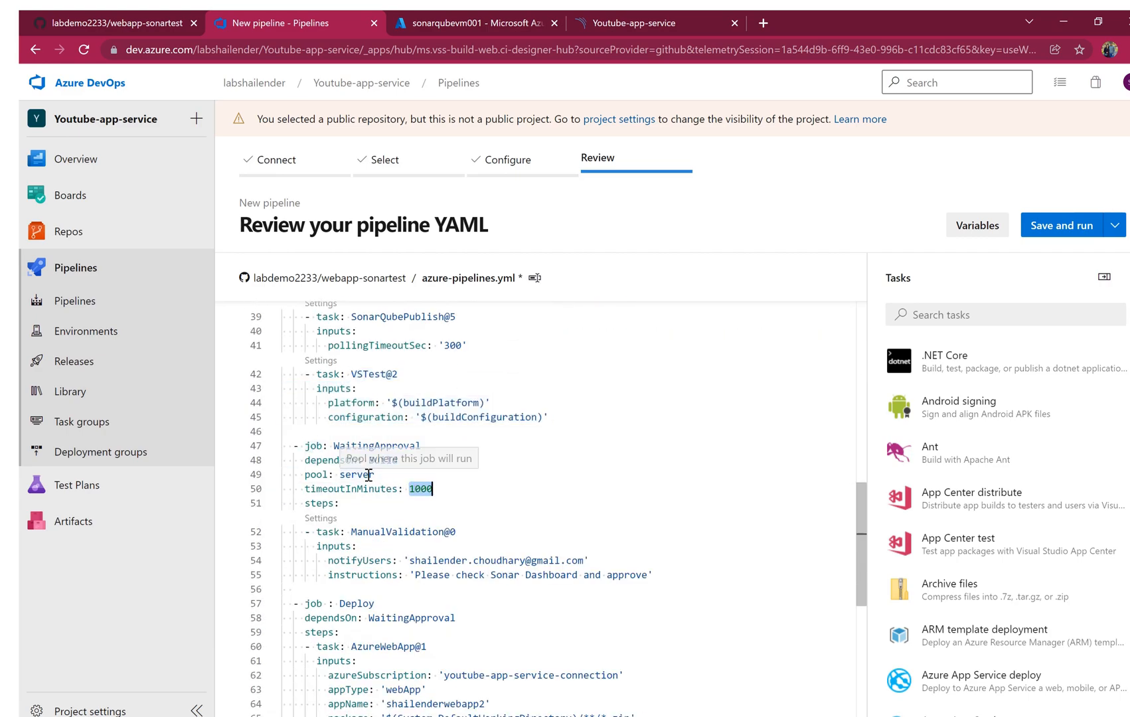
scroll("down", 3)
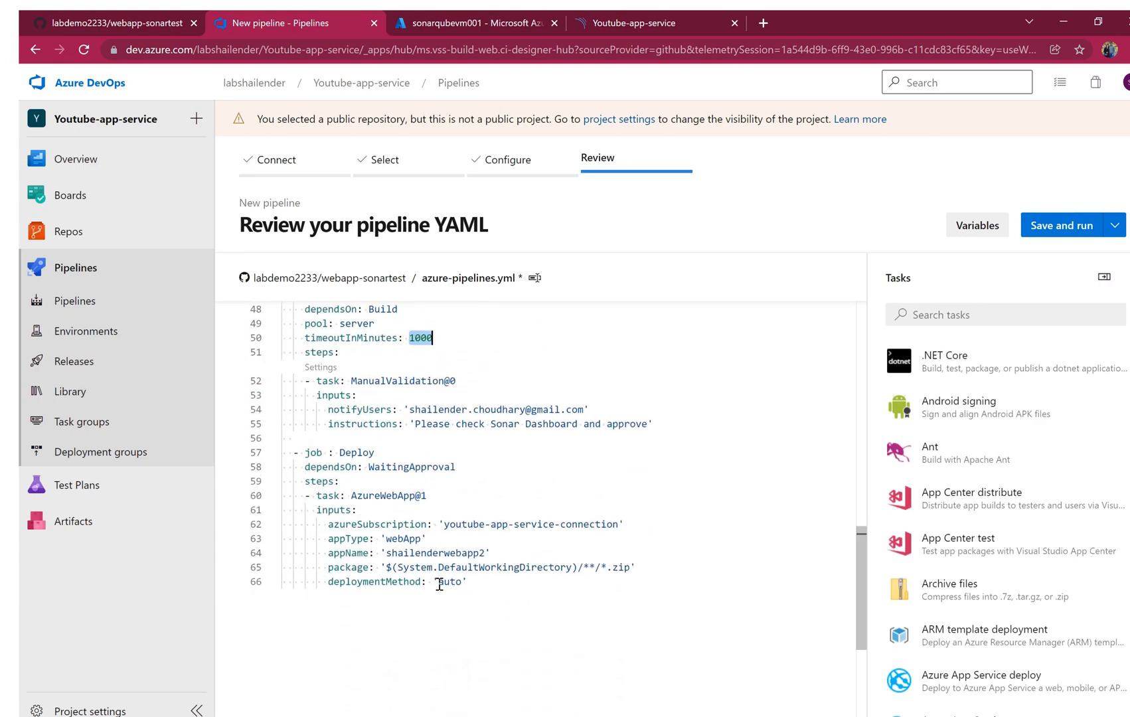
left_click(1060, 225)
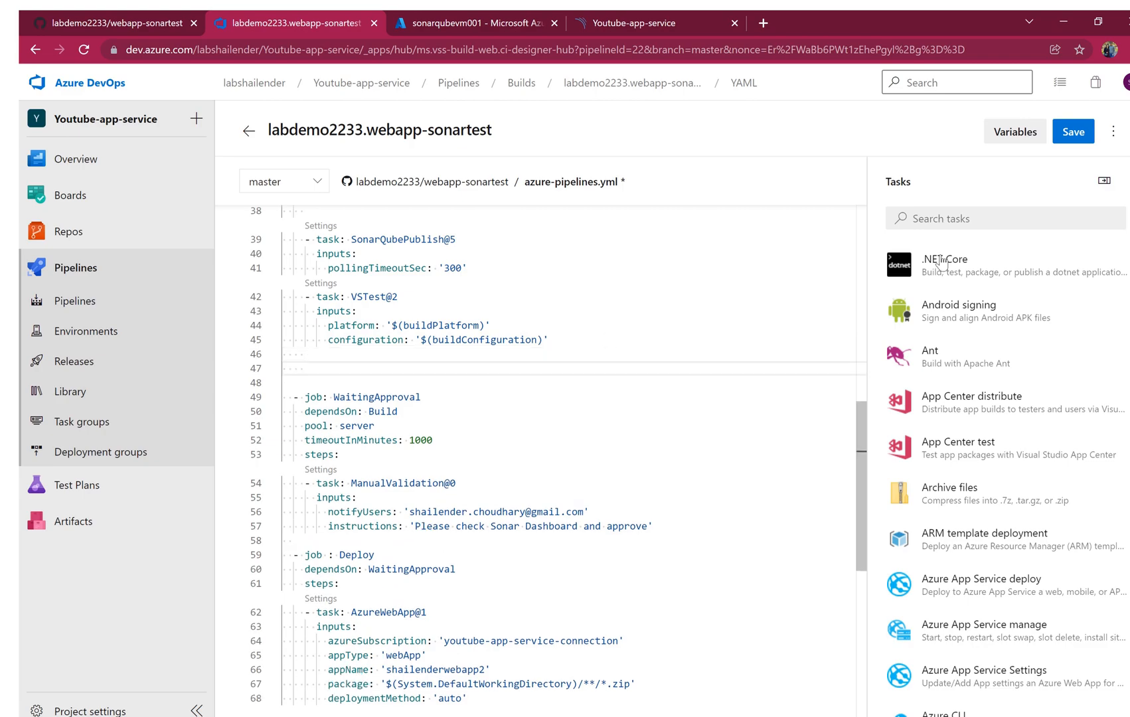
Insert a .NET Core publish task into the Build job
left_click(944, 259)
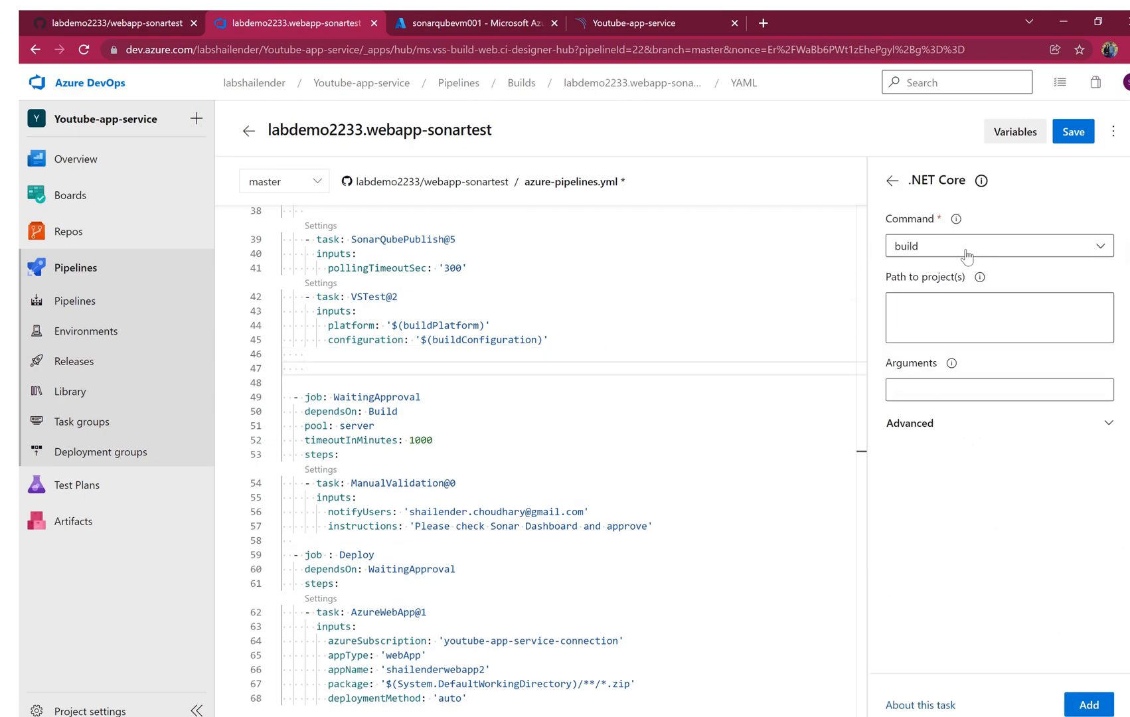
left_click(998, 245)
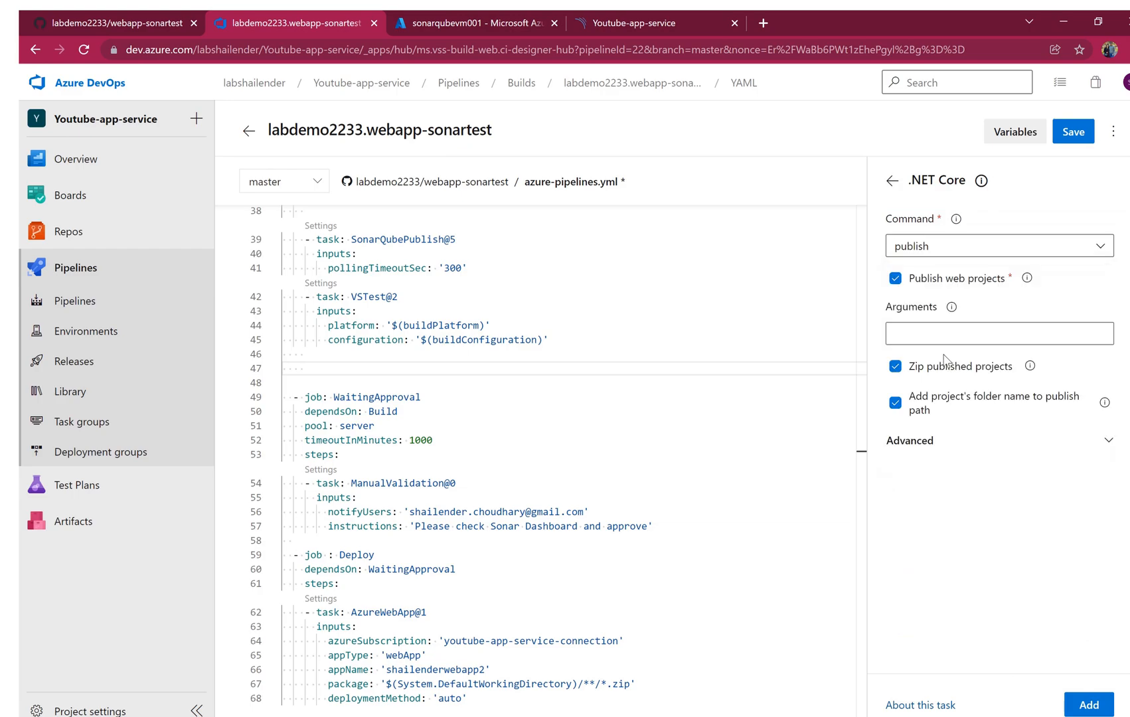
mouse_move(1067, 688)
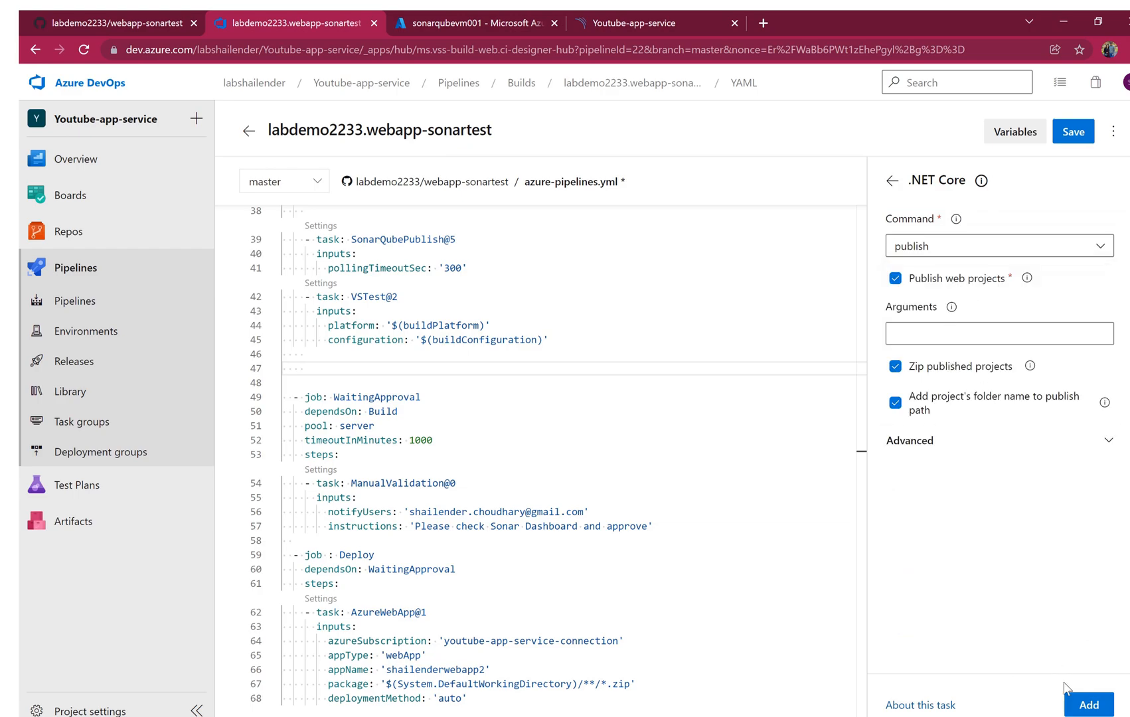
left_click(1088, 705)
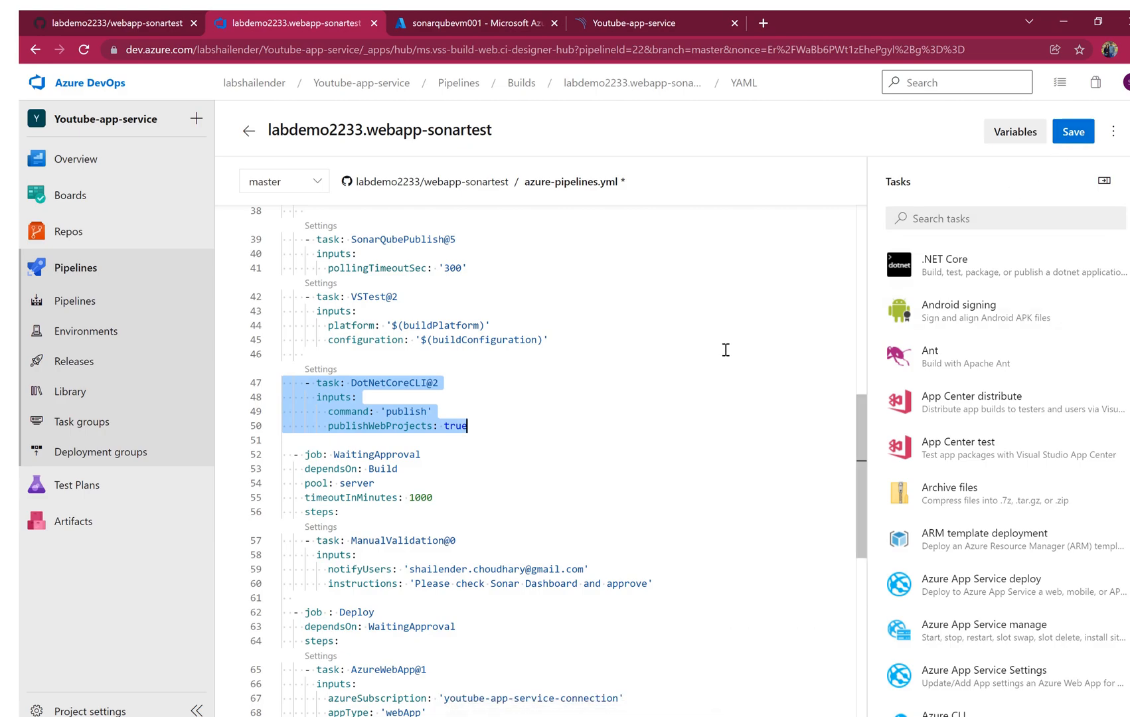
left_click(394, 354)
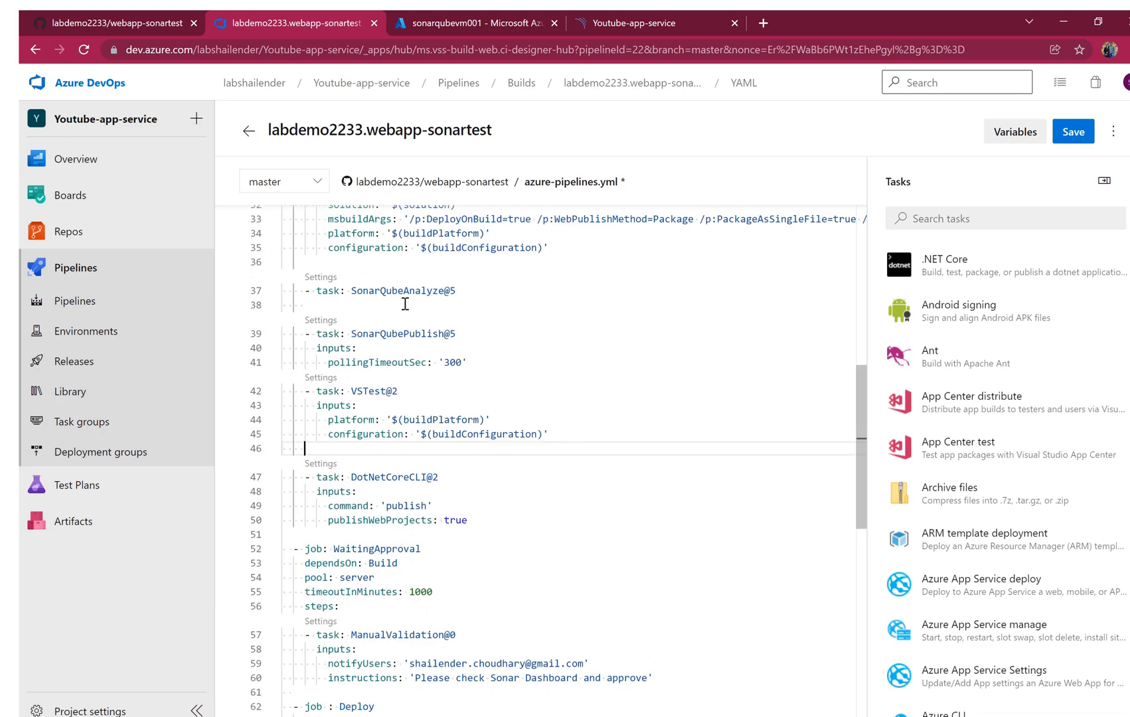
Commit the YAML to master and start a pipeline run on master
scroll("down", 3)
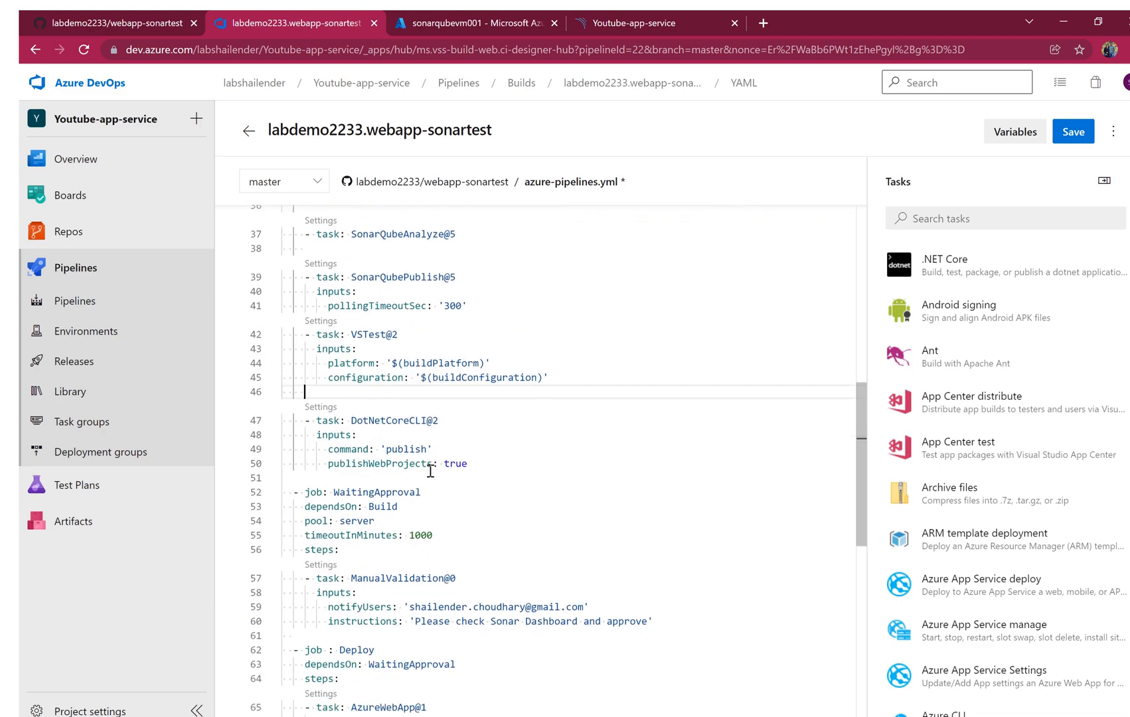
scroll("down", 3)
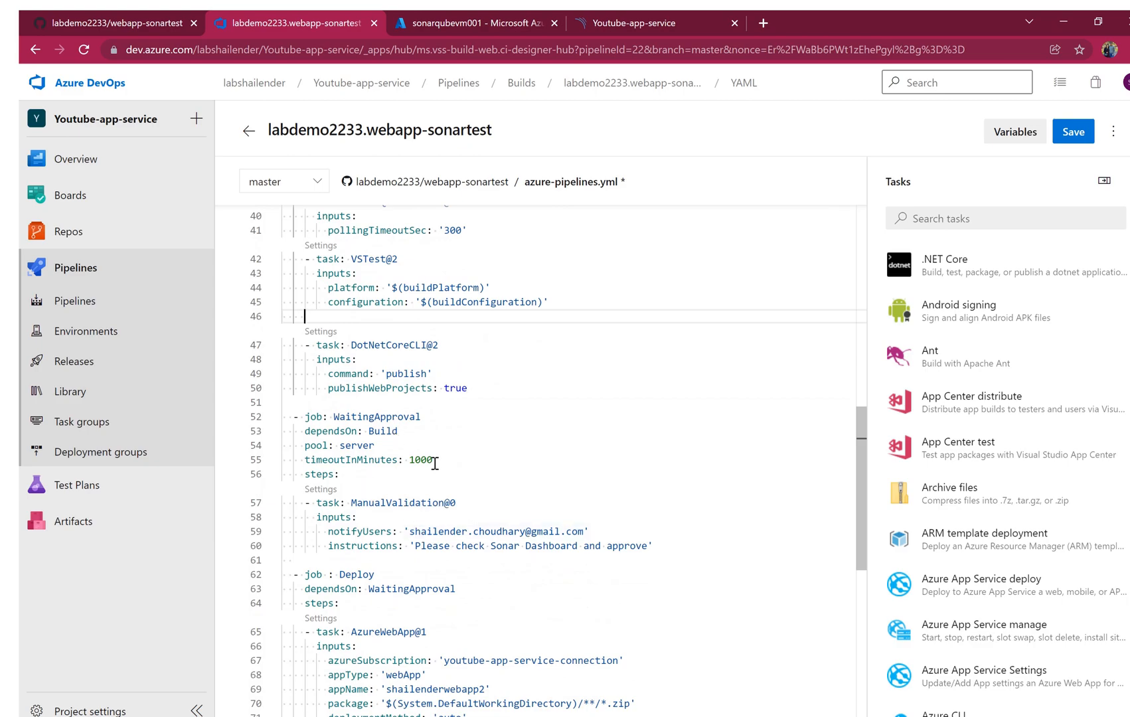
scroll("down", 3)
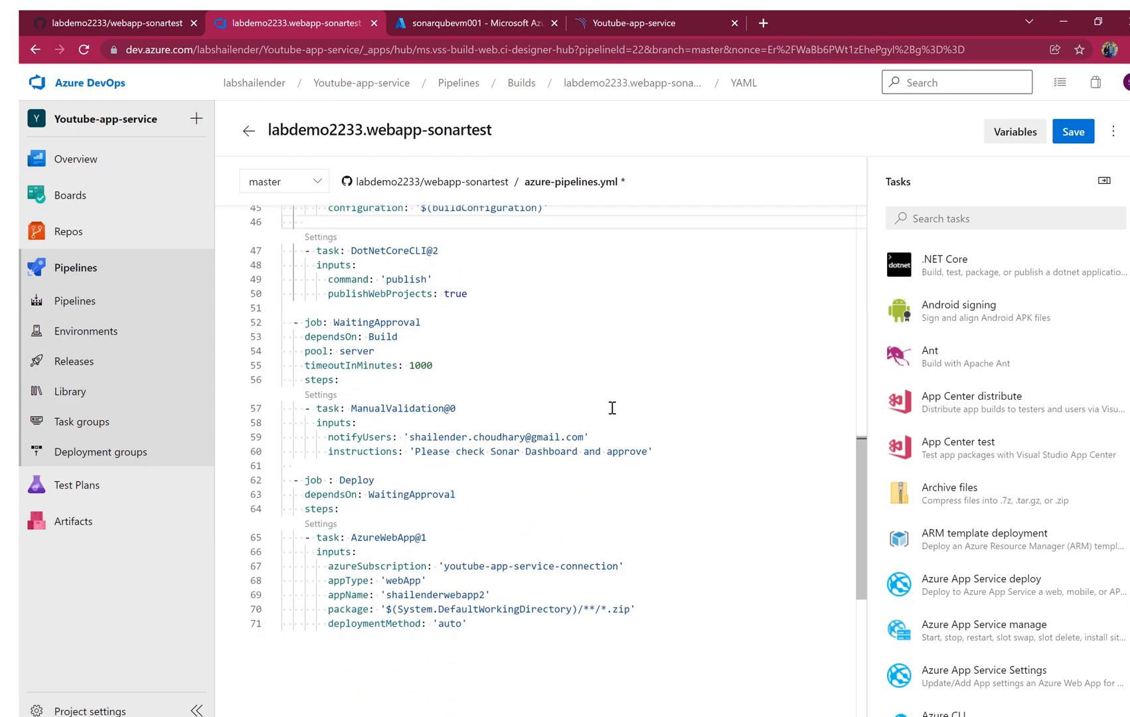
left_click(1073, 131)
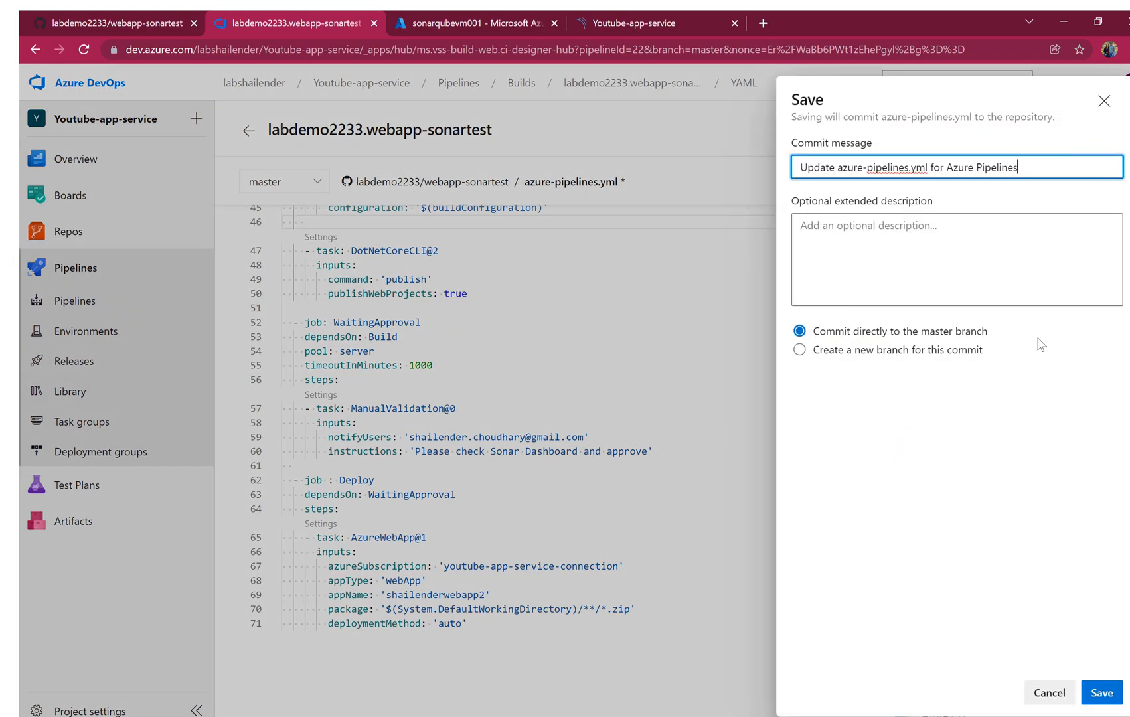
left_click(1100, 692)
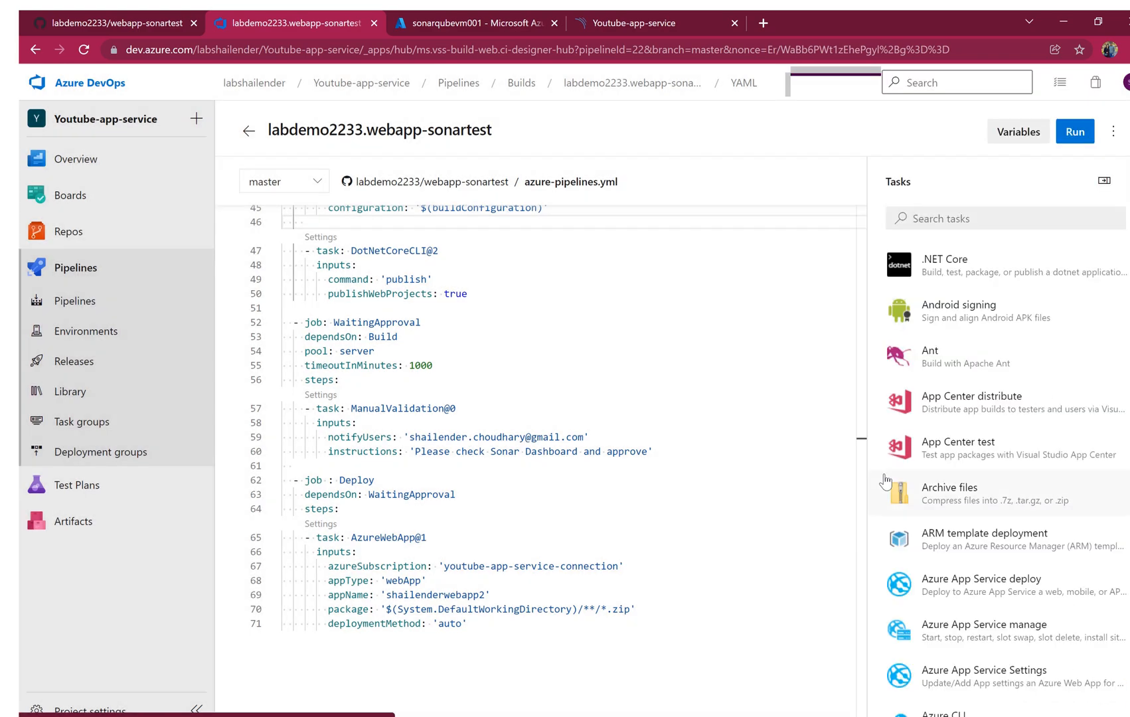
left_click(1075, 132)
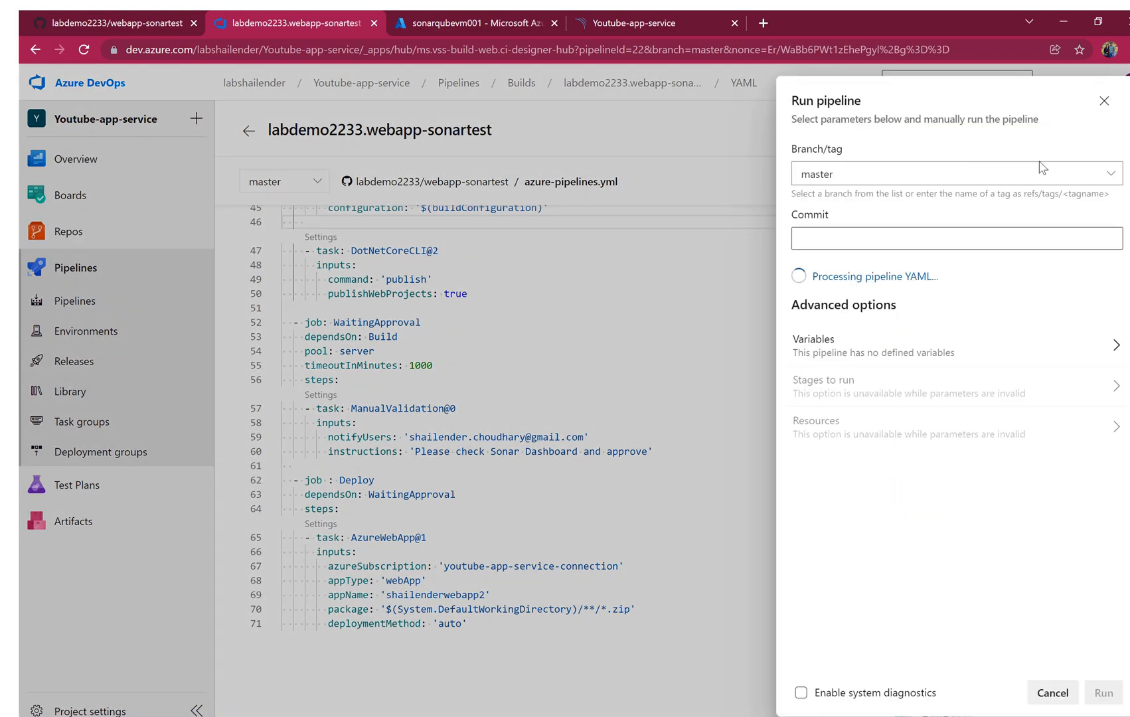
left_click(1102, 692)
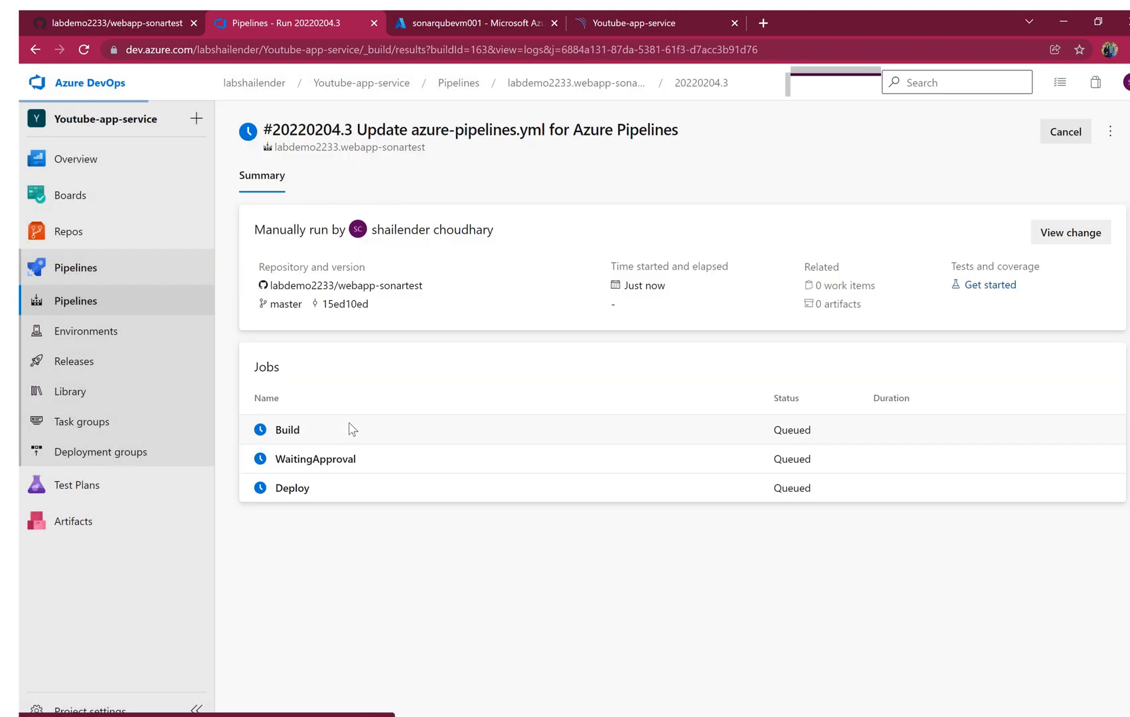
Follow the Build job's logs through the Checkout and NuGetToolInstaller steps
left_click(286, 429)
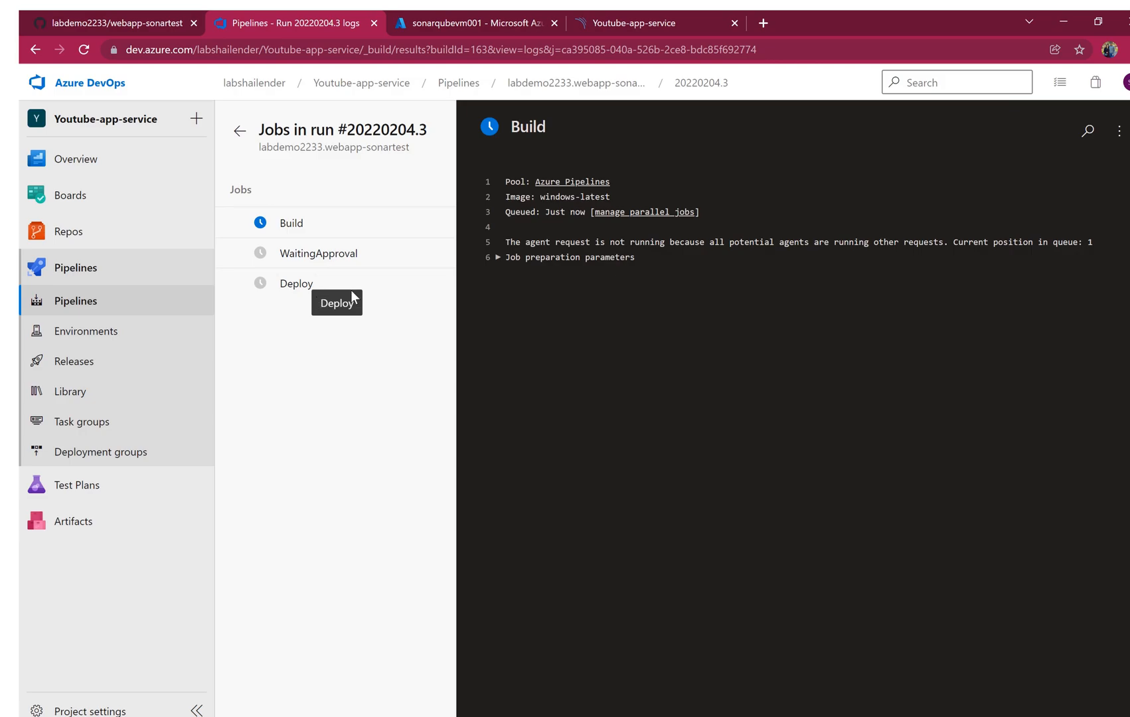
mouse_move(509, 303)
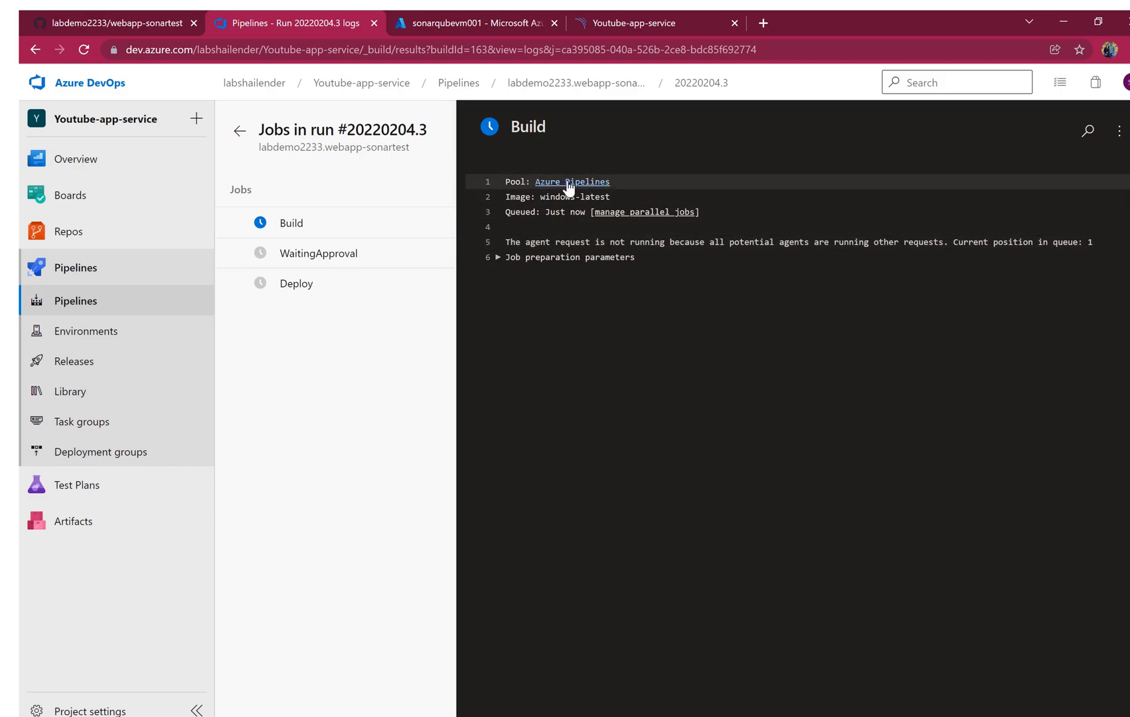
mouse_move(603, 200)
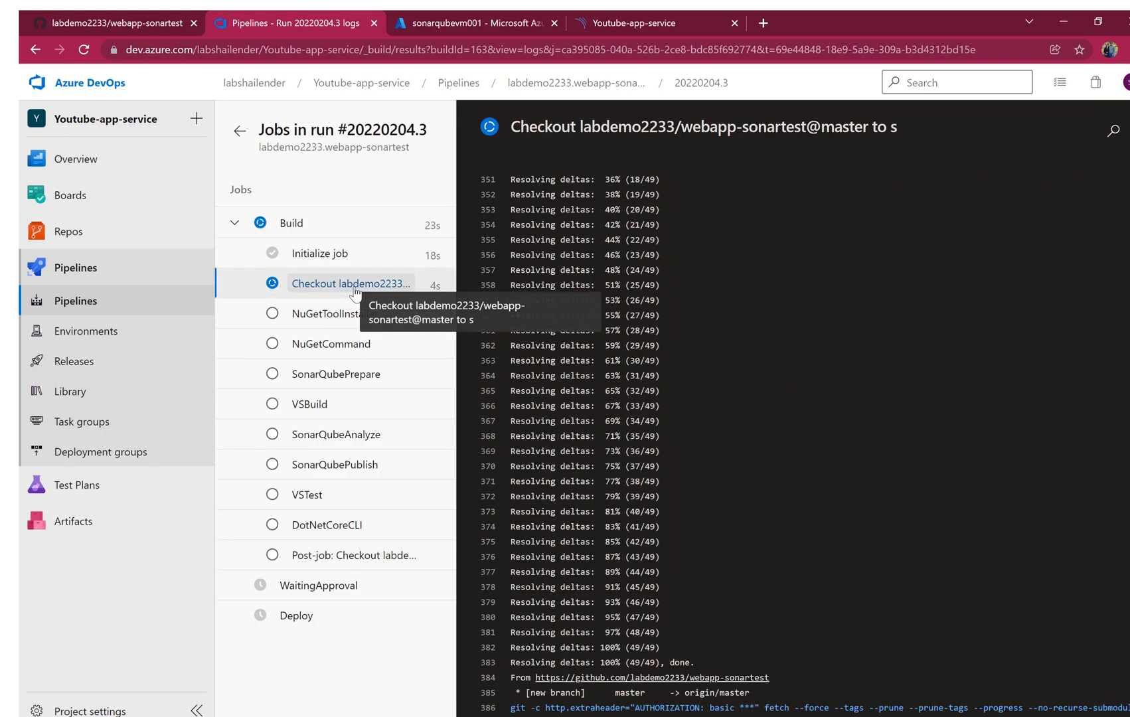
left_click(332, 313)
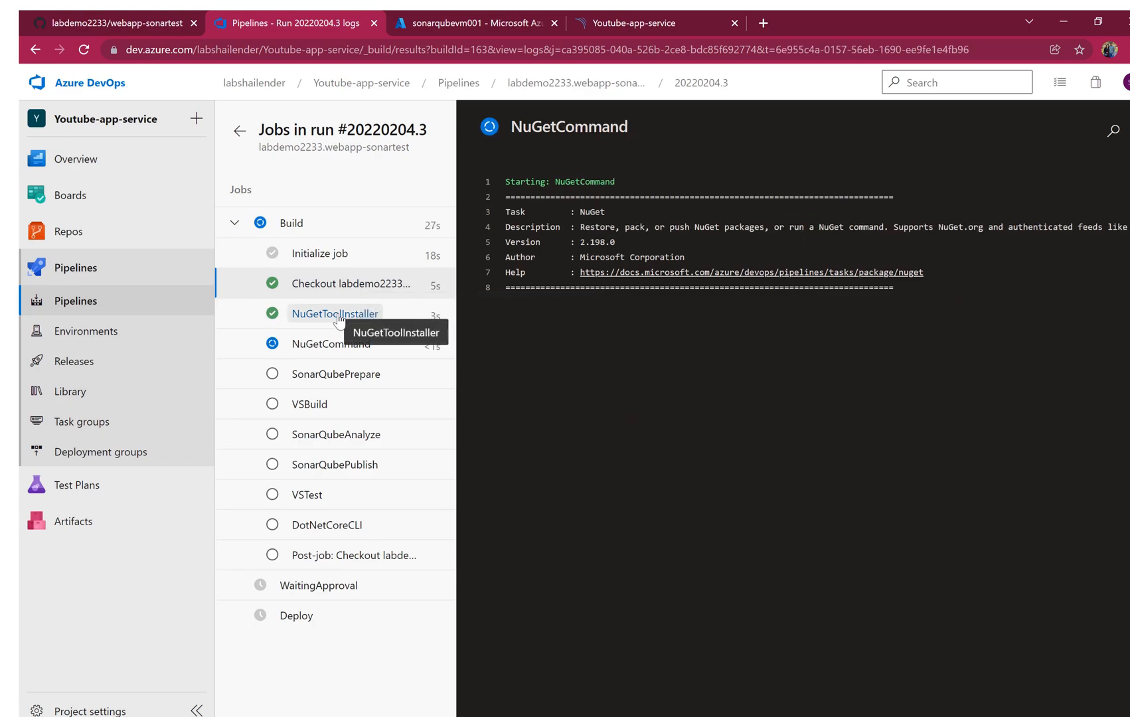
left_click(335, 313)
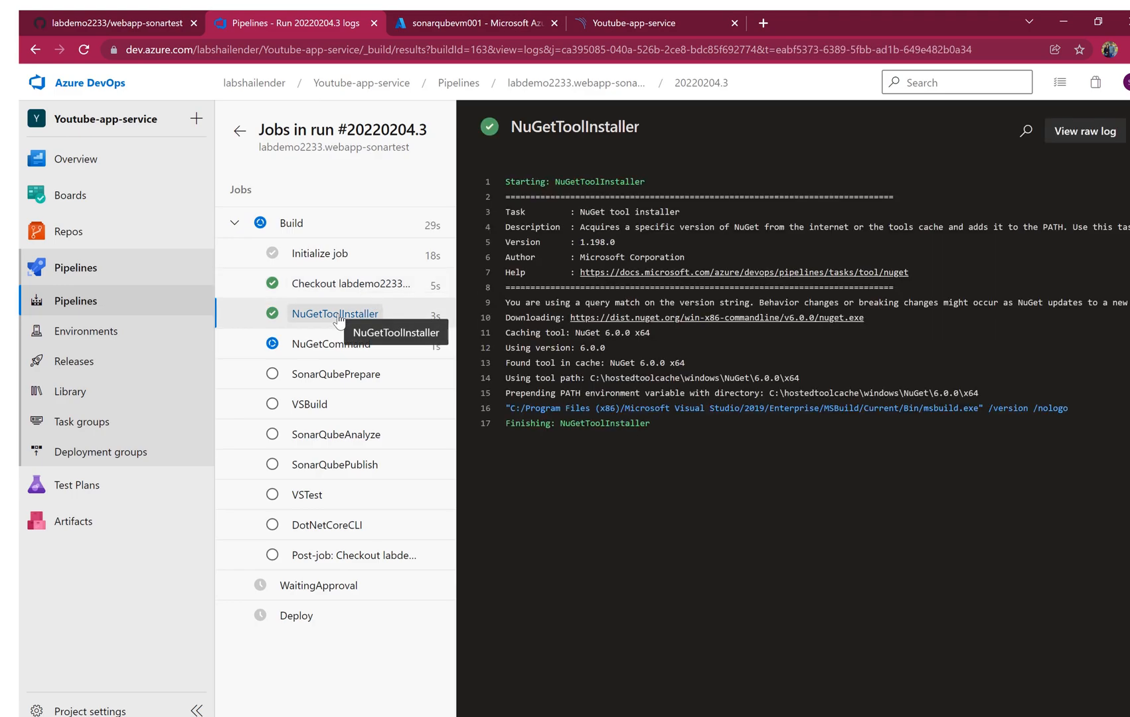
left_click(330, 344)
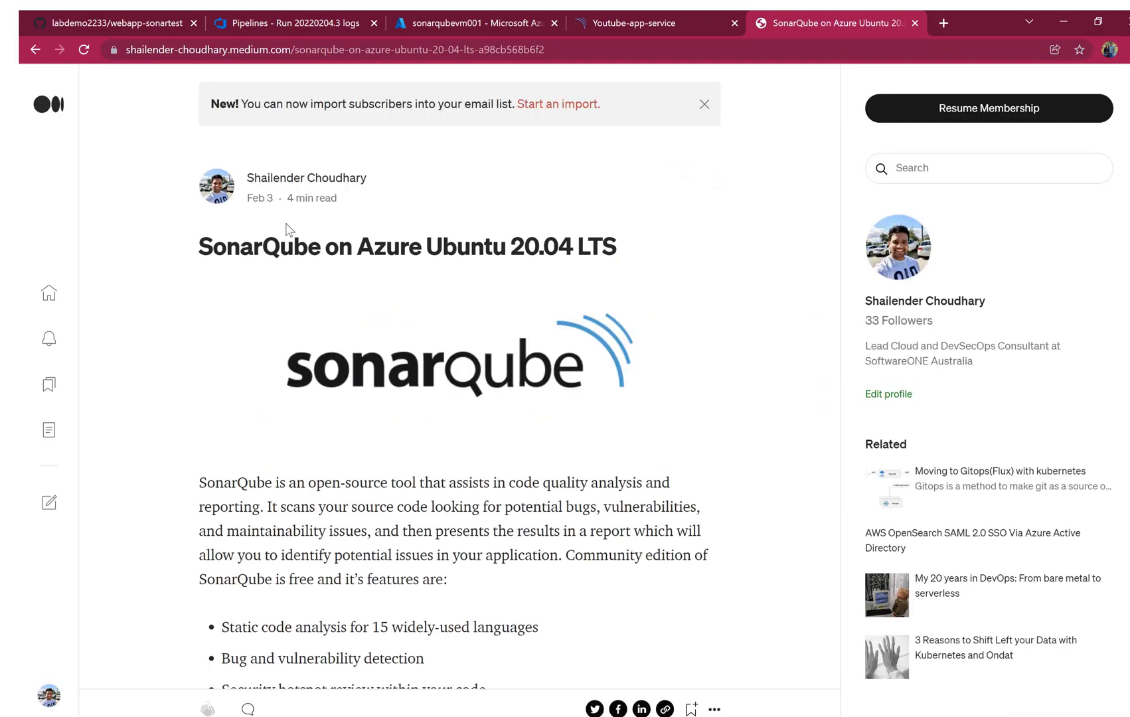
Skim the SonarQube on Ubuntu 20.04 LTS article and return to the pipeline run
scroll("down", 3)
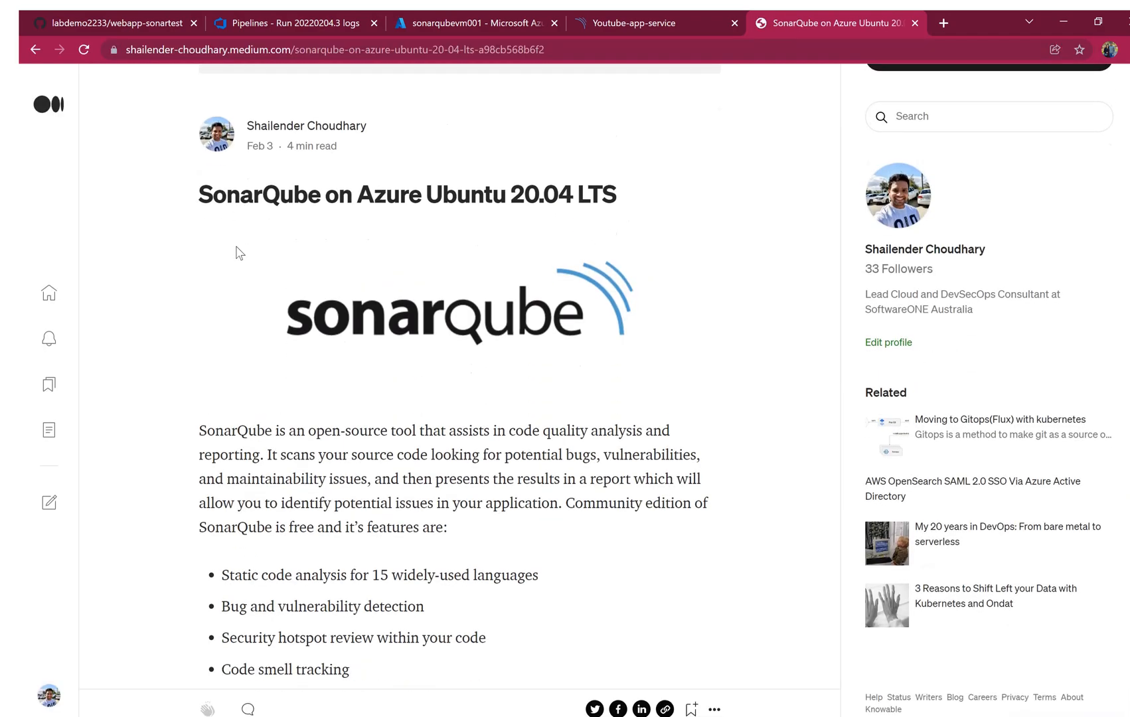
scroll("down", 3)
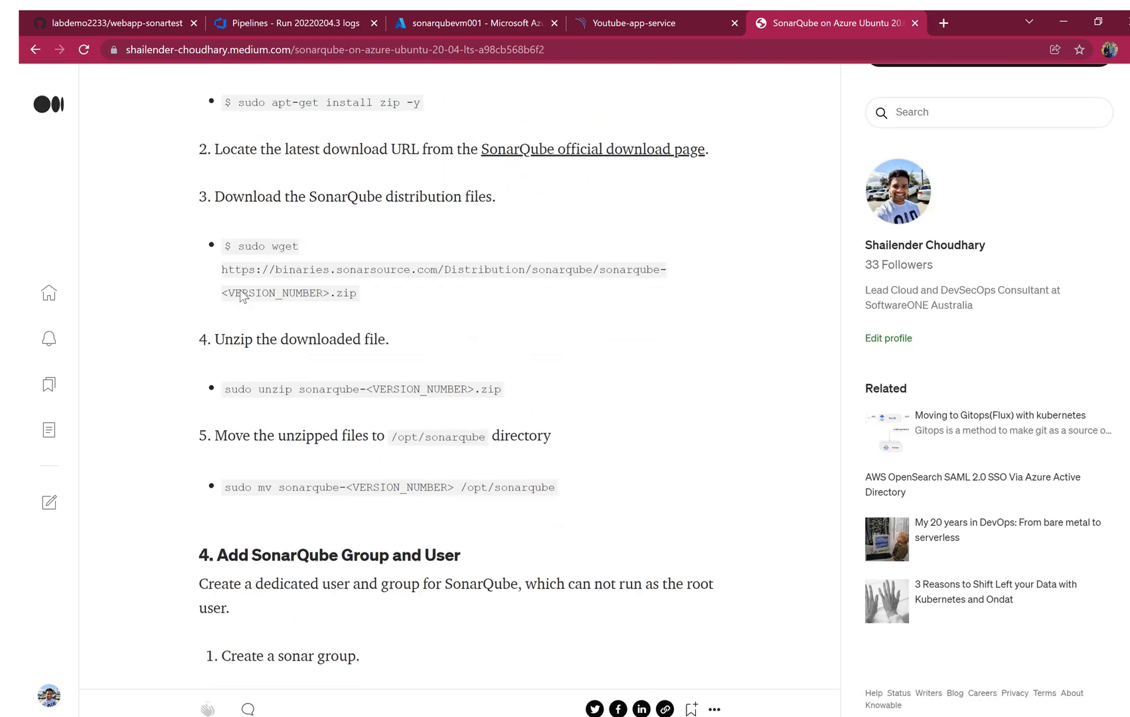
scroll("up", 3)
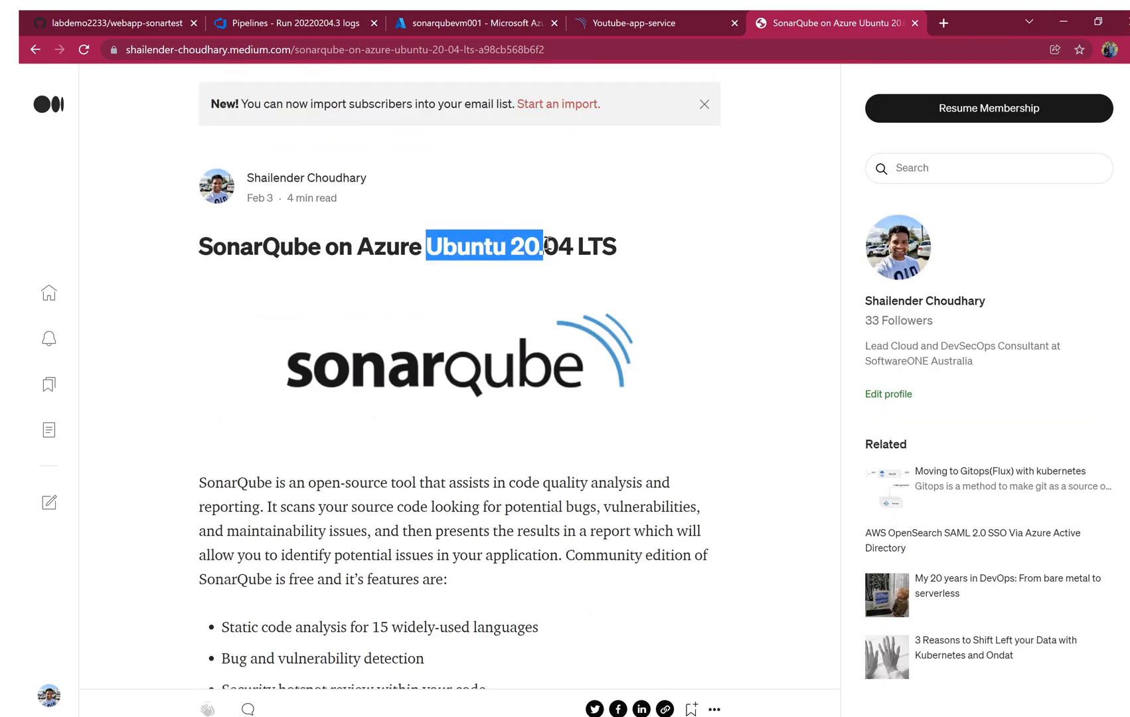
left_click_drag(541, 245, 616, 246)
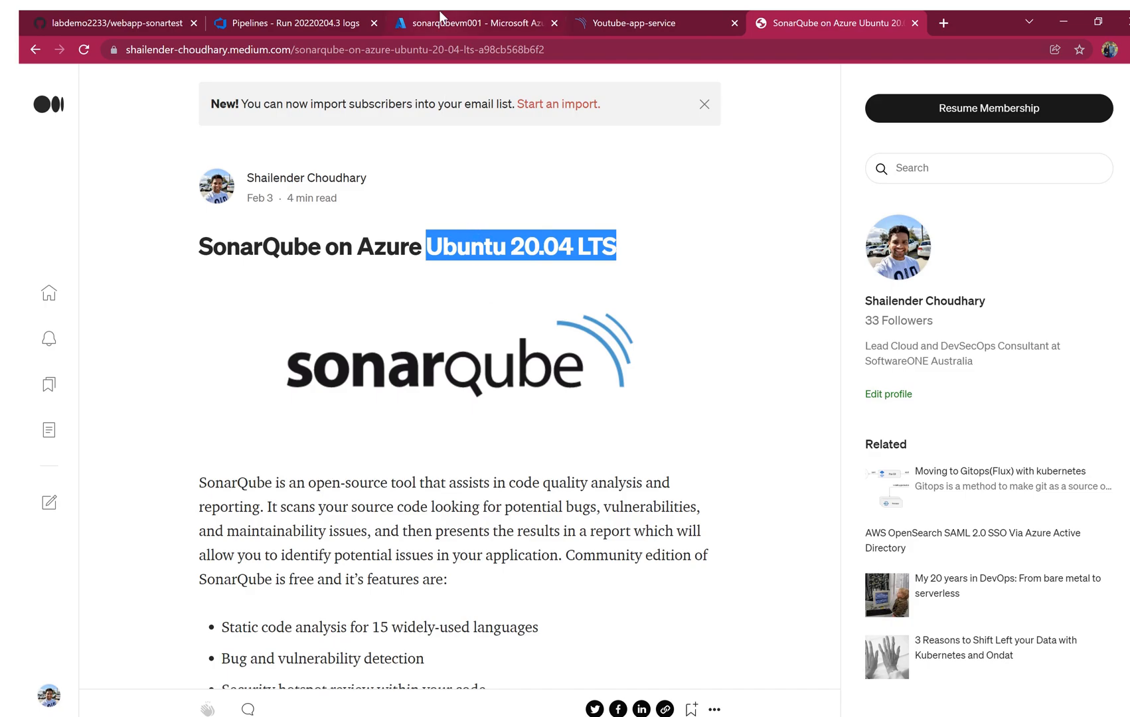
left_click(292, 23)
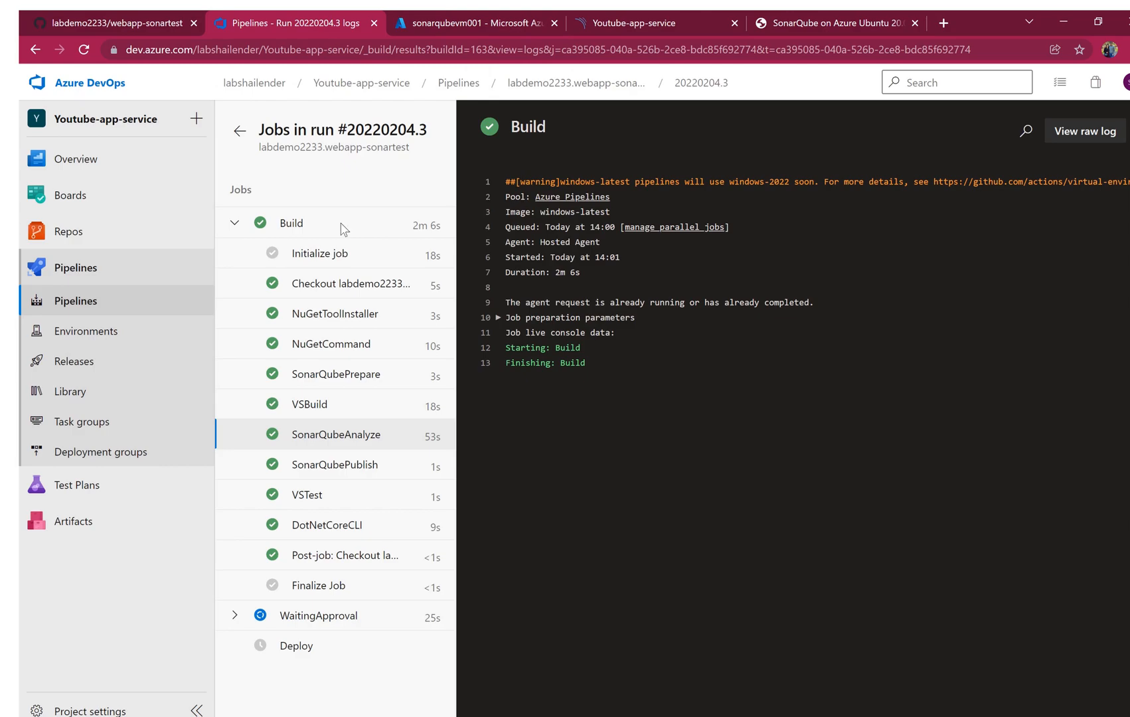
Open the run's pending manual validation review, then the SonarQube dashboard
left_click(326, 525)
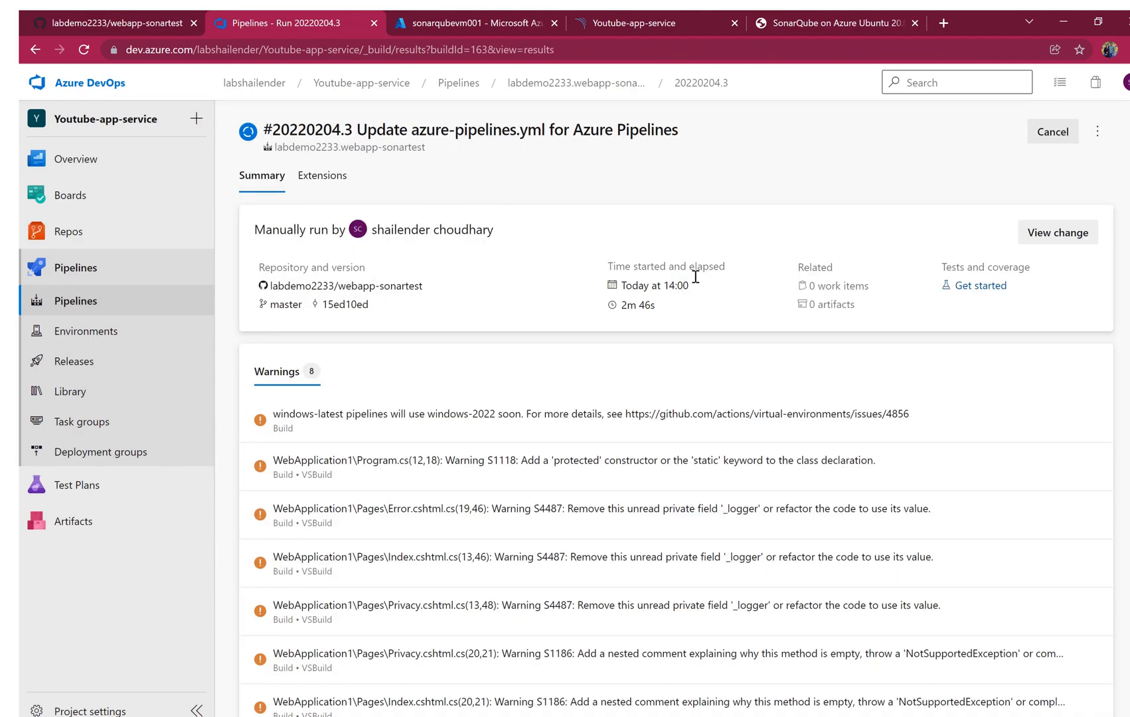
scroll("down", 3)
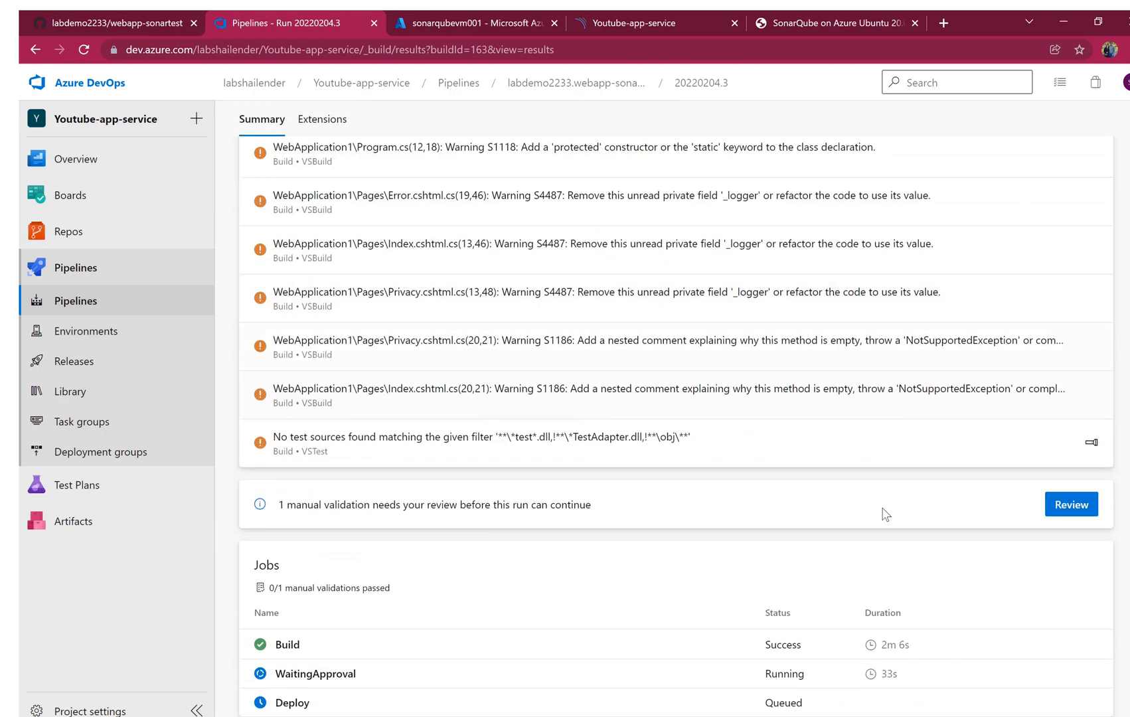
left_click(1070, 504)
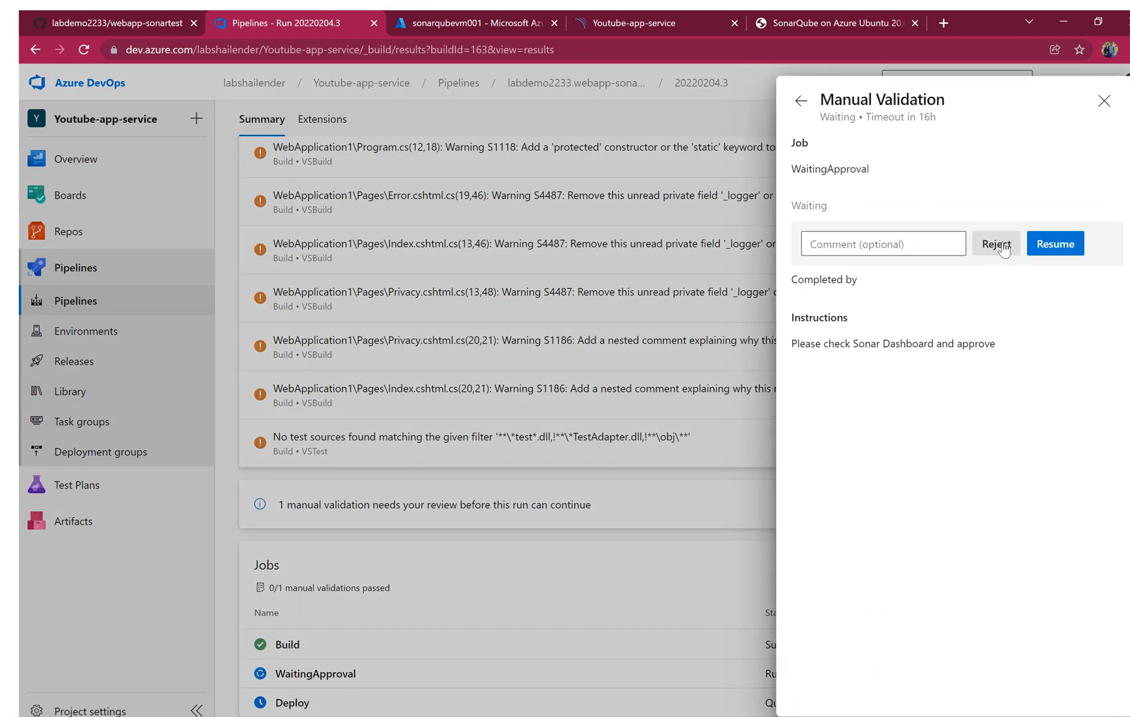
left_click(645, 23)
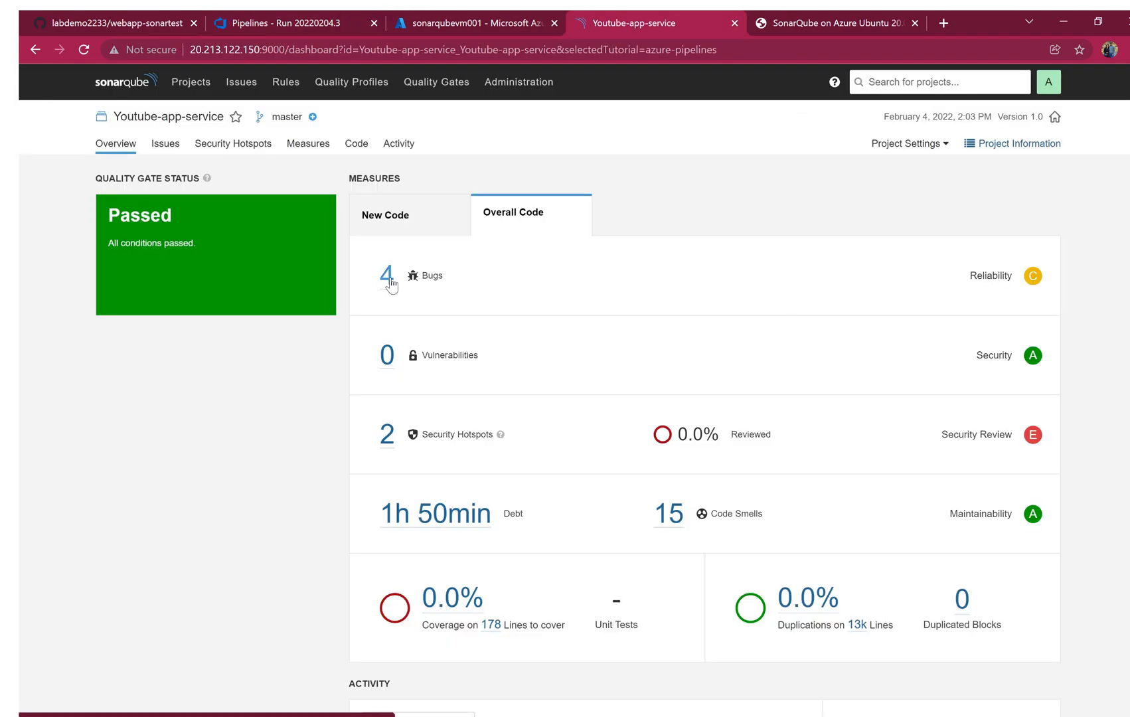
mouse_move(387, 435)
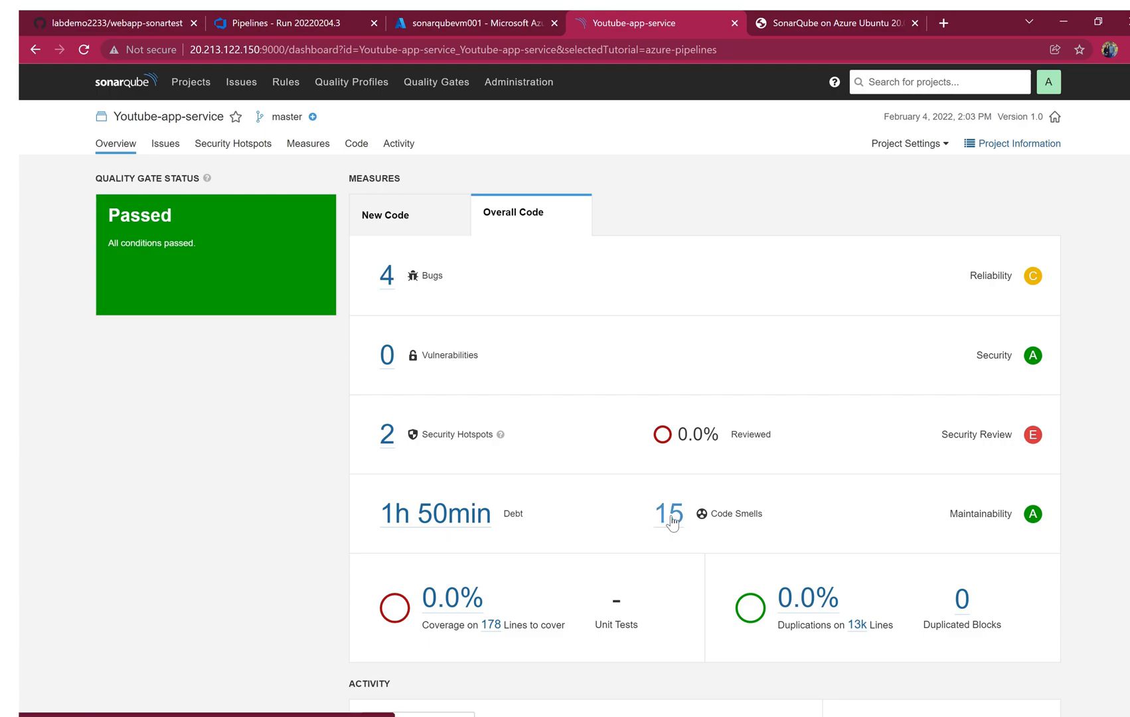
Review the project's 4 bugs, security hotspots, Passed gate and 15 code smells
left_click(386, 276)
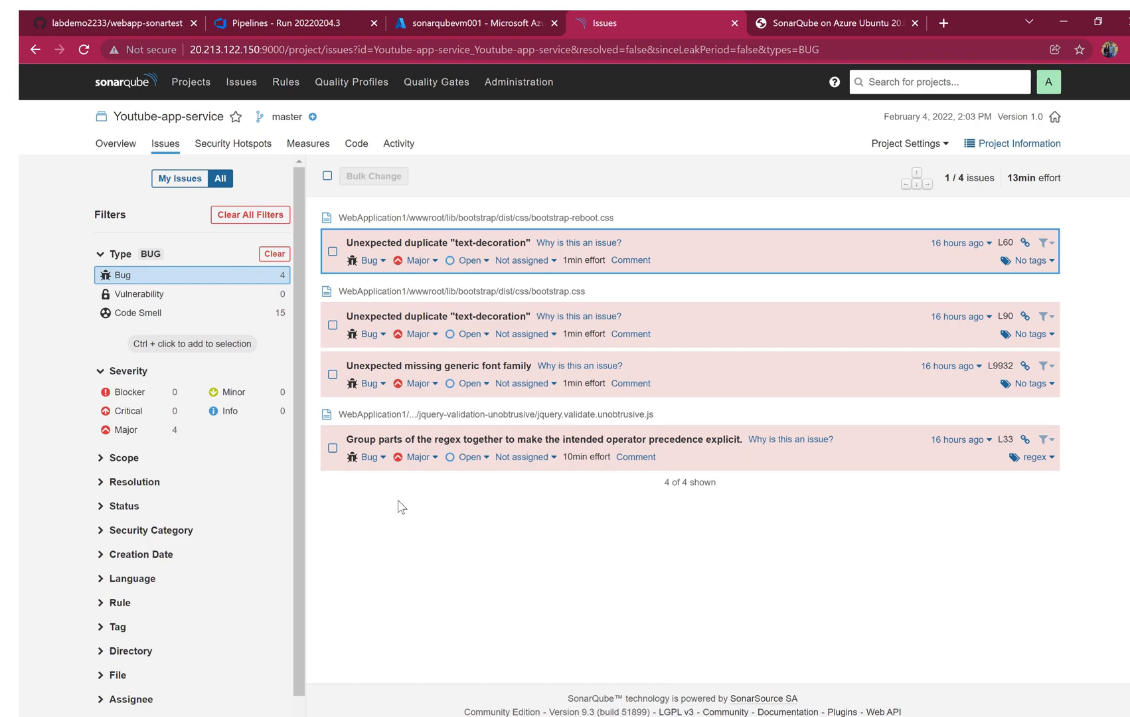
mouse_move(116, 144)
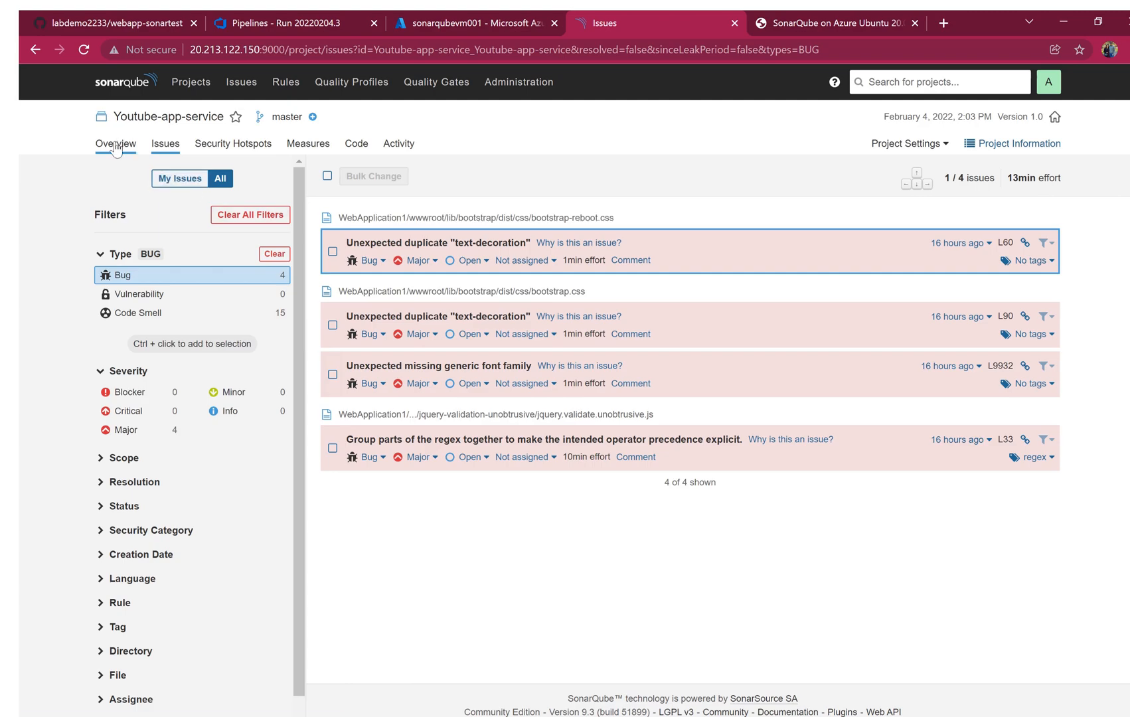
left_click(233, 143)
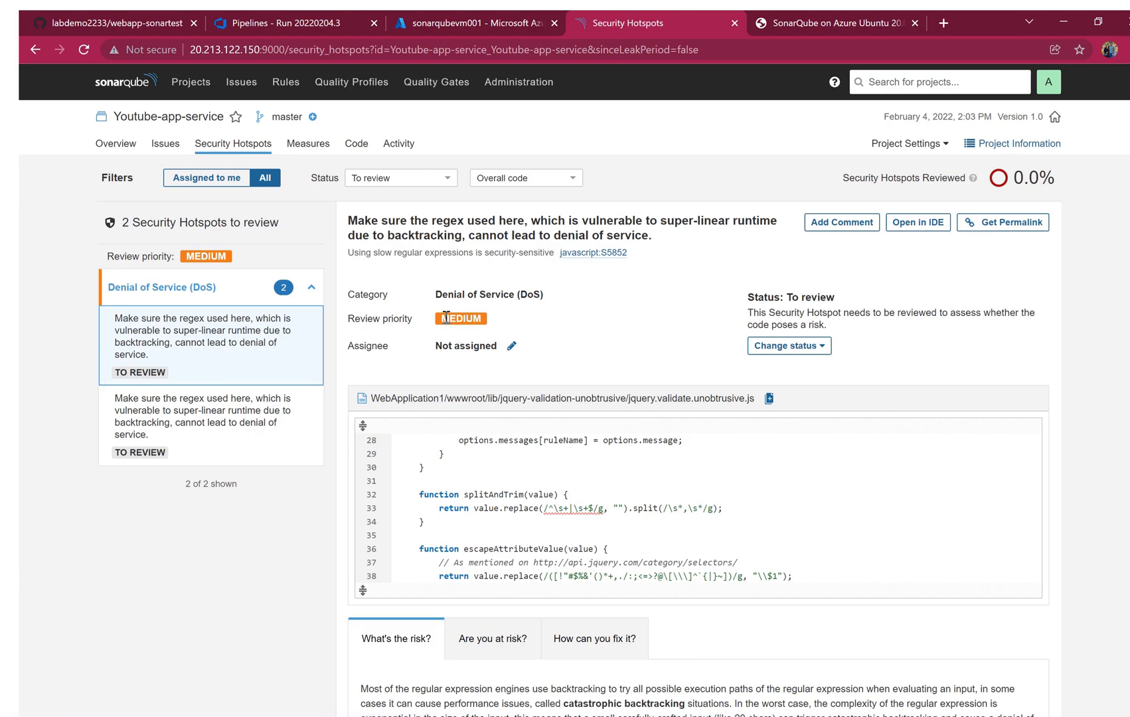
left_click(116, 144)
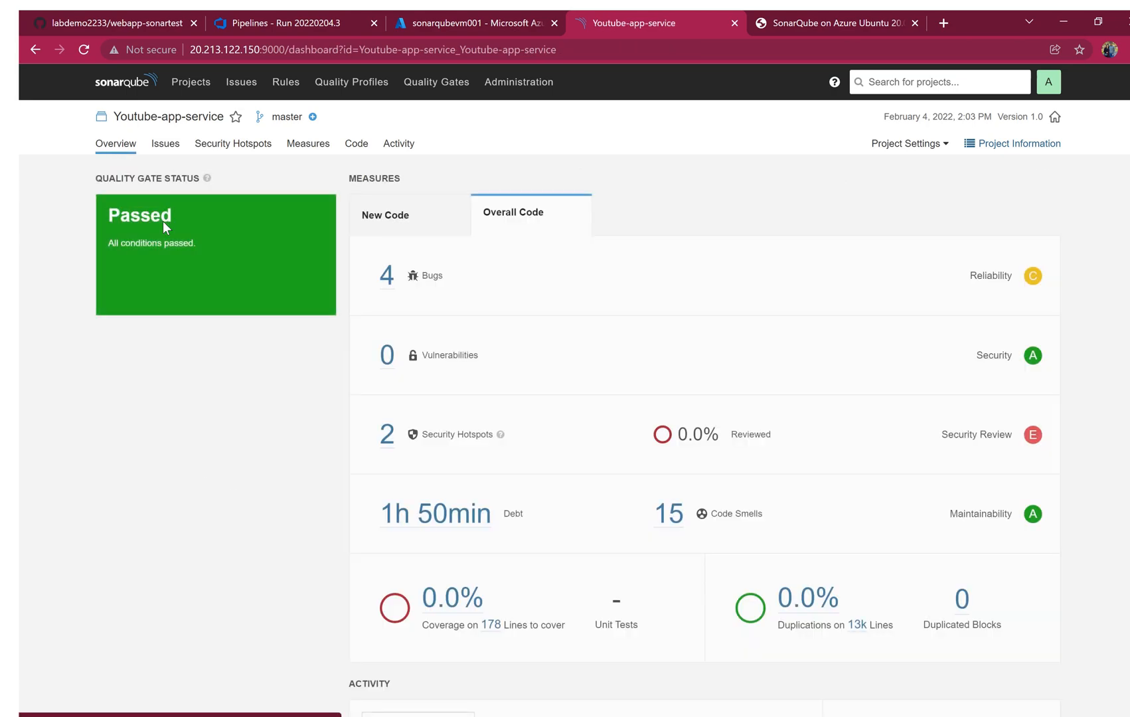
double_click(138, 215)
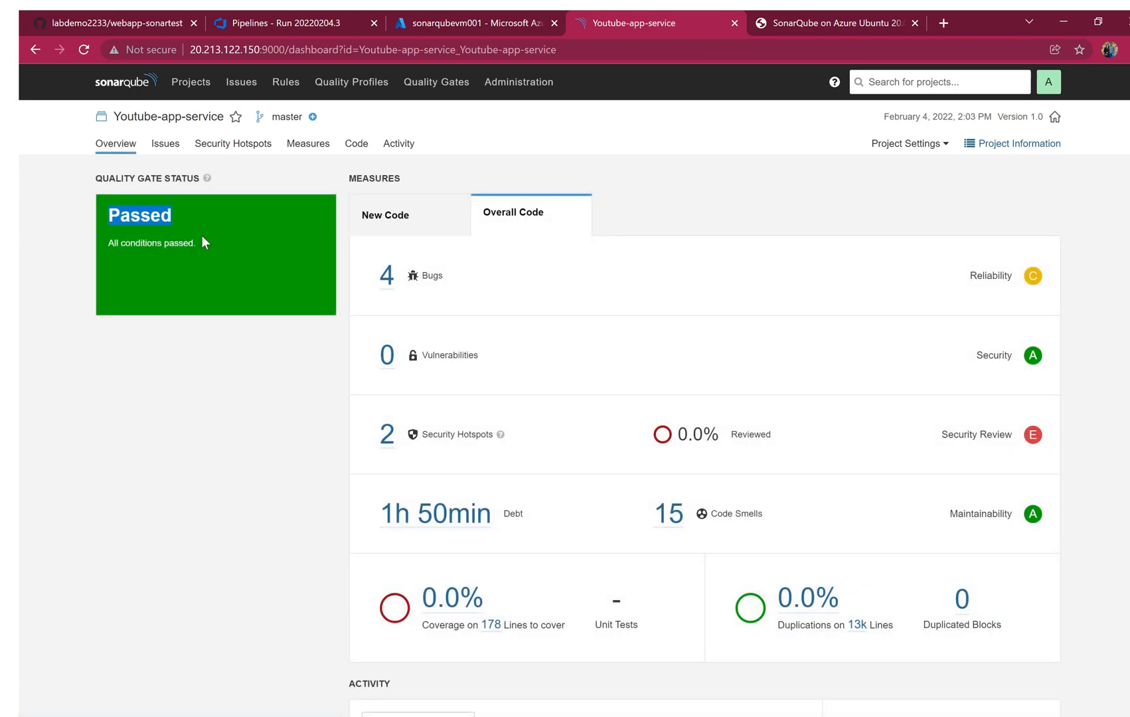
mouse_move(658, 517)
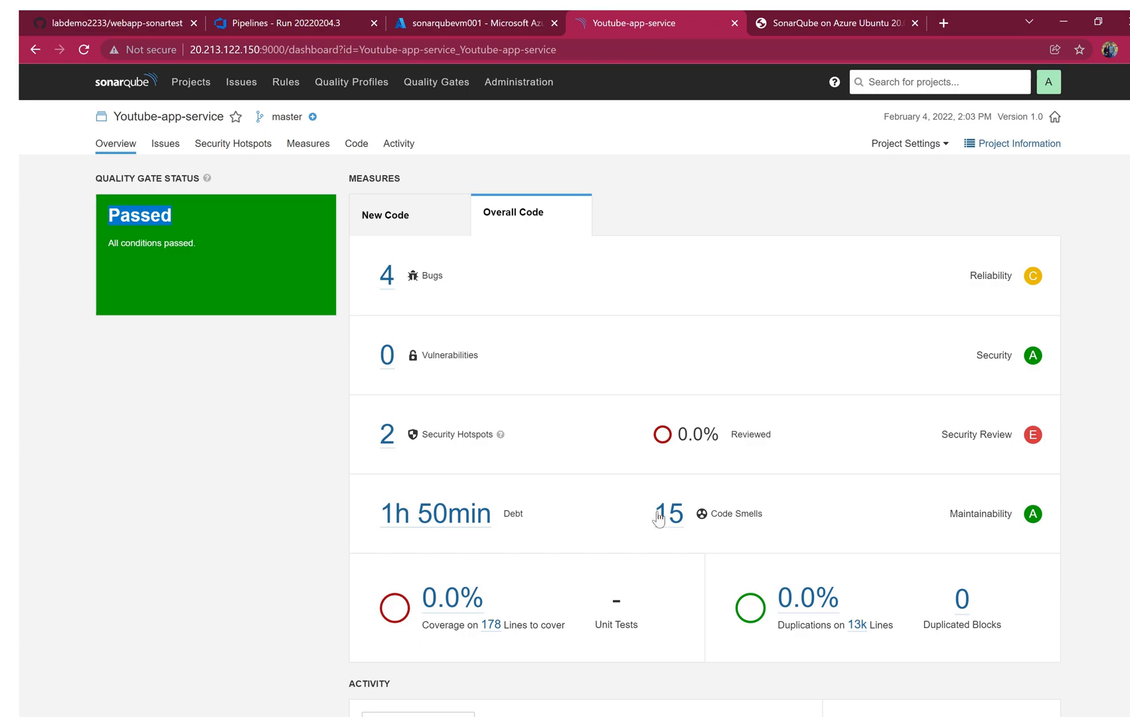
left_click(666, 514)
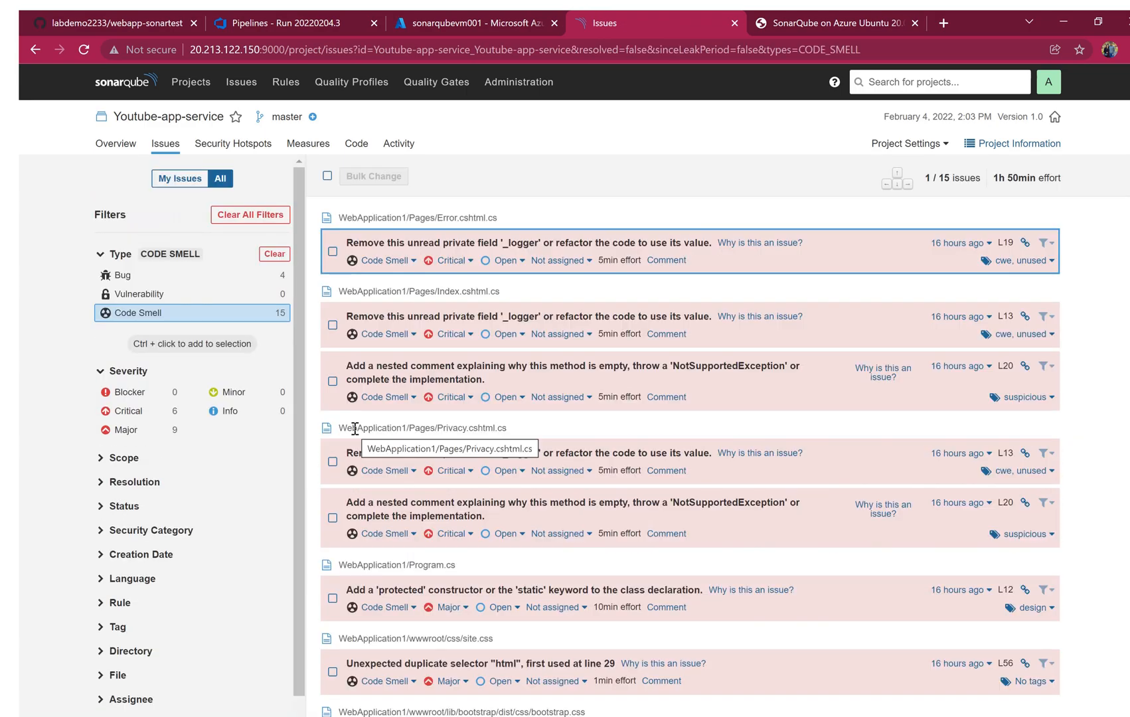
mouse_move(467, 414)
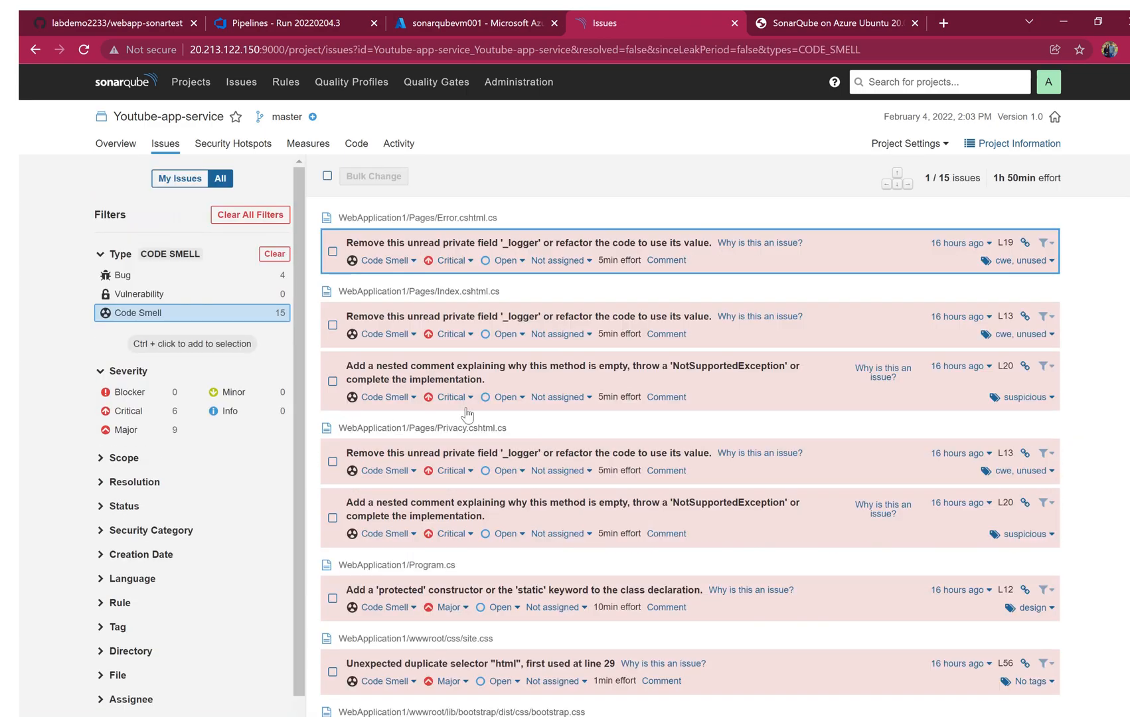
Scan SonarQube's code smell list, then return to the run's pending Manual Validation panel
scroll("down", 3)
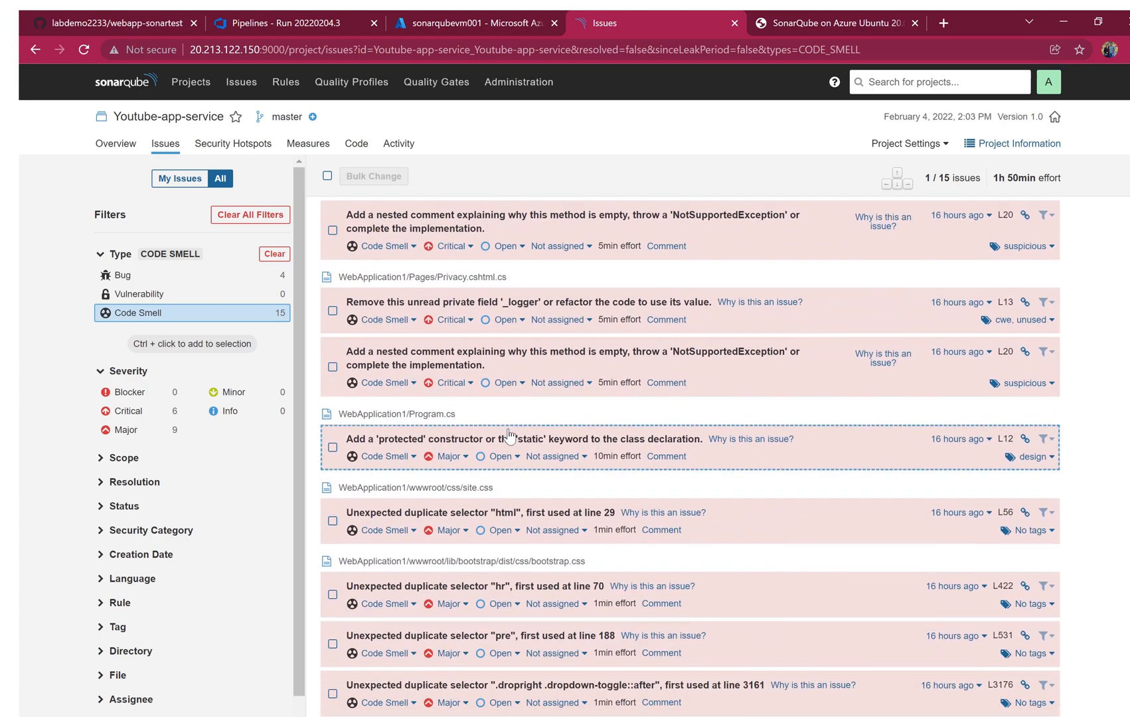
mouse_move(512, 453)
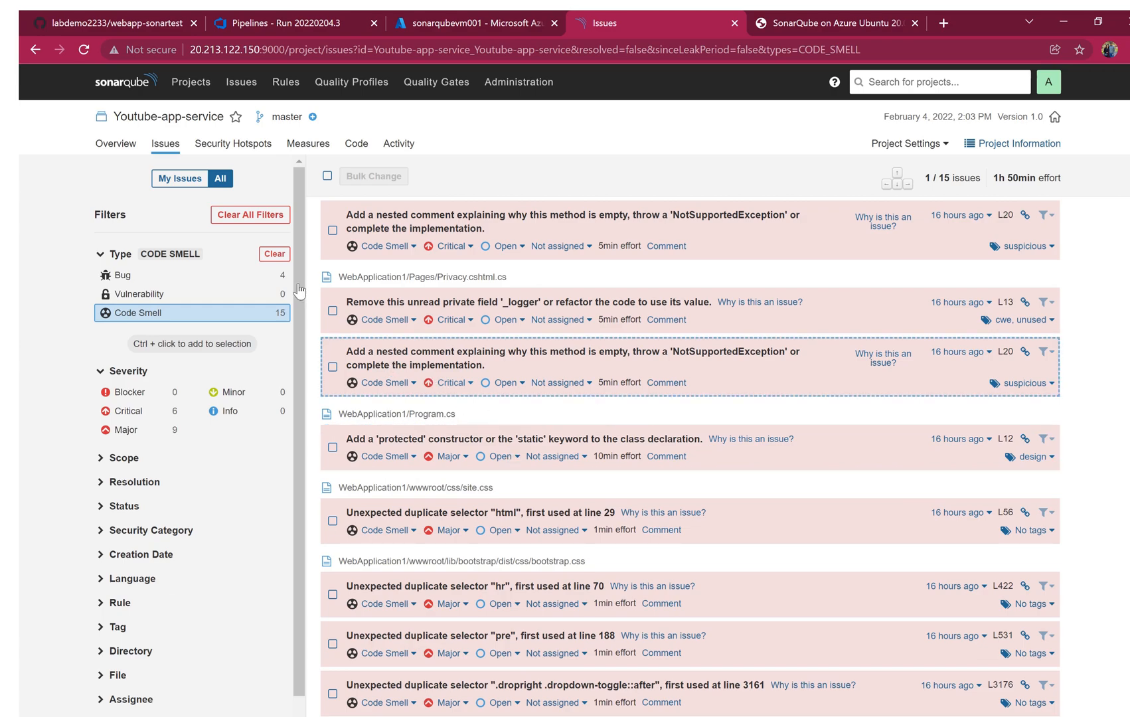
left_click(288, 23)
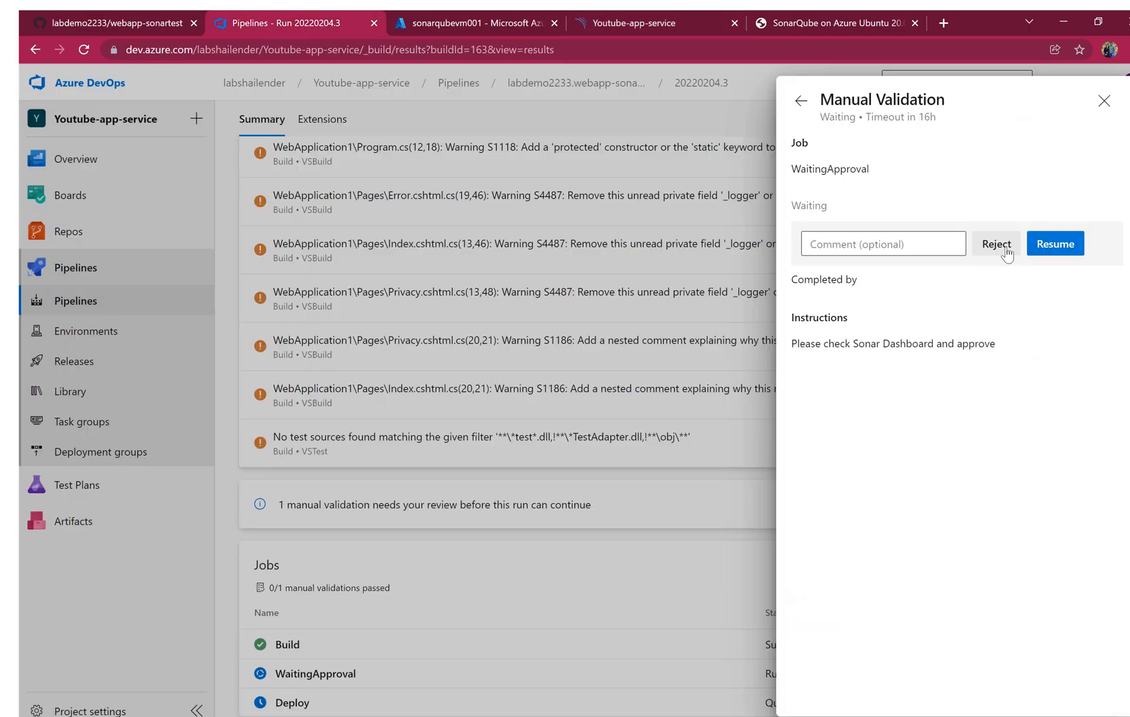
Expand run 20220204.5's WaitingApproval and Deploy jobs and read the failed AzureWebApp step's 'no package matched' error
left_click(1054, 243)
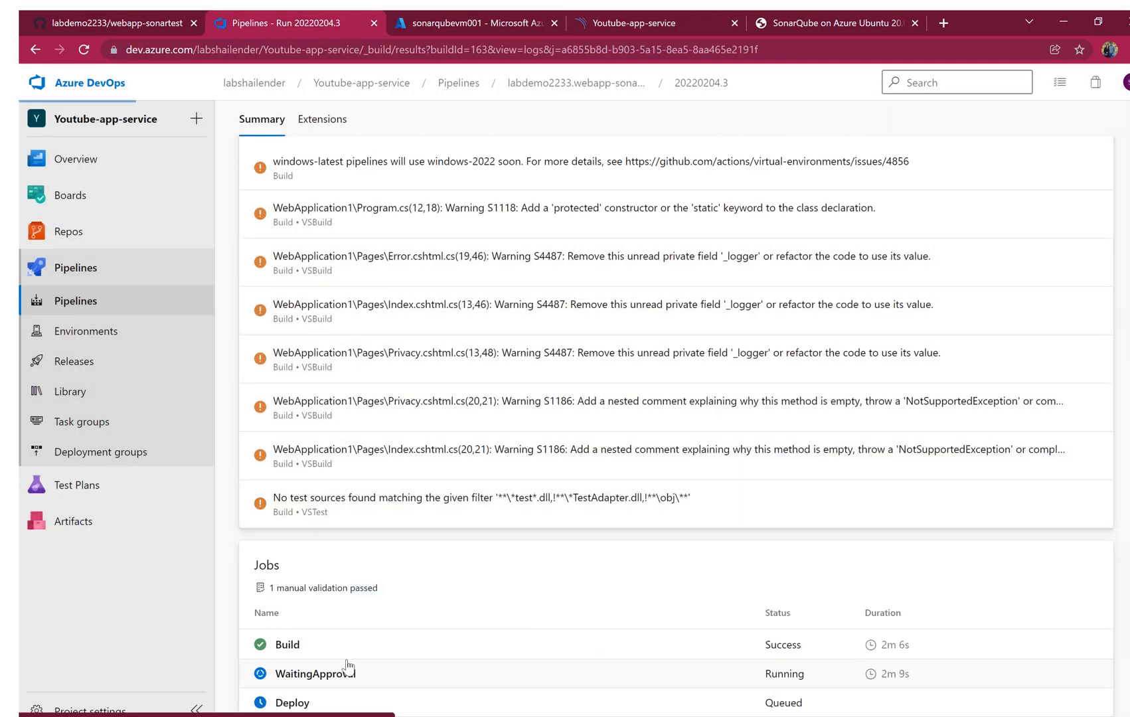
left_click(314, 673)
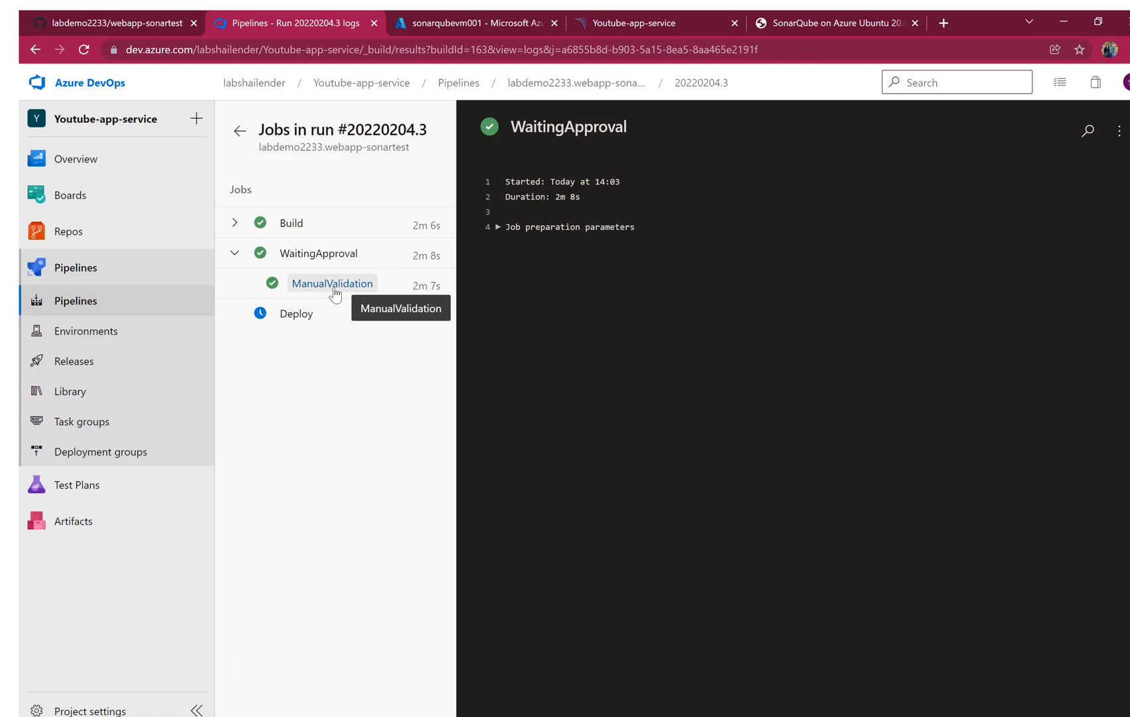
left_click(295, 282)
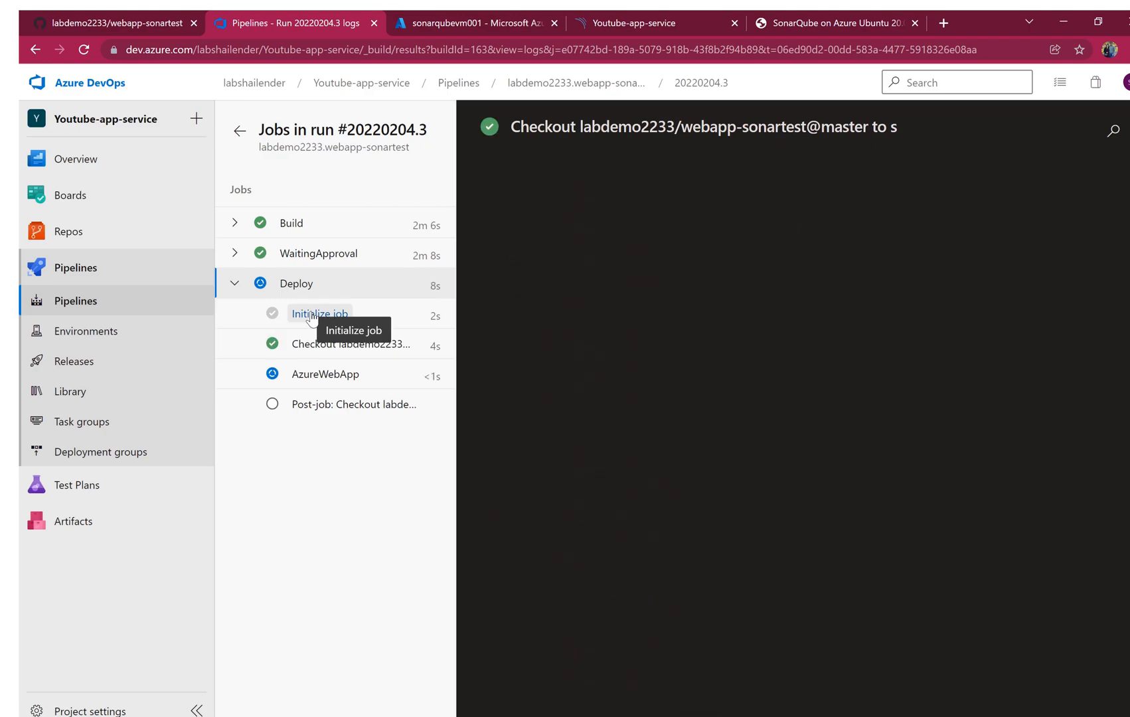
left_click(325, 373)
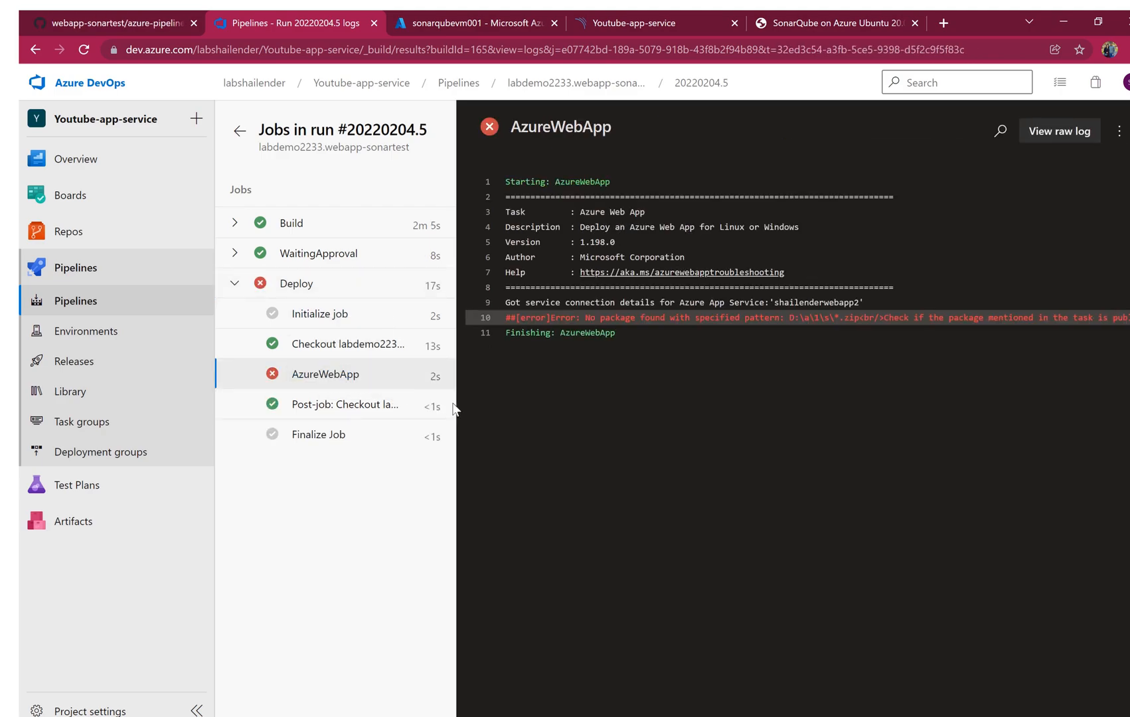
Review the Deploy job's Checkout and AzureWebApp logs, then reopen azure-pipelines.yml in the YAML editor
left_click(347, 343)
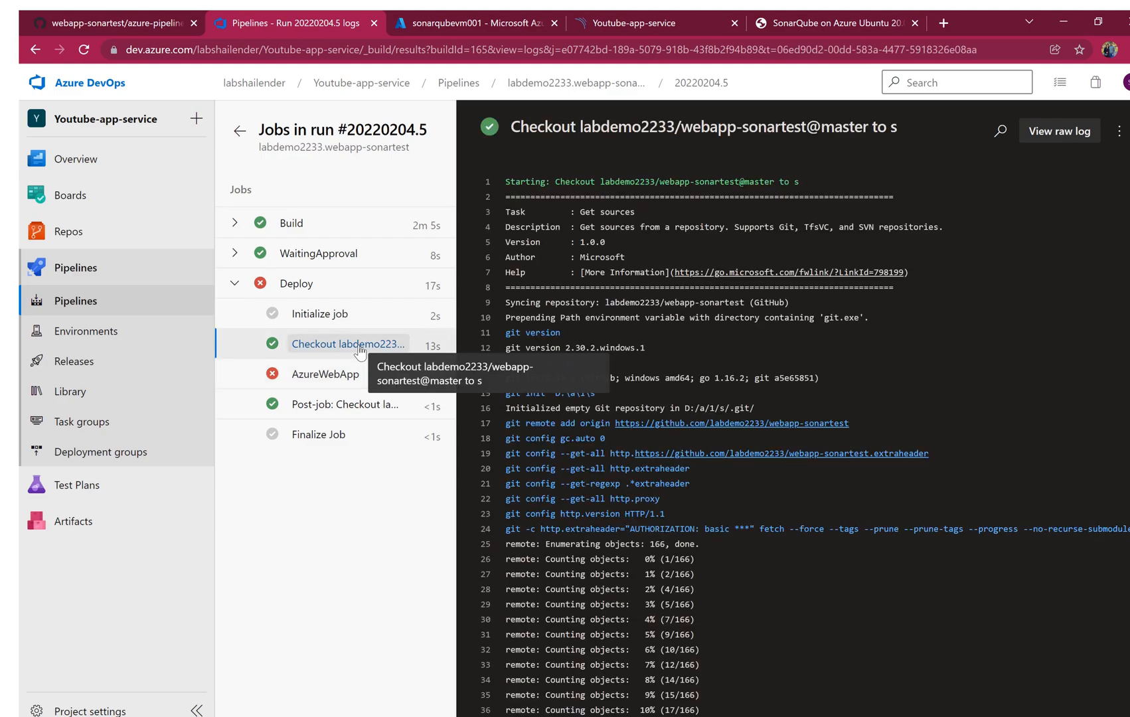
scroll("down", 3)
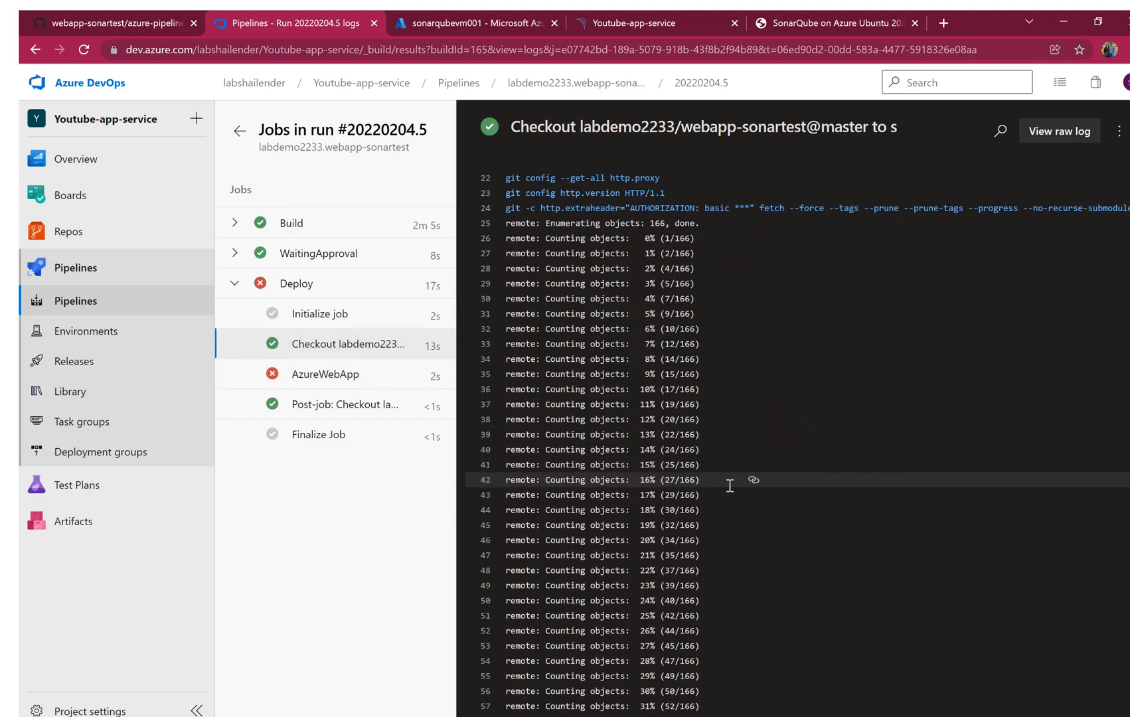
mouse_move(325, 373)
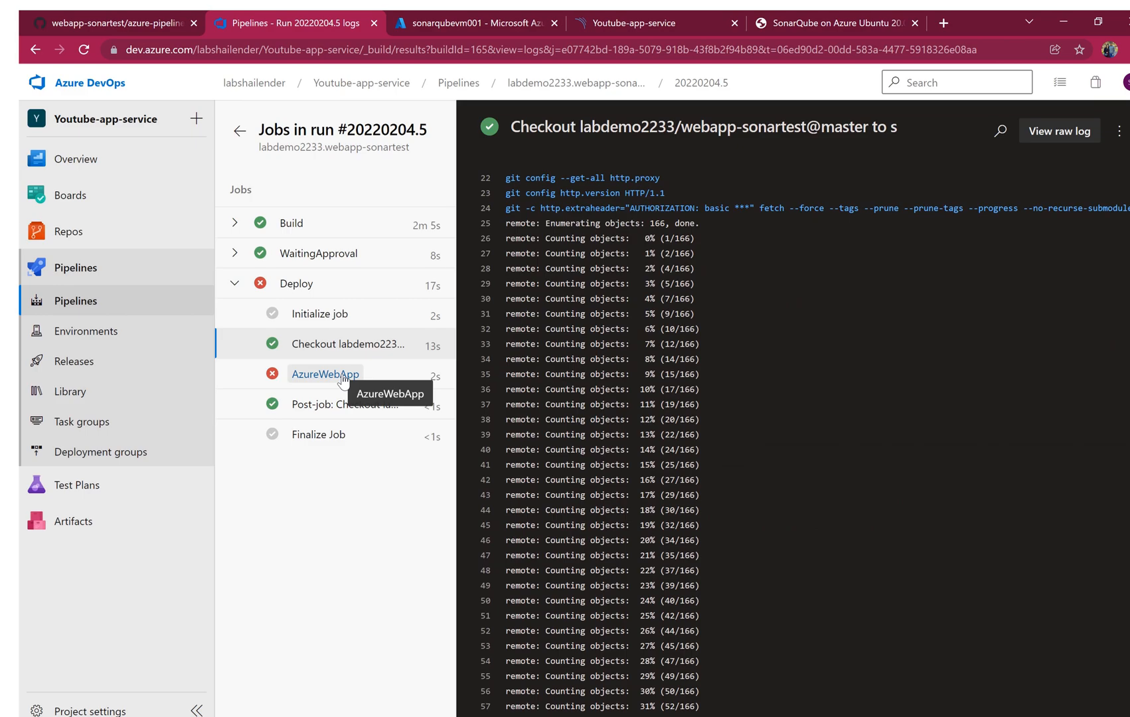
left_click(325, 373)
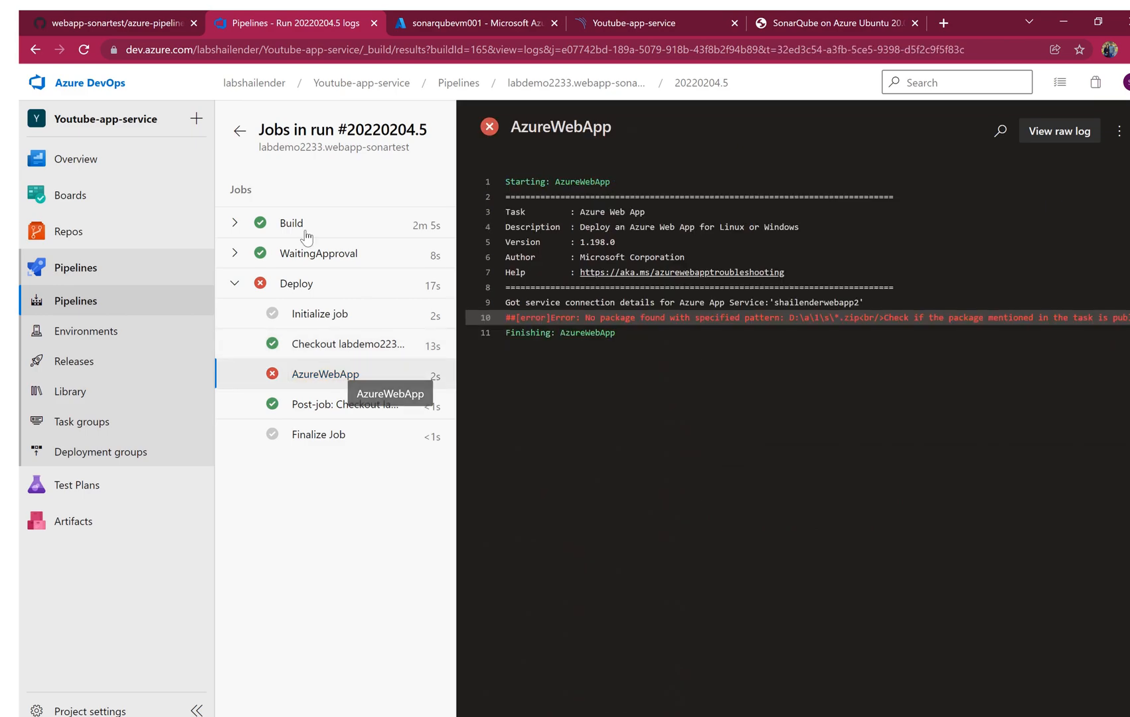
left_click(239, 130)
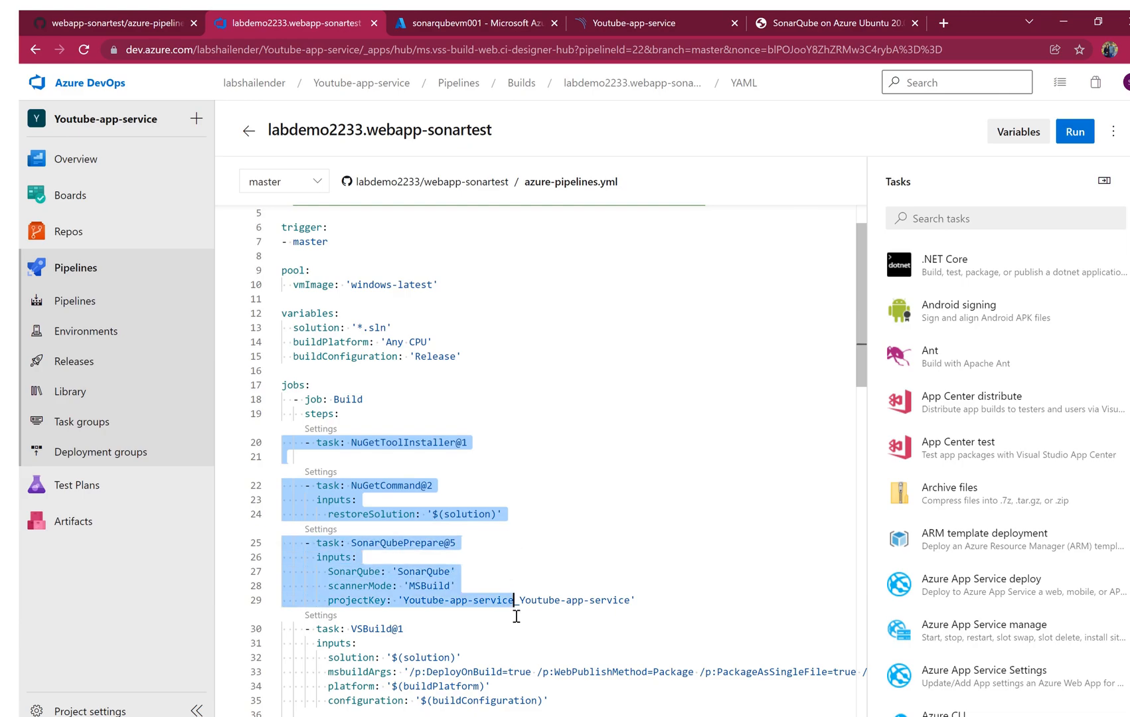
Paste the Build job's NuGet/build/test/publish tasks under Deploy's steps and remove the SonarQube tasks
scroll("down", 3)
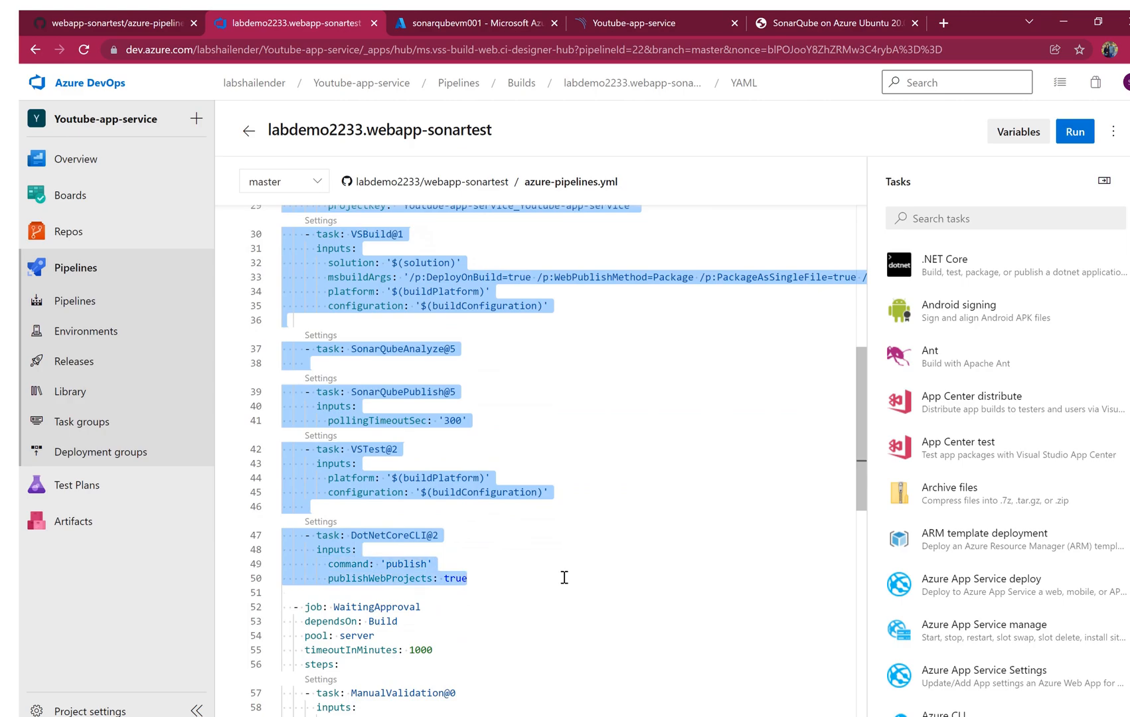
scroll("down", 3)
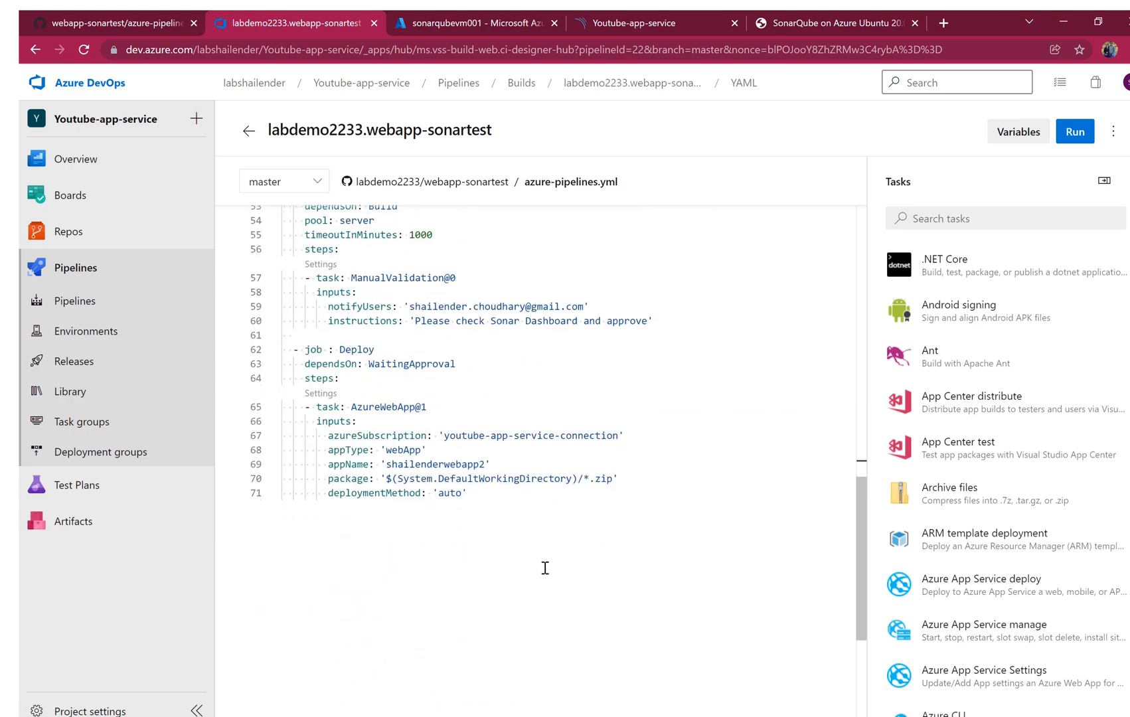
left_click(343, 378)
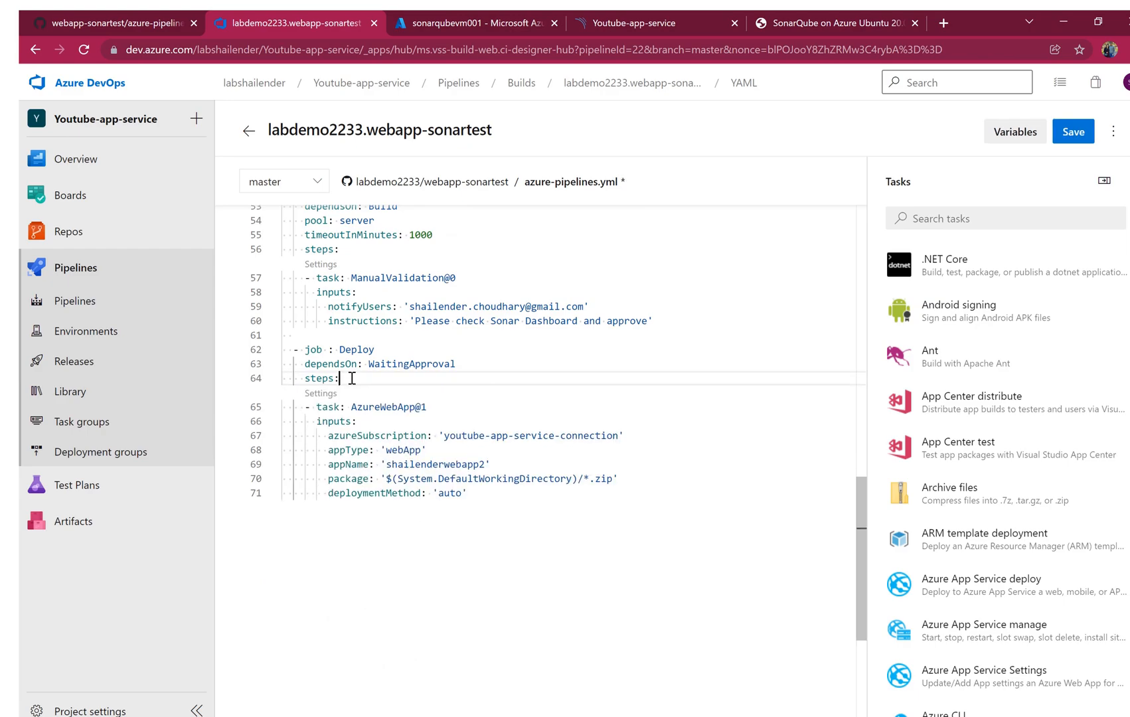
key("enter")
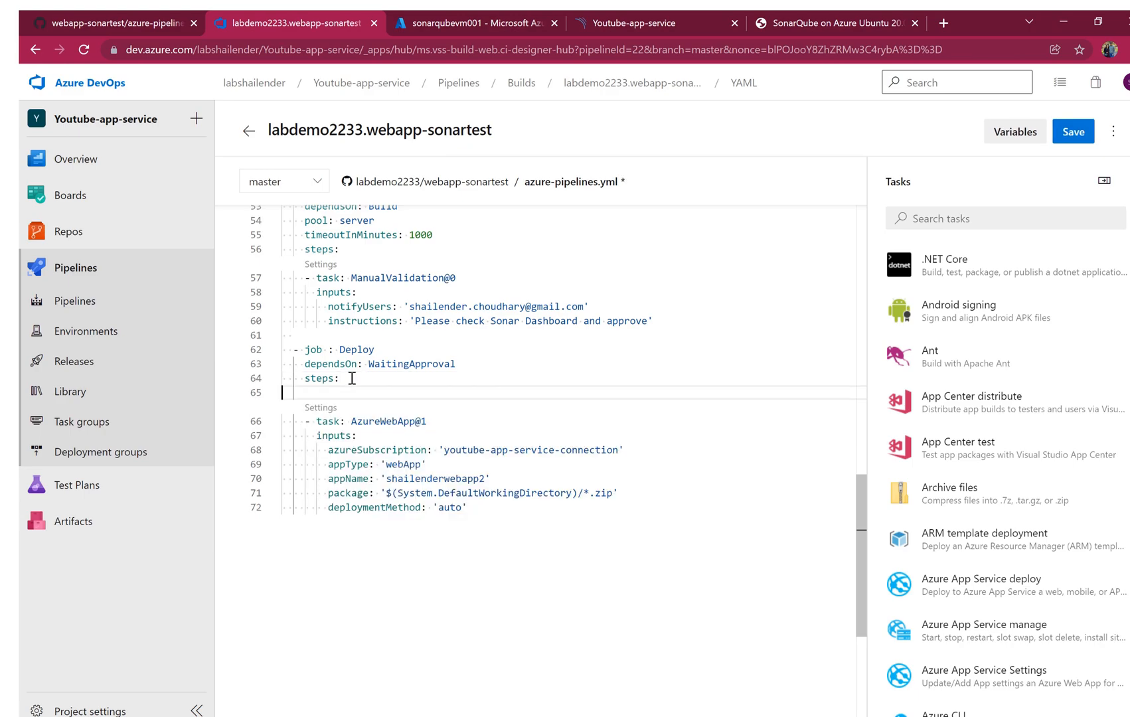
scroll("down", 3)
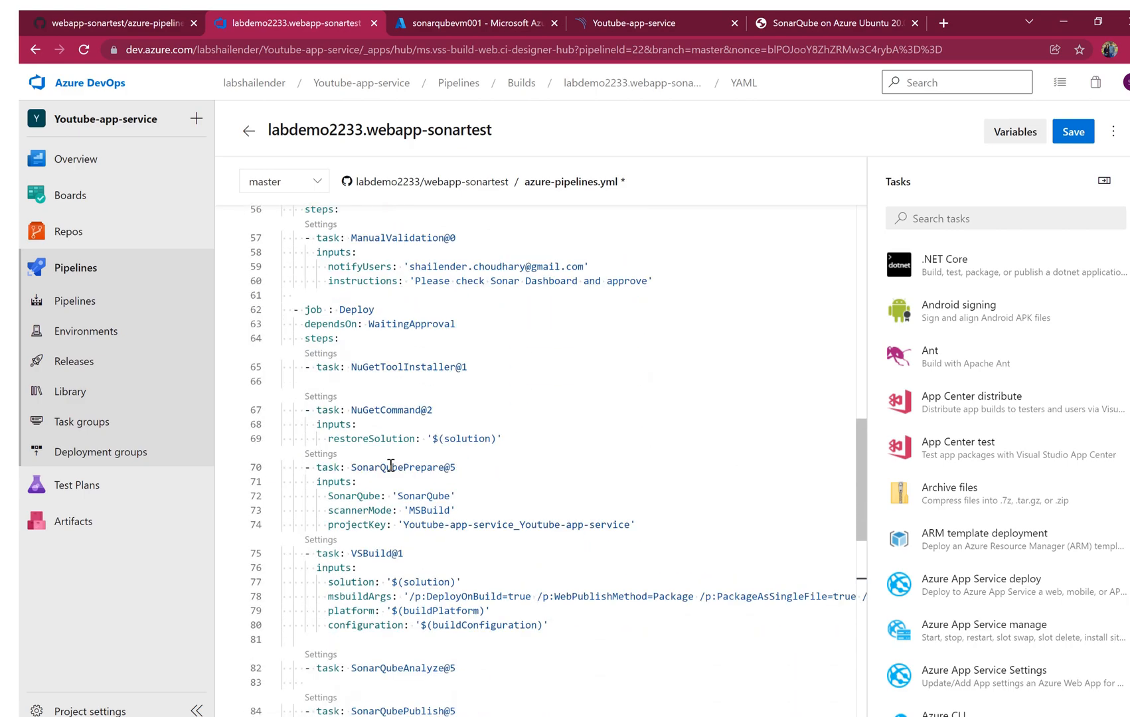
left_click_drag(328, 510, 636, 524)
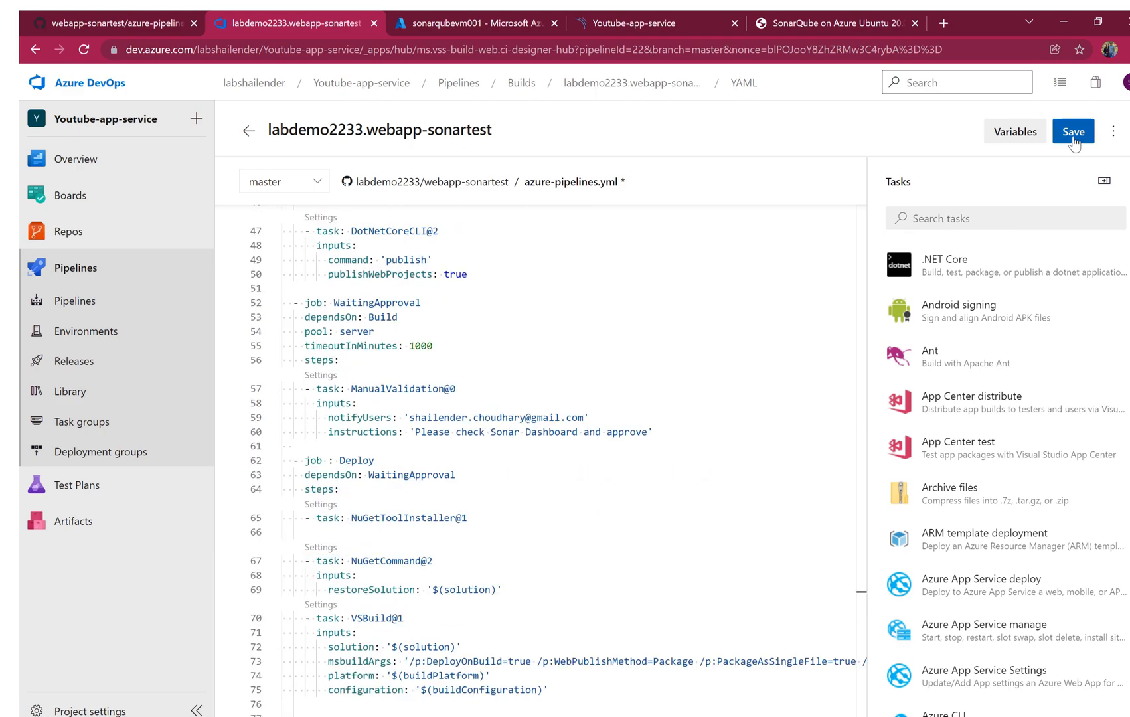
Save the edited pipeline definition and start a new run
left_click(1073, 132)
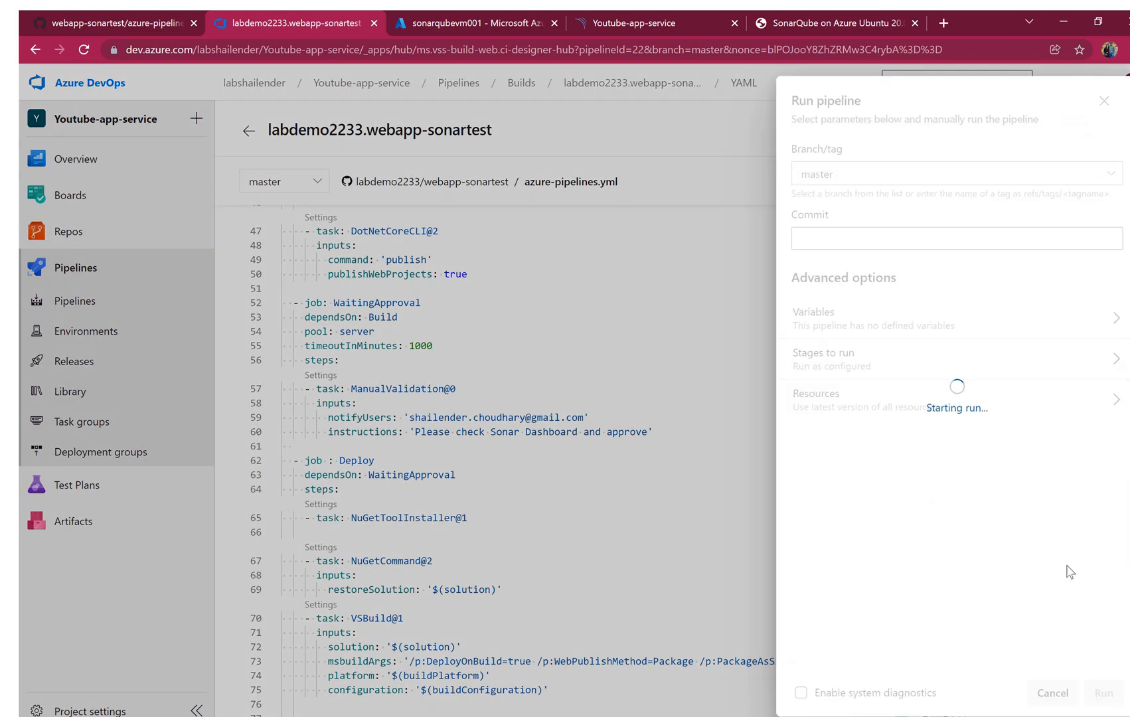
mouse_move(729, 545)
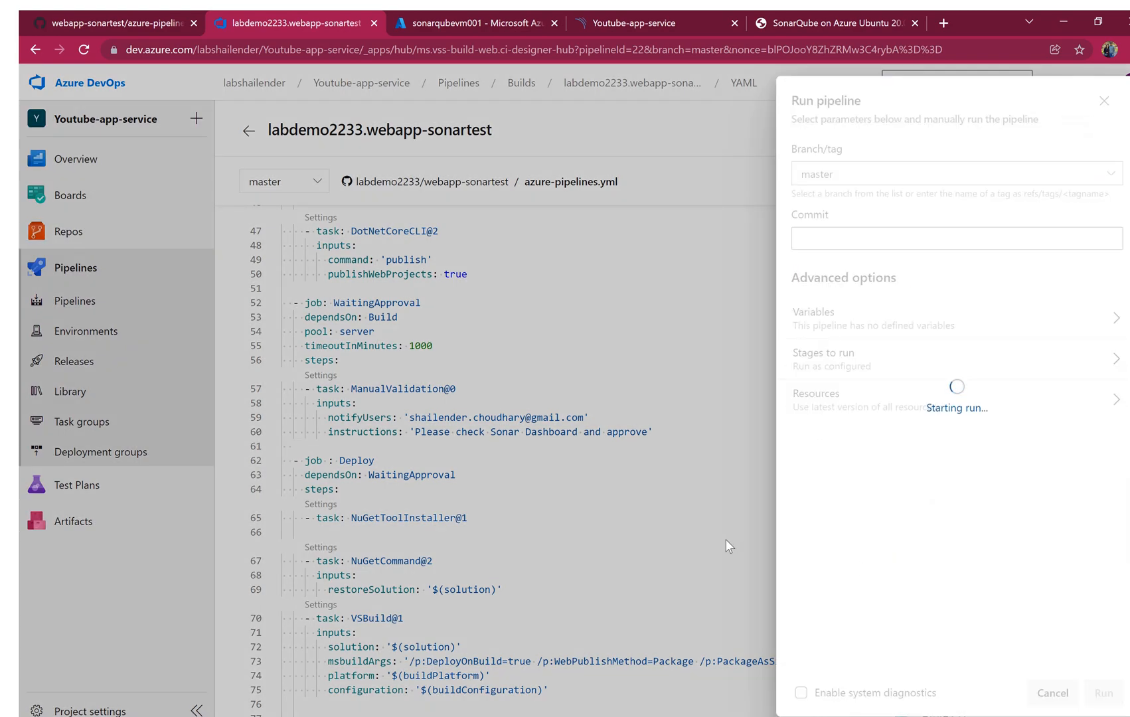
Follow run 20220204.7's Deploy job through Checkout to the AzureWebApp log reporting the package deployed
left_click(1102, 692)
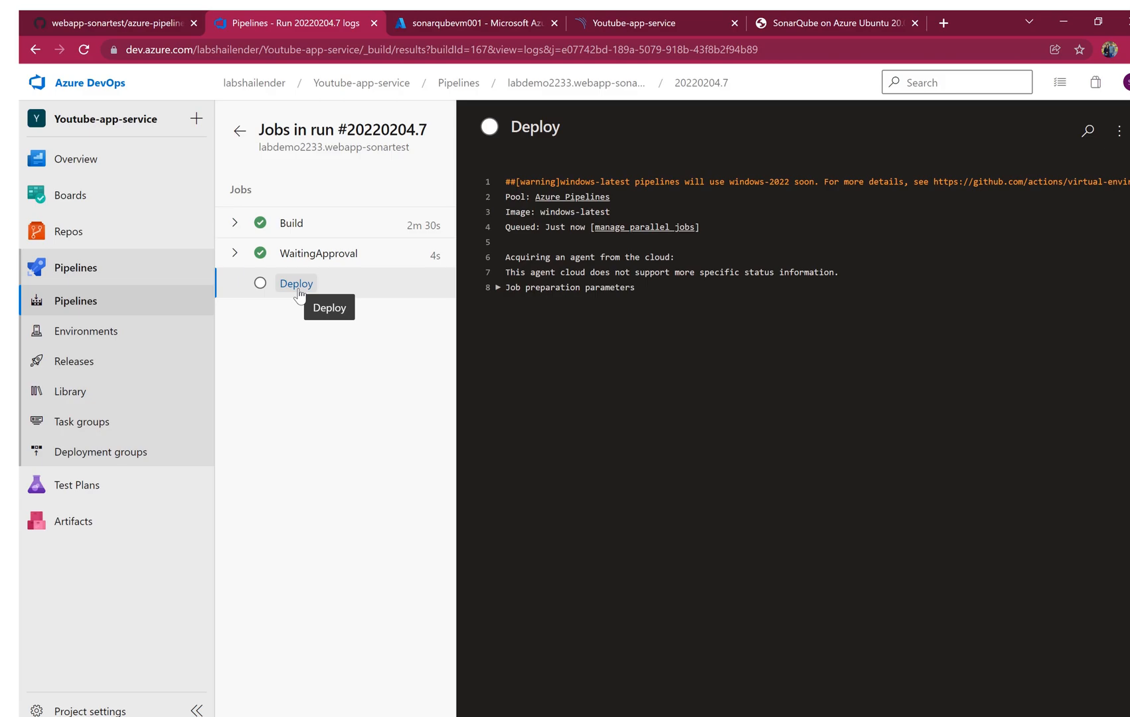
left_click(295, 282)
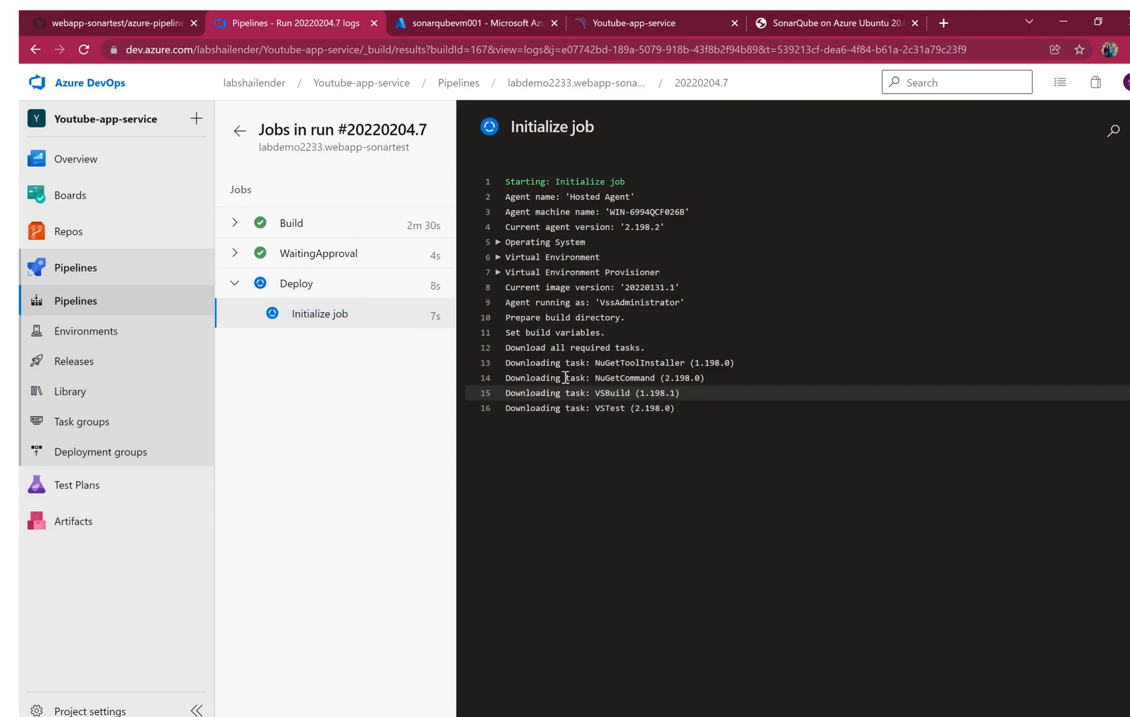
left_click_drag(569, 363, 707, 423)
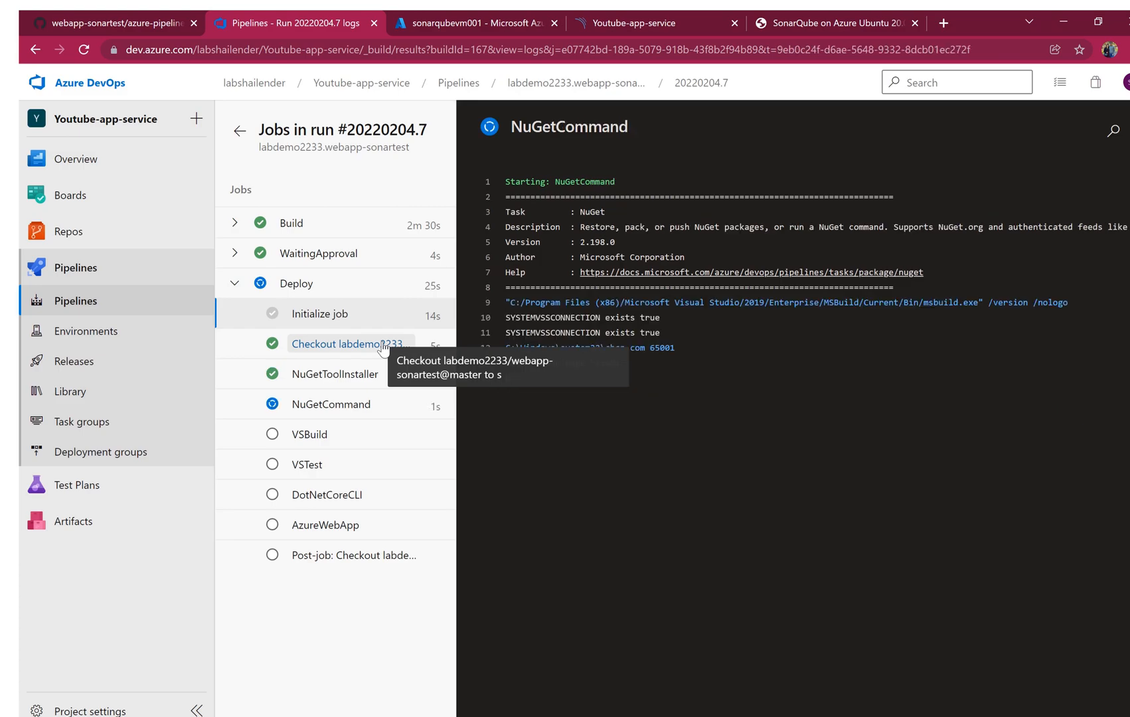
left_click(347, 344)
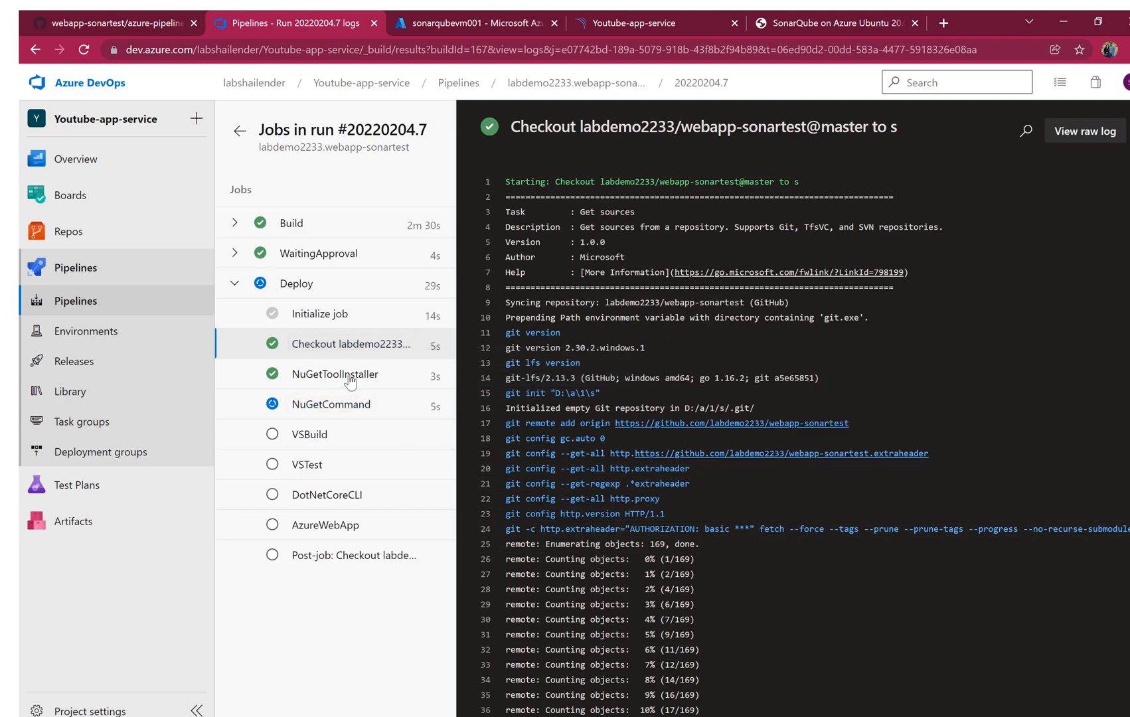
mouse_move(332, 404)
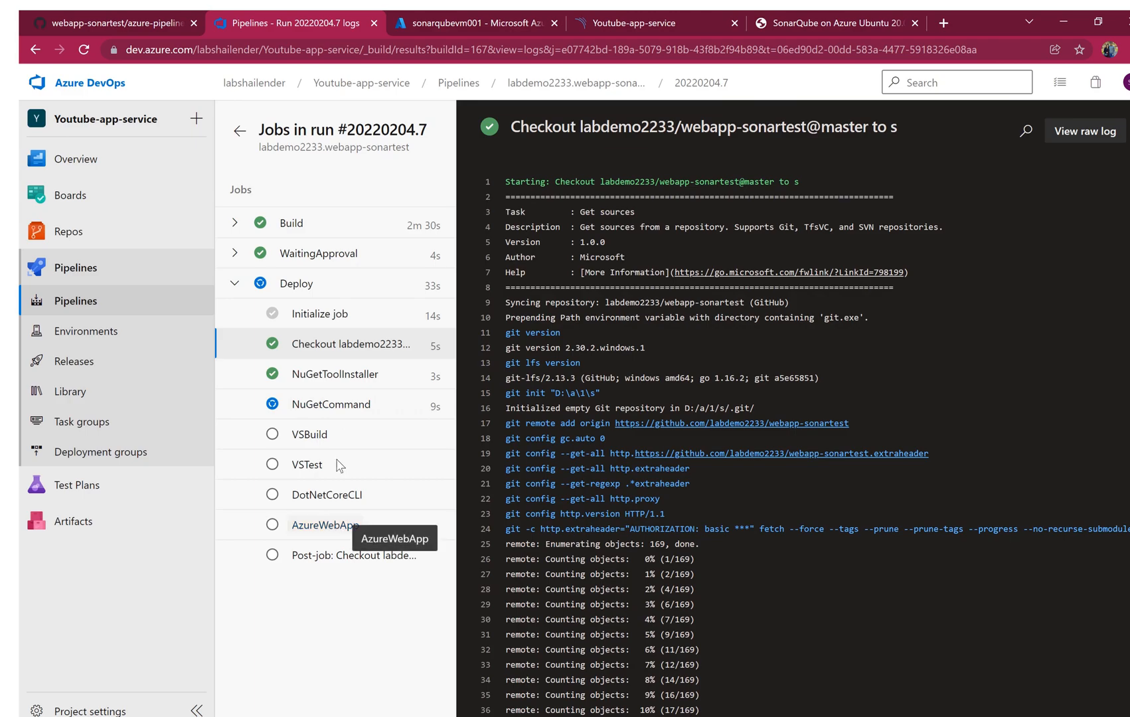
left_click(325, 524)
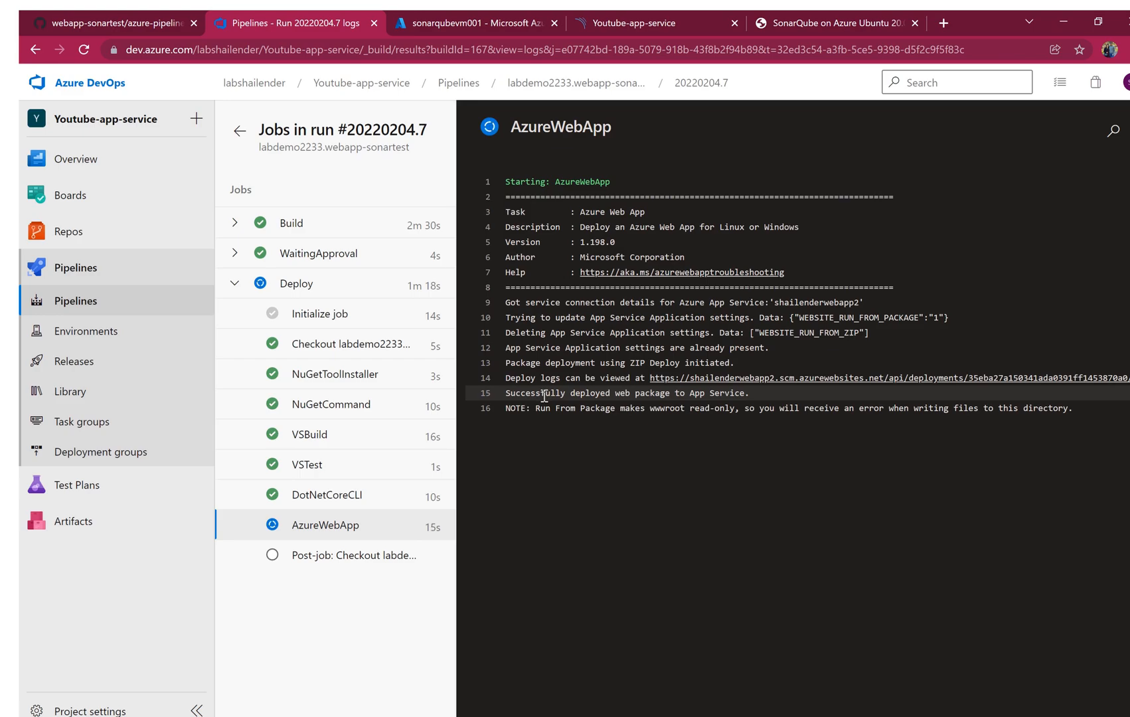
mouse_move(331, 555)
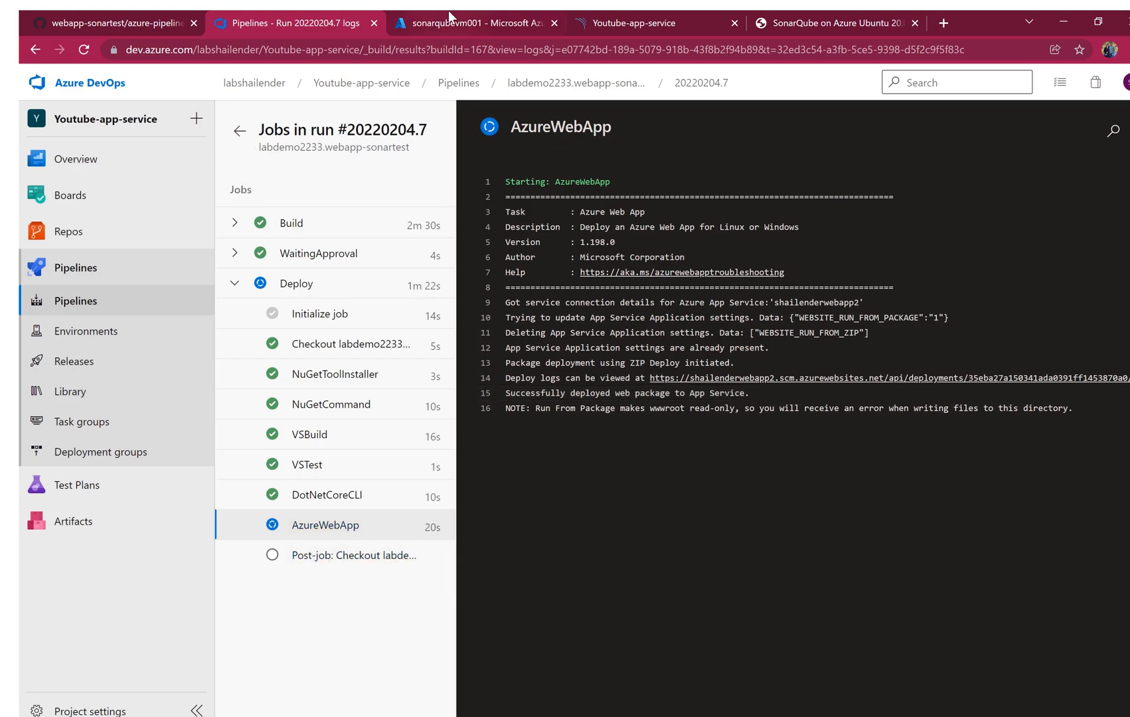
From App Services open shailenderwebapp2's Overview and launch its azurewebsites.net URL showing the sample ASP.NET page
left_click(475, 23)
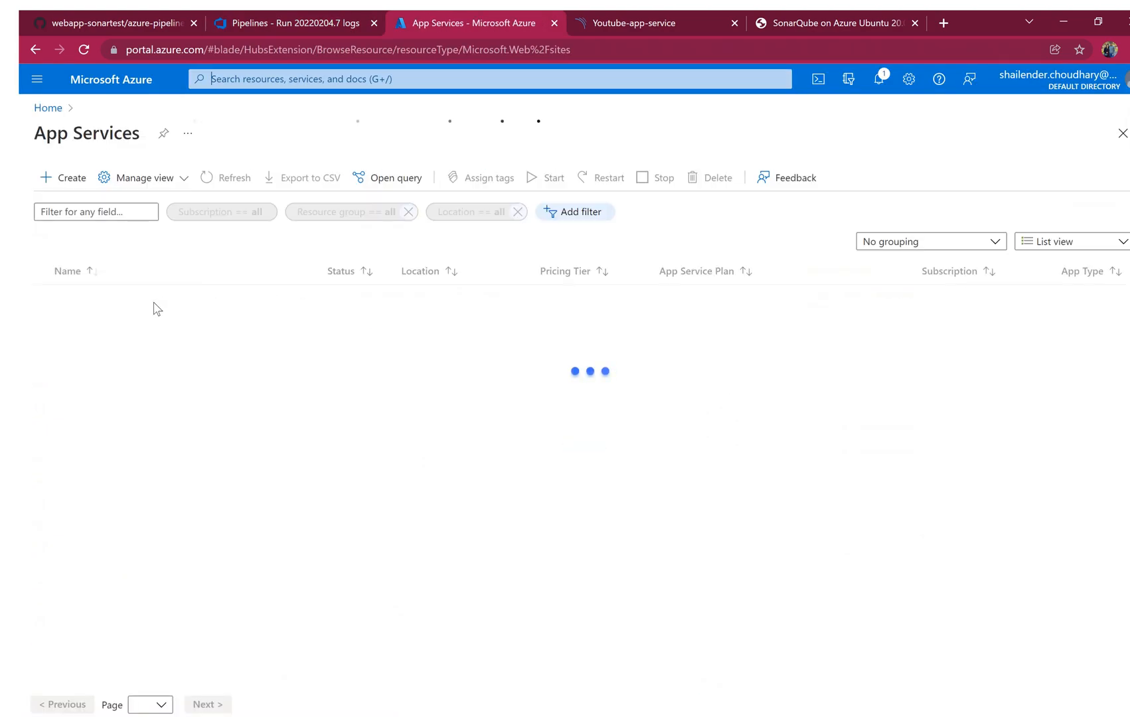
left_click(97, 285)
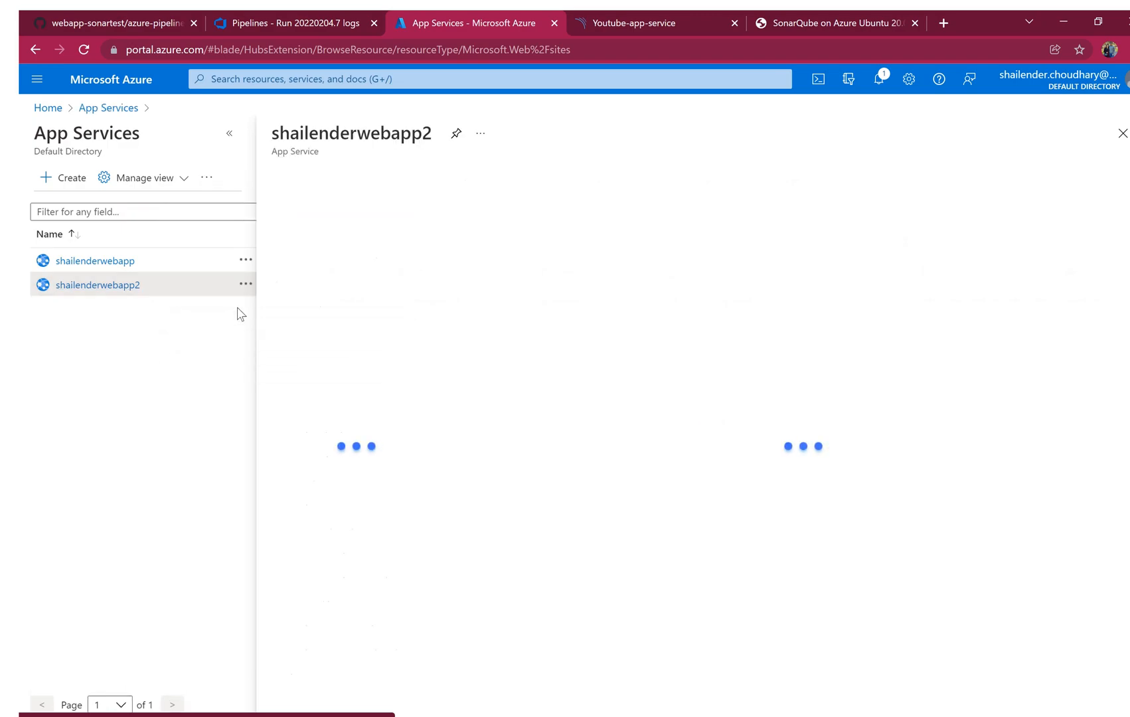
left_click(98, 285)
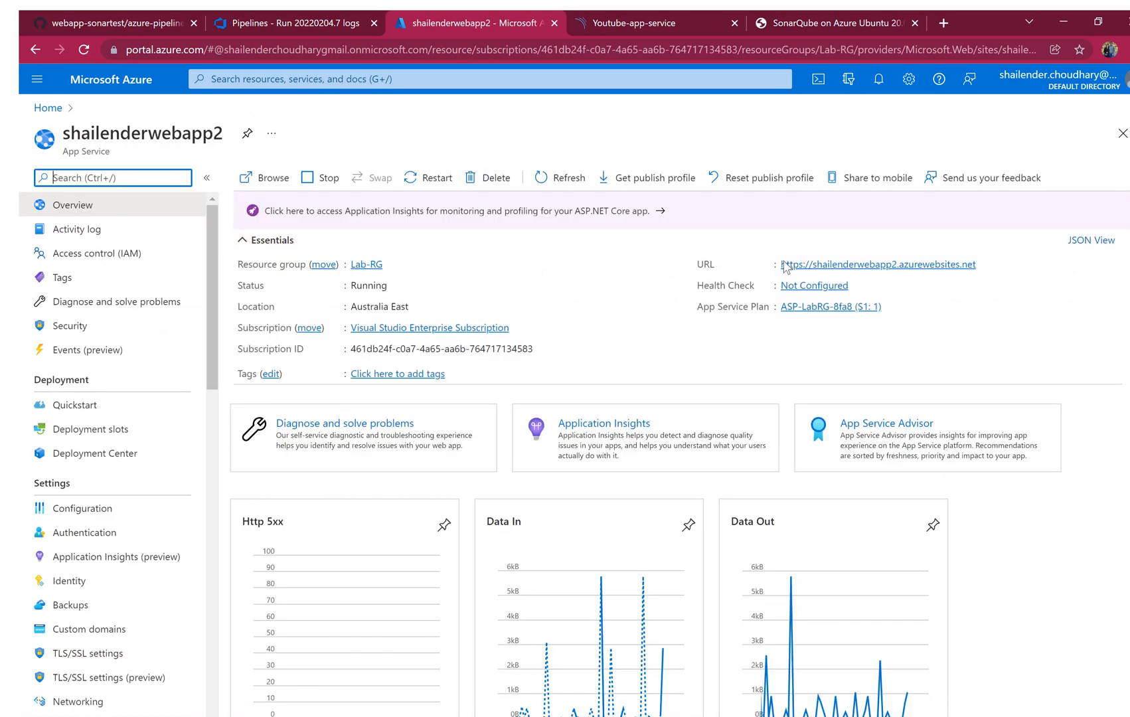
left_click(877, 263)
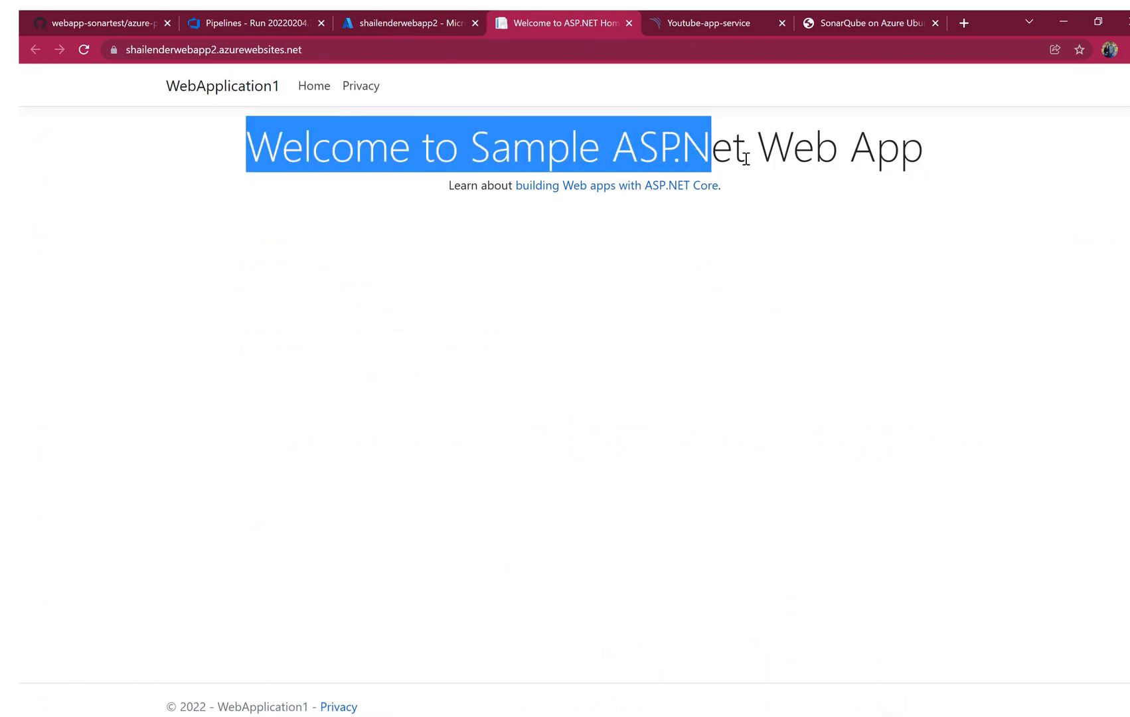